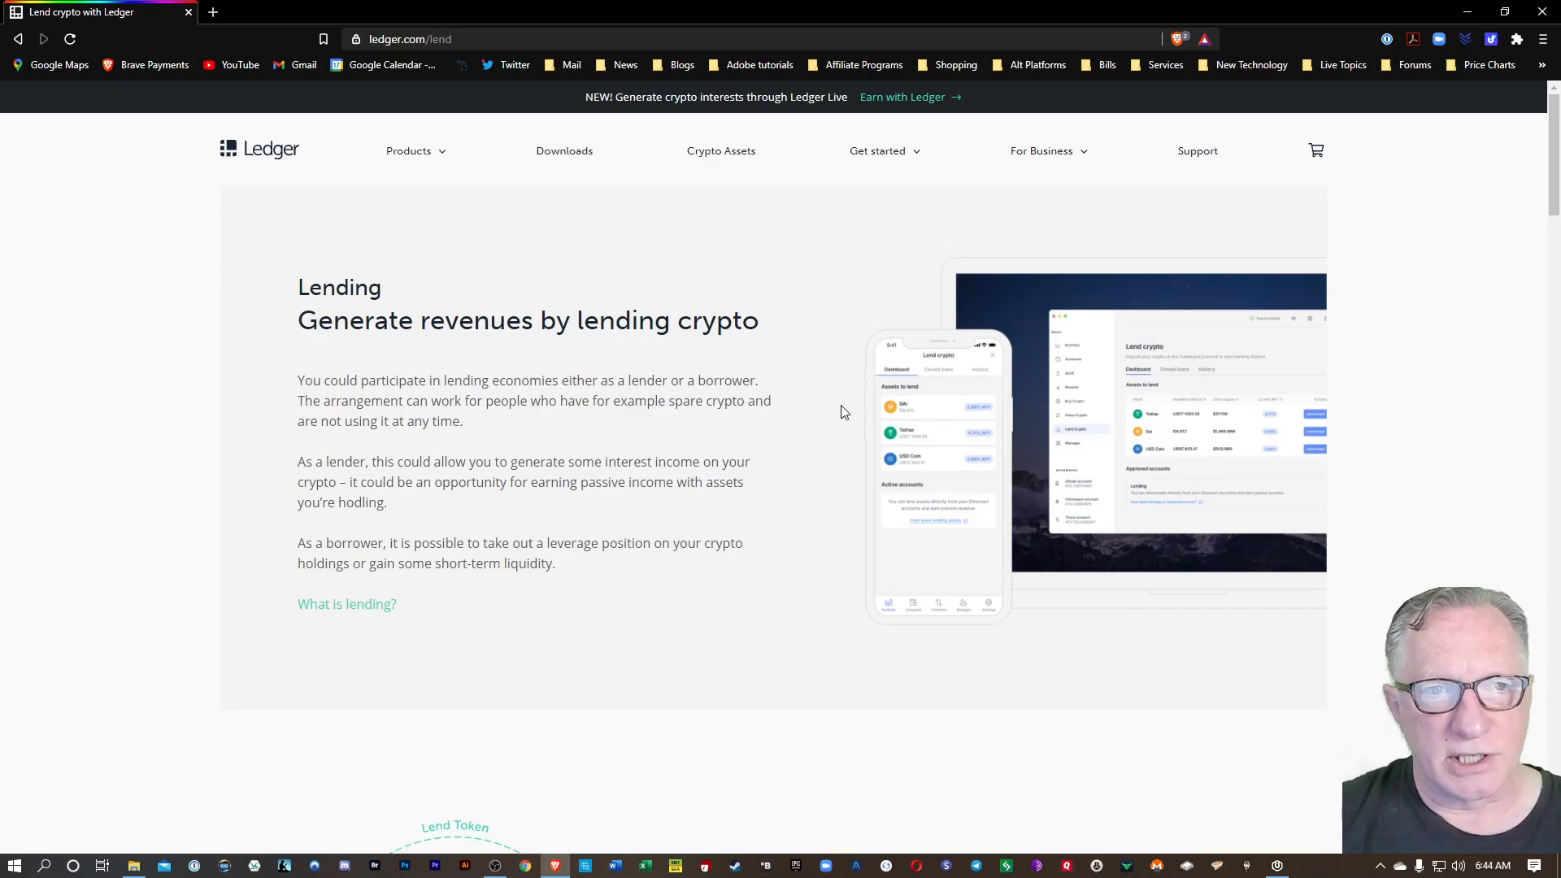
pyautogui.moveTo(290, 183)
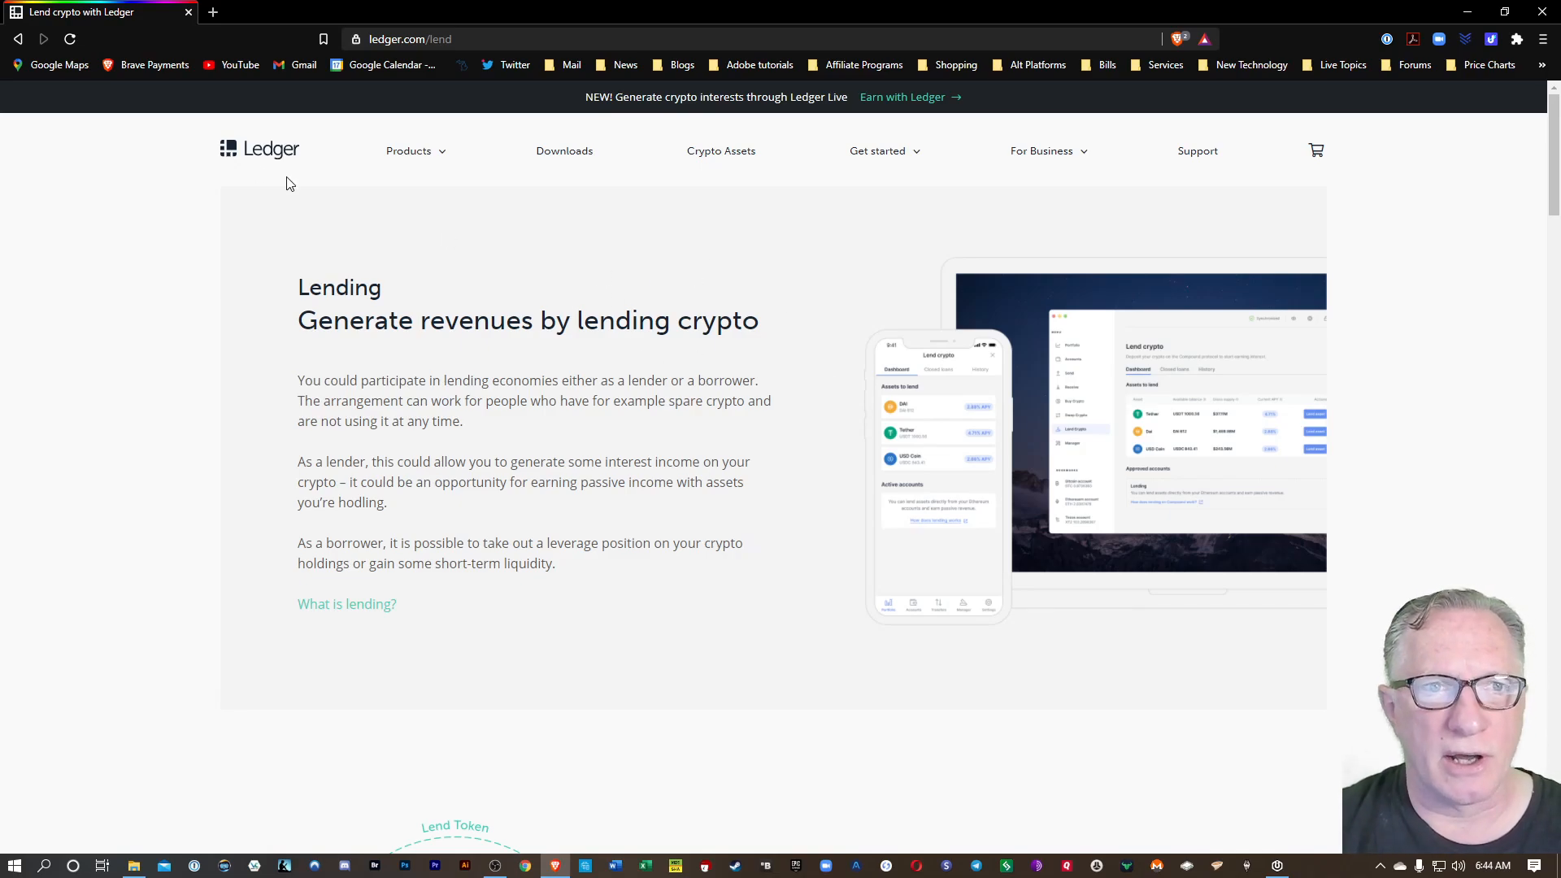
pyautogui.moveTo(762, 366)
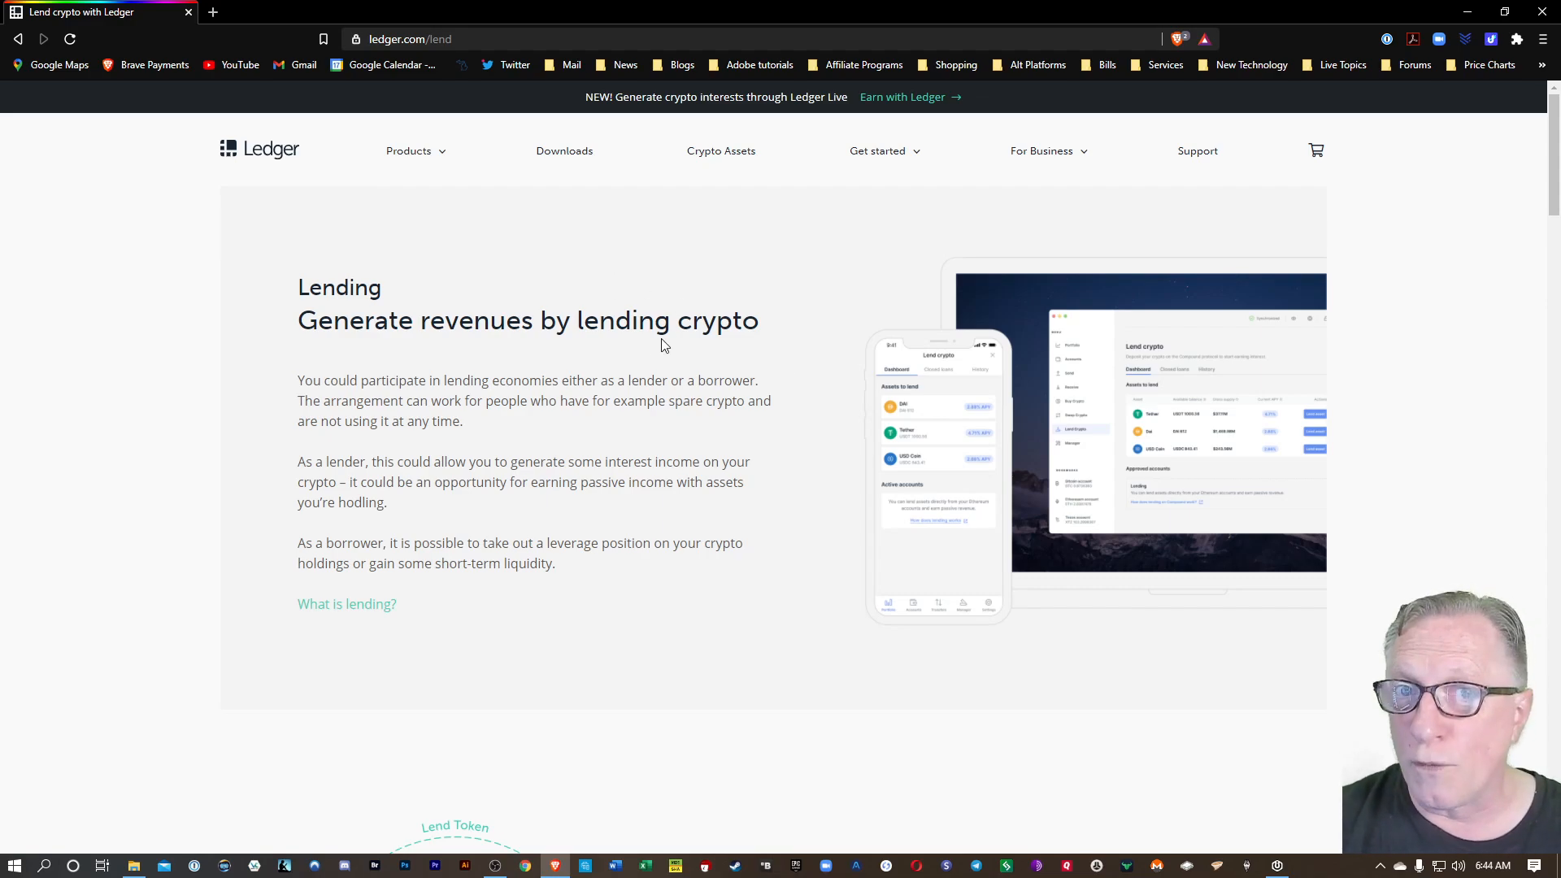
# Step: Scroll the ledger.com/lend page down to the Compound three-step guide and the DAI, USDC, USDT options
pyautogui.scroll(-3)
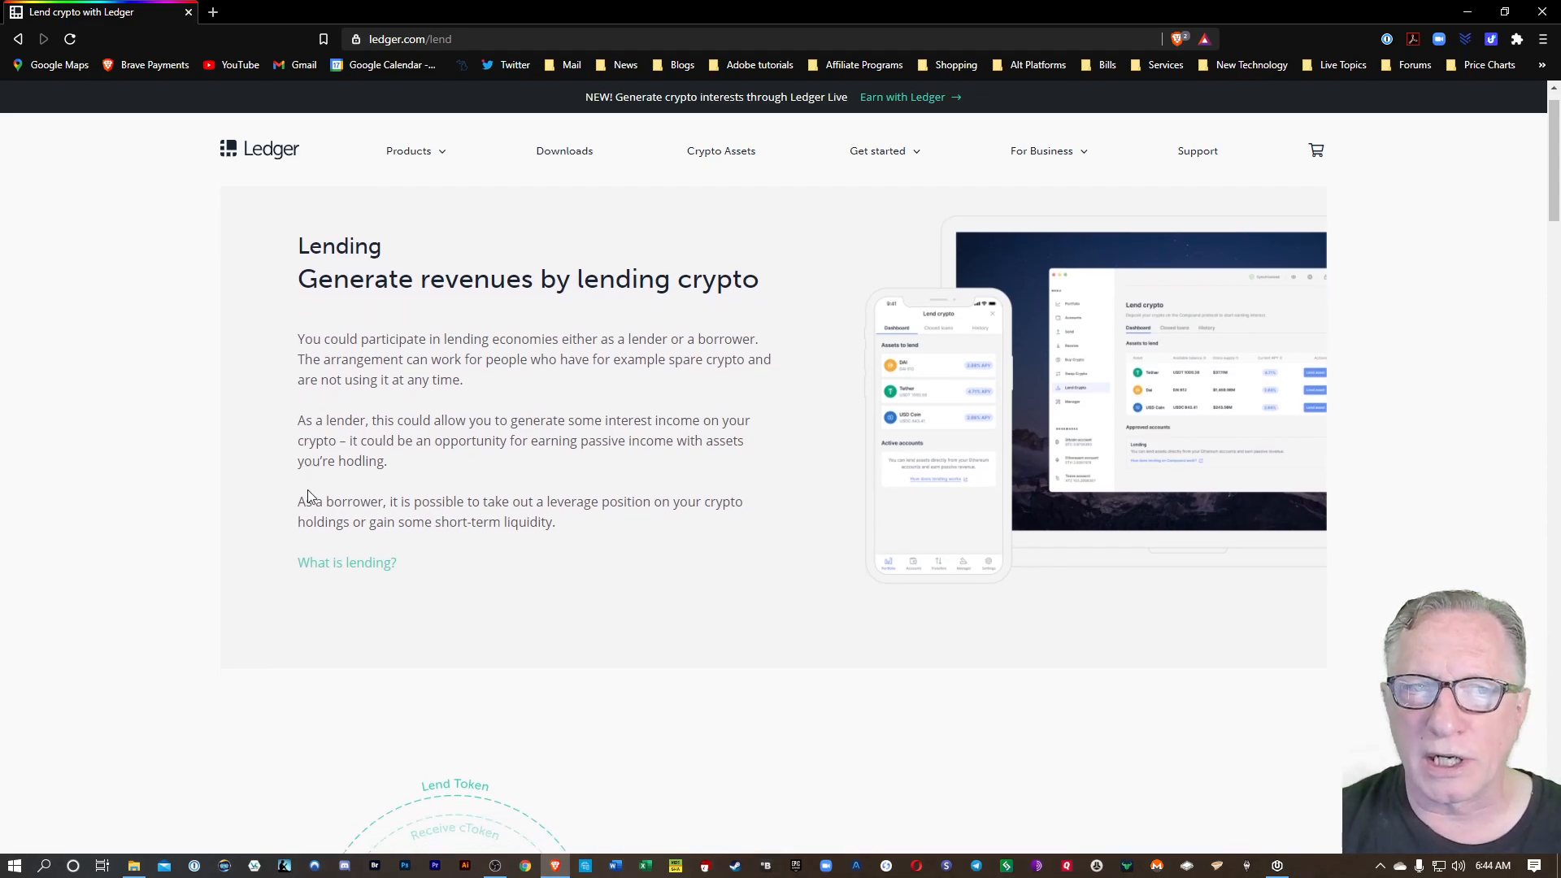
pyautogui.scroll(-3)
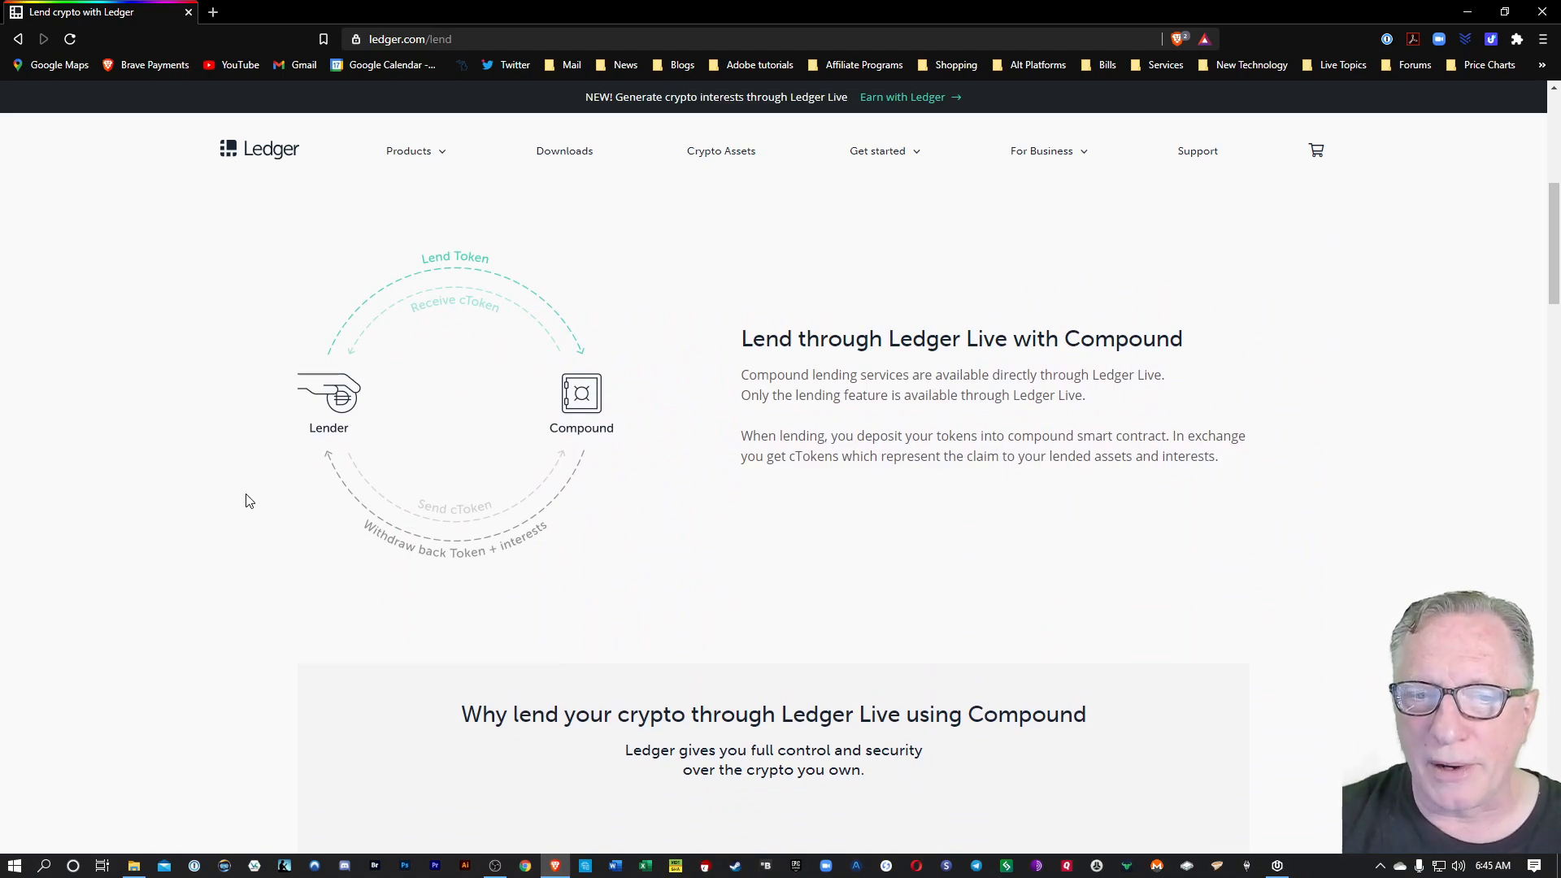
pyautogui.scroll(-3)
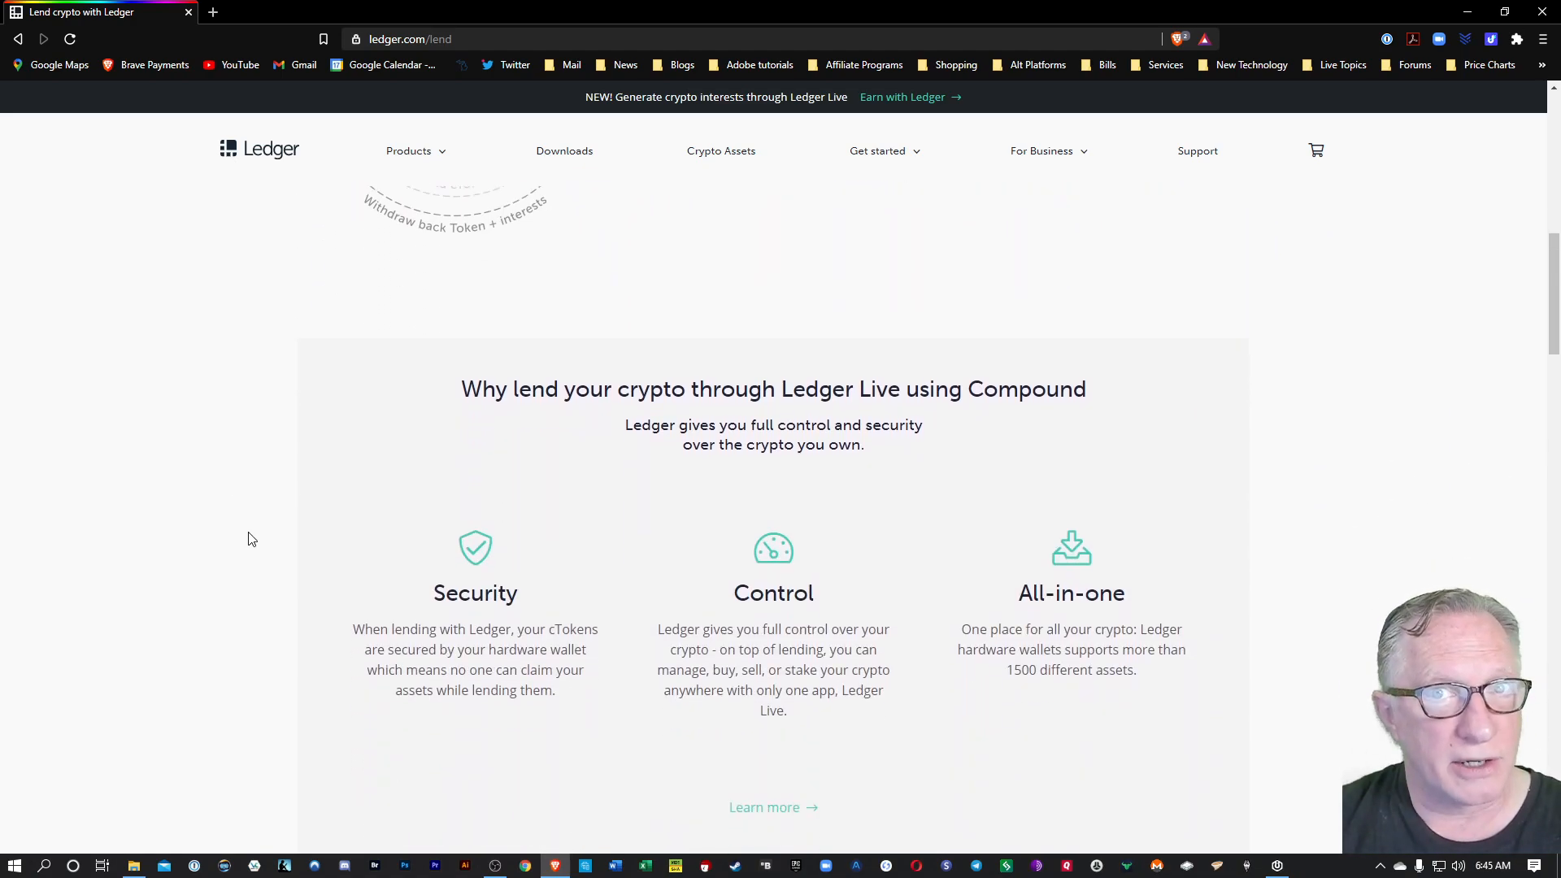
pyautogui.scroll(-3)
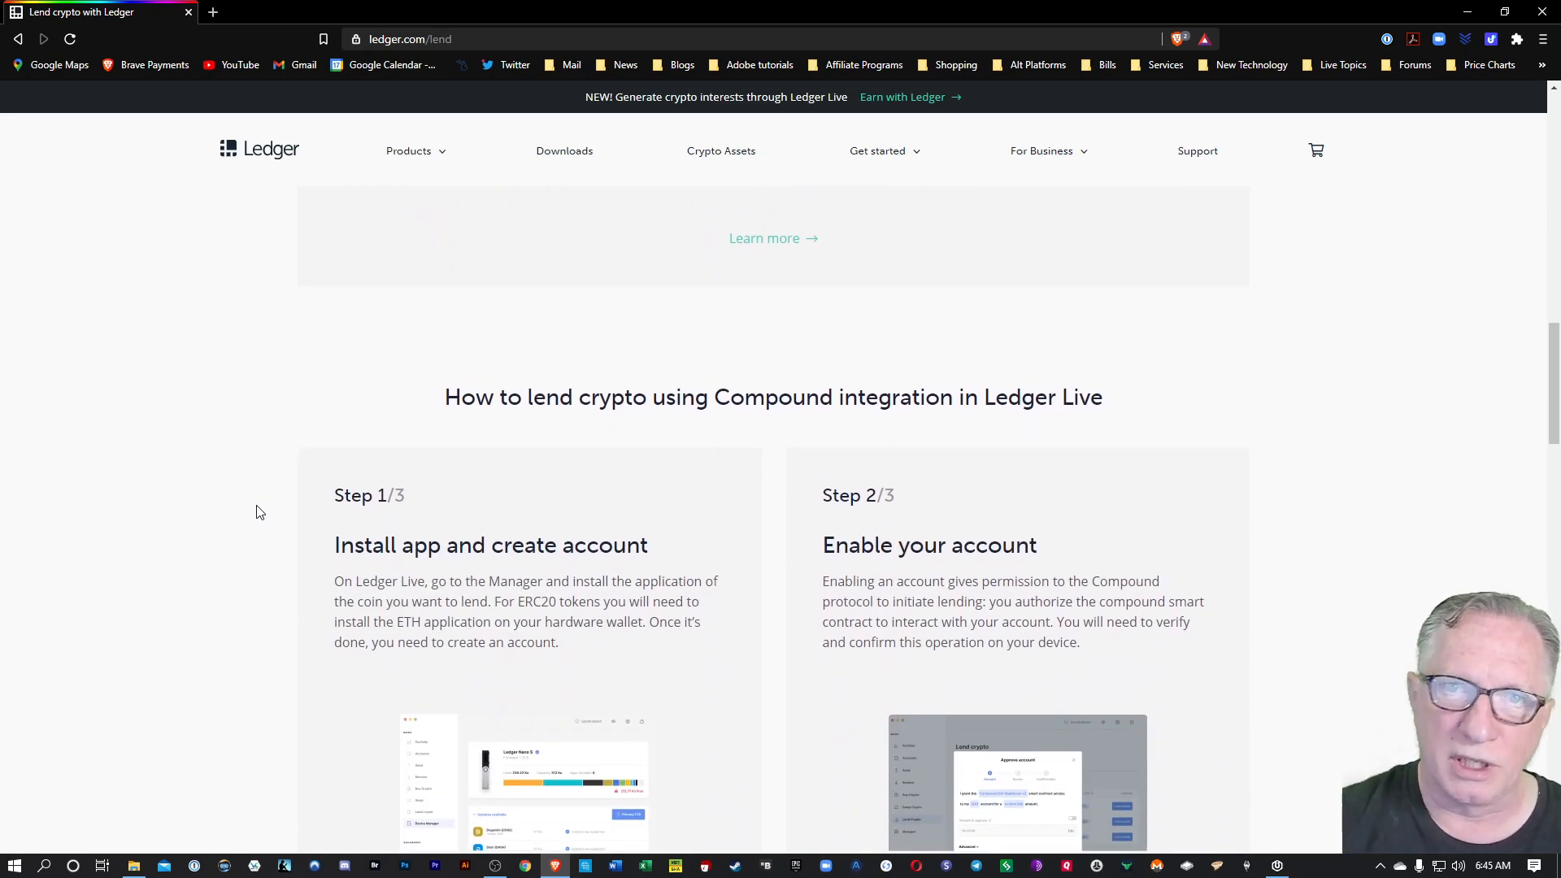
pyautogui.scroll(-3)
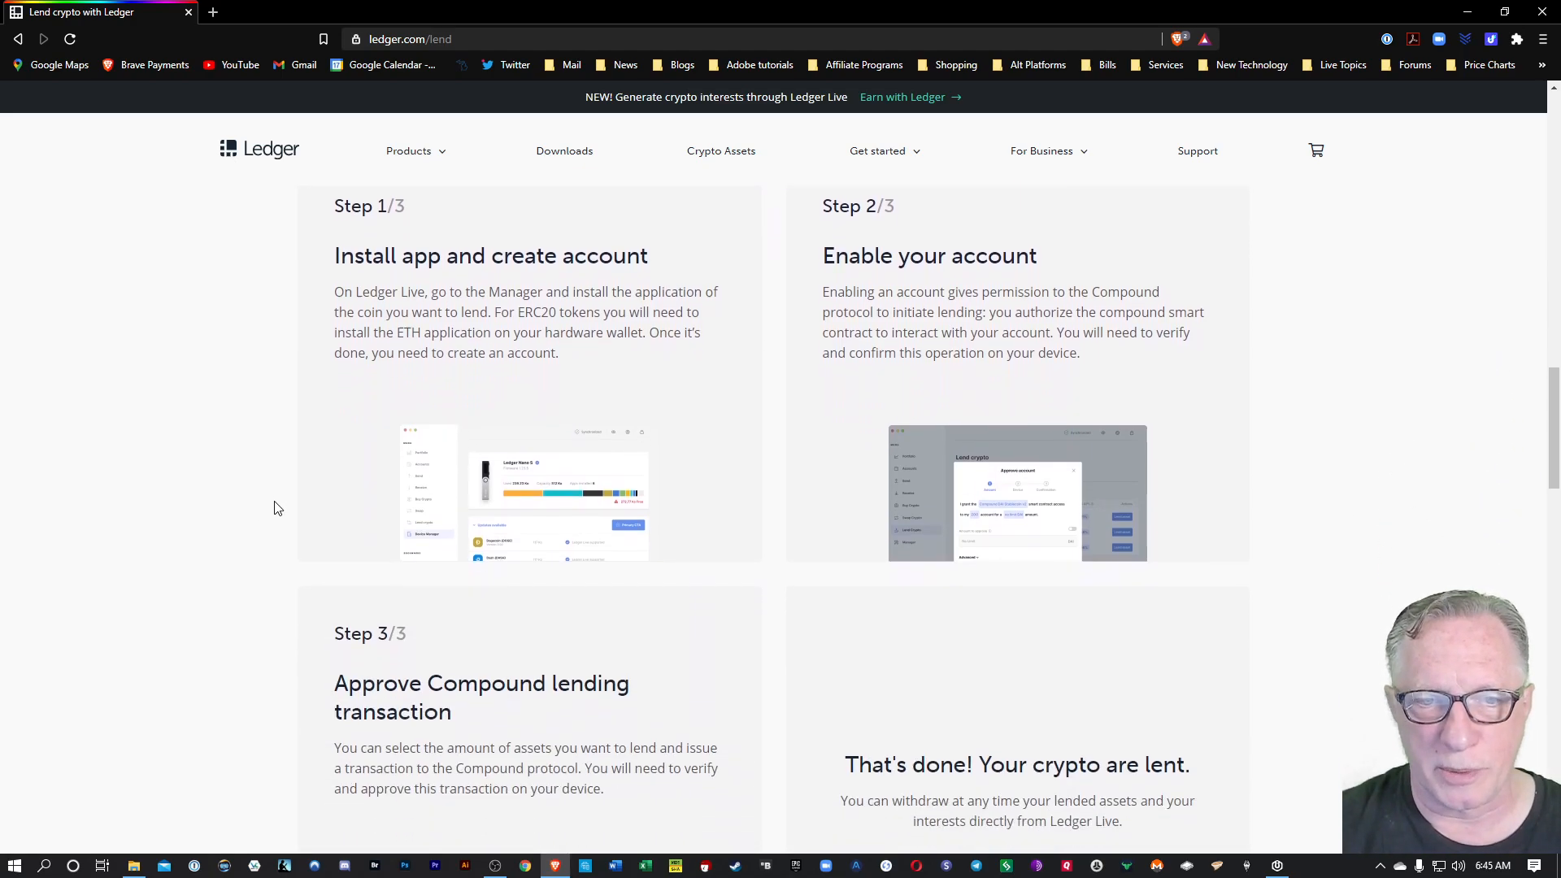
pyautogui.scroll(-3)
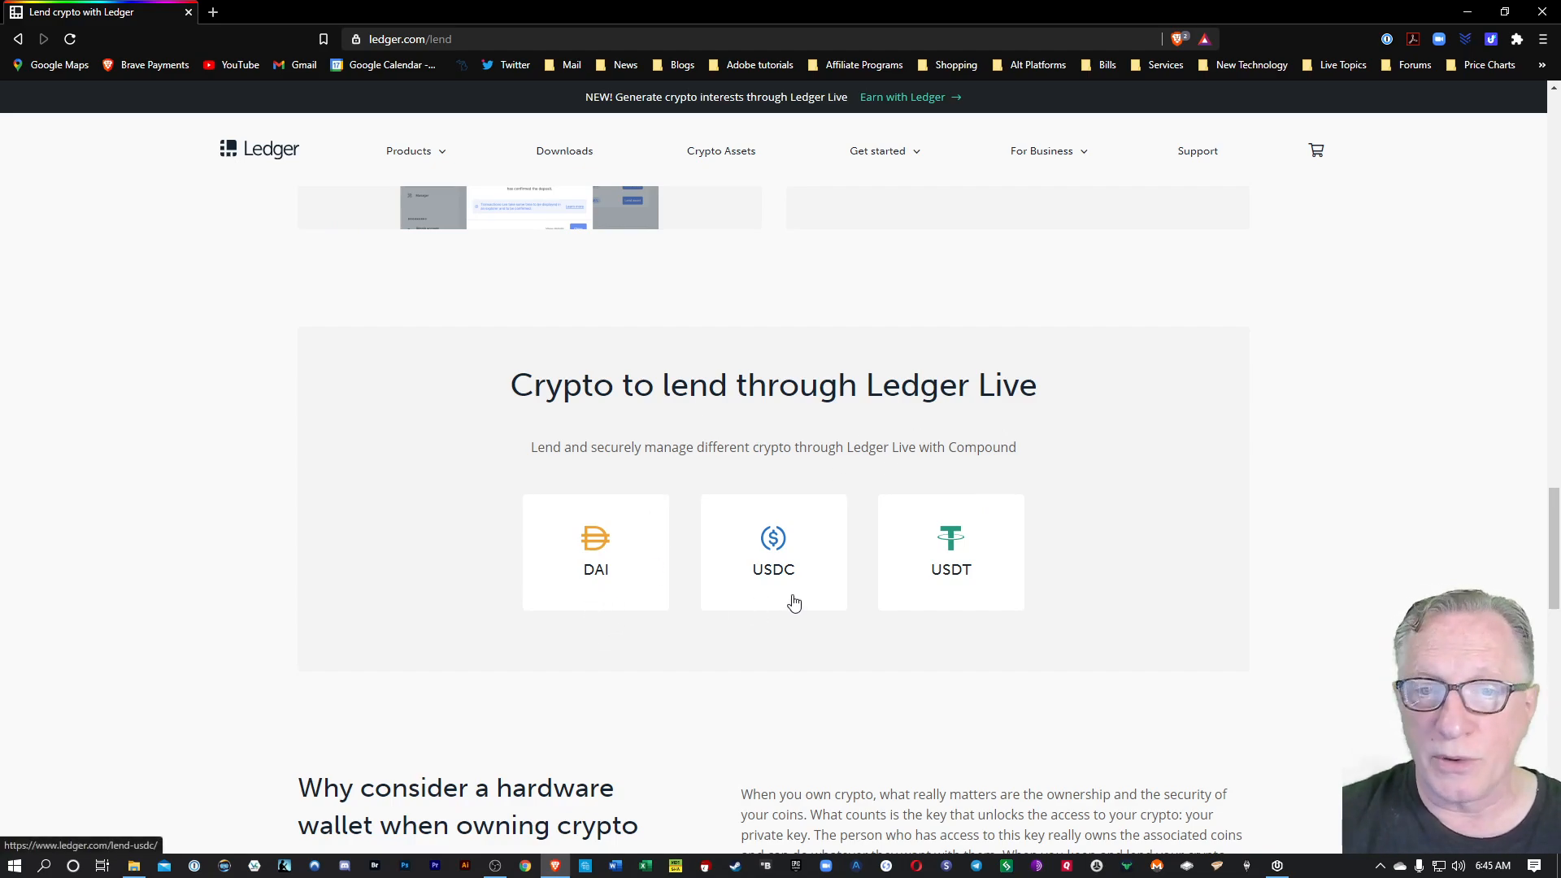
pyautogui.moveTo(974, 598)
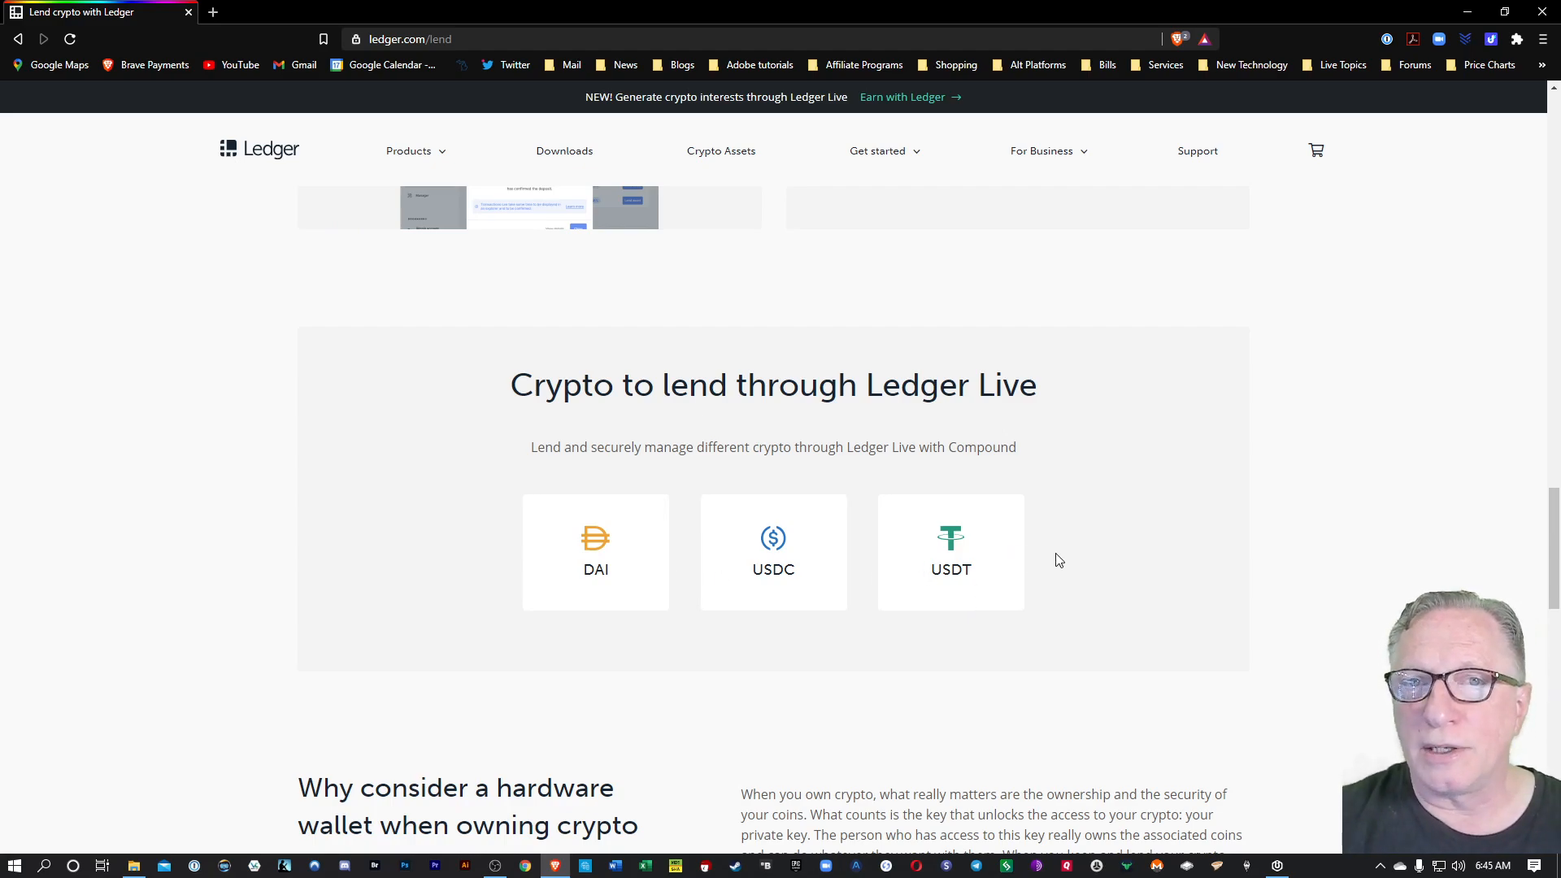
pyautogui.moveTo(951, 571)
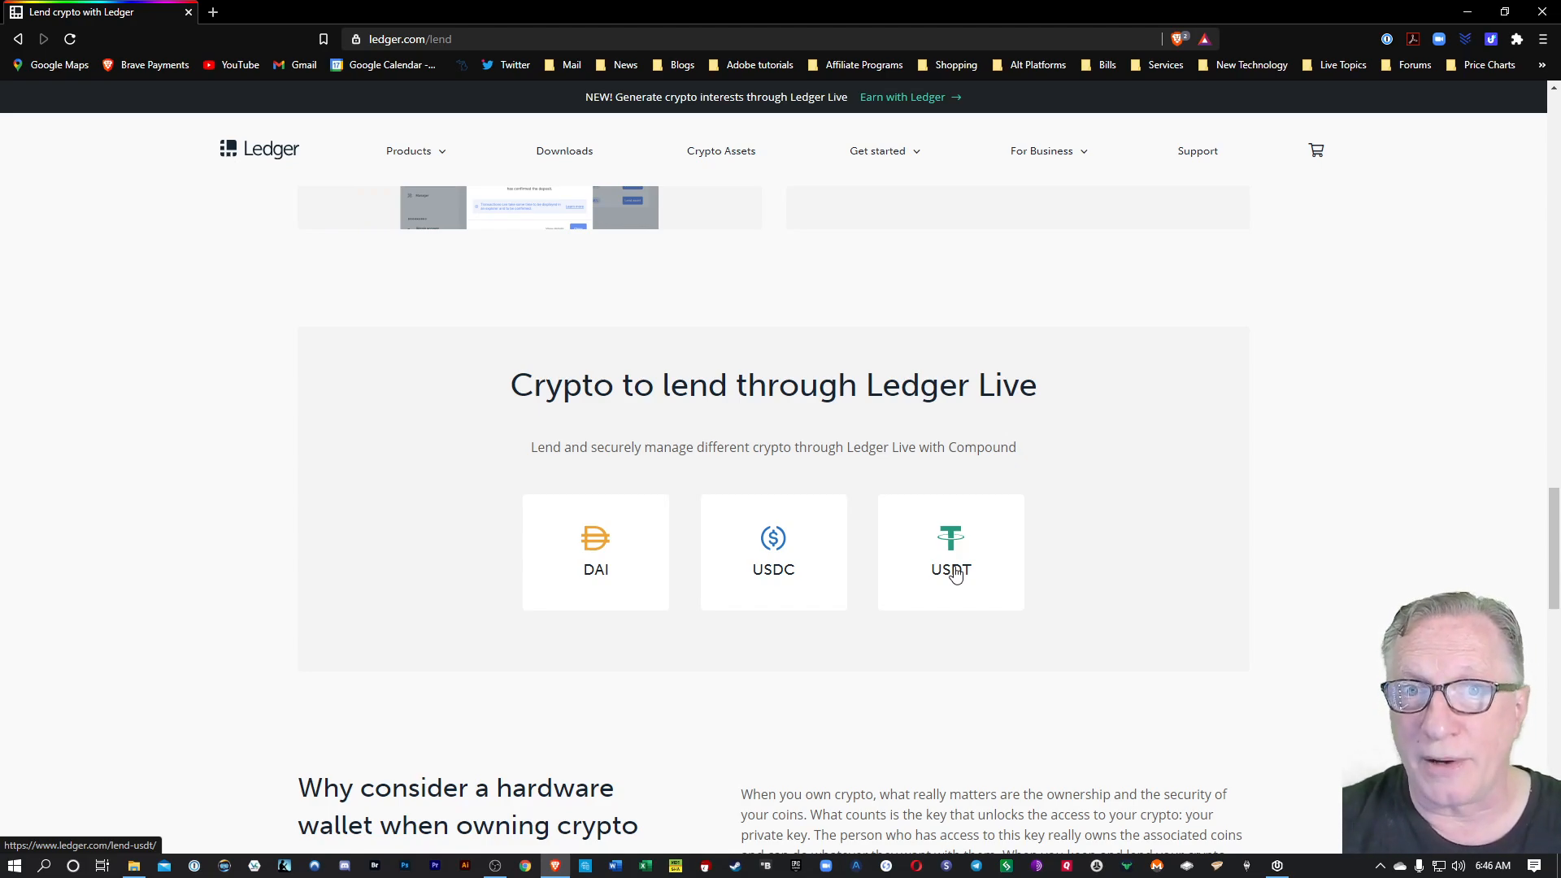
pyautogui.moveTo(1204, 252)
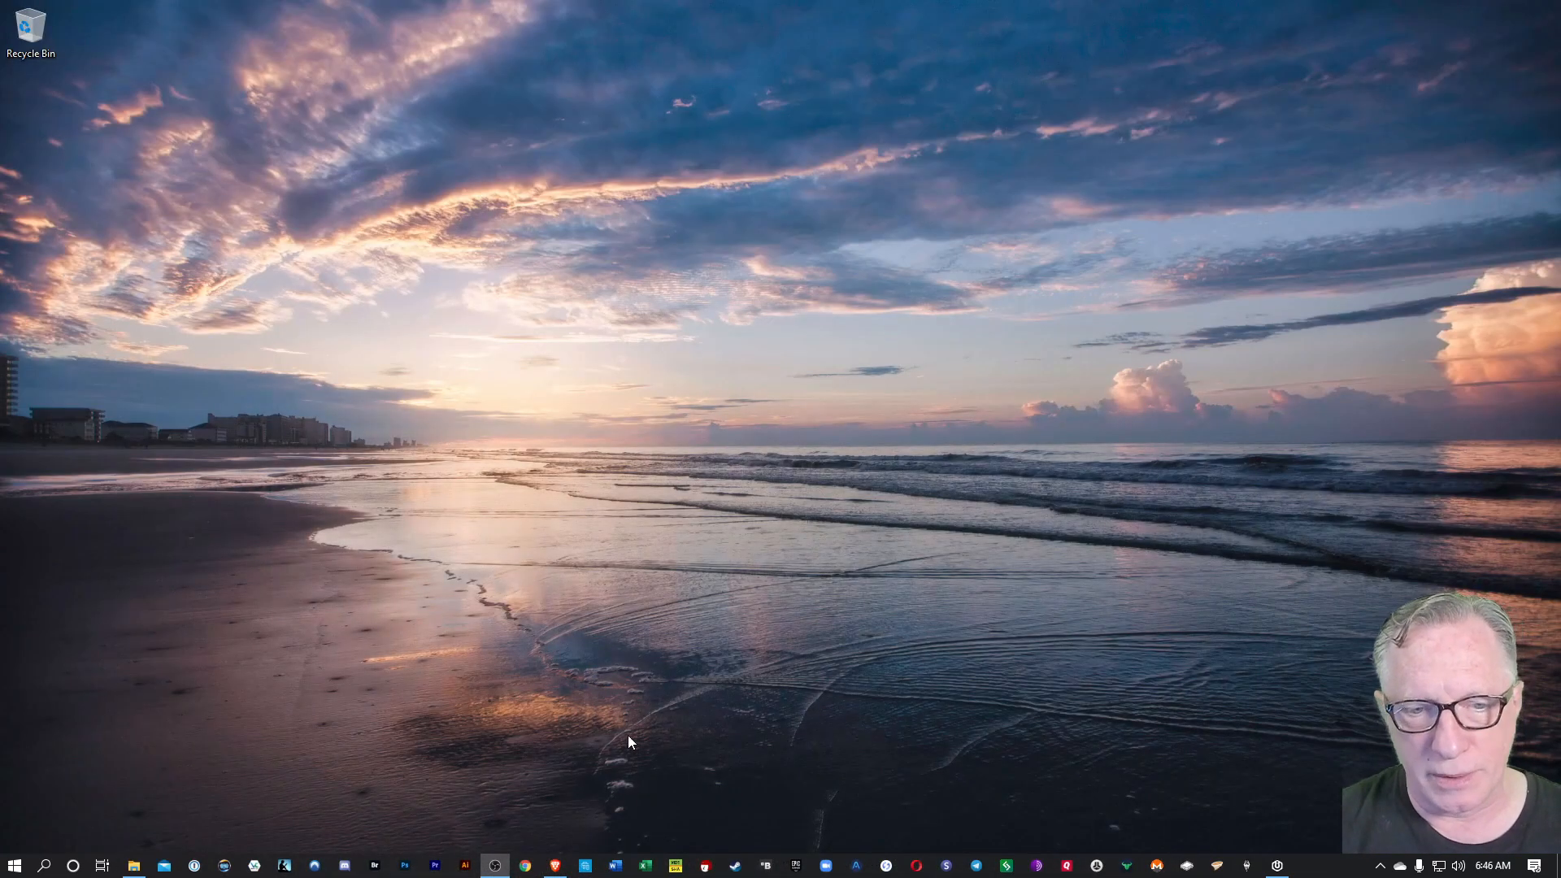
pyautogui.moveTo(747, 823)
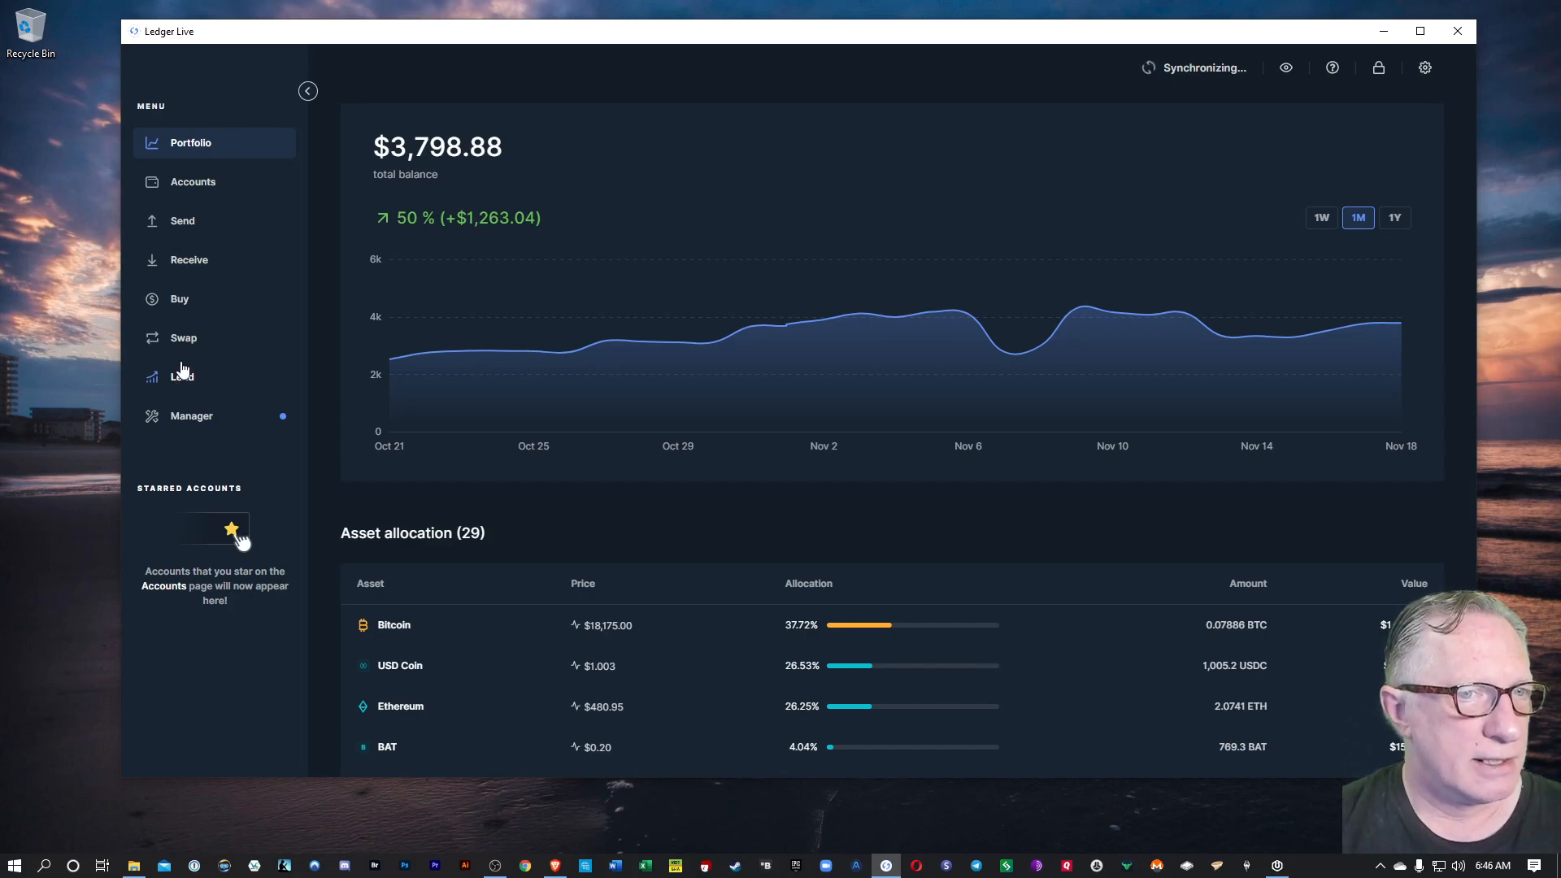
pyautogui.moveTo(192, 332)
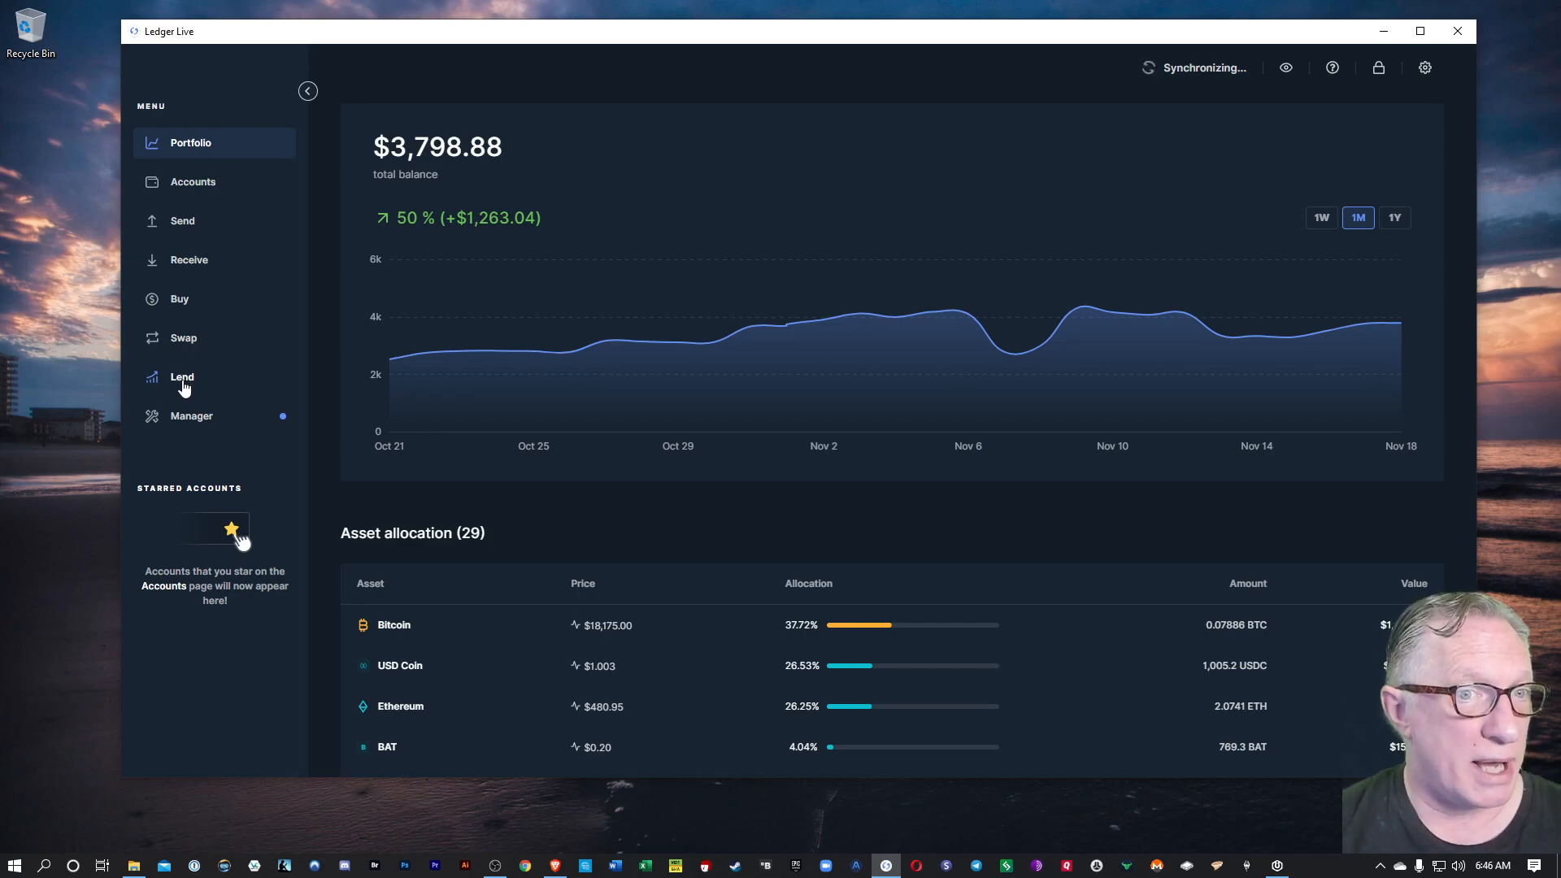
# Step: Open Lend from the left menu, bringing up the Compound terms-of-use agreement
pyautogui.click(182, 376)
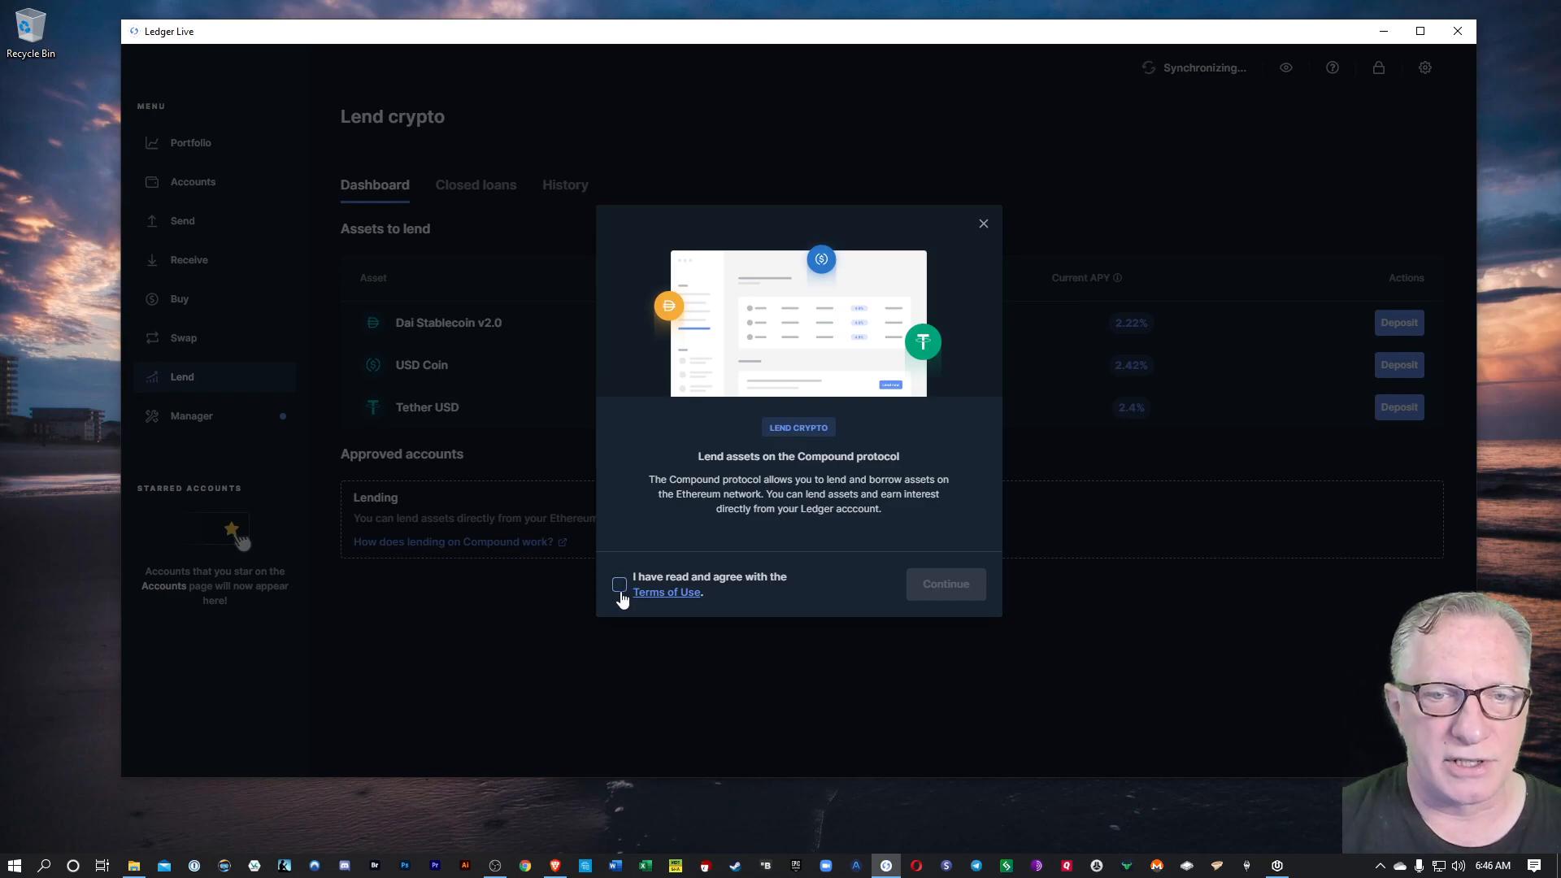
# Step: Agree to the Compound terms, continue through onboarding steps 1–3, and acknowledge the high Ethereum fees notice
pyautogui.click(618, 584)
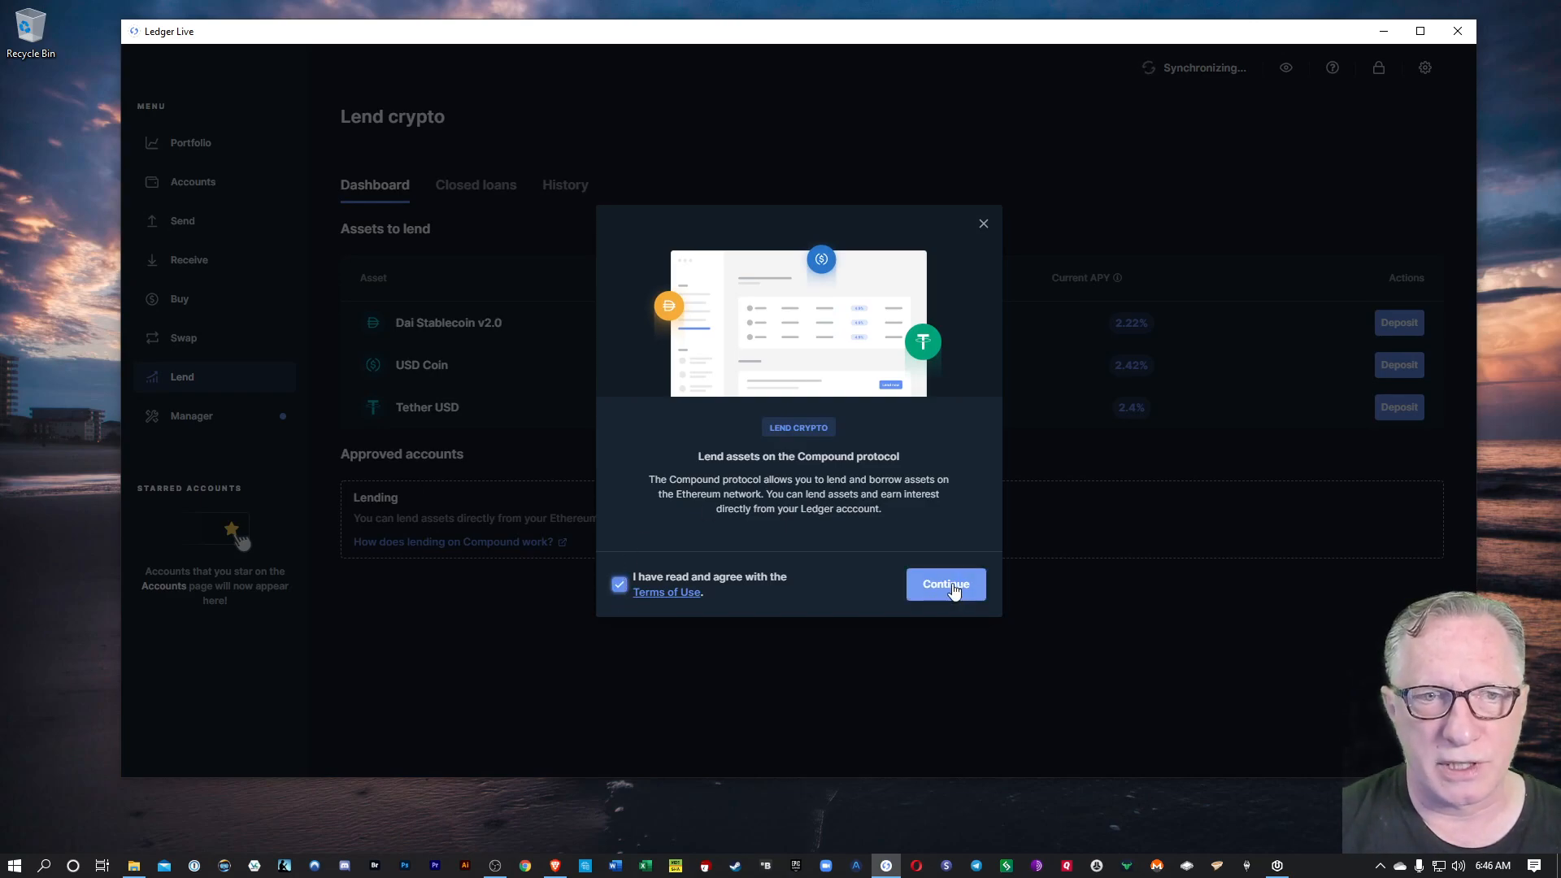
pyautogui.click(945, 584)
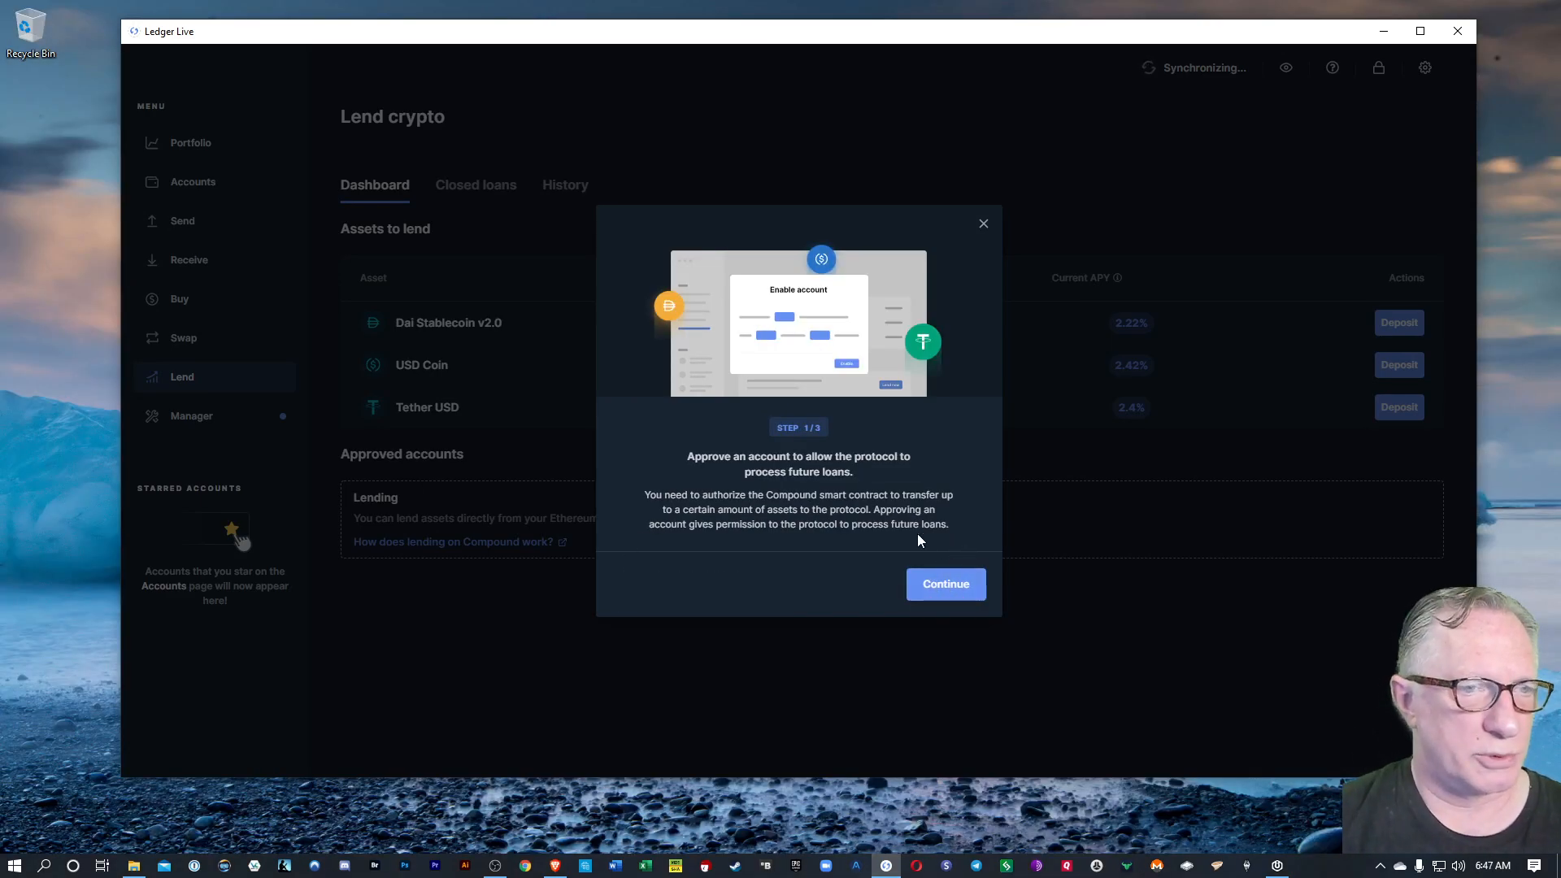
pyautogui.click(943, 584)
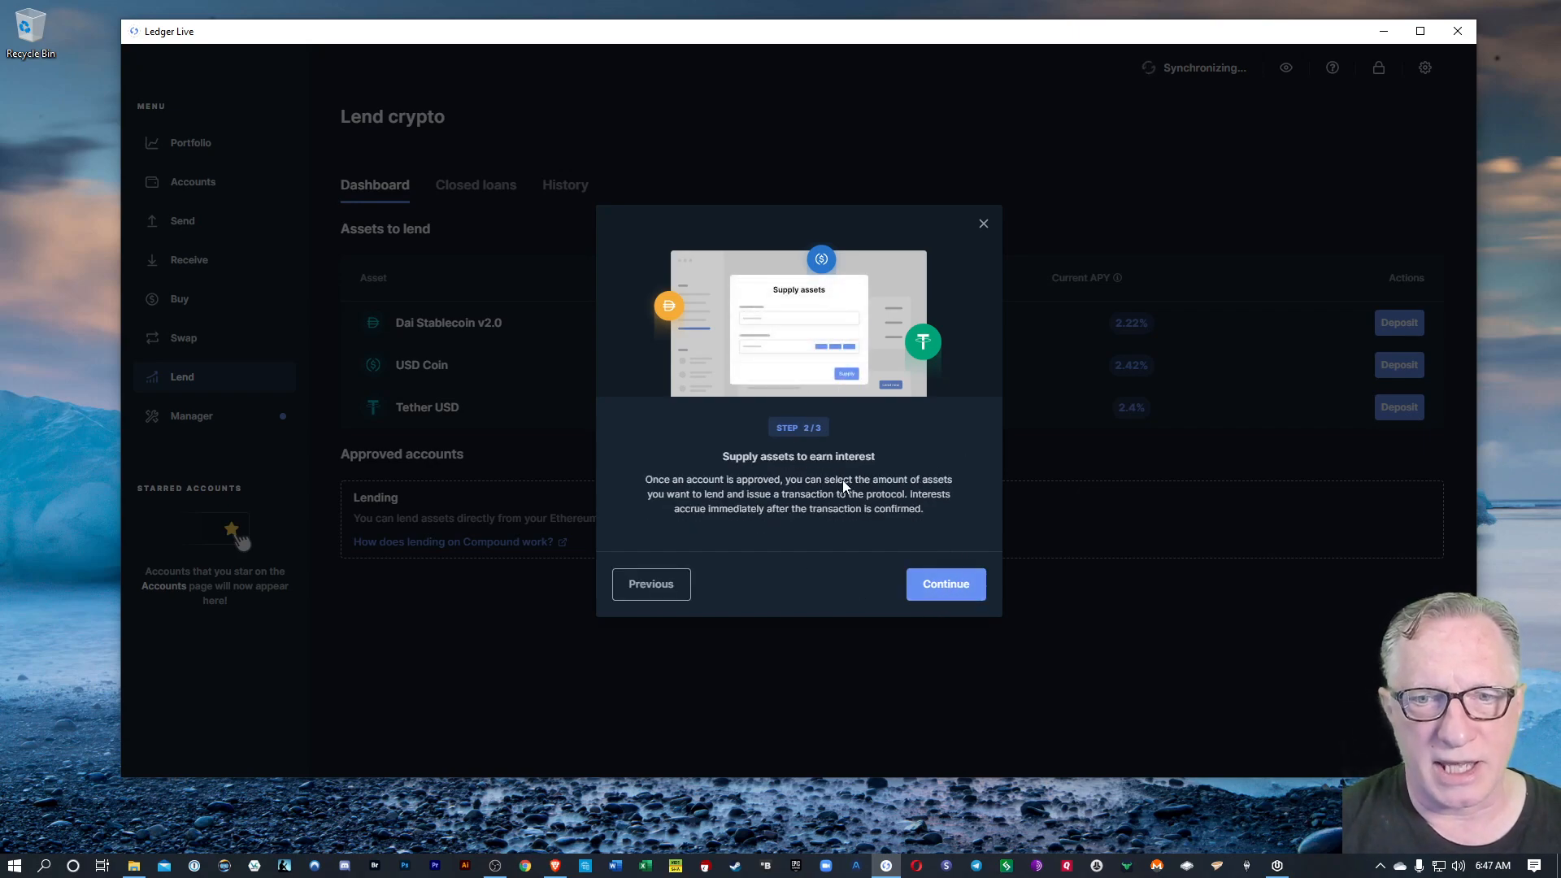
pyautogui.click(943, 584)
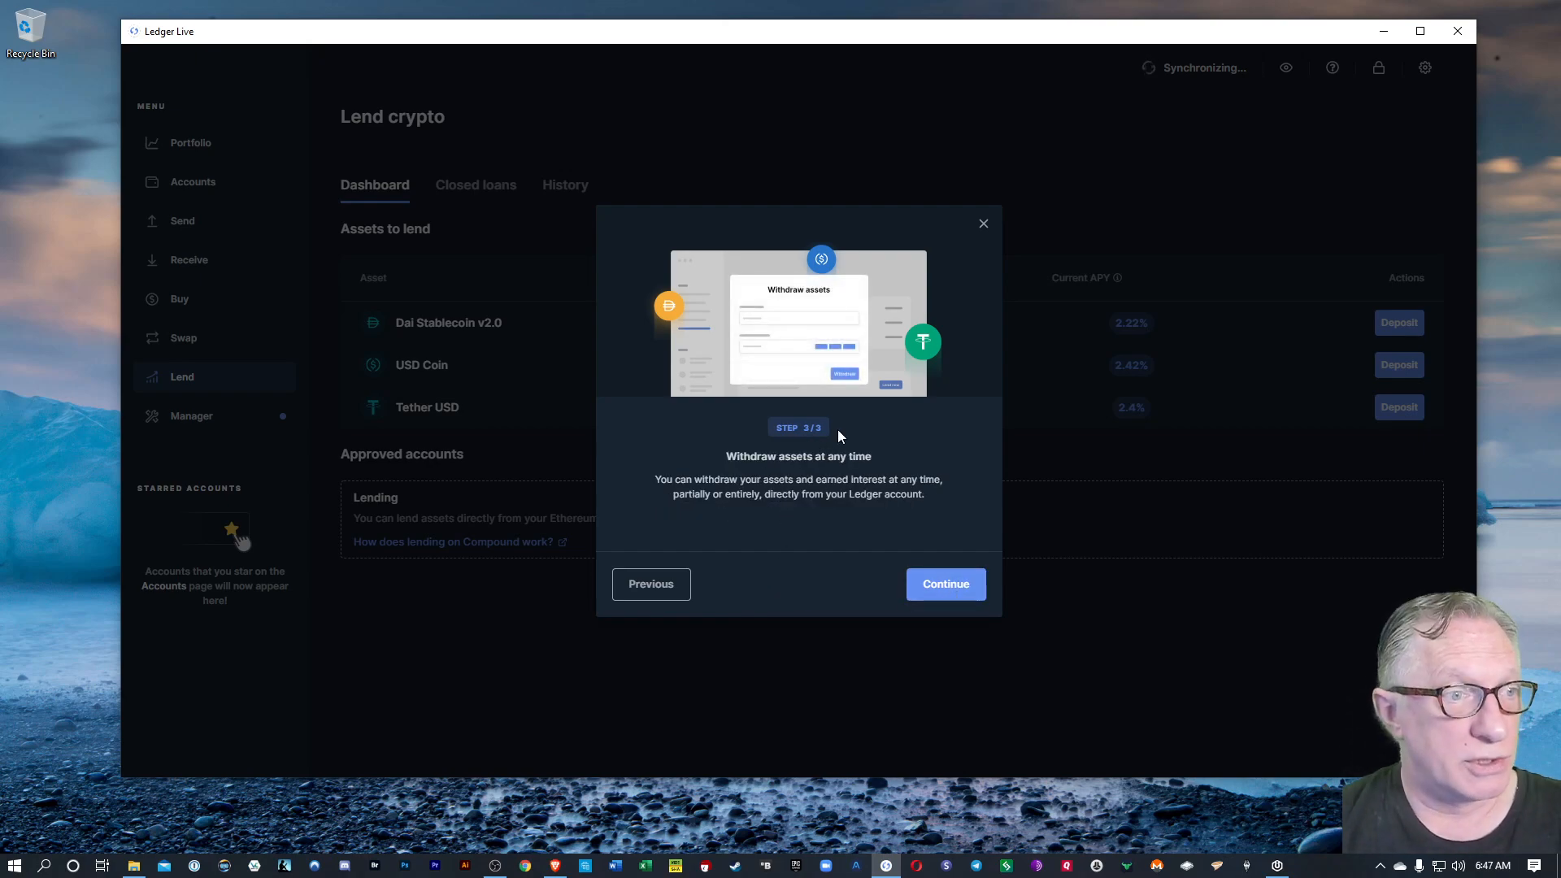
pyautogui.click(944, 584)
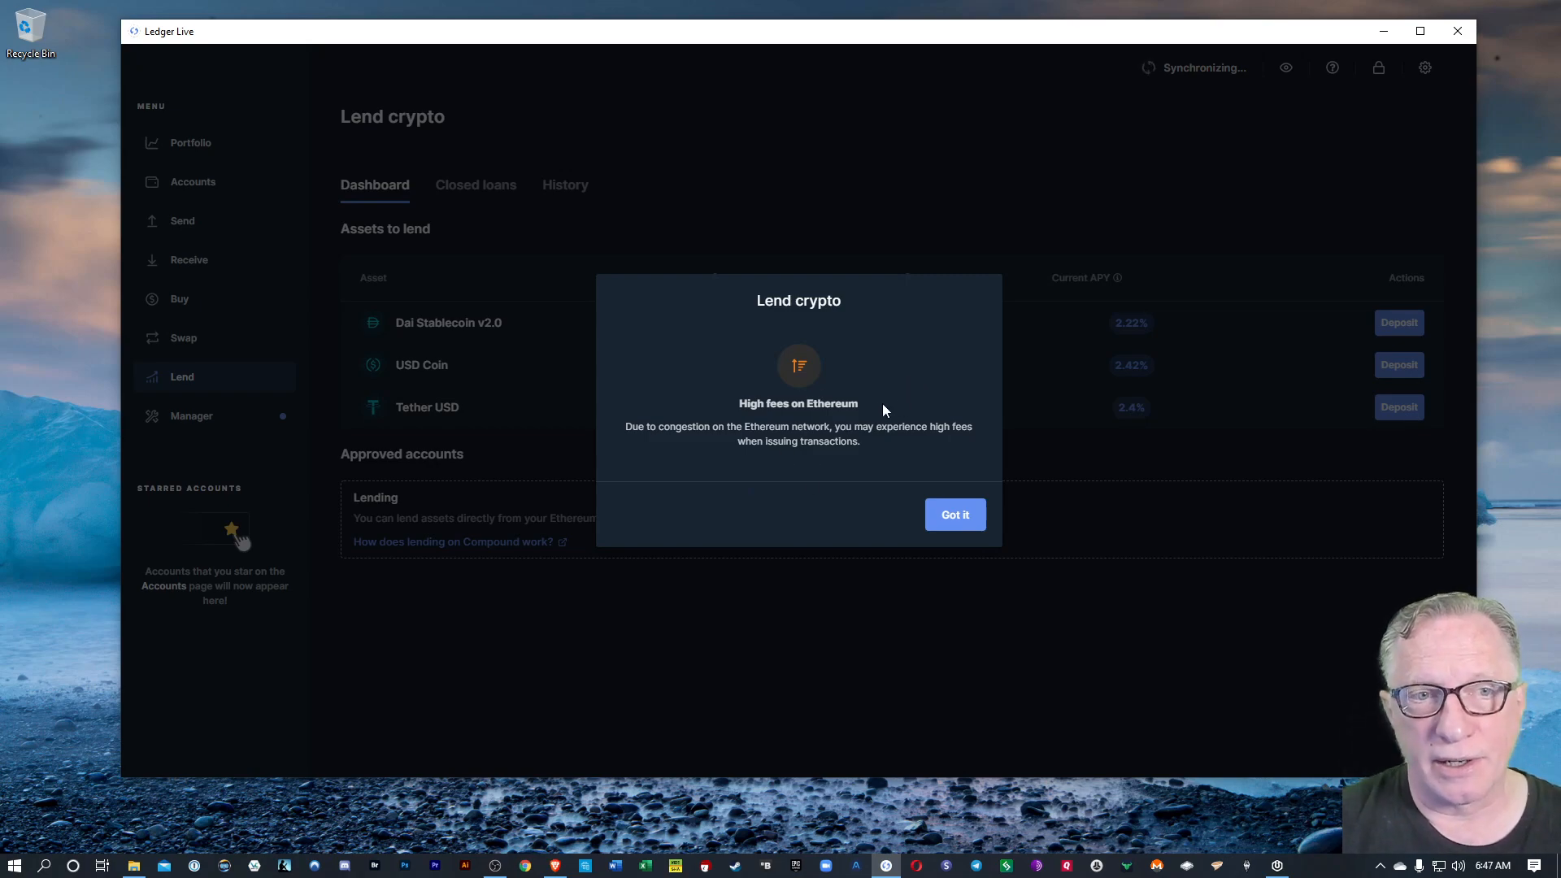
pyautogui.moveTo(872, 392)
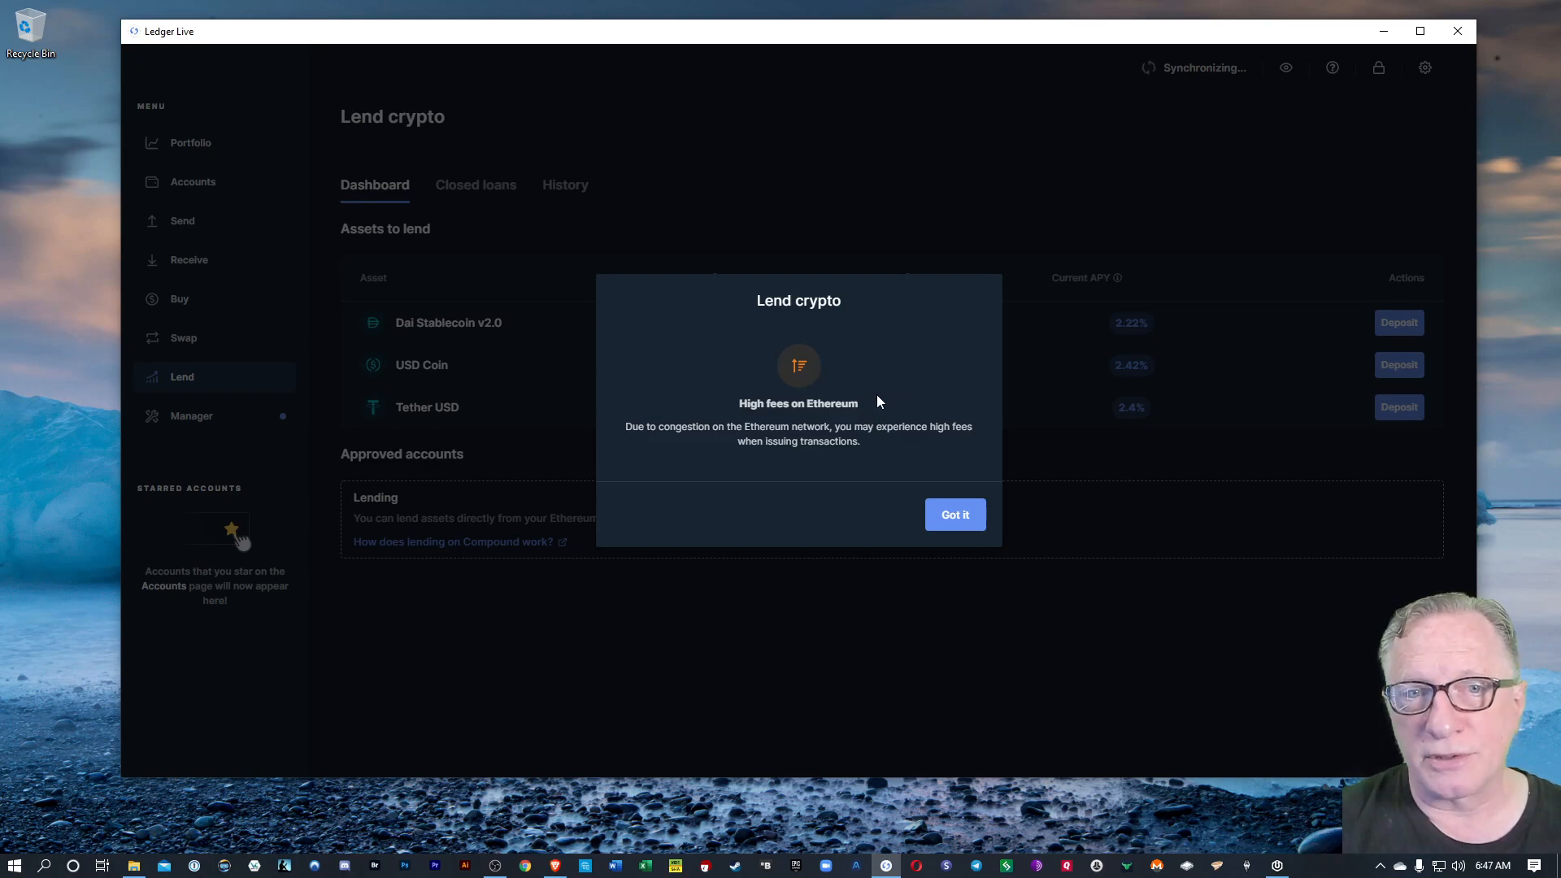
pyautogui.moveTo(859, 407)
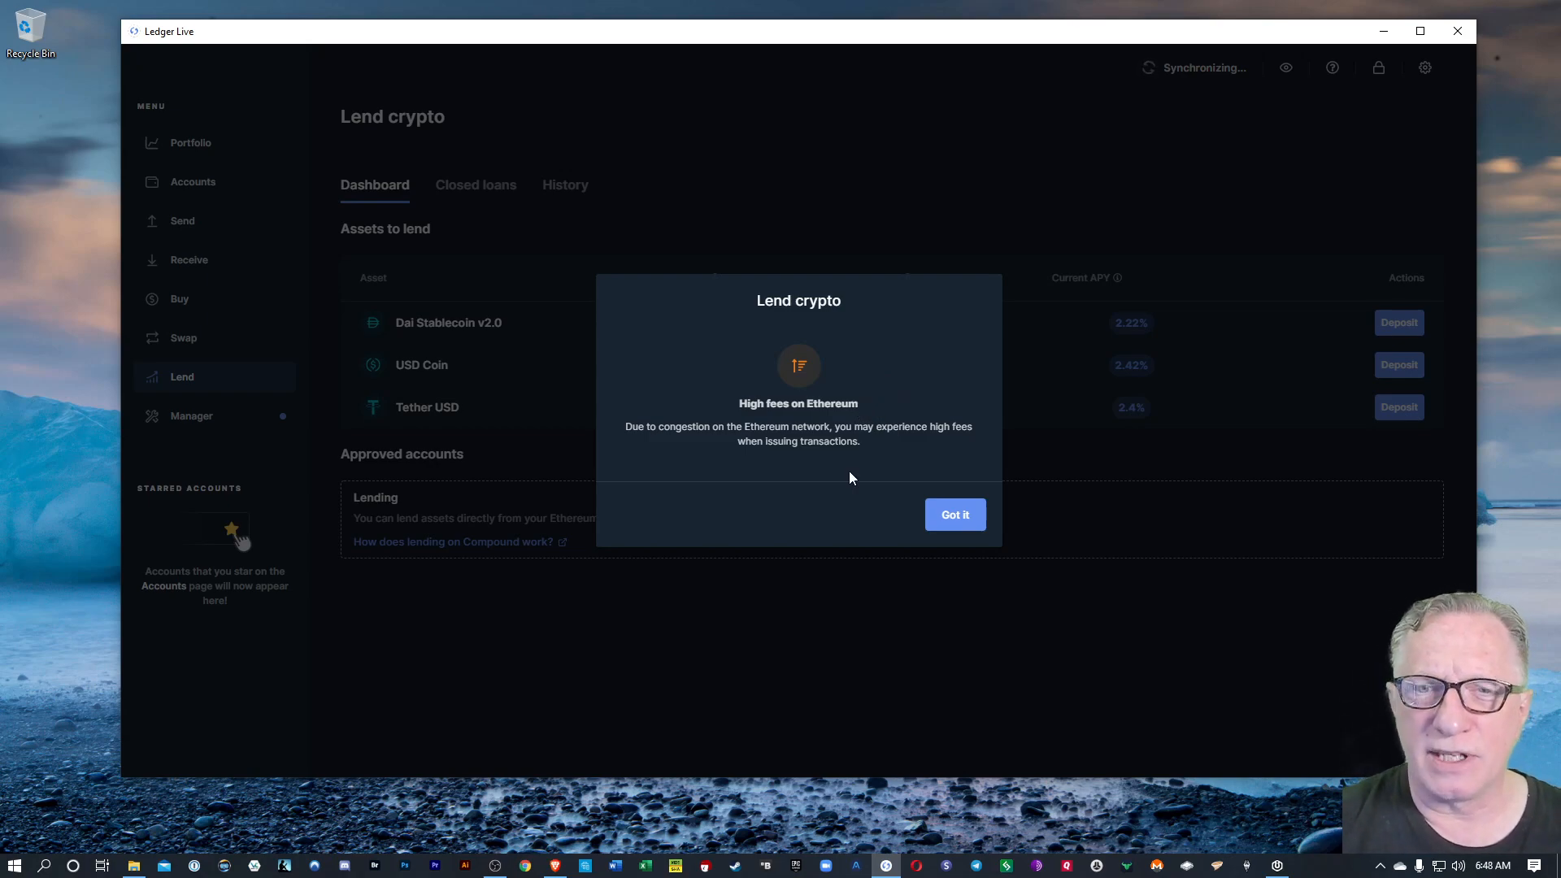
pyautogui.click(953, 514)
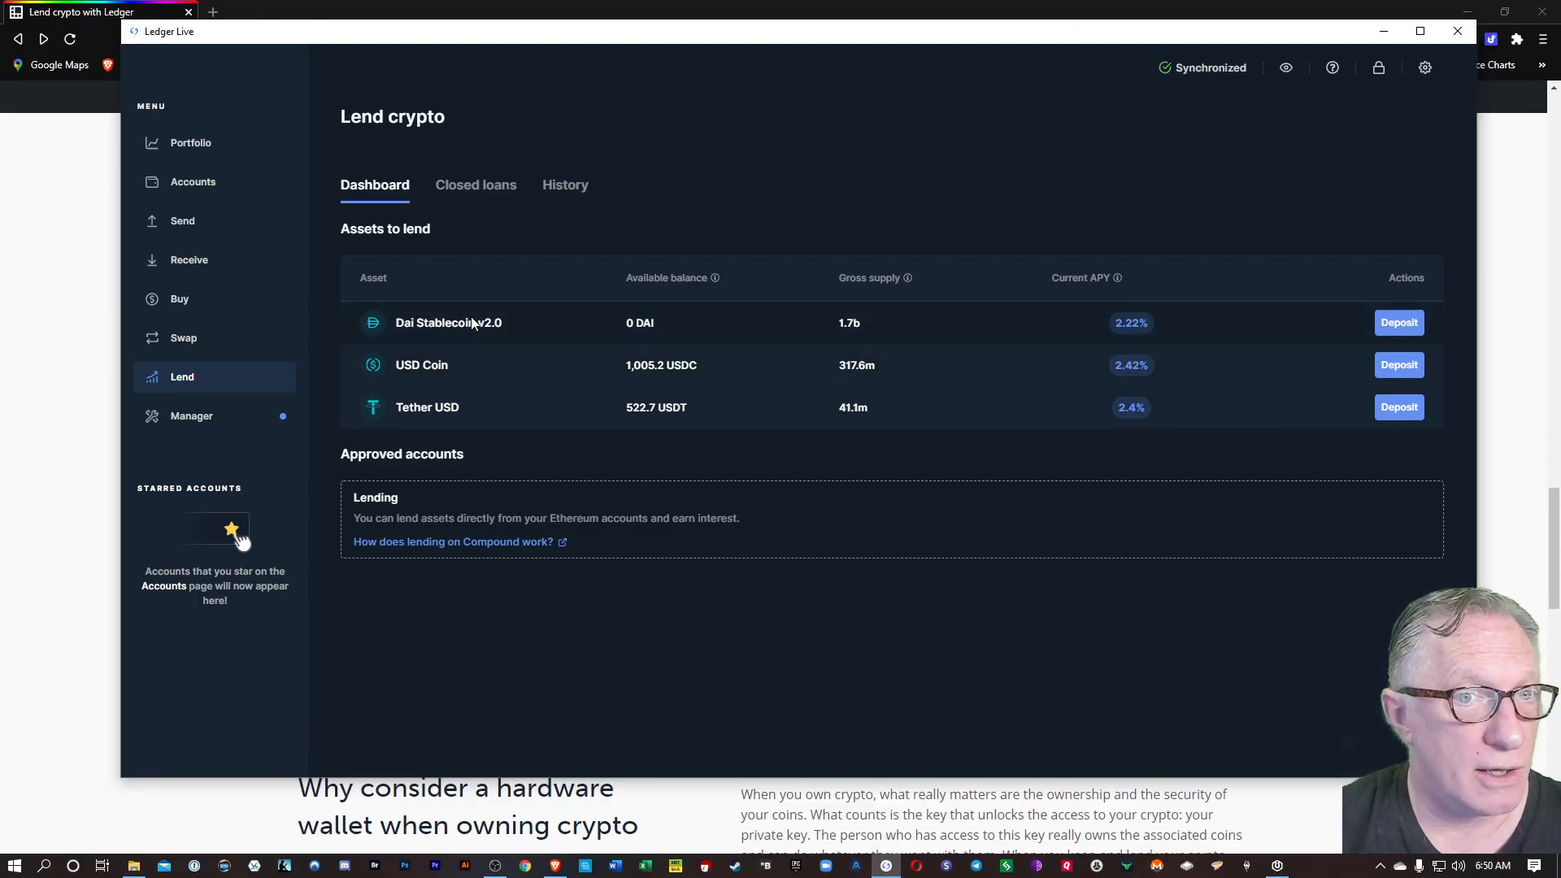
pyautogui.moveTo(488, 379)
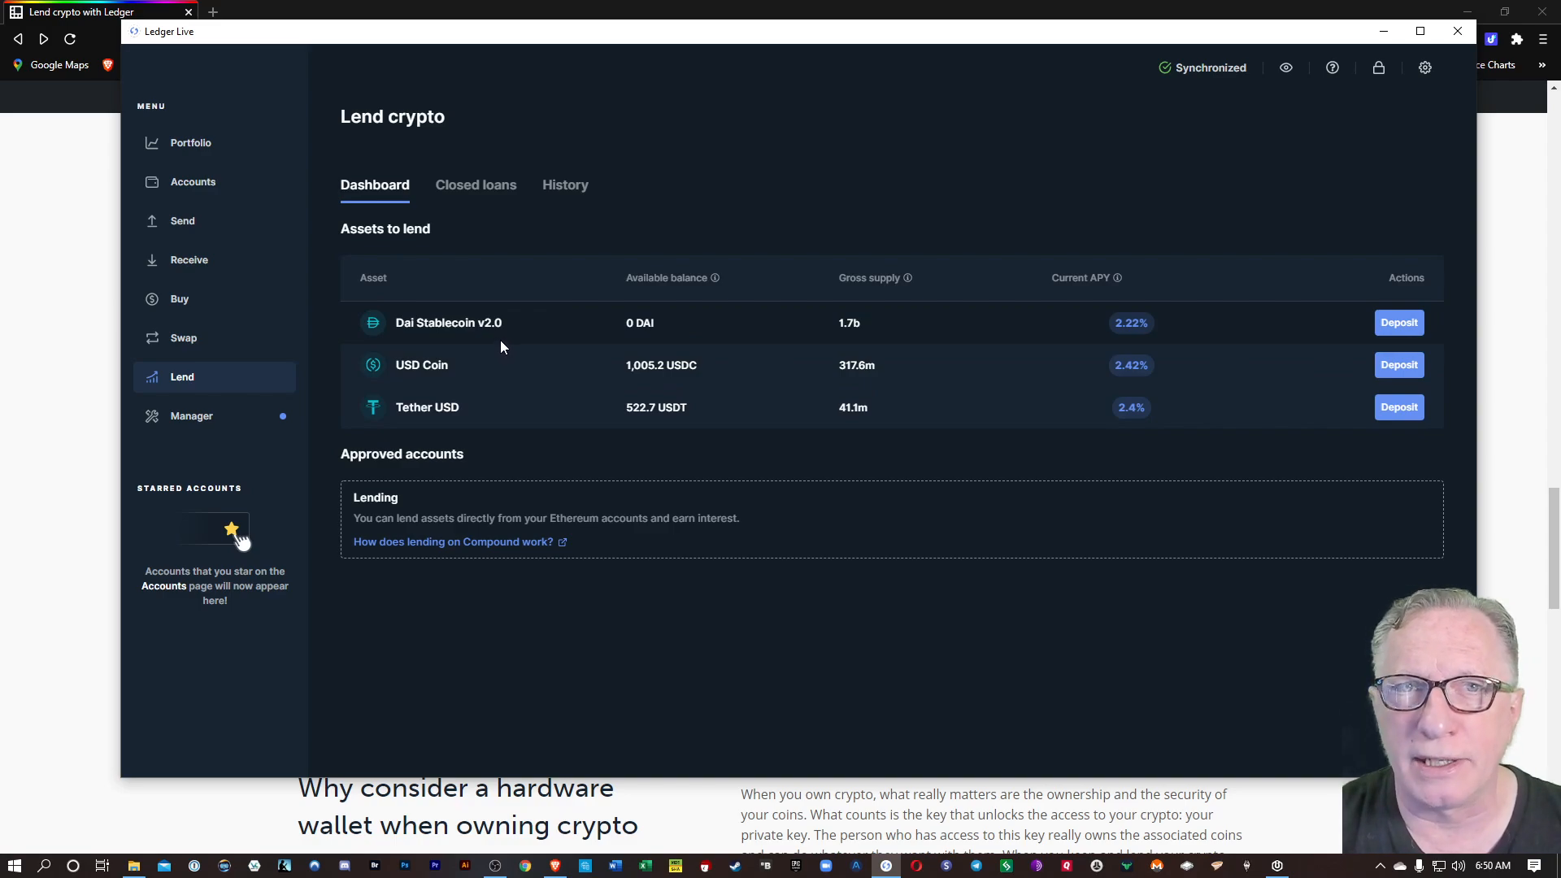
pyautogui.moveTo(605, 381)
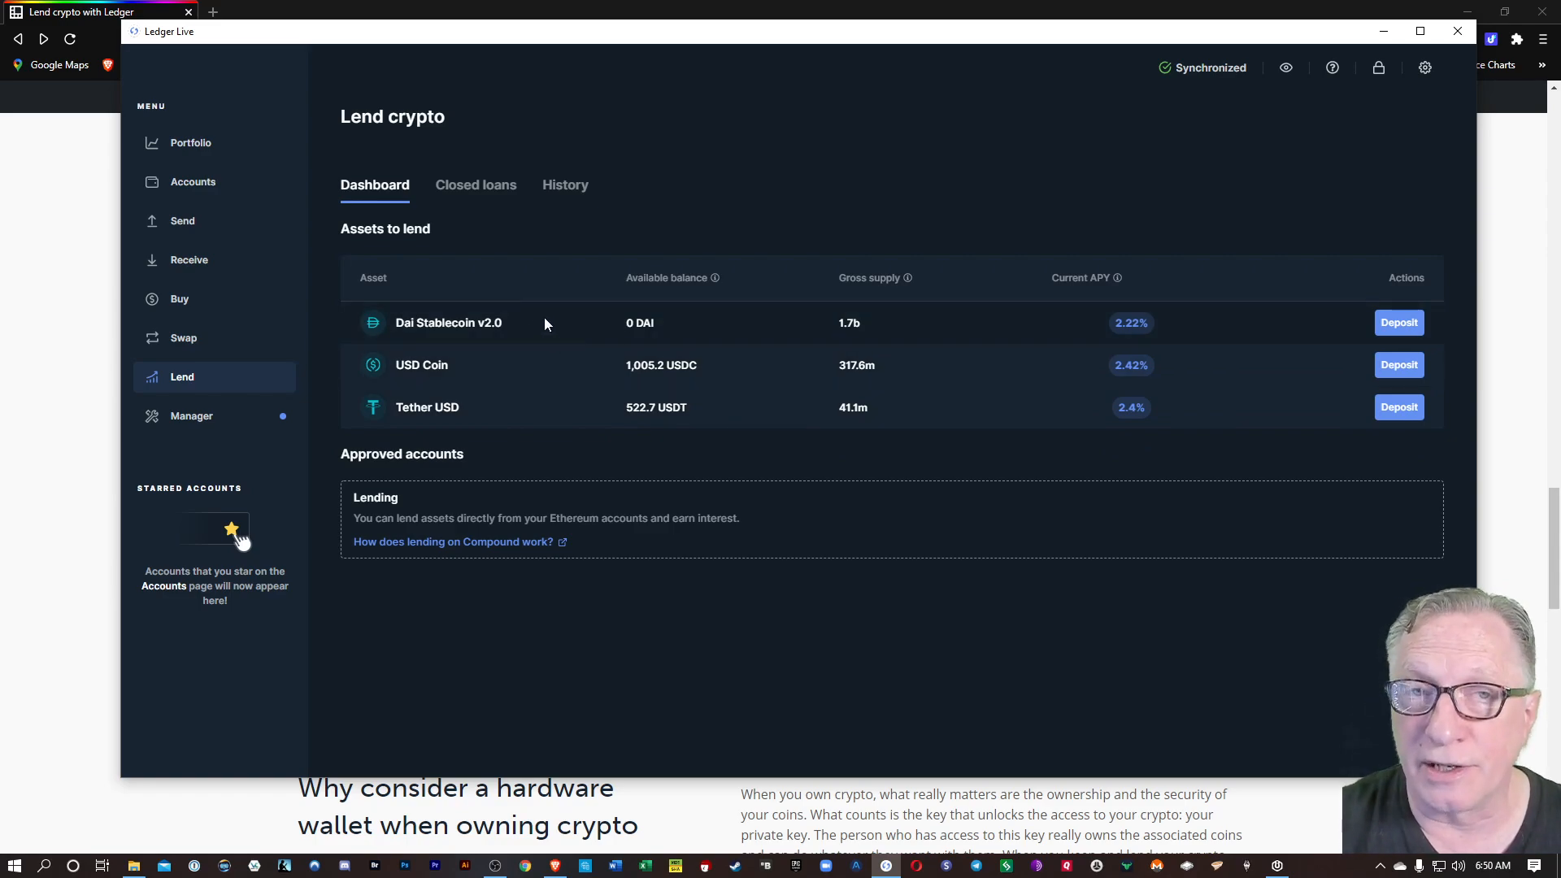
# Step: Show the Accounts list with the Bitcoin, Dogecoin, Ethereum, Tezos and Tron balances
pyautogui.click(194, 180)
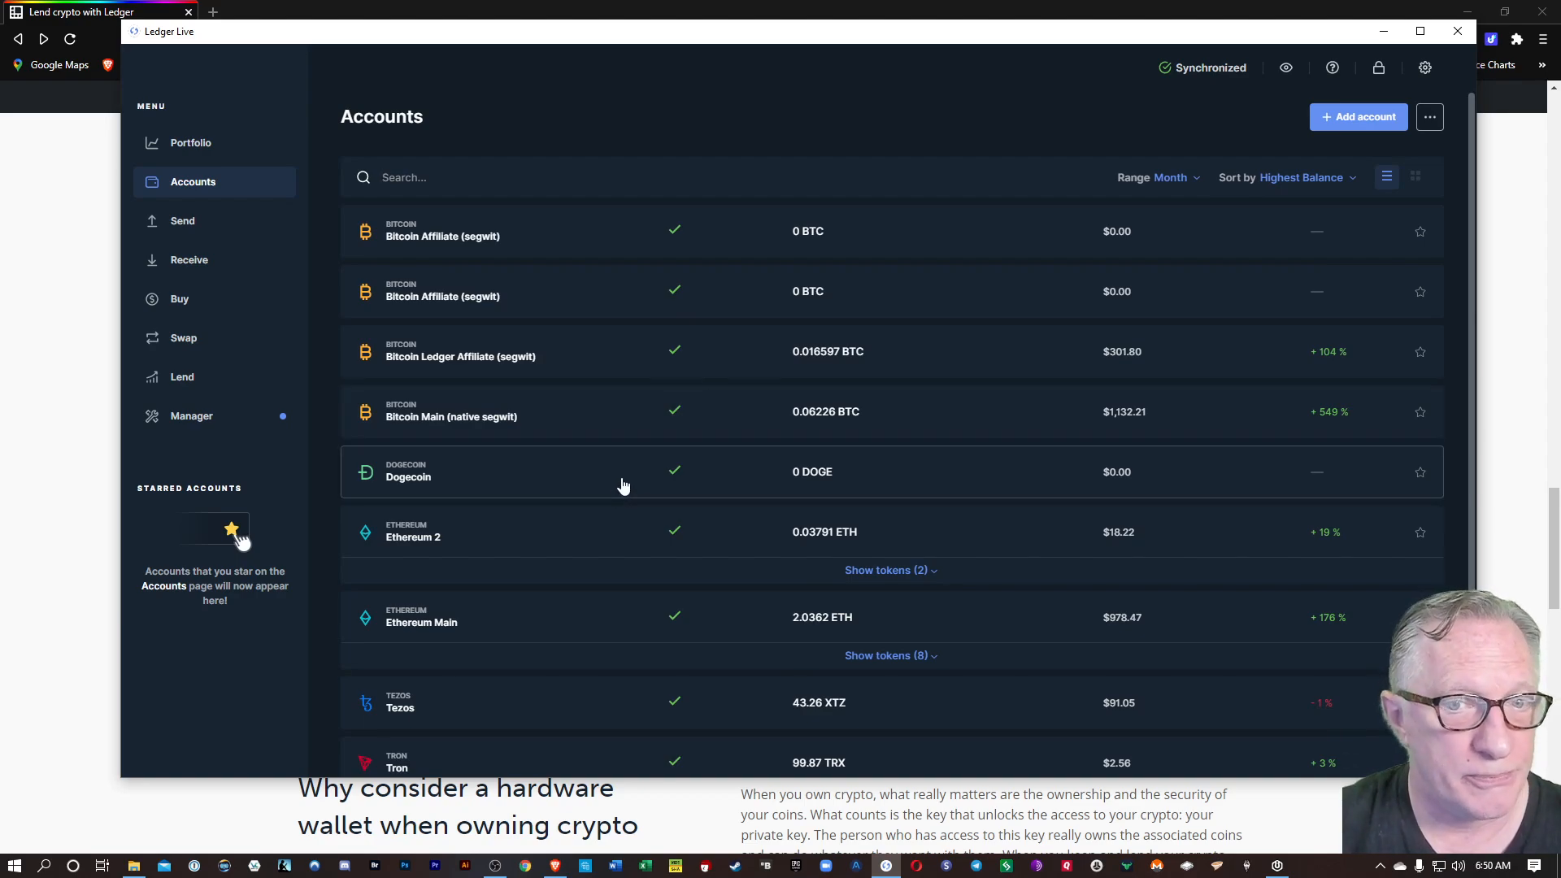
pyautogui.scroll(-3)
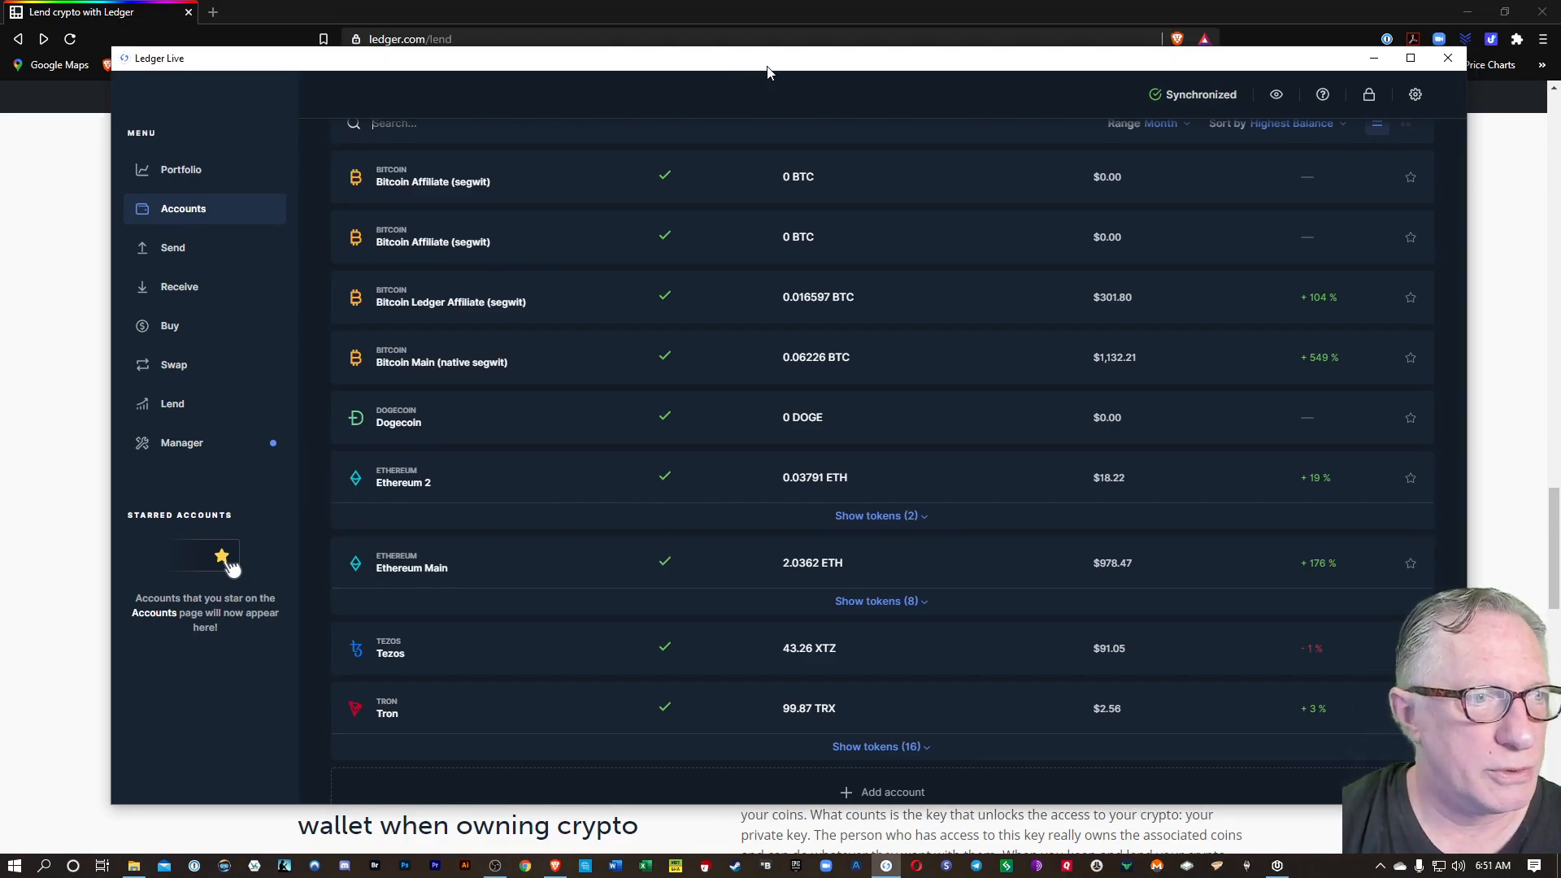
pyautogui.moveTo(955, 68)
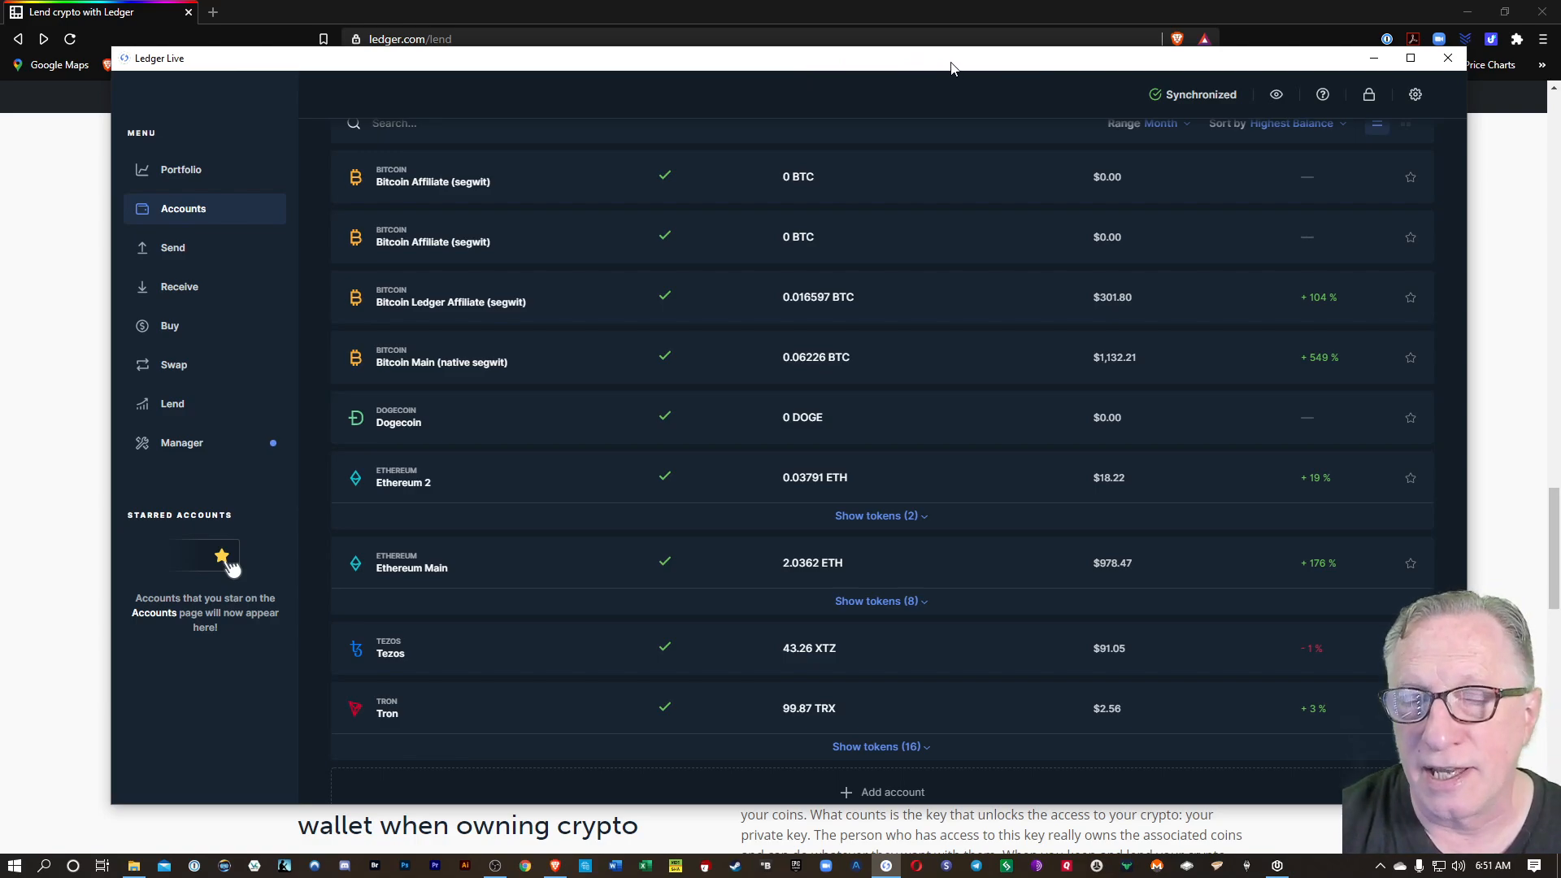
pyautogui.moveTo(908, 70)
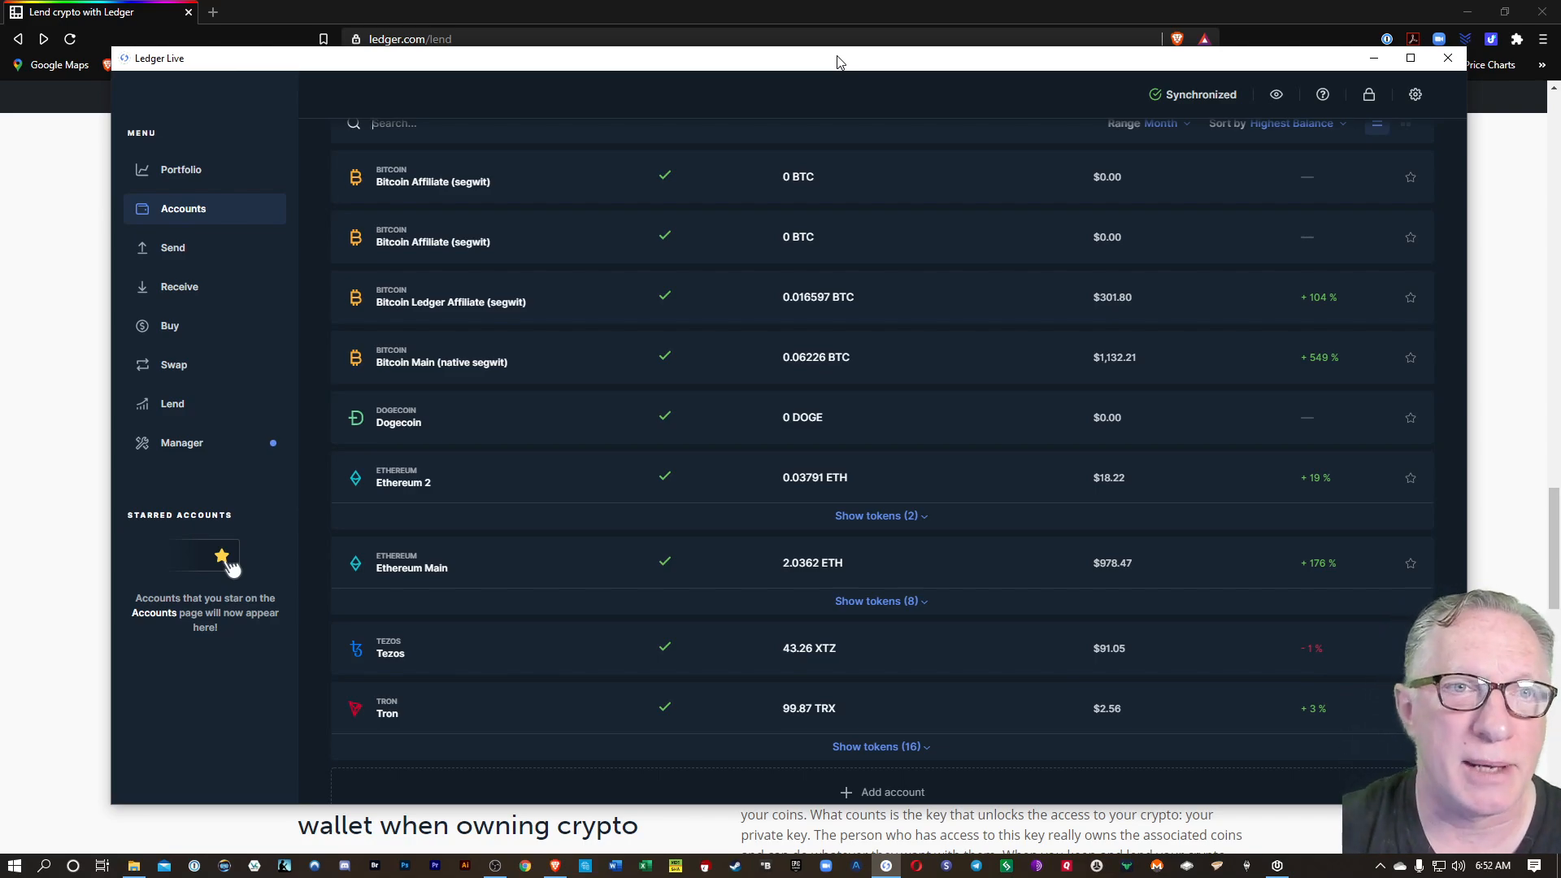
# Step: Switch to Coinbase, start a trade and select Dai from the coin list as the asset to buy
pyautogui.click(290, 12)
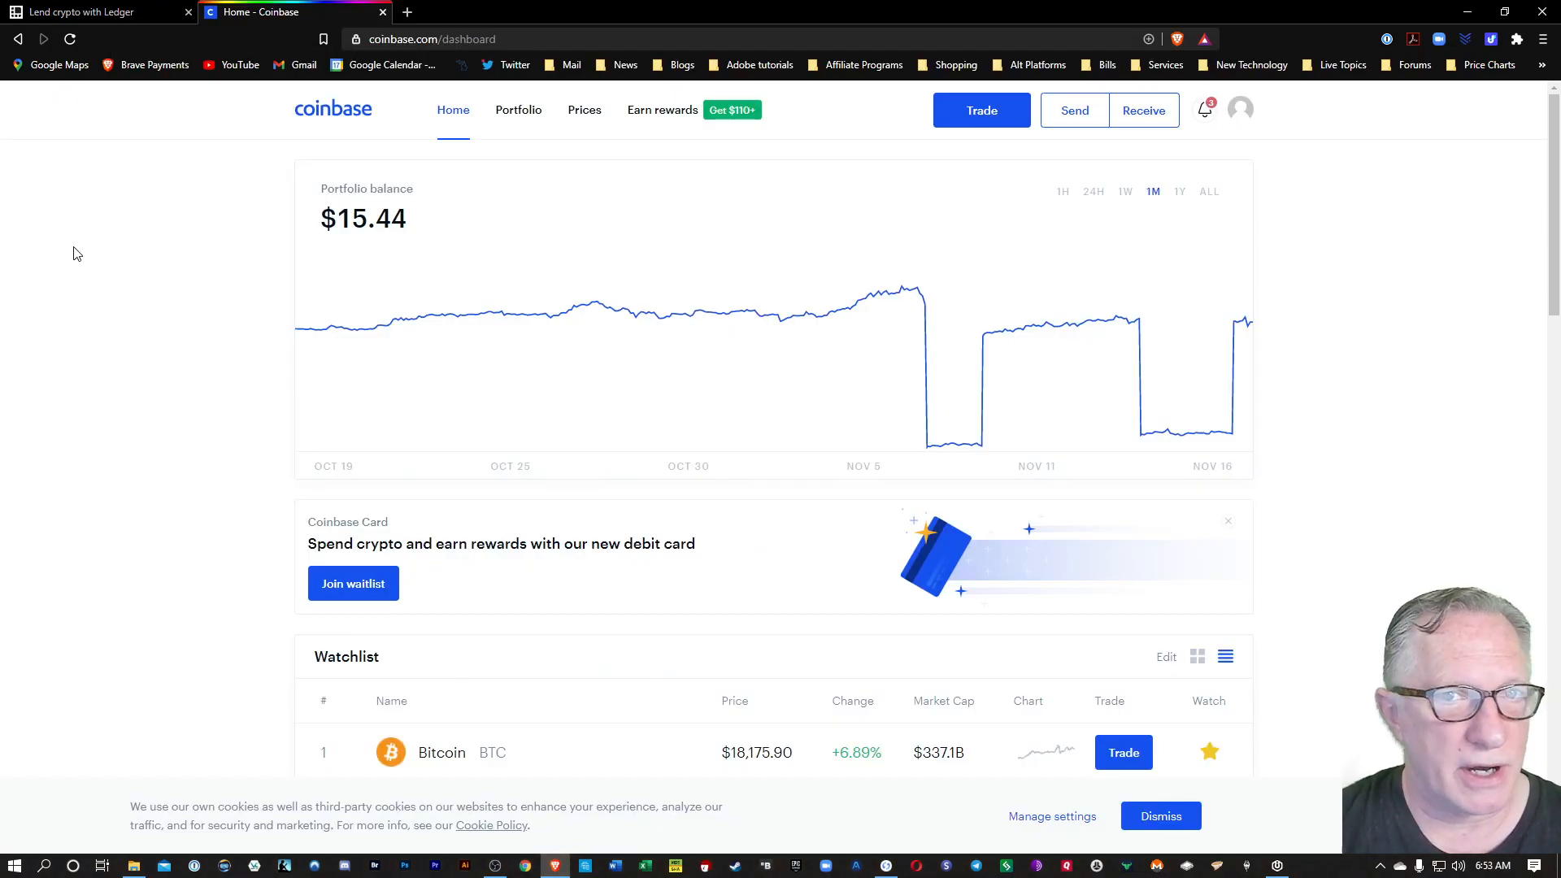
pyautogui.moveTo(483, 158)
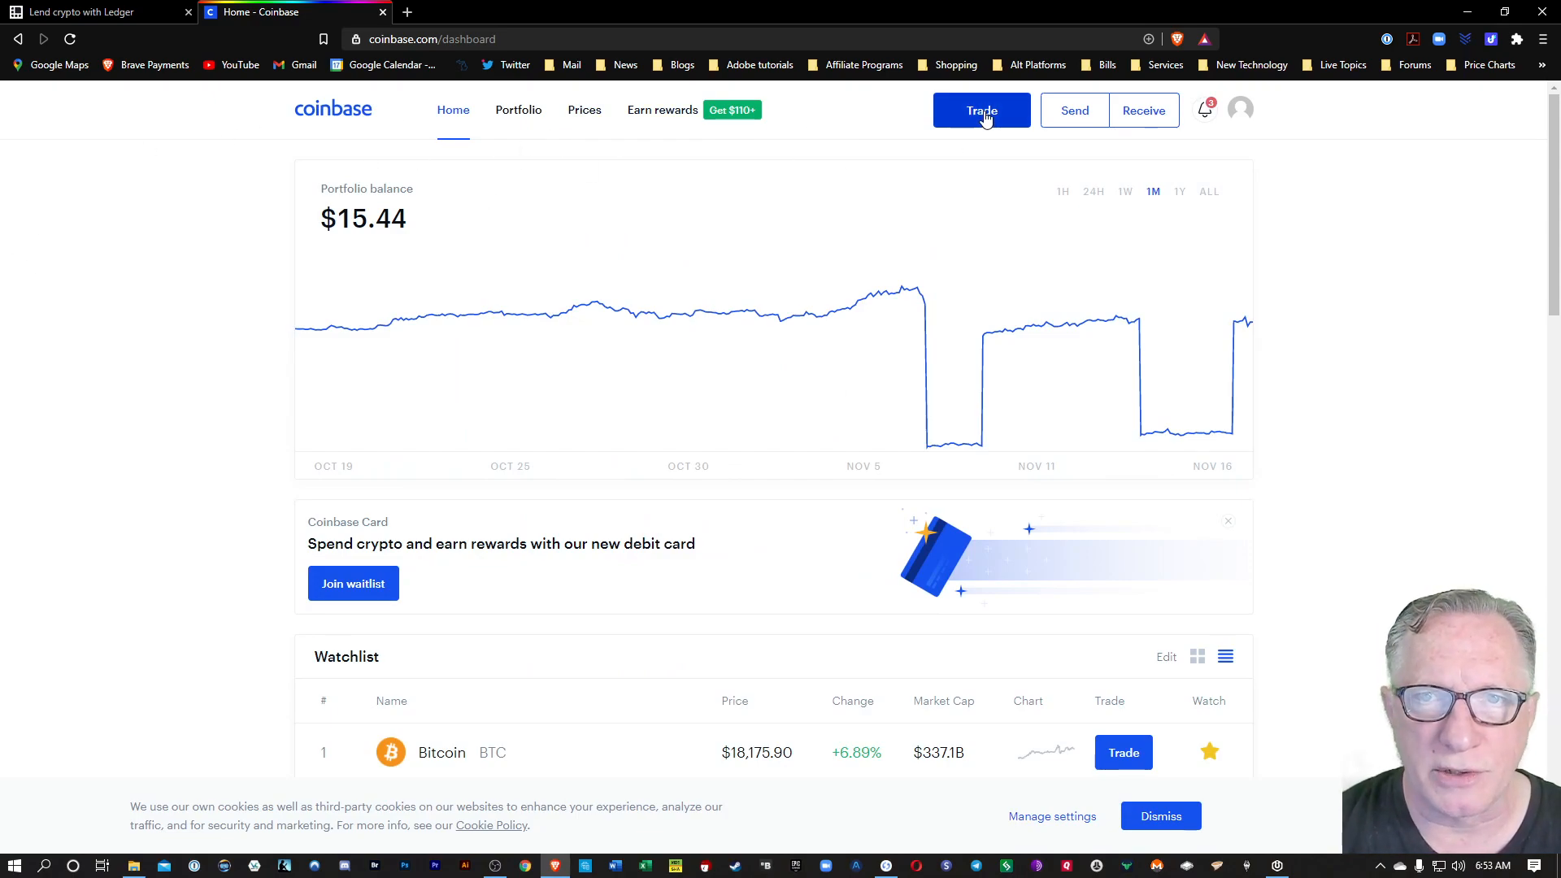
pyautogui.click(981, 109)
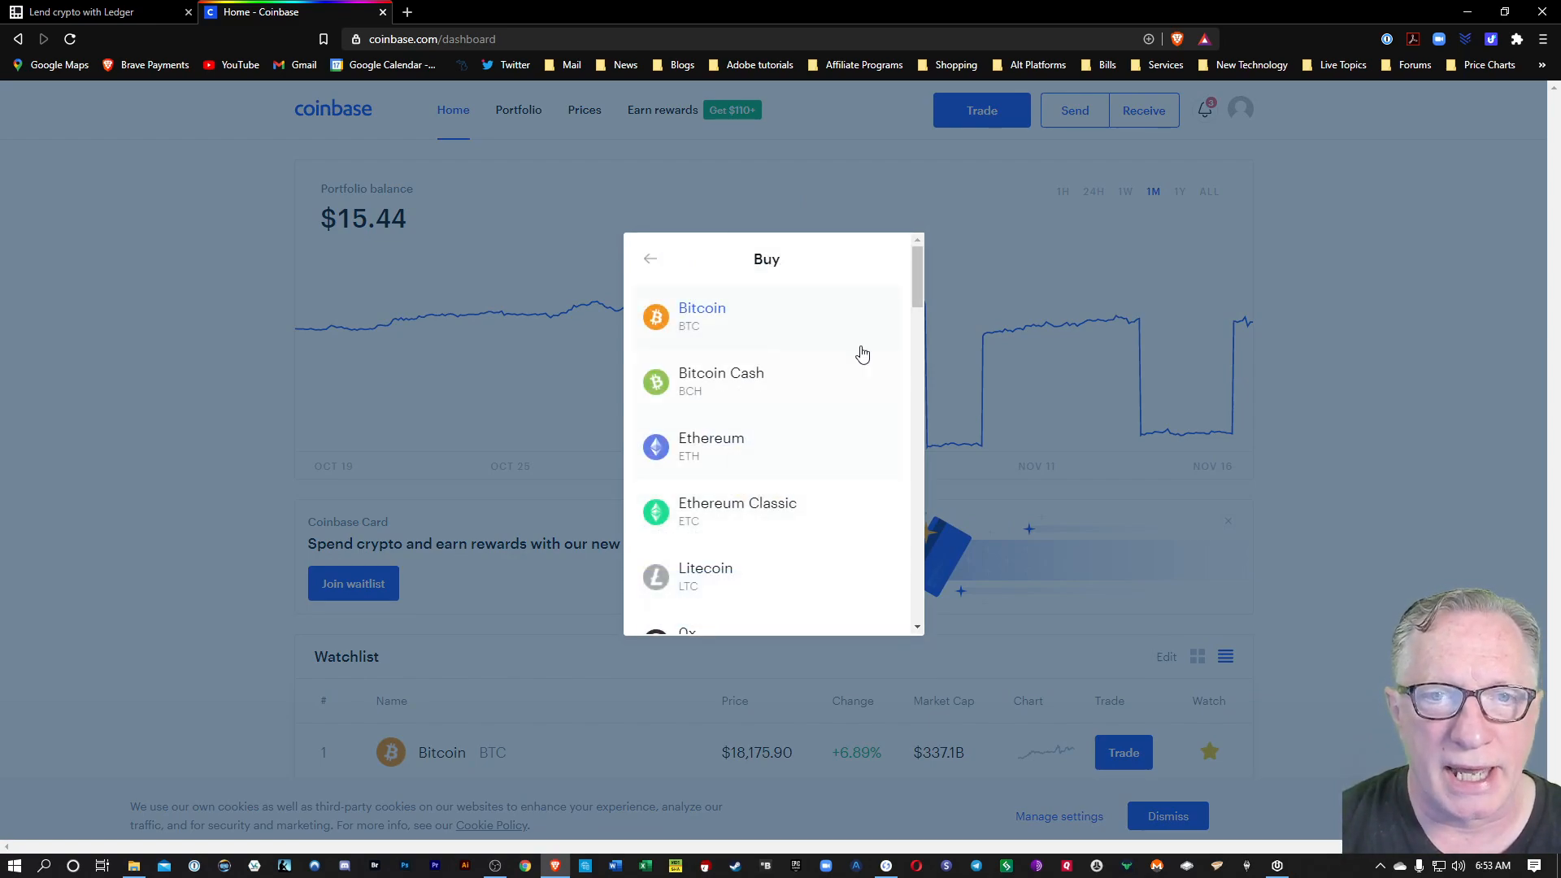
pyautogui.scroll(-3)
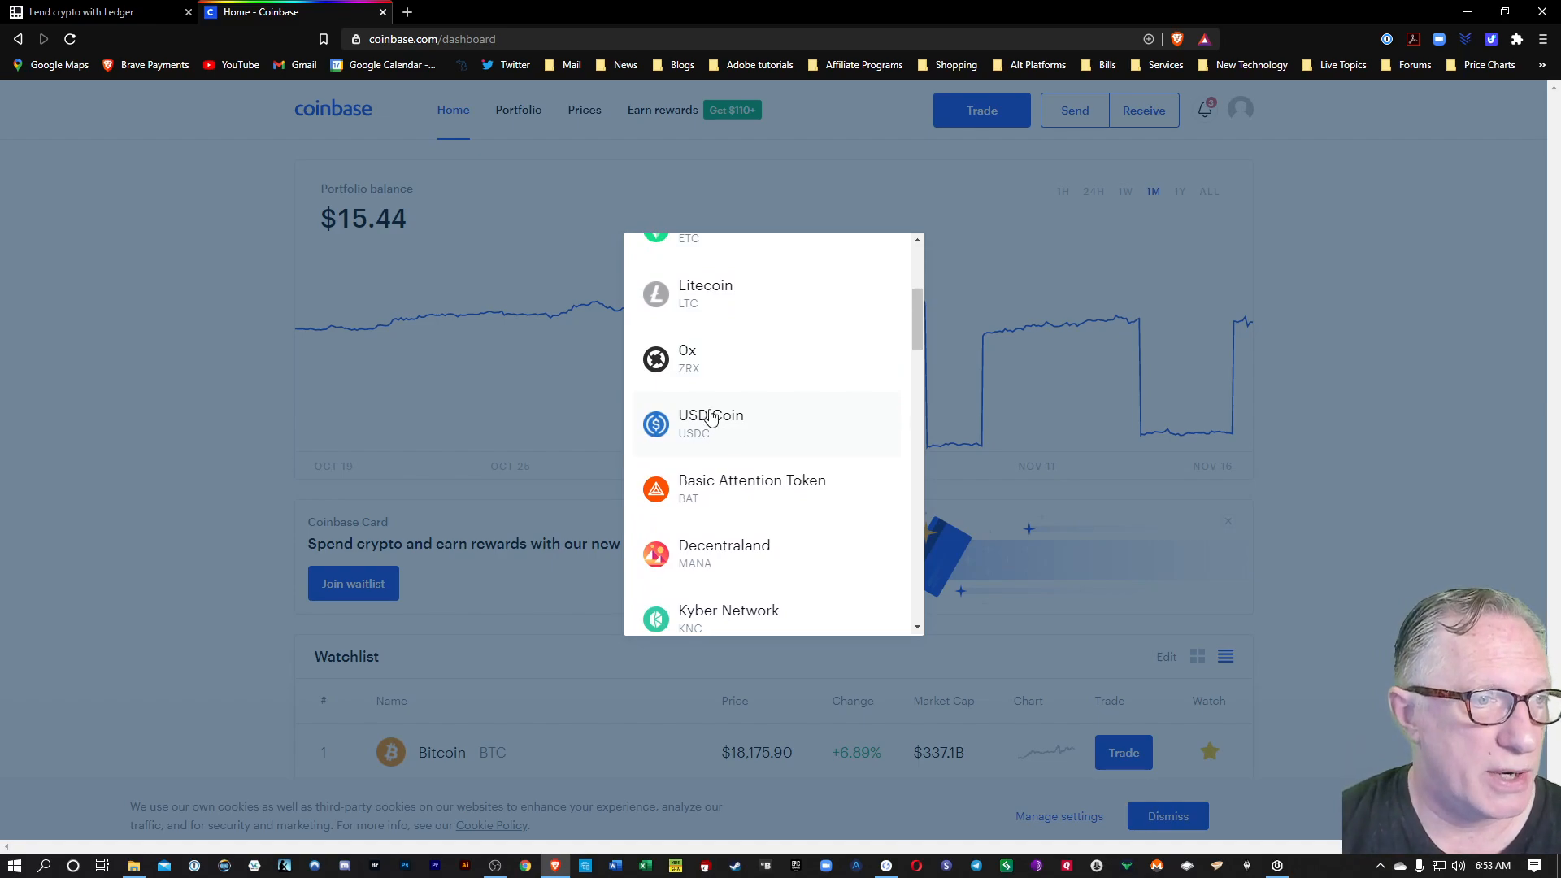
pyautogui.moveTo(761, 420)
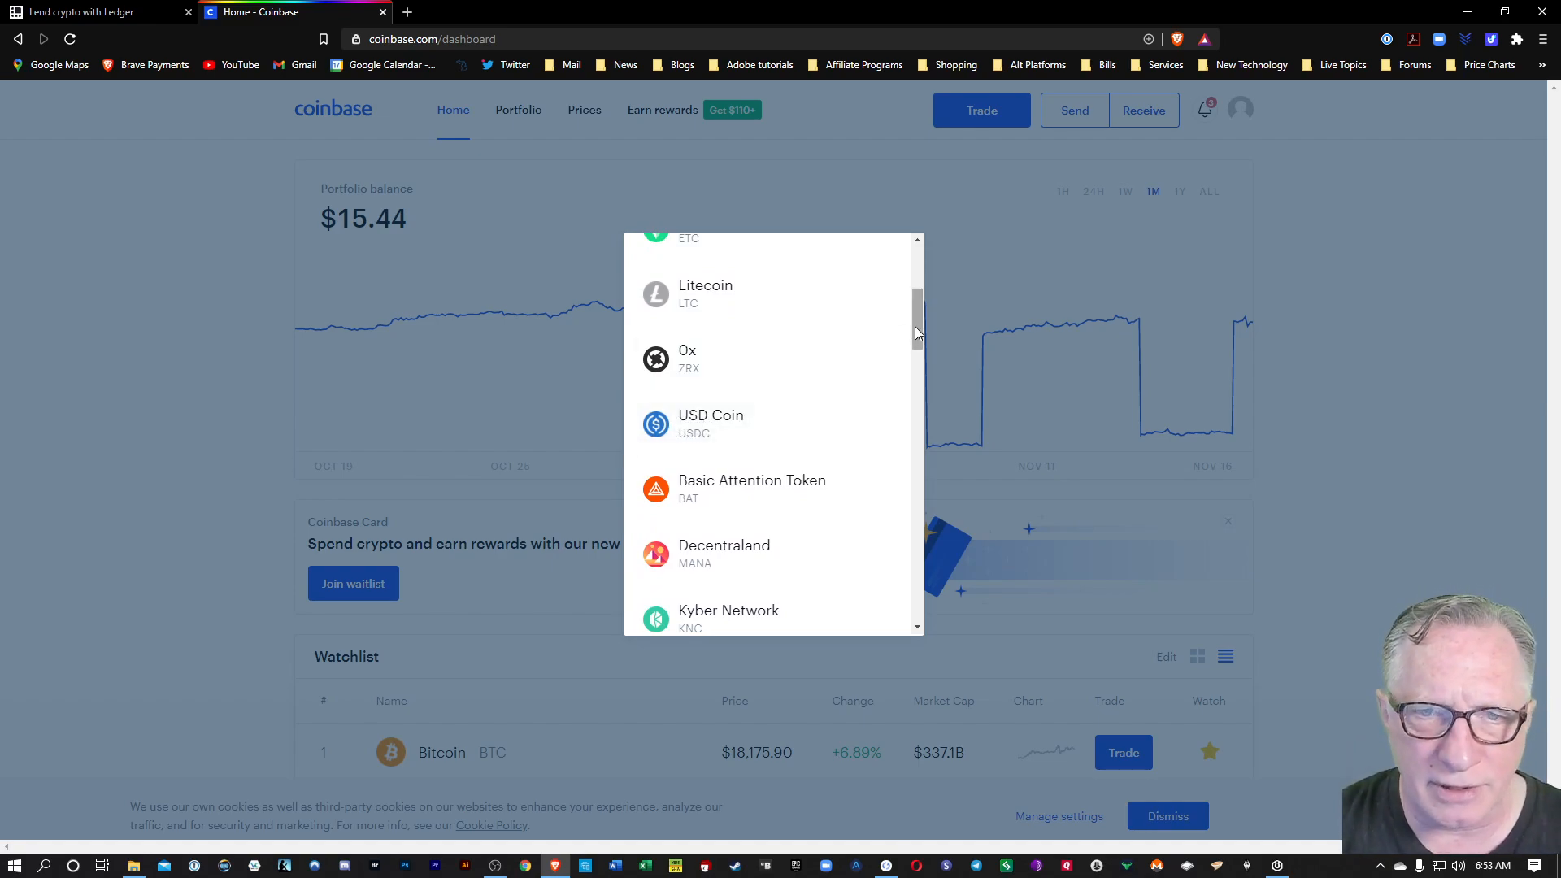
pyautogui.scroll(-3)
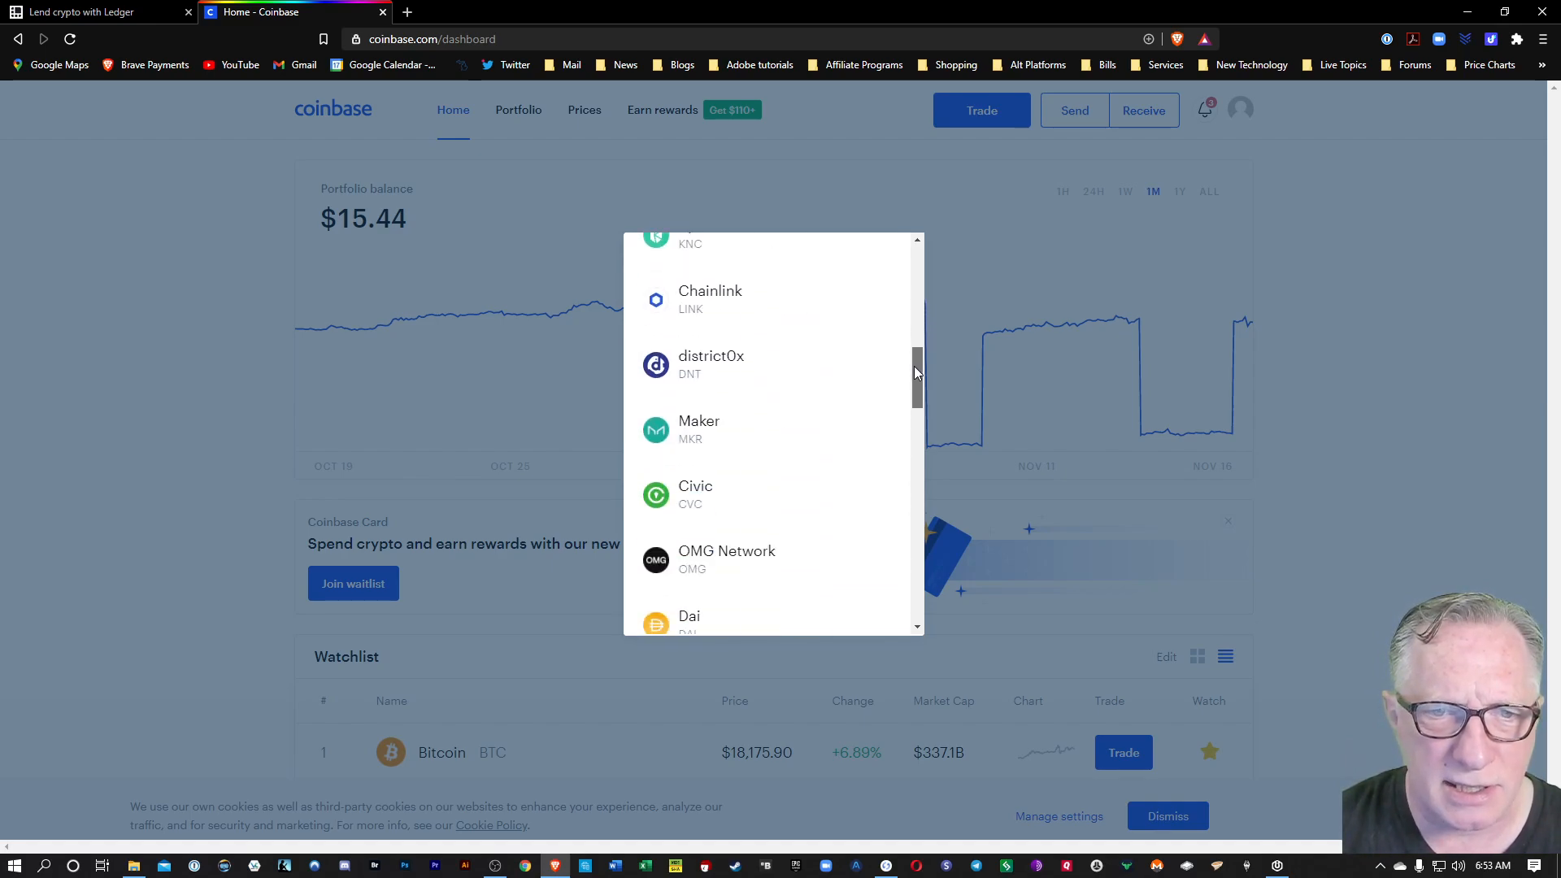
pyautogui.scroll(-3)
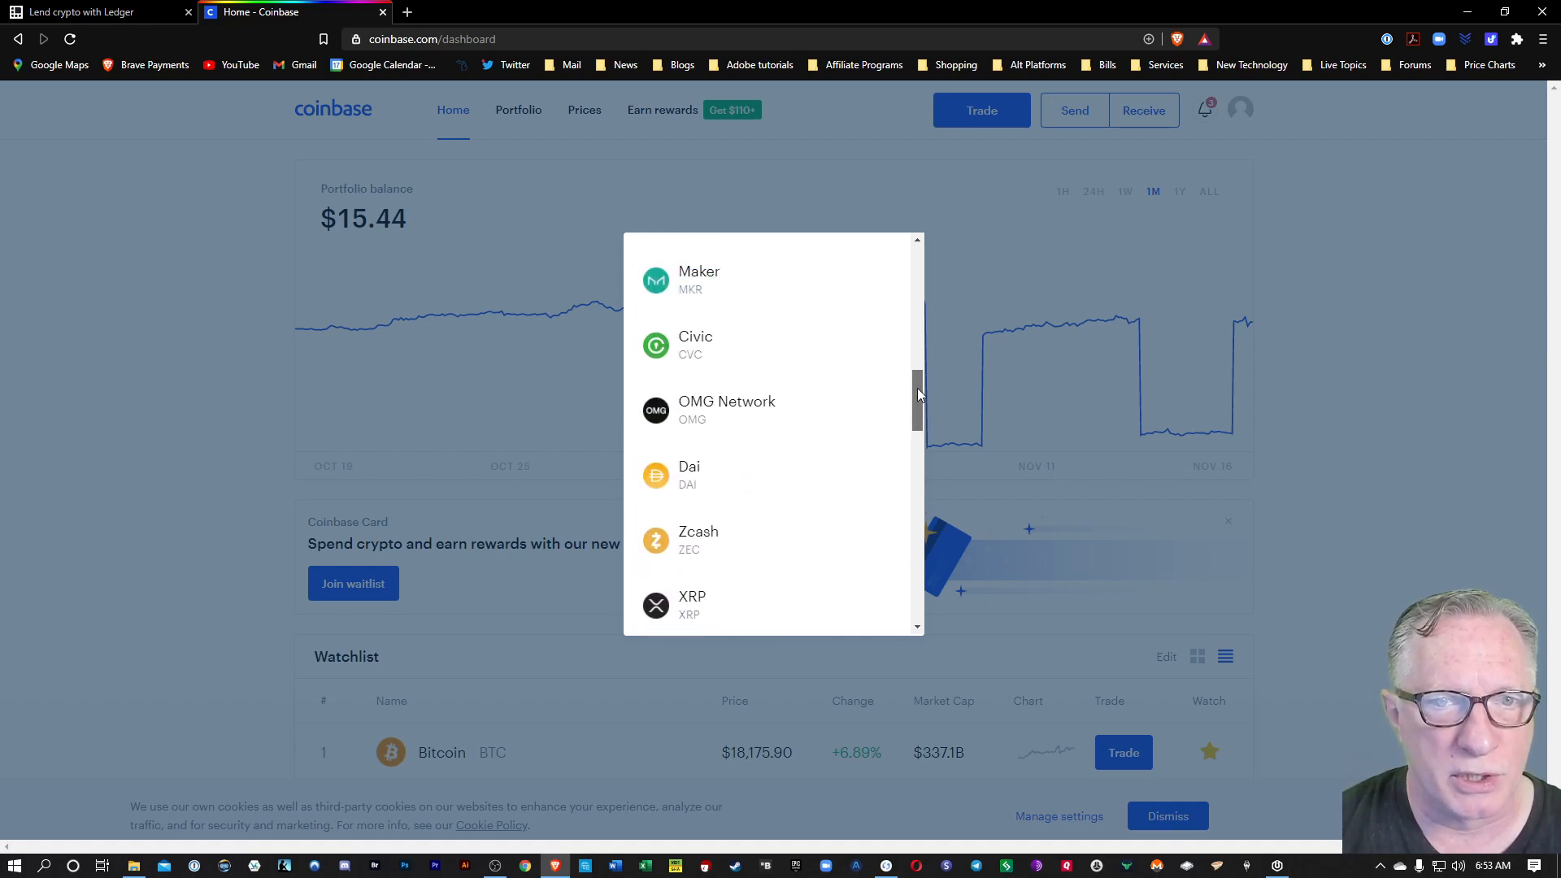
pyautogui.click(689, 475)
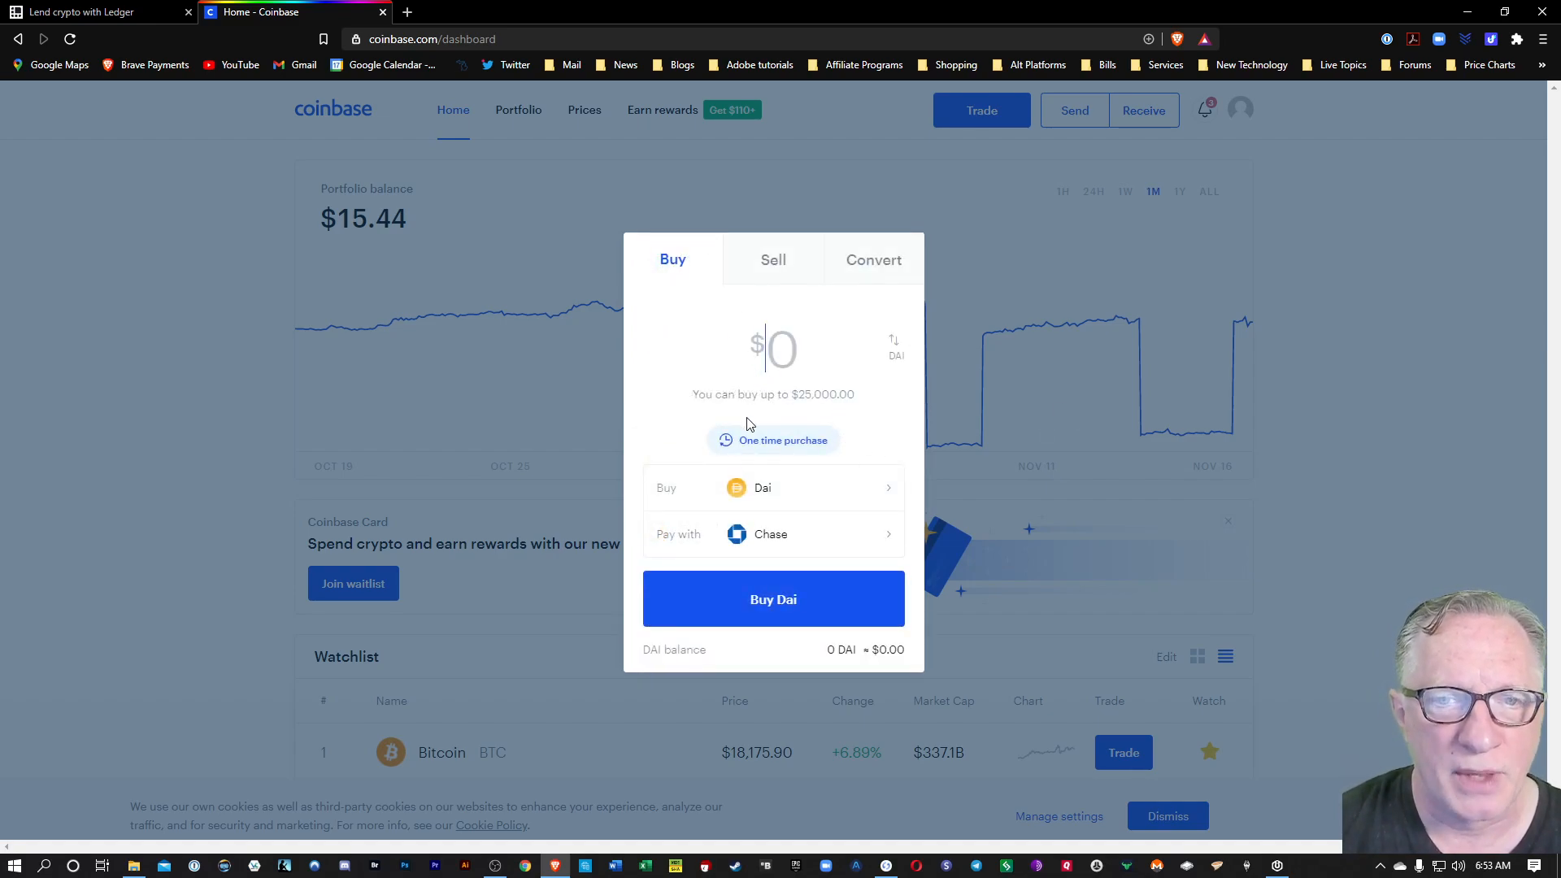
# Step: Pay with the Chase Visa card, preview the $20 Dai order and buy it now
pyautogui.click(774, 533)
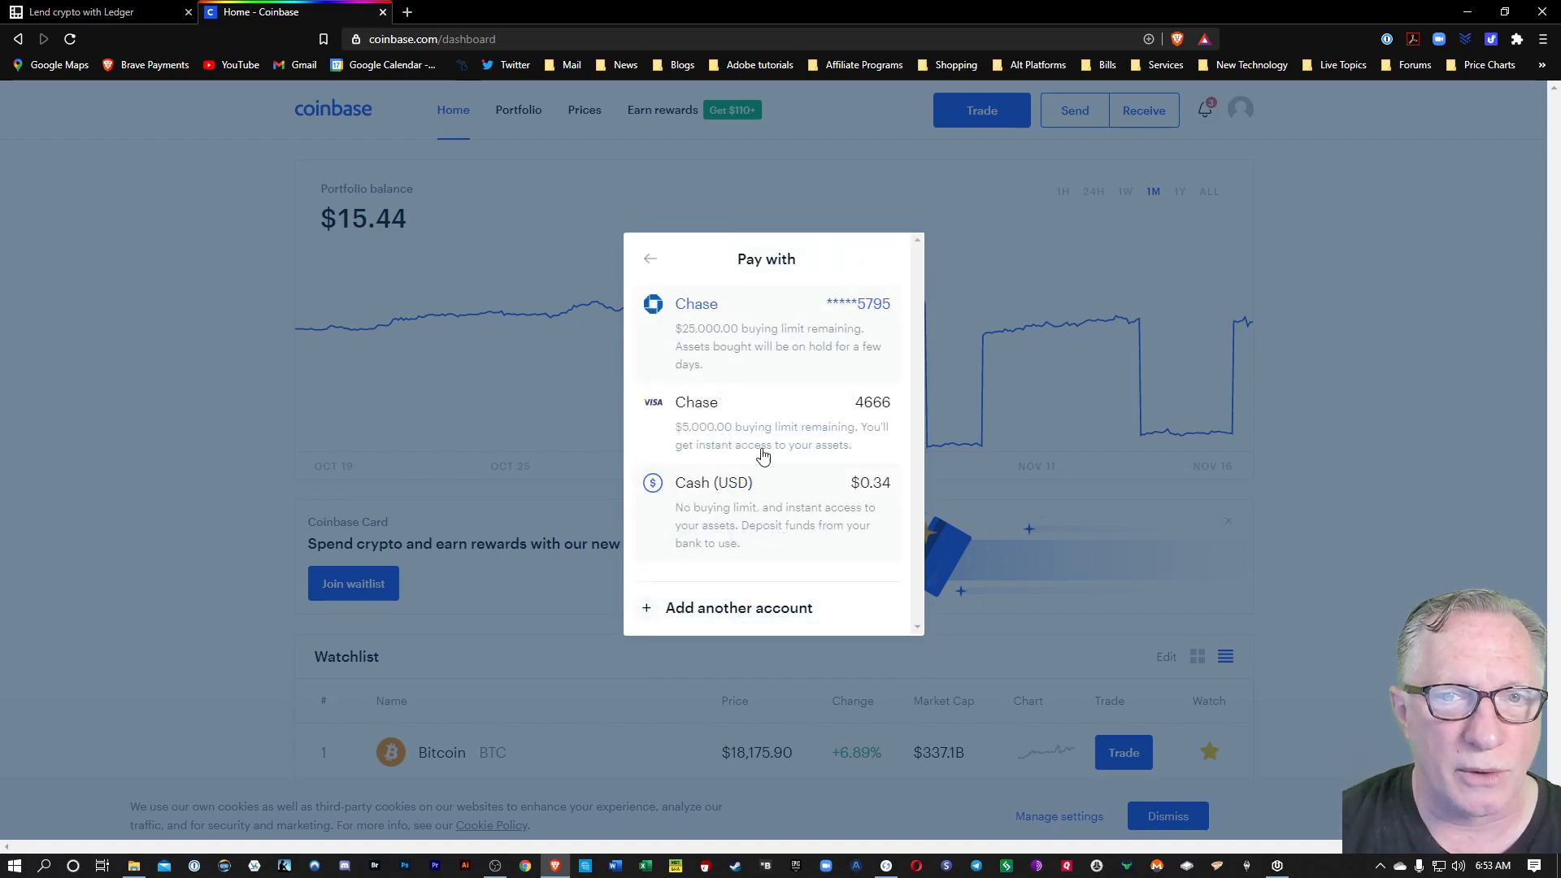
pyautogui.moveTo(777, 317)
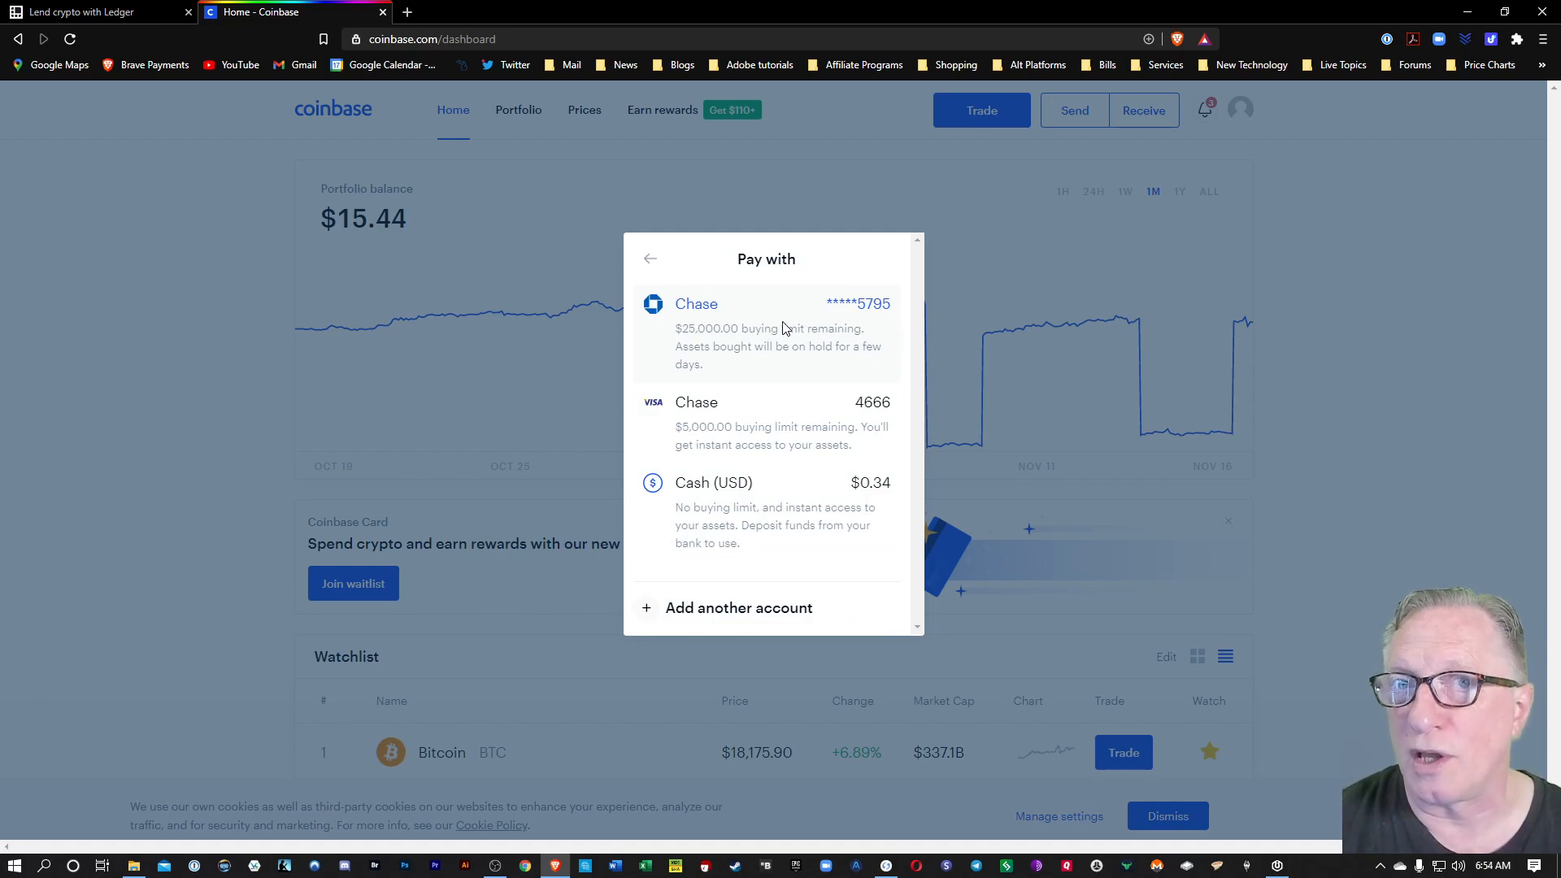
pyautogui.moveTo(717, 434)
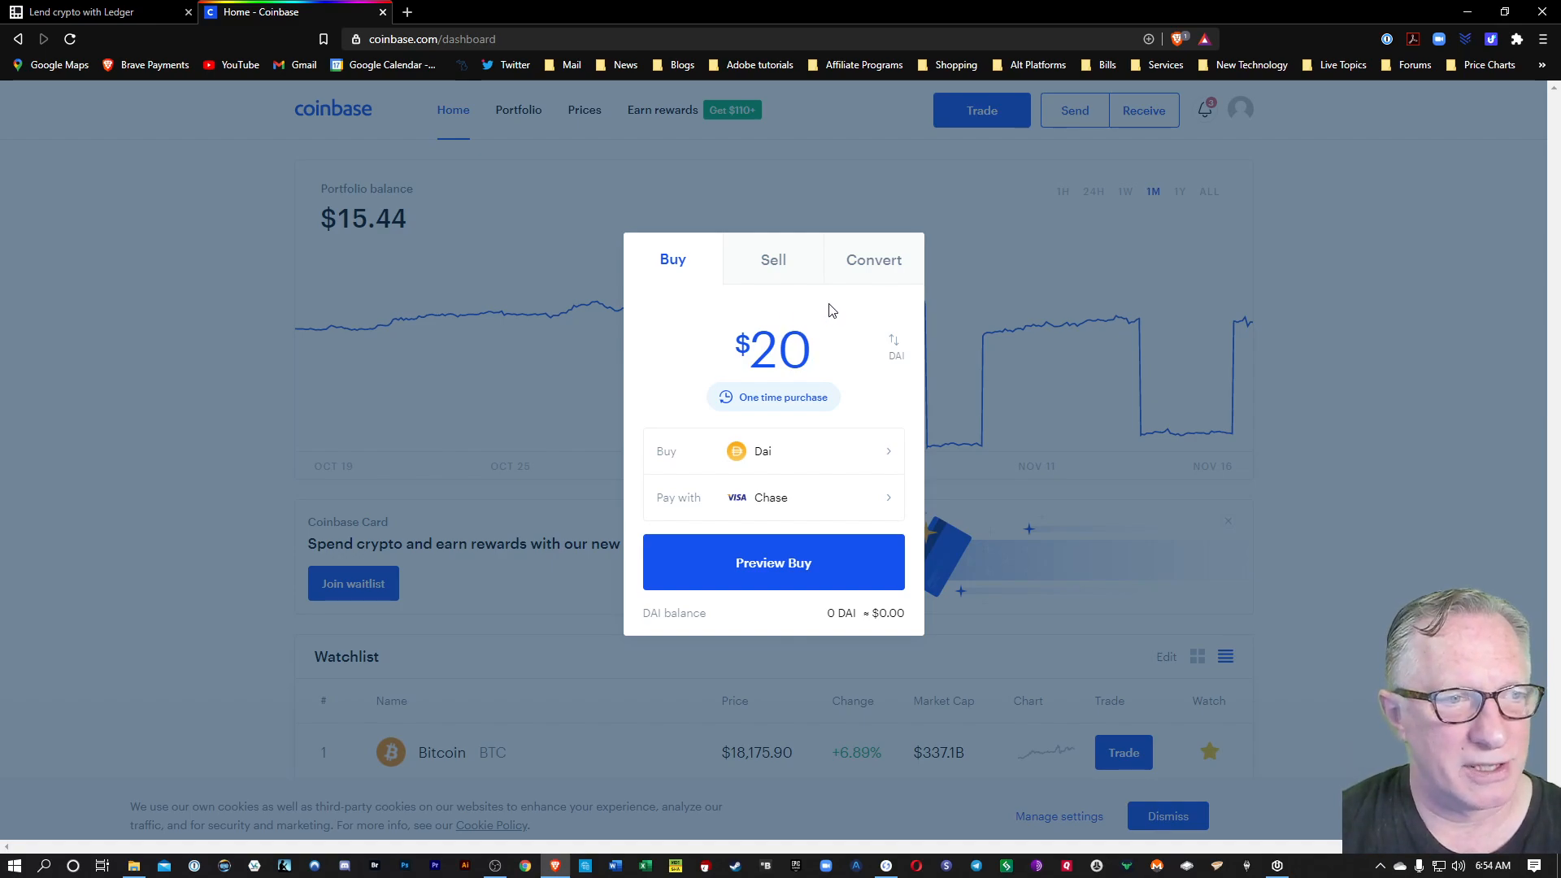
pyautogui.click(773, 561)
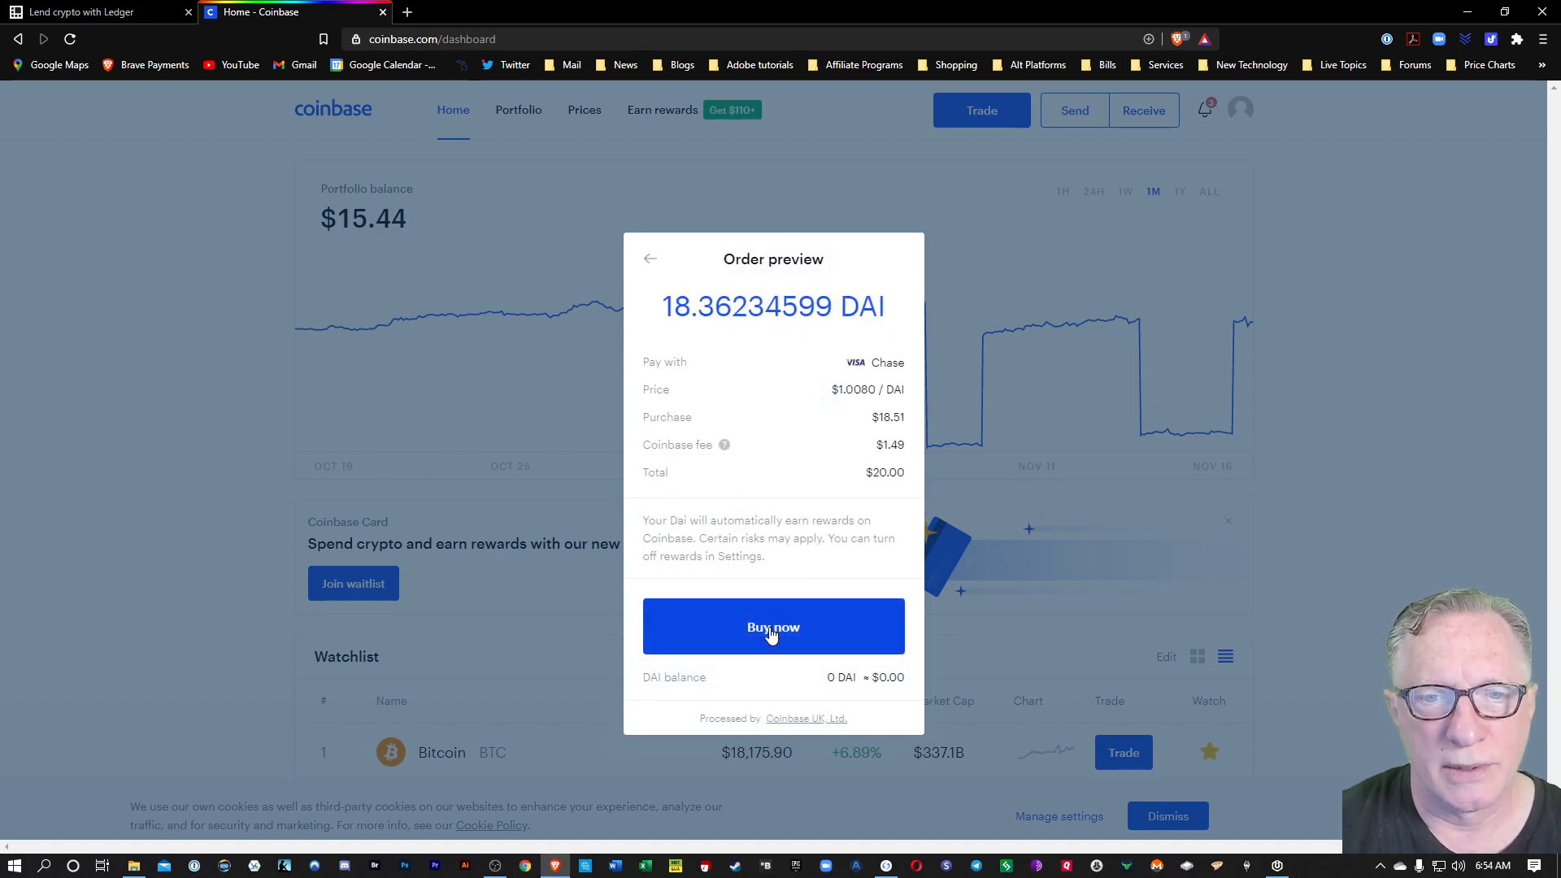
pyautogui.click(774, 627)
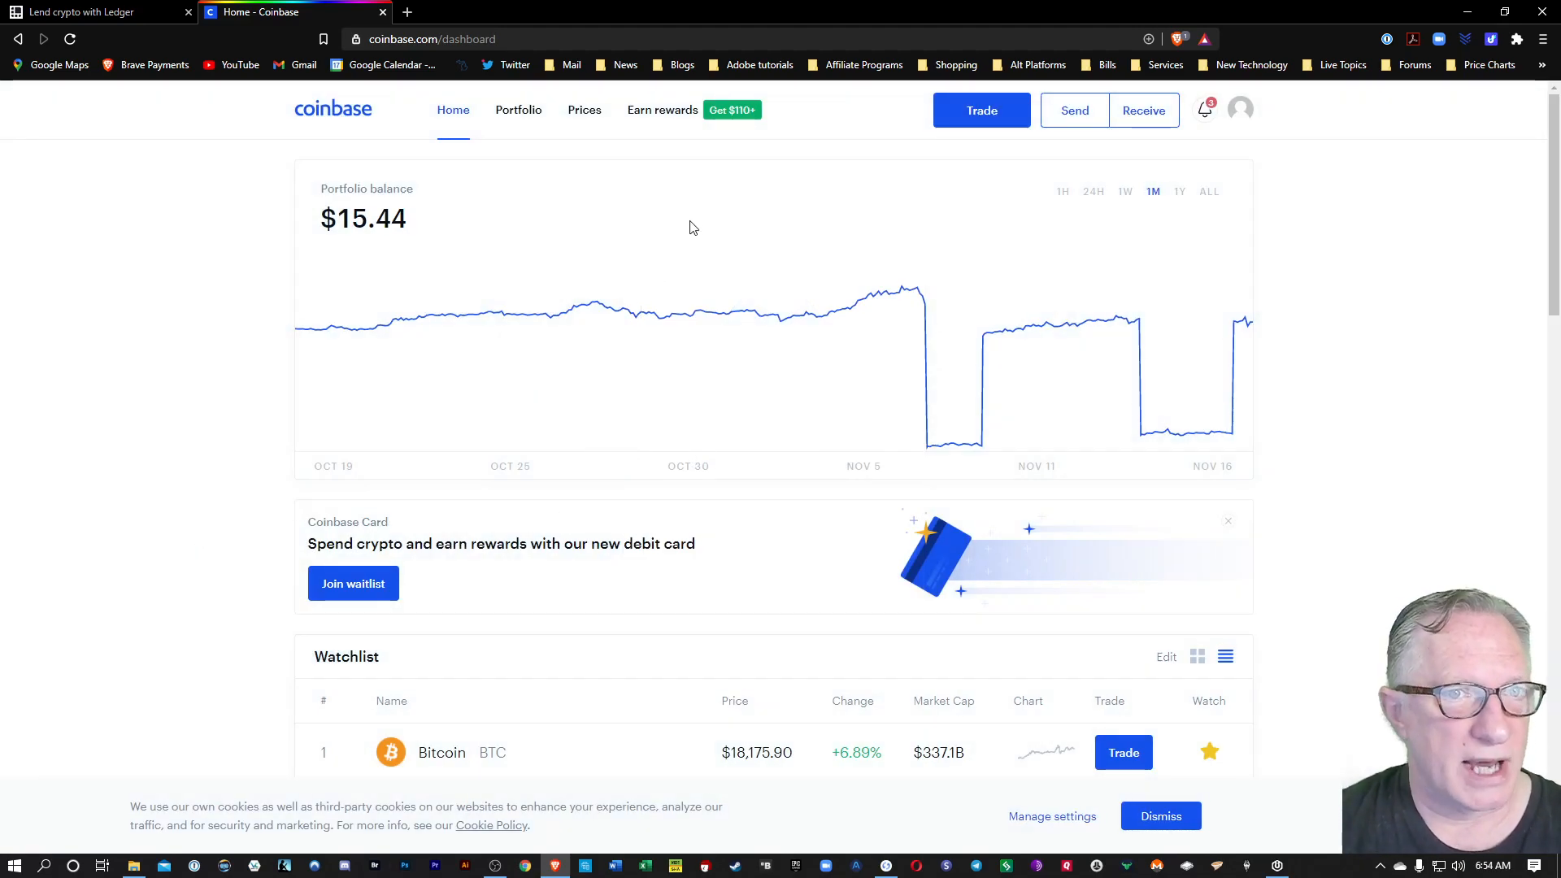
pyautogui.moveTo(615, 224)
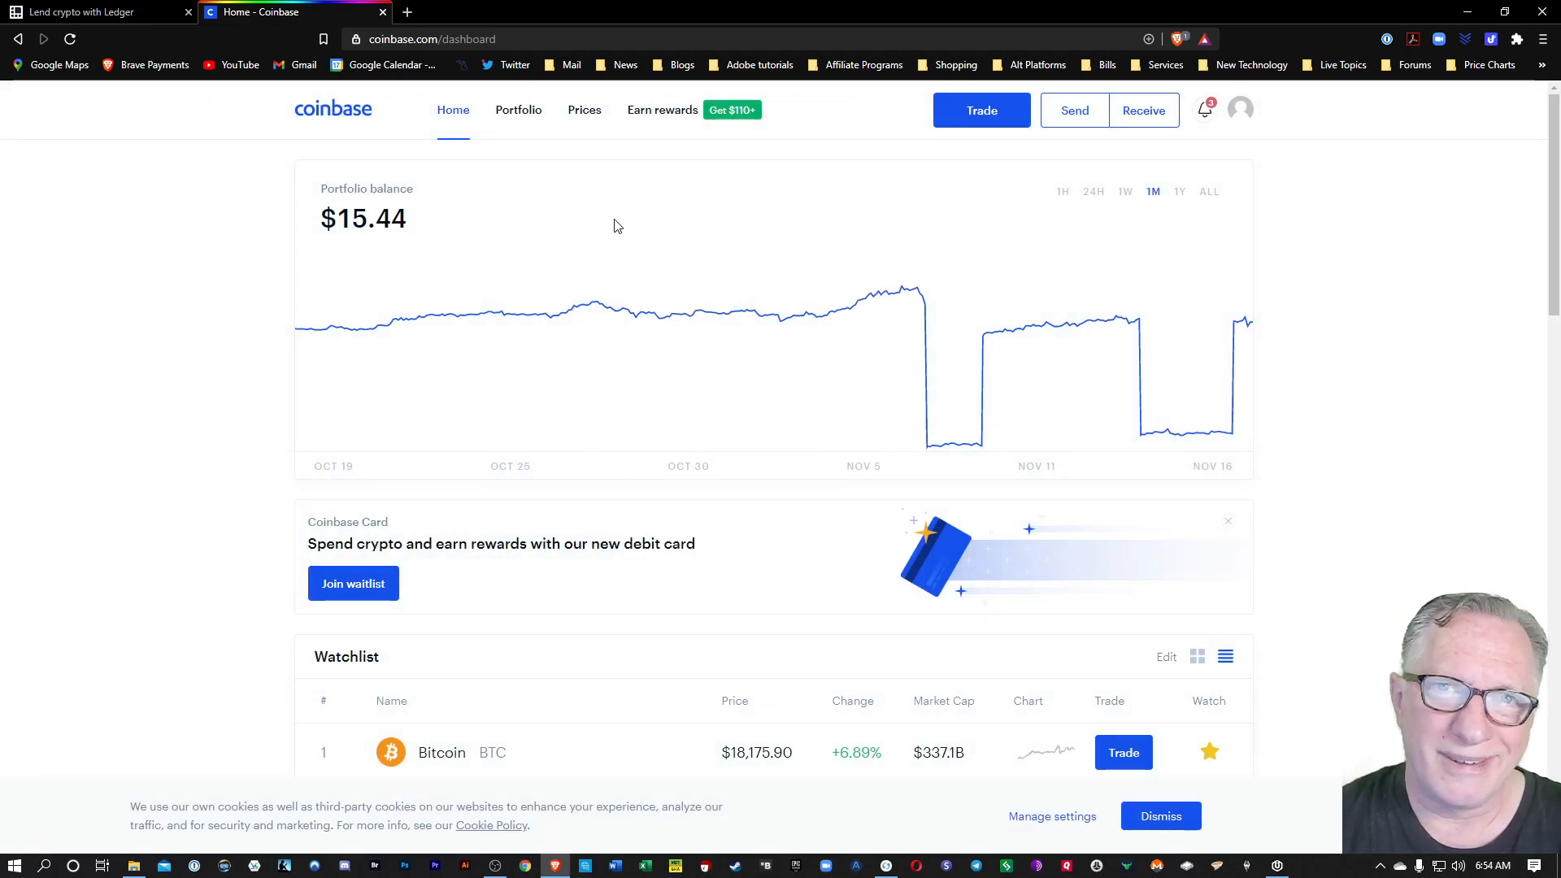
pyautogui.moveTo(827, 215)
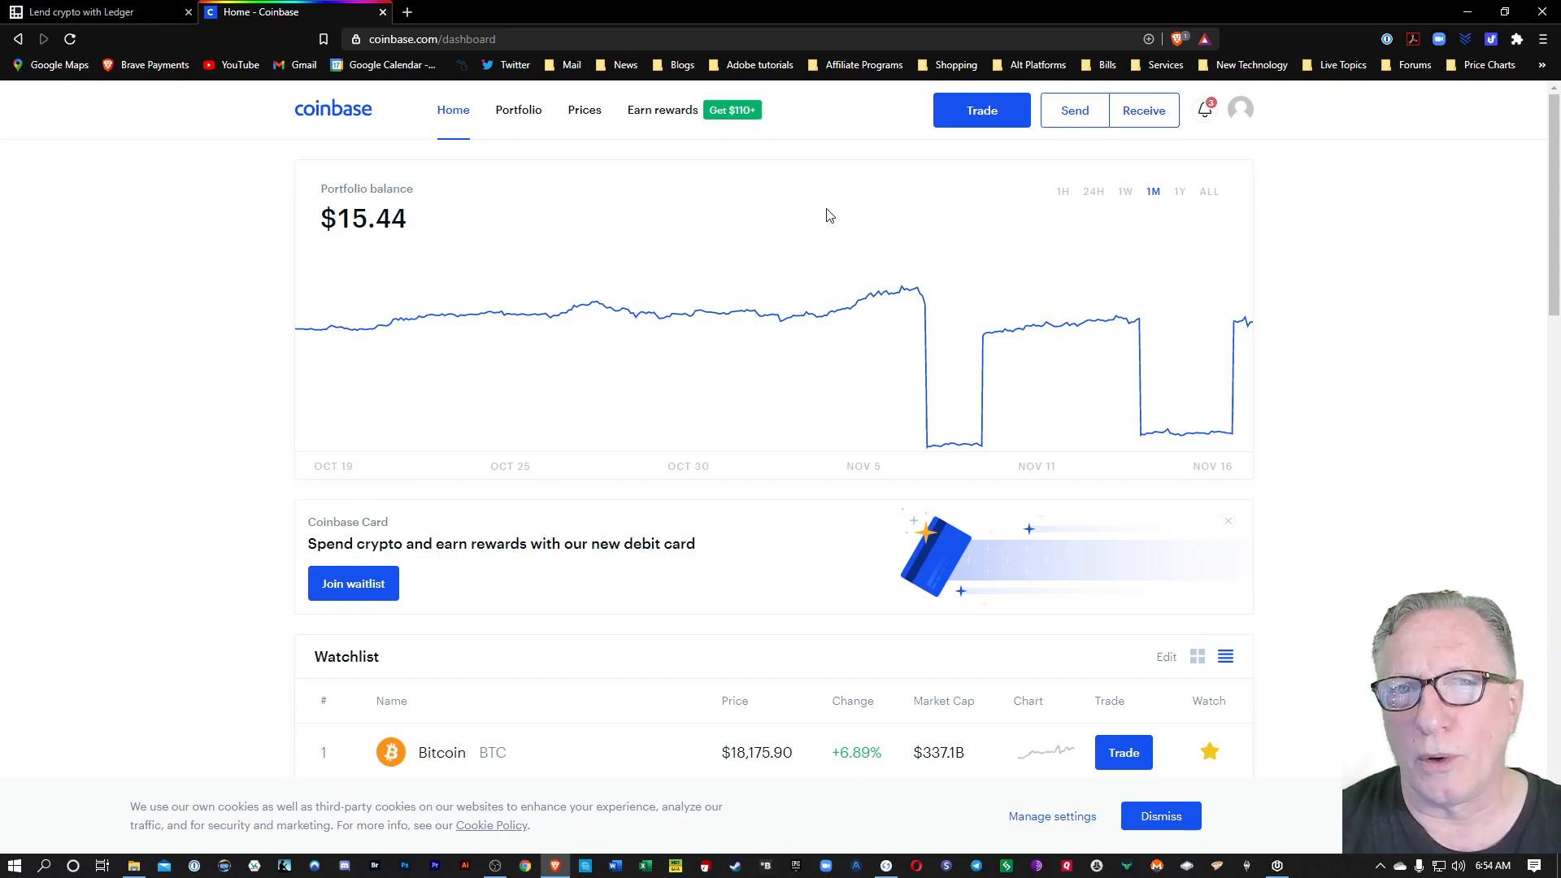
pyautogui.moveTo(789, 203)
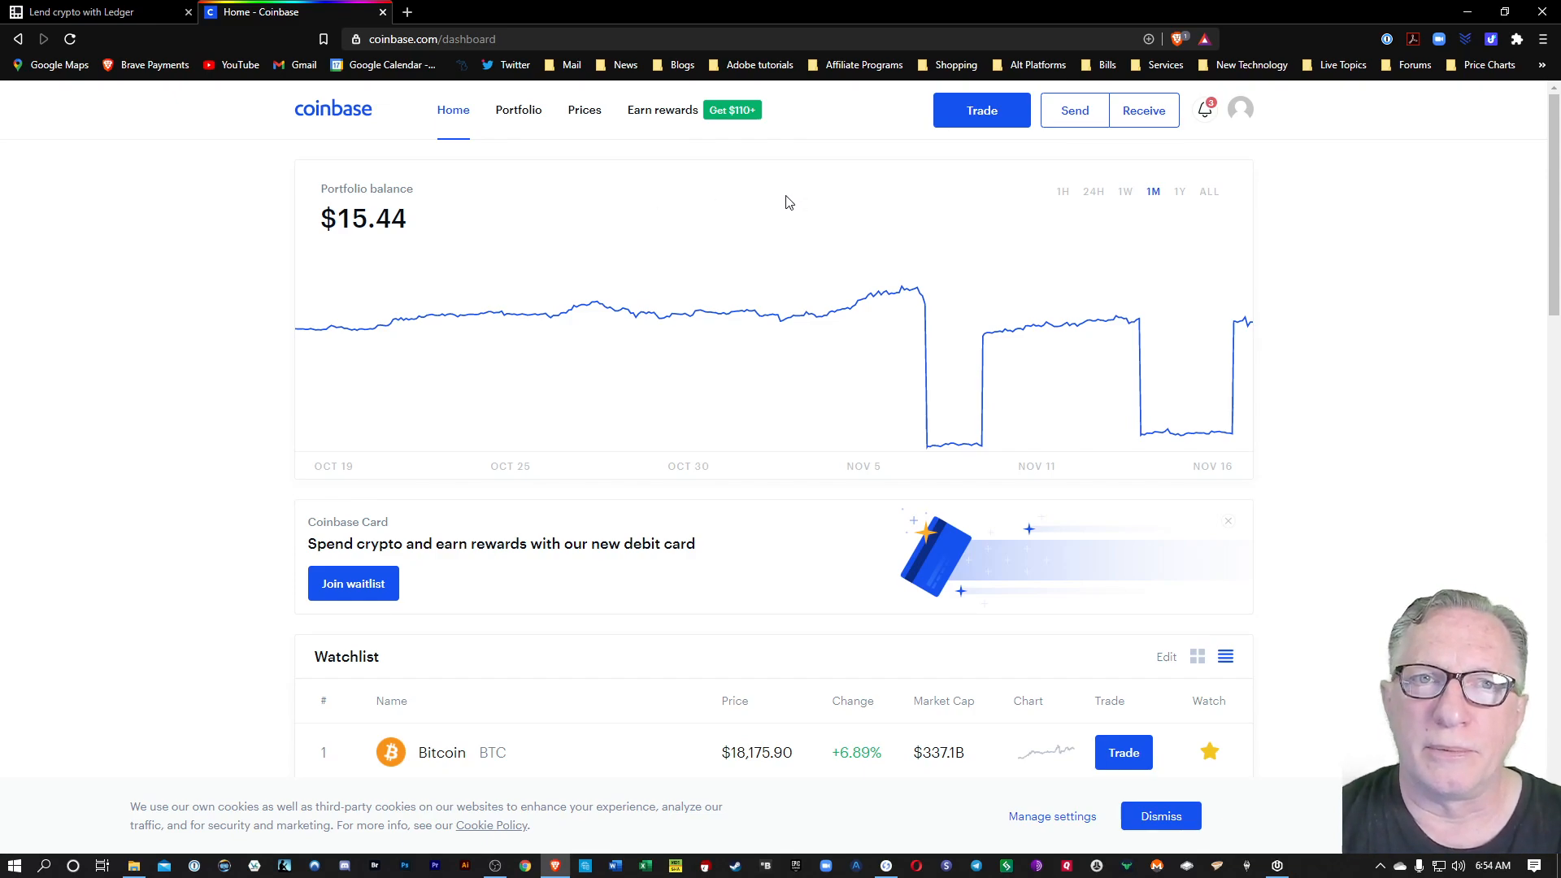
pyautogui.moveTo(779, 197)
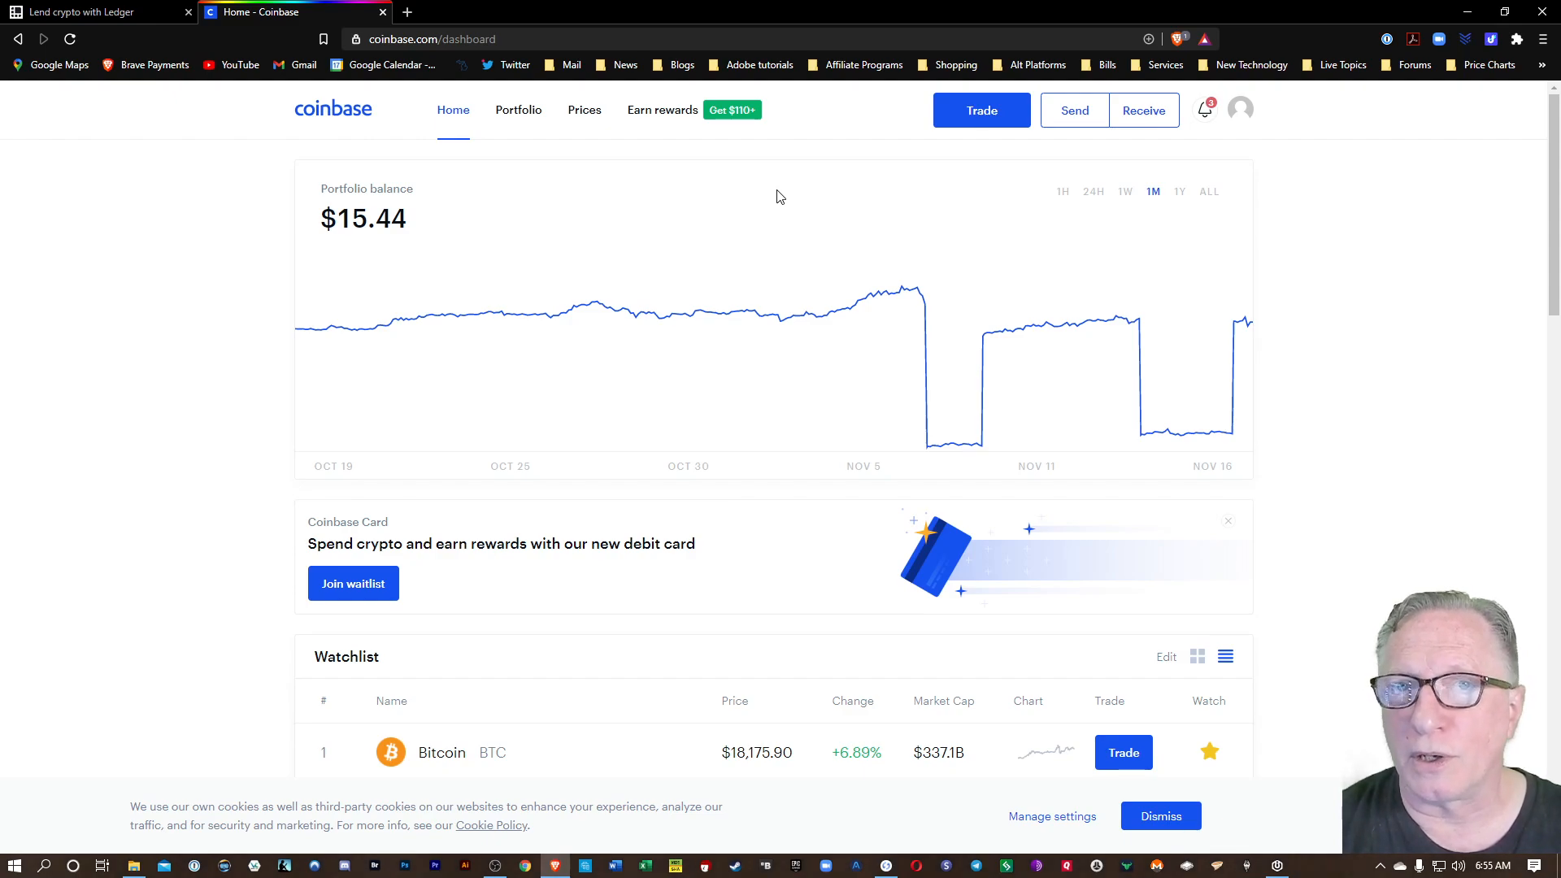
pyautogui.moveTo(768, 181)
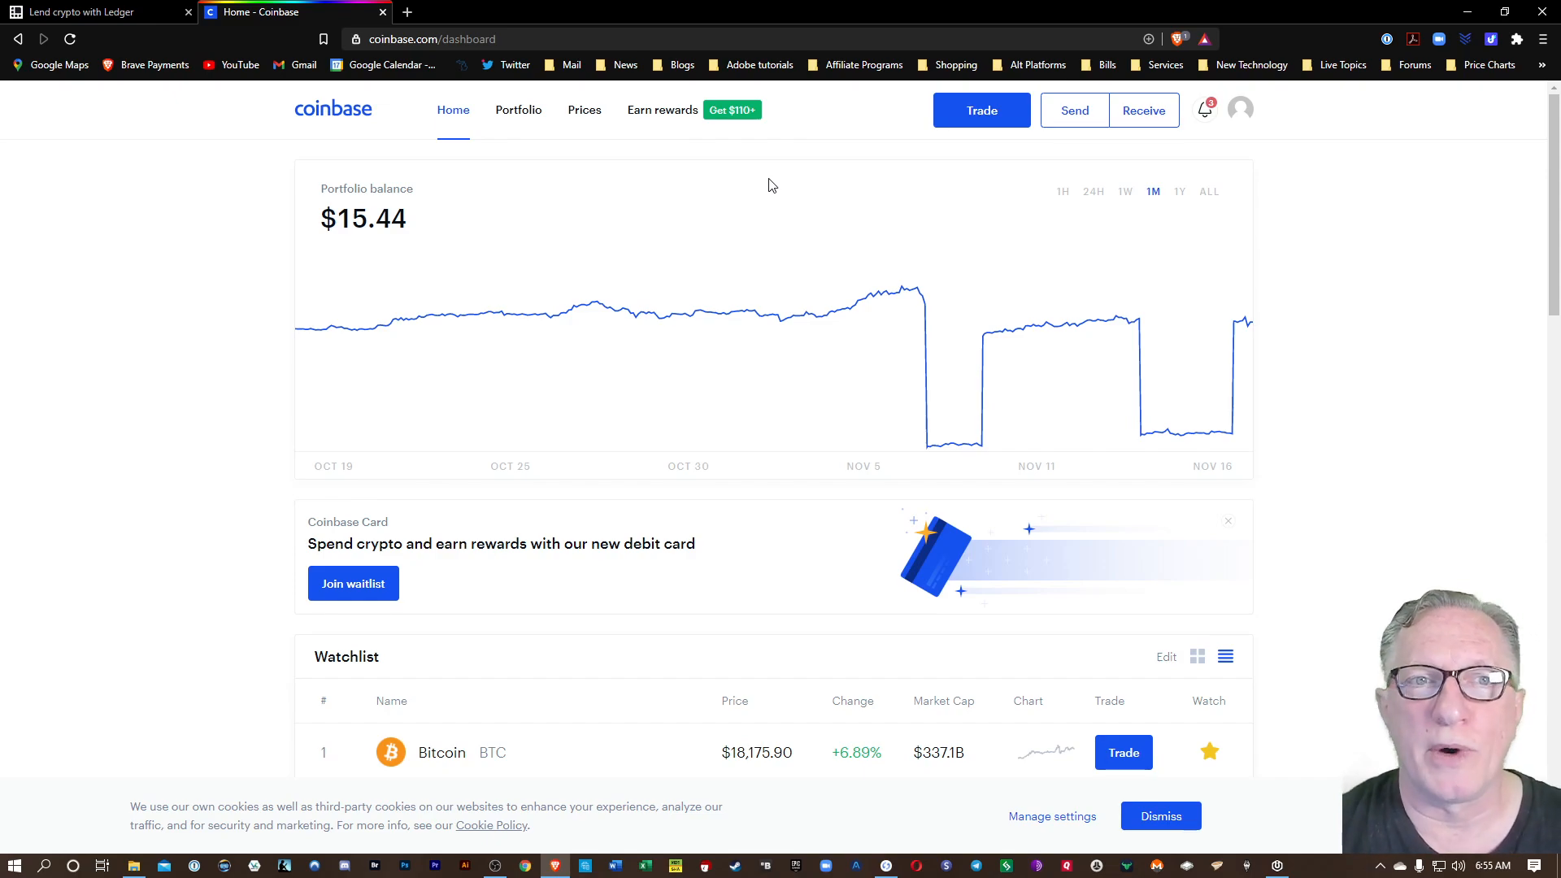
pyautogui.moveTo(440, 224)
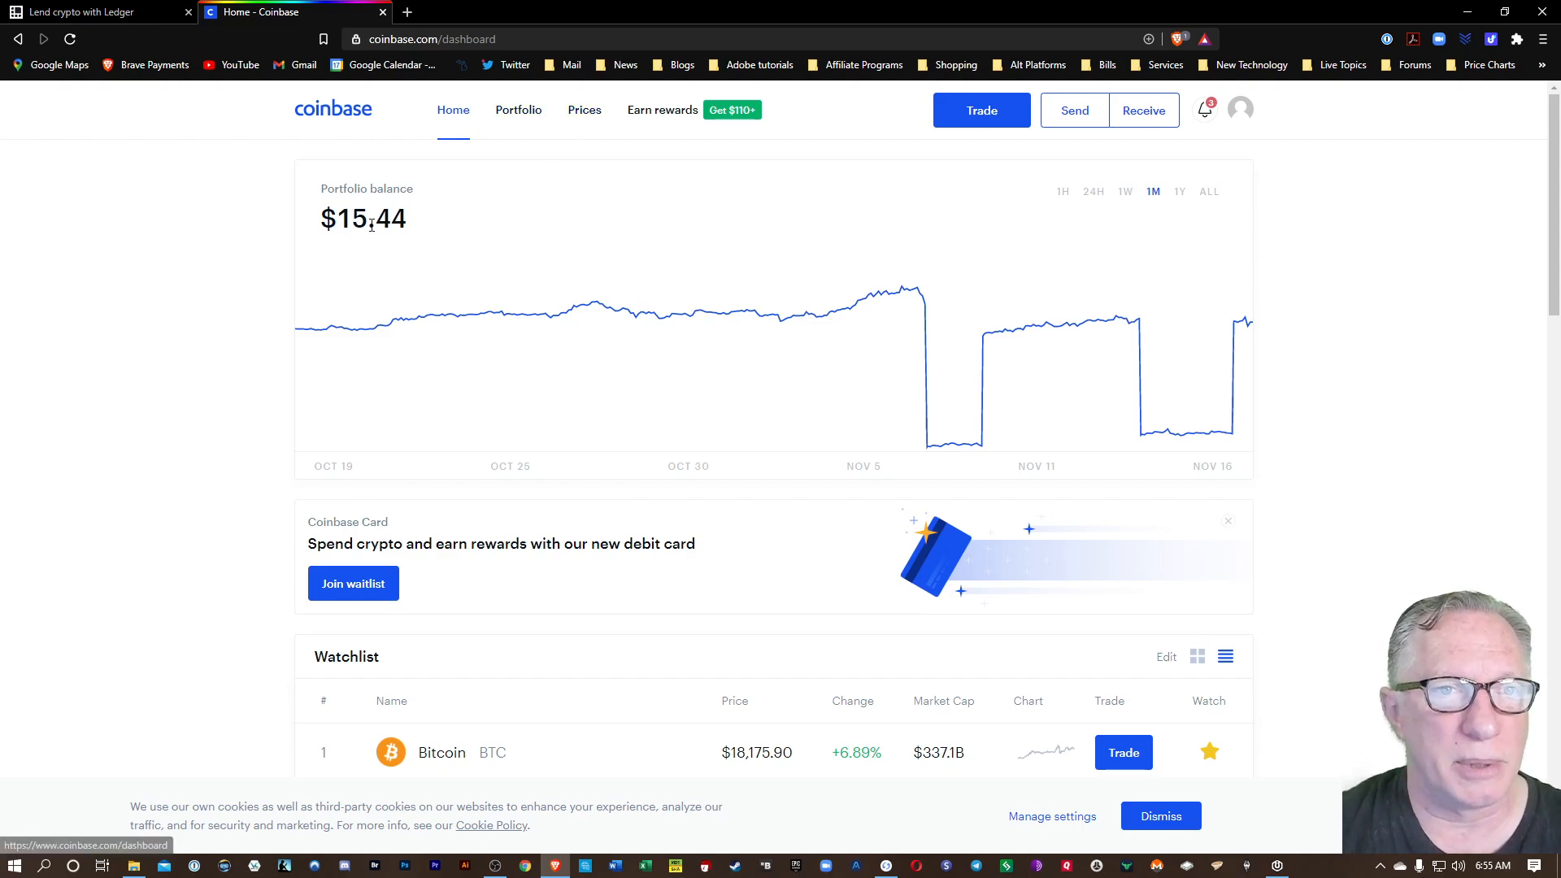
# Step: Check the portfolio transactions, then confirm selling all 0.000566 BTC into the USD cash balance
pyautogui.click(517, 109)
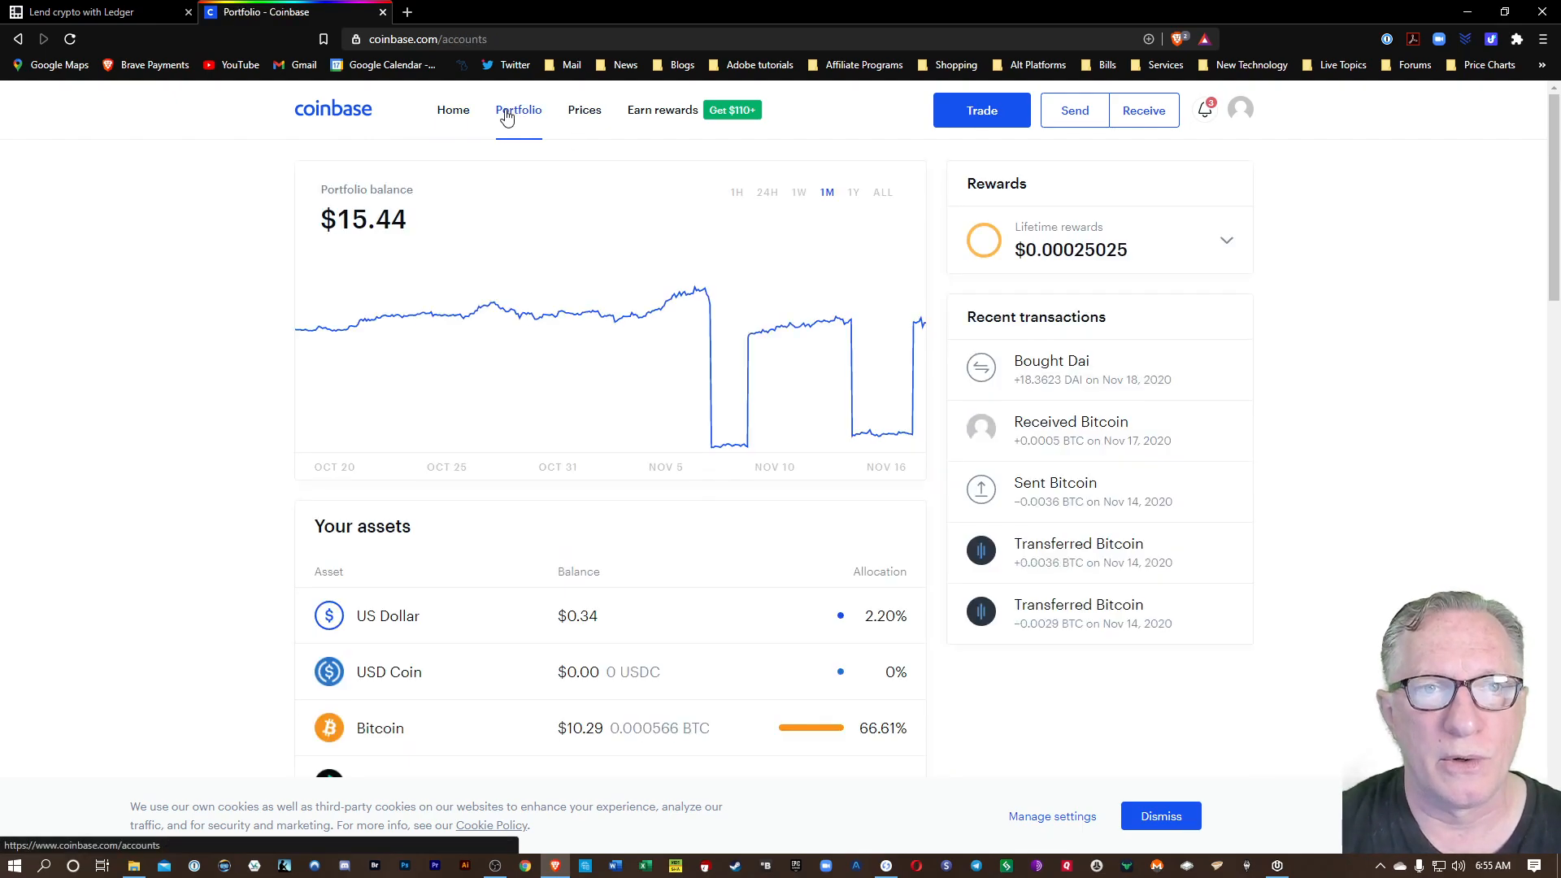
pyautogui.scroll(-3)
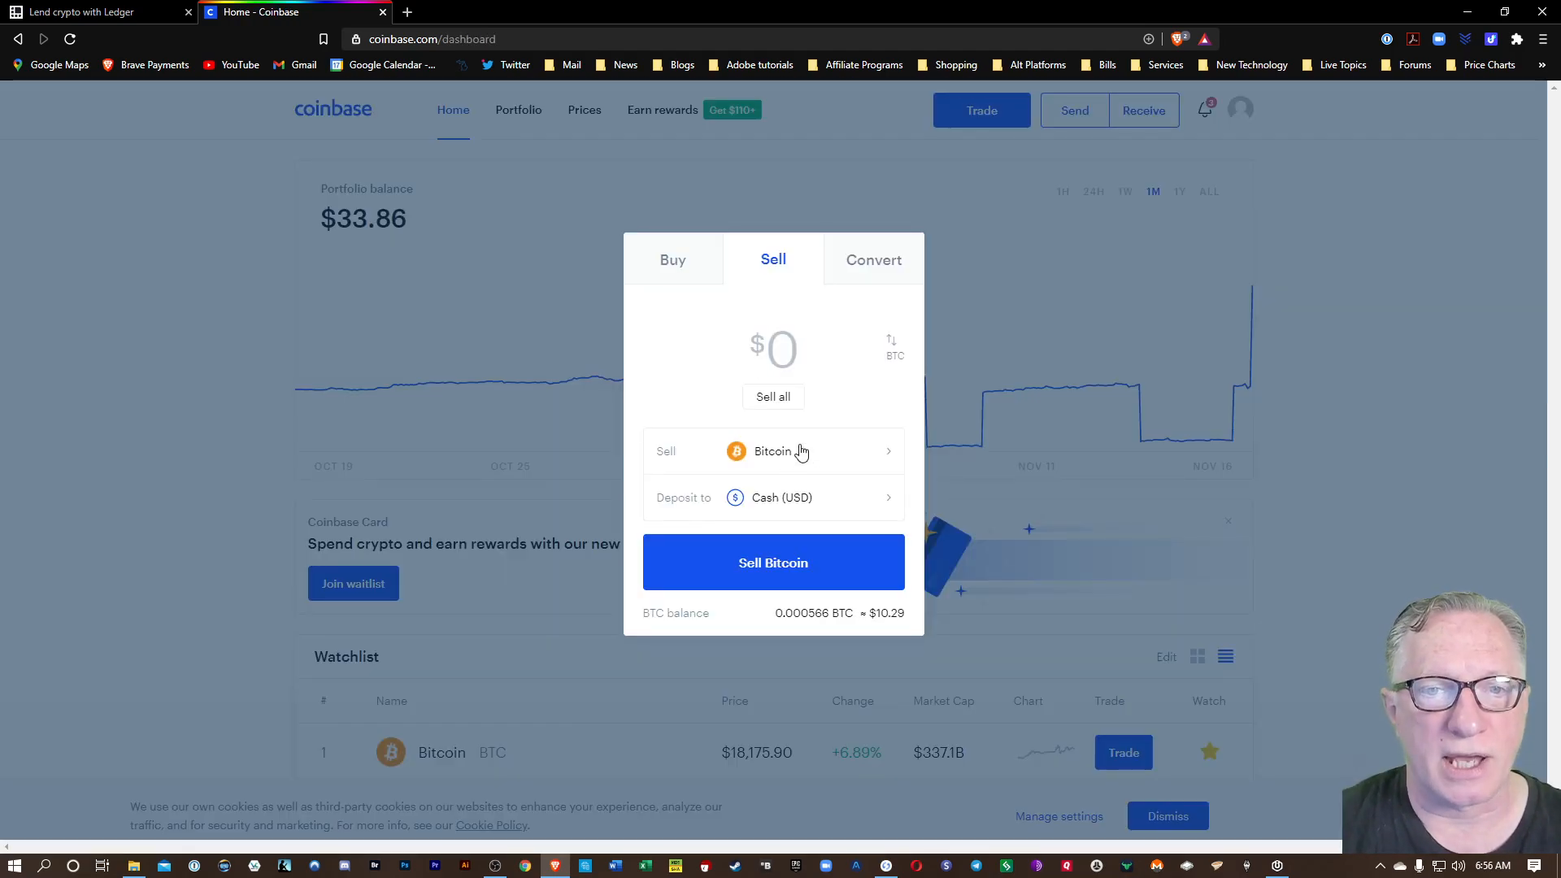
pyautogui.moveTo(783, 511)
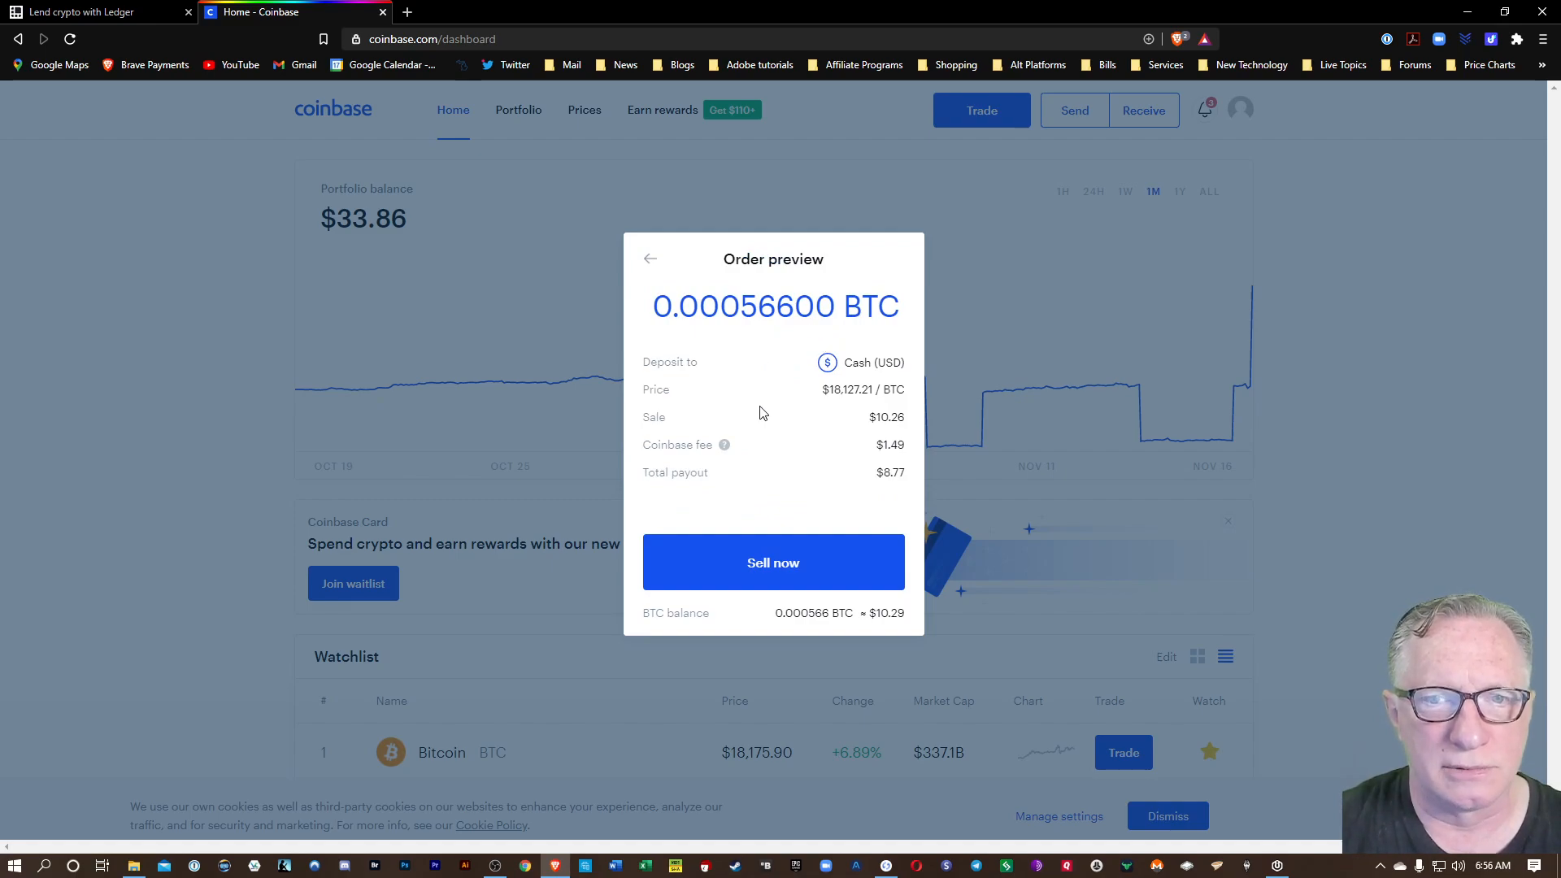
pyautogui.click(774, 561)
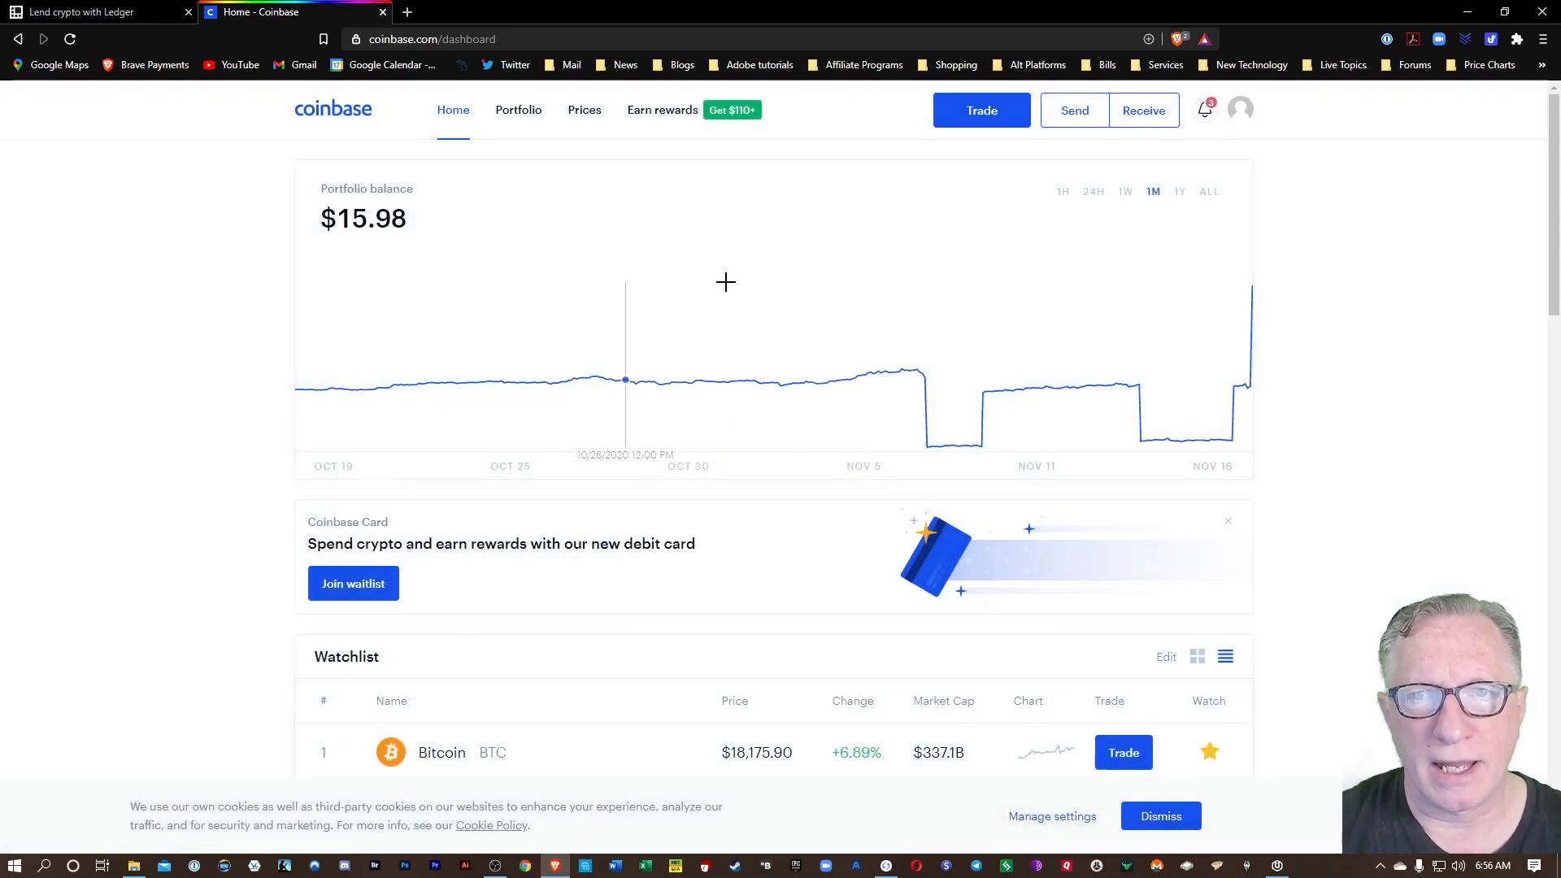
# Step: Buy $9 of Dai paid from the Cash (USD) balance, previewing and confirming the order
pyautogui.click(979, 109)
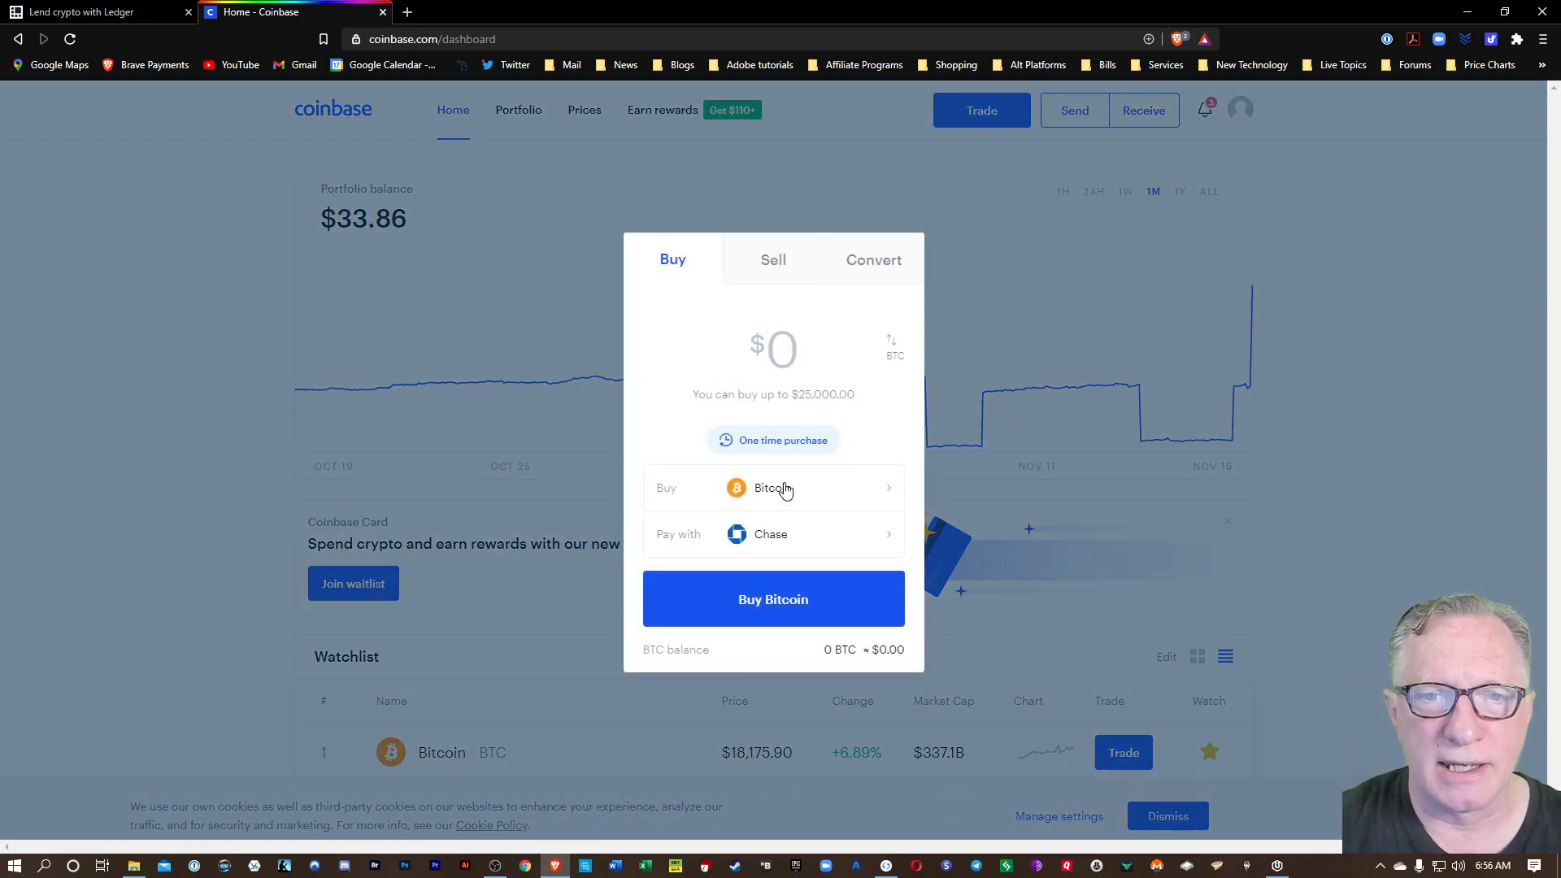
pyautogui.click(772, 488)
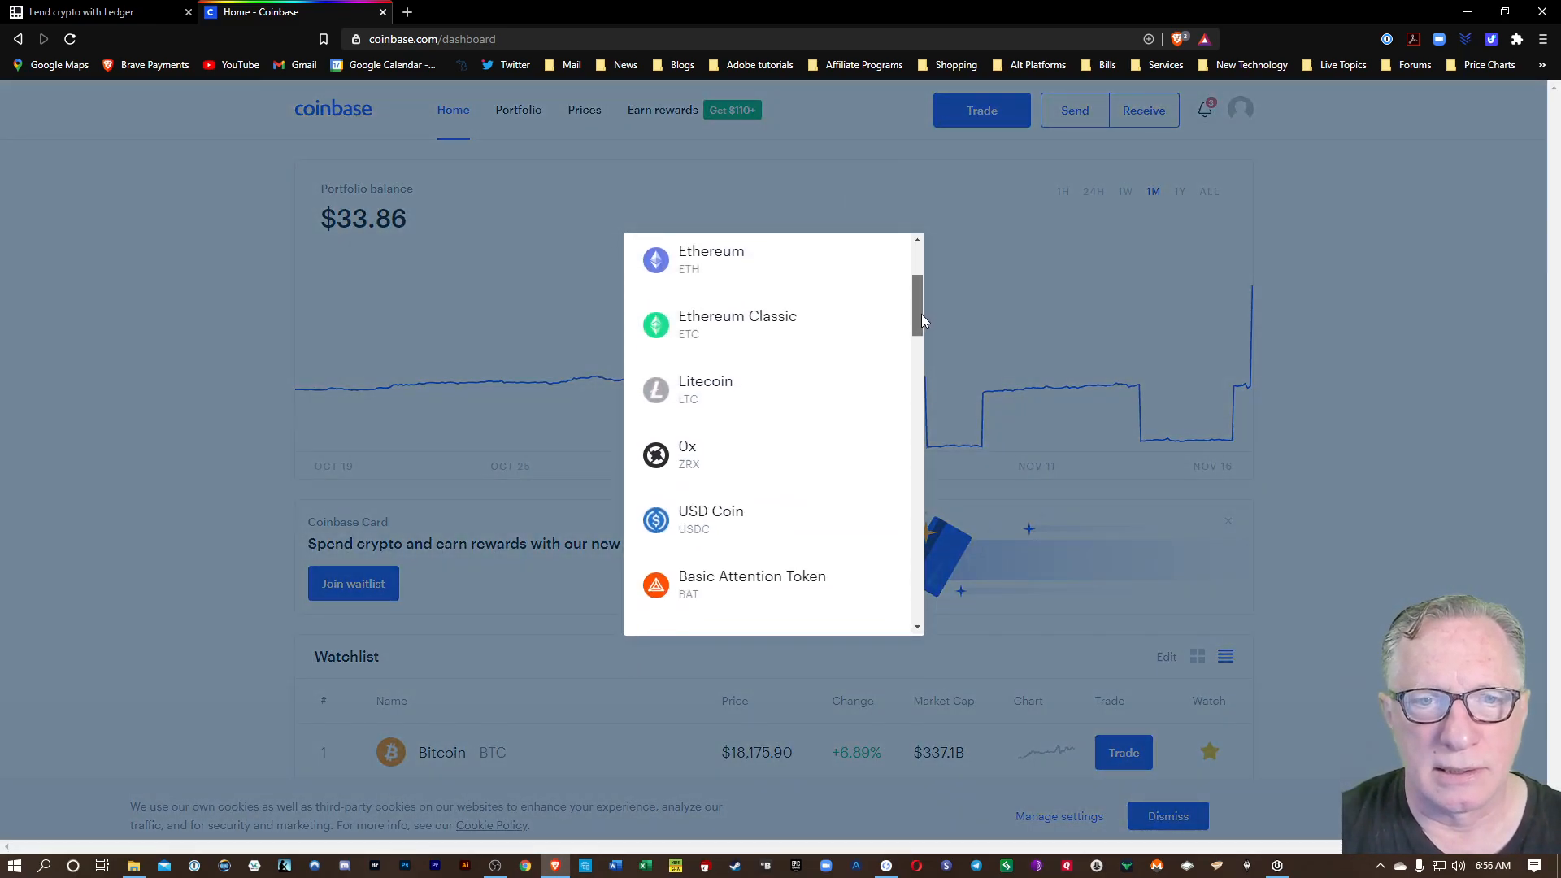
pyautogui.scroll(-3)
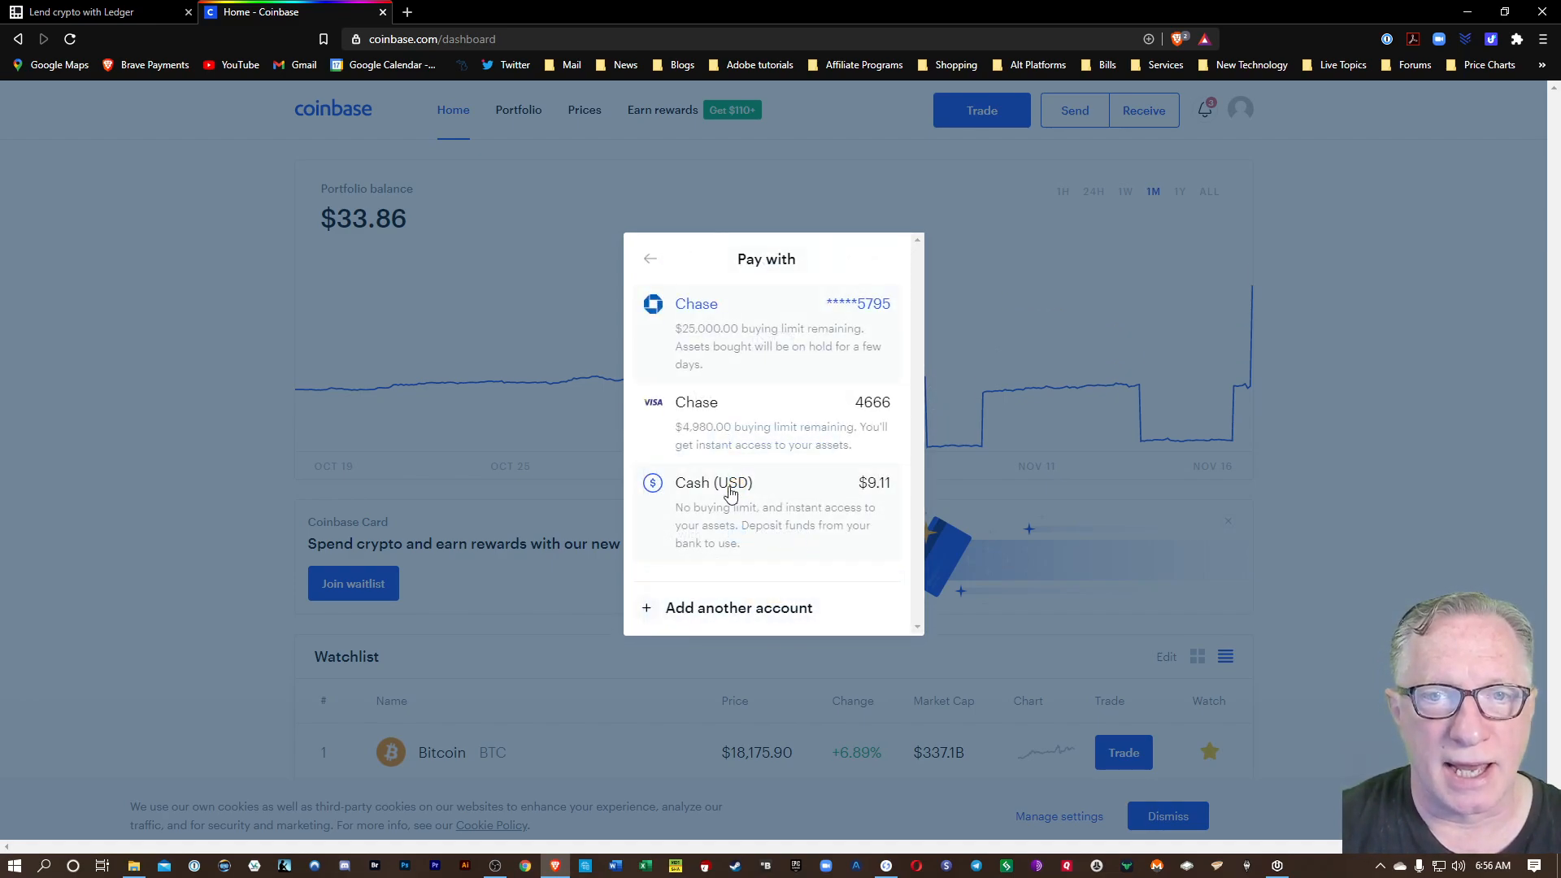
pyautogui.click(714, 483)
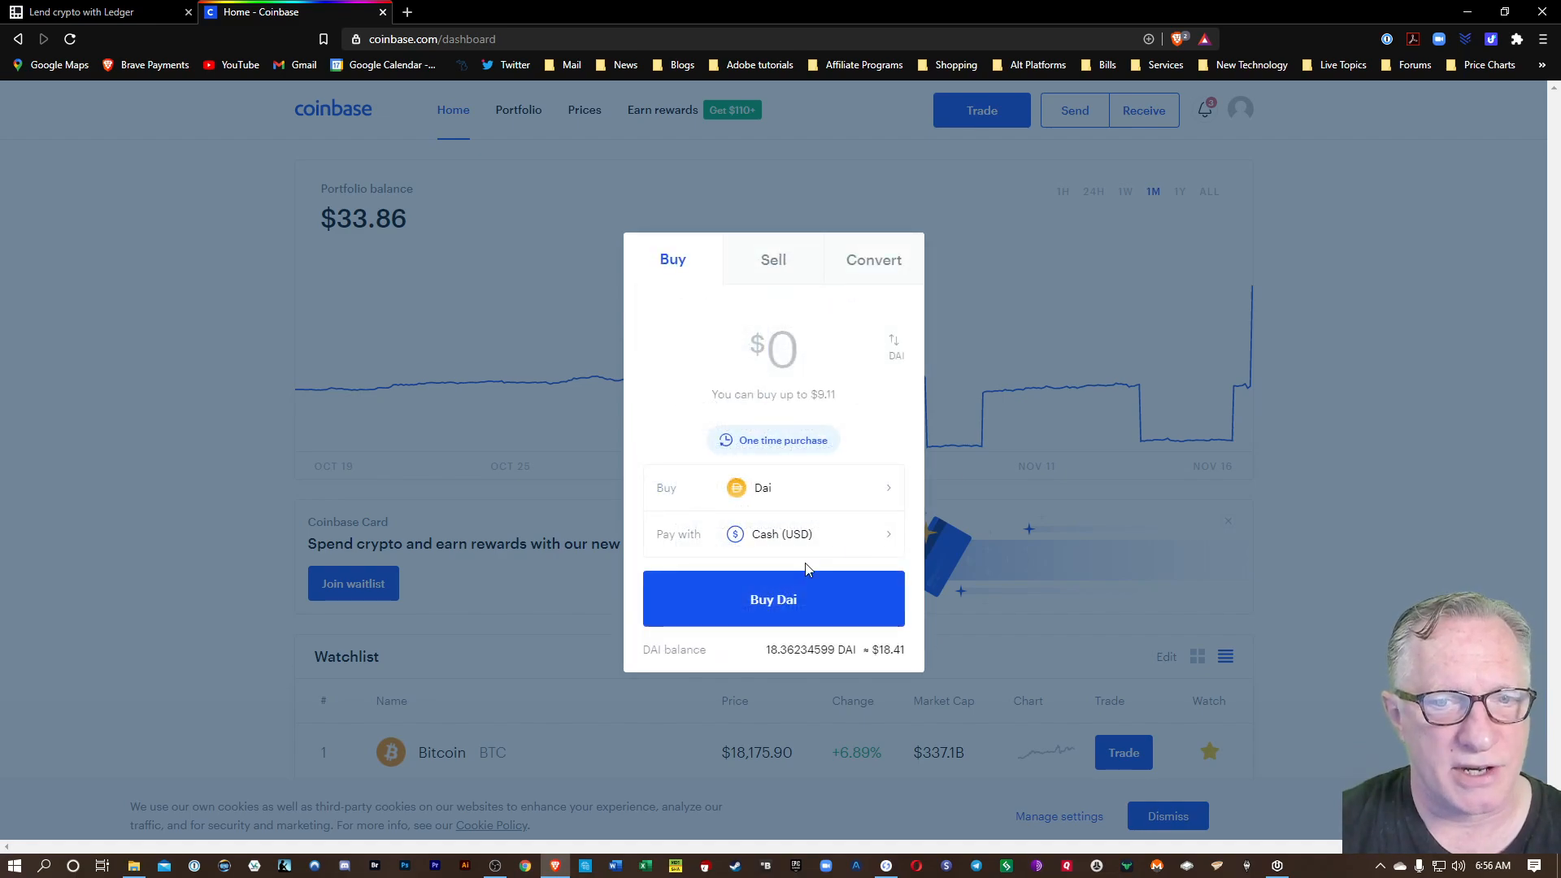
pyautogui.write('9')
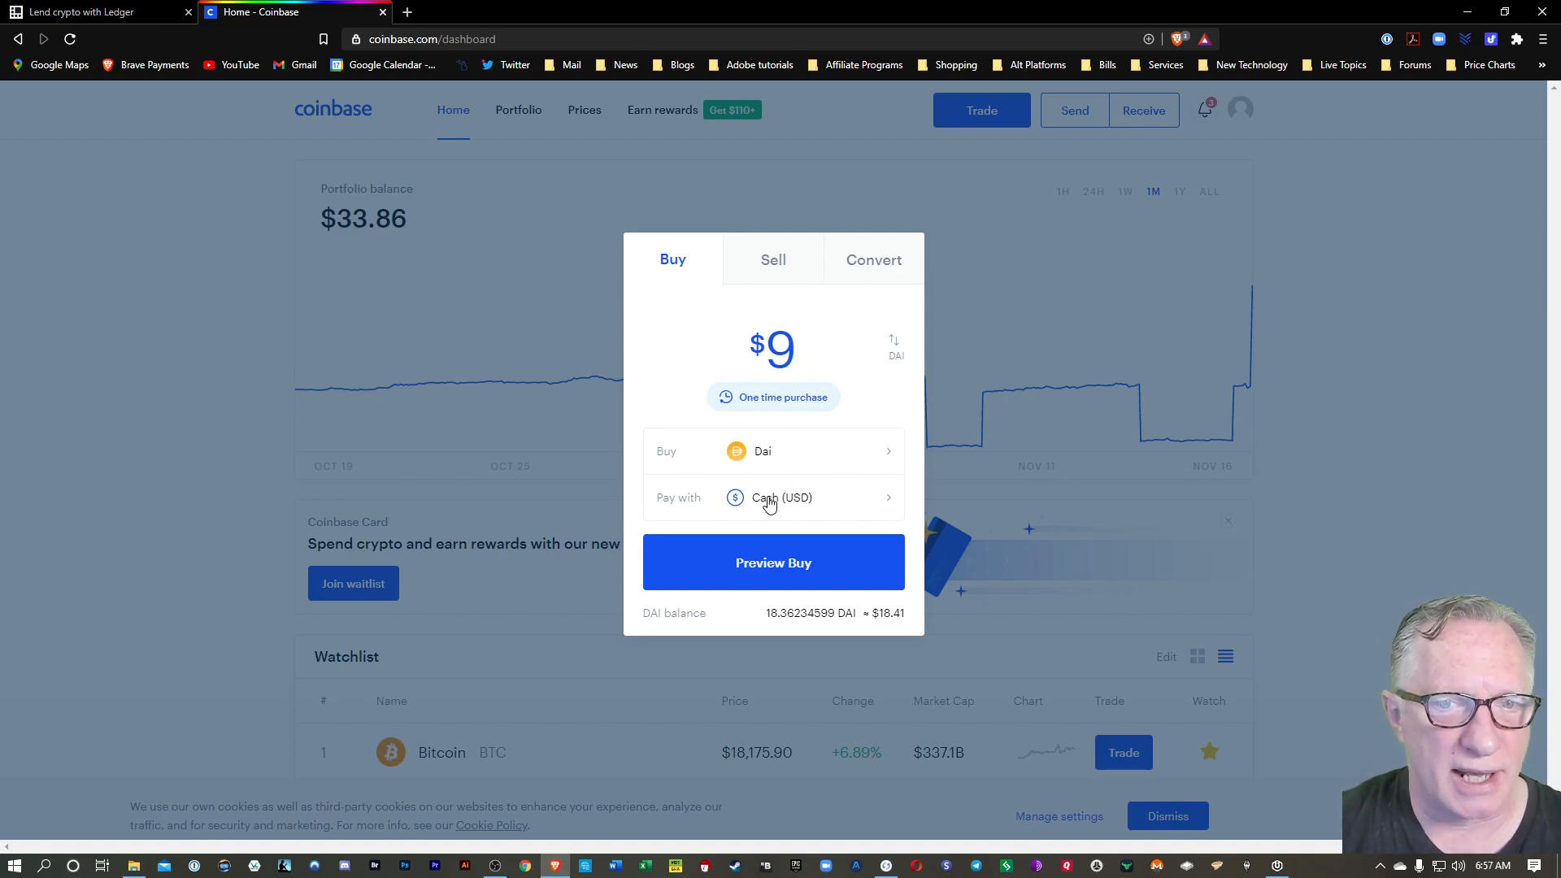
pyautogui.click(774, 561)
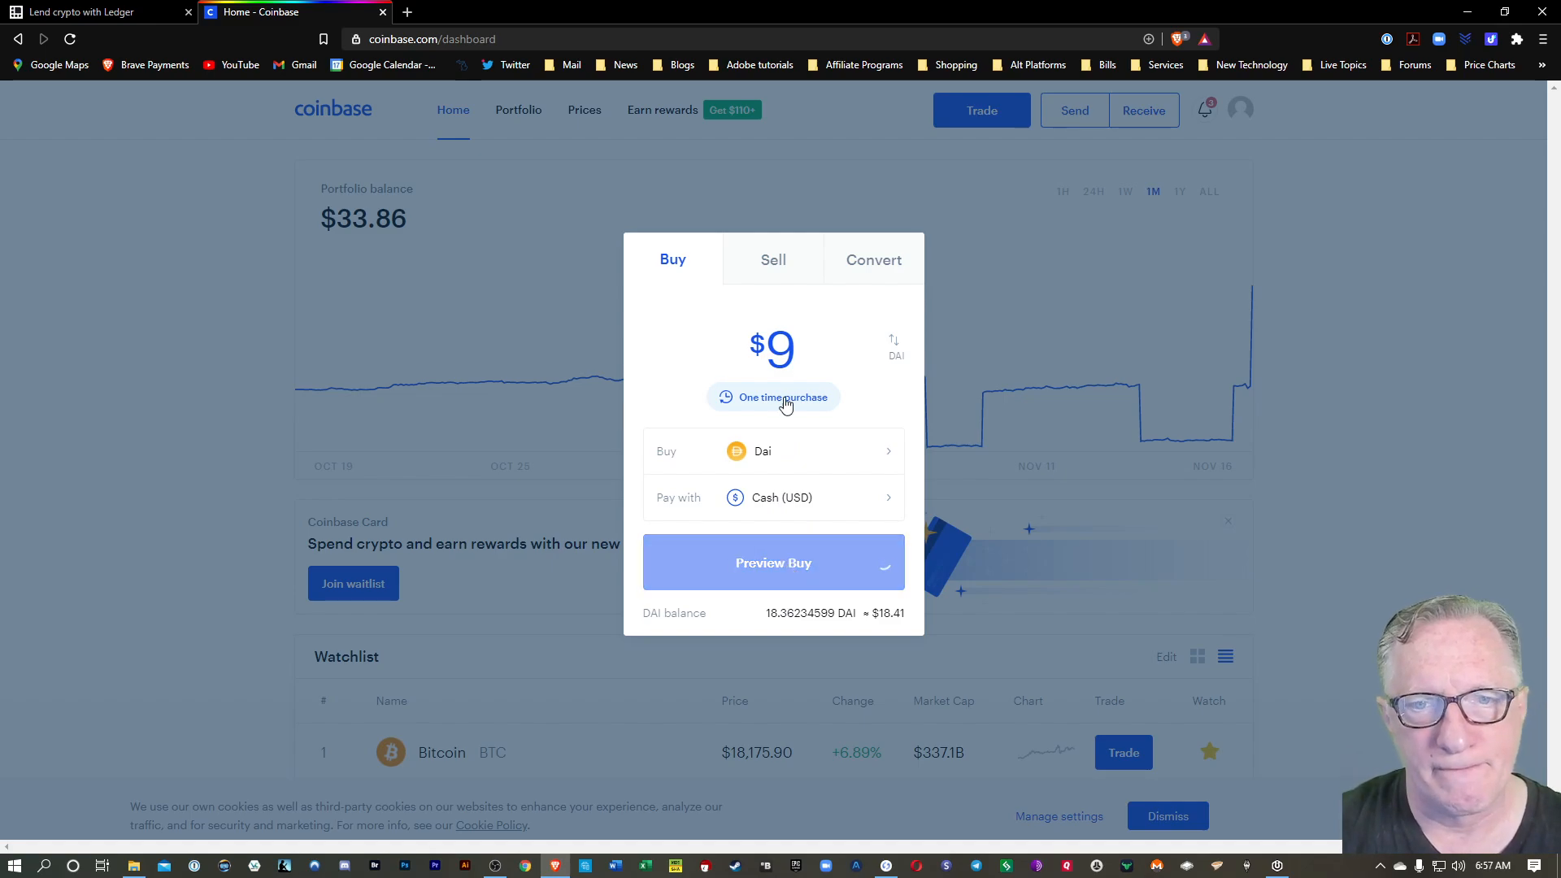
pyautogui.click(774, 561)
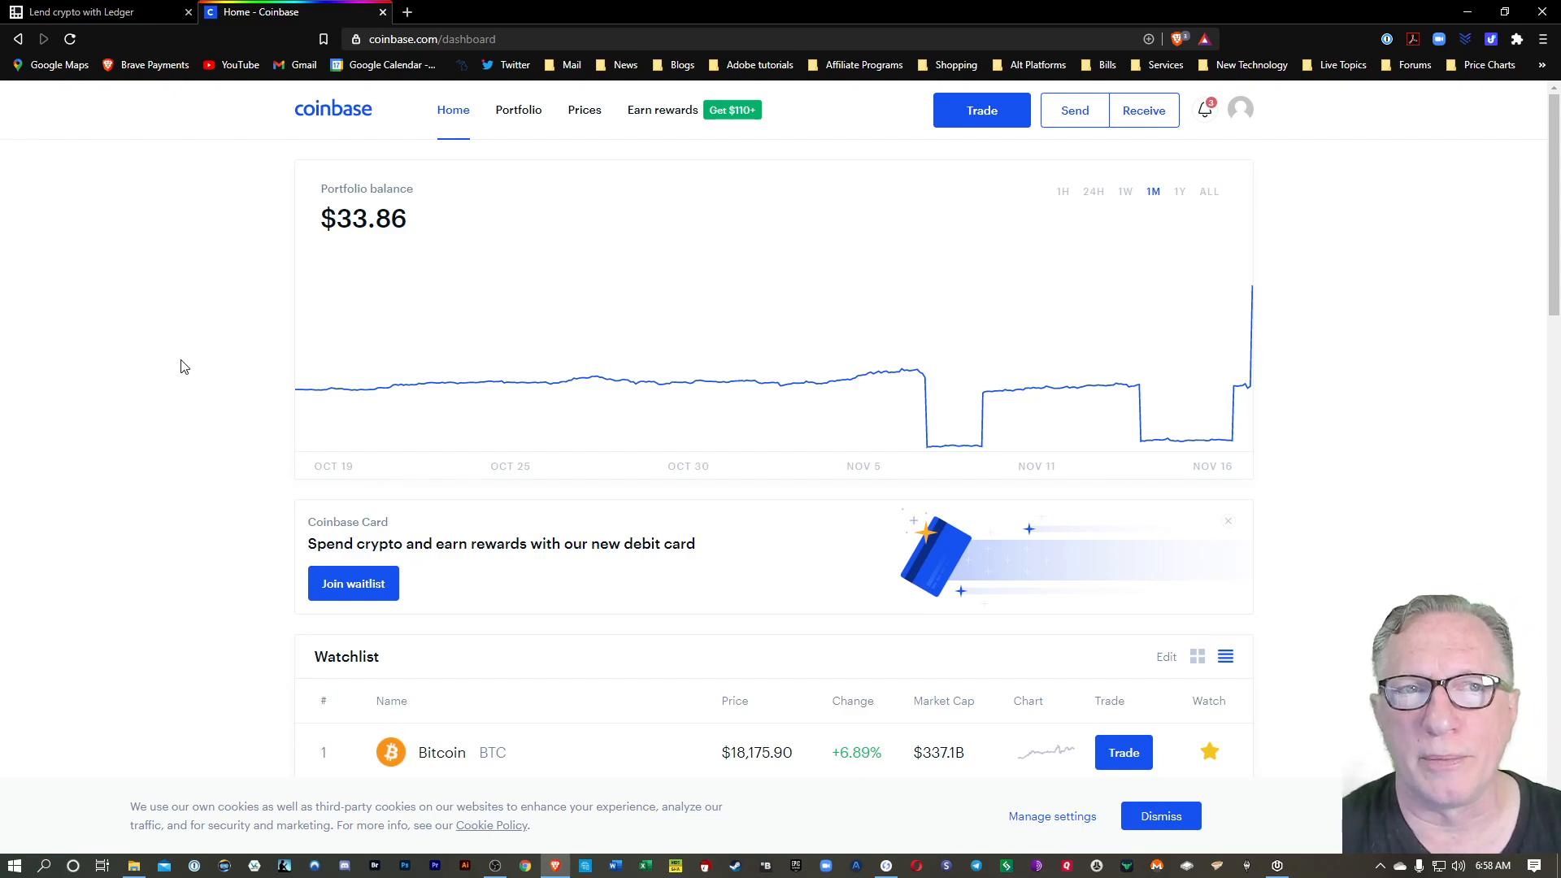
pyautogui.moveTo(230, 277)
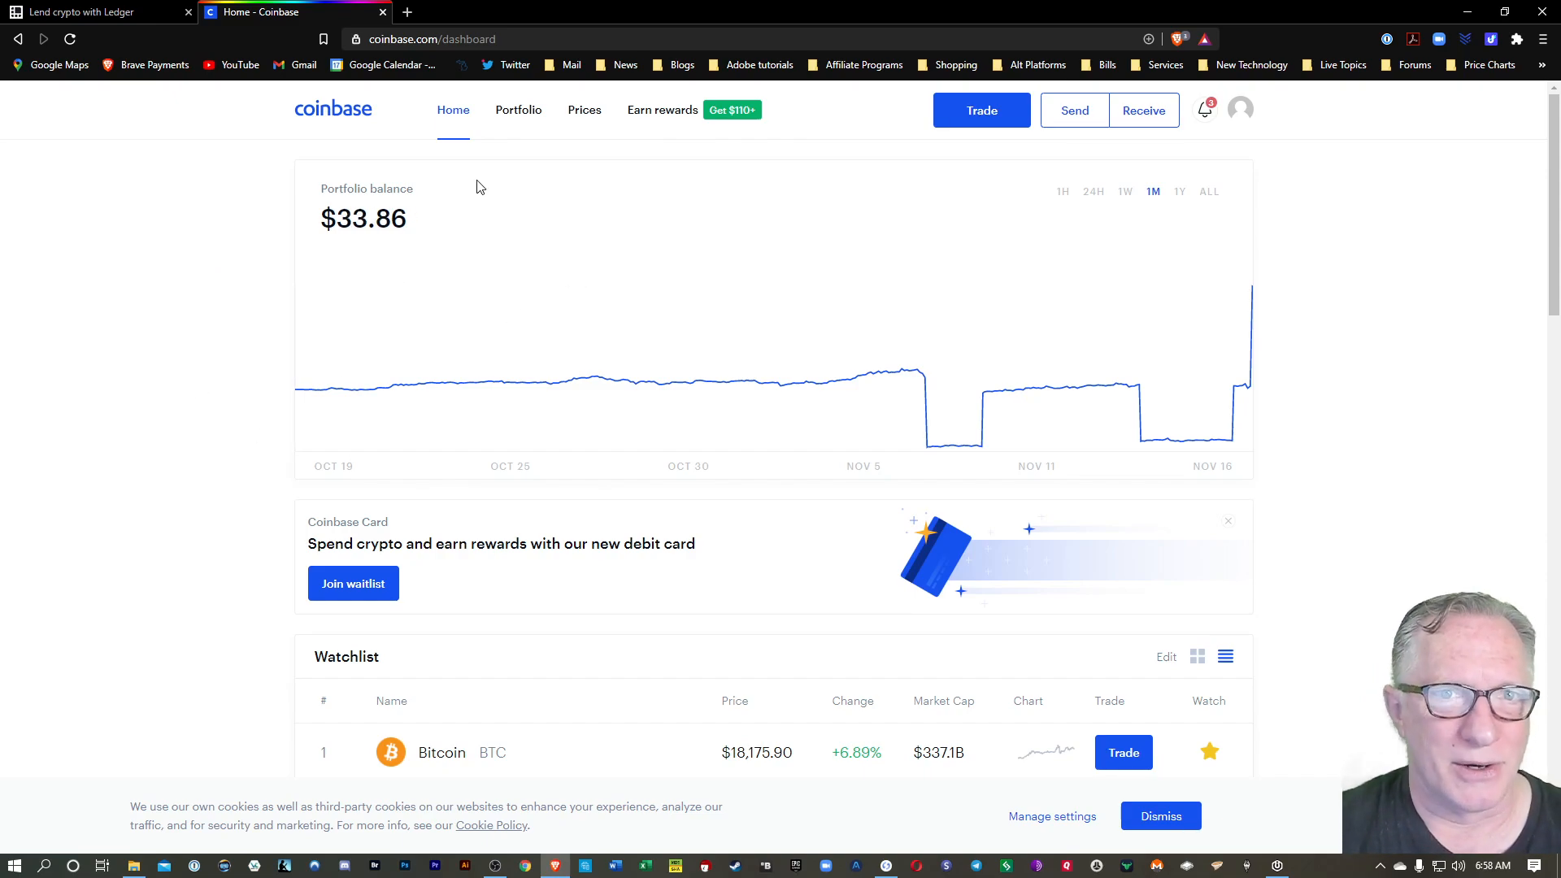
# Step: View the portfolio now holding 26.31 DAI and open an asset's detail page
pyautogui.click(518, 109)
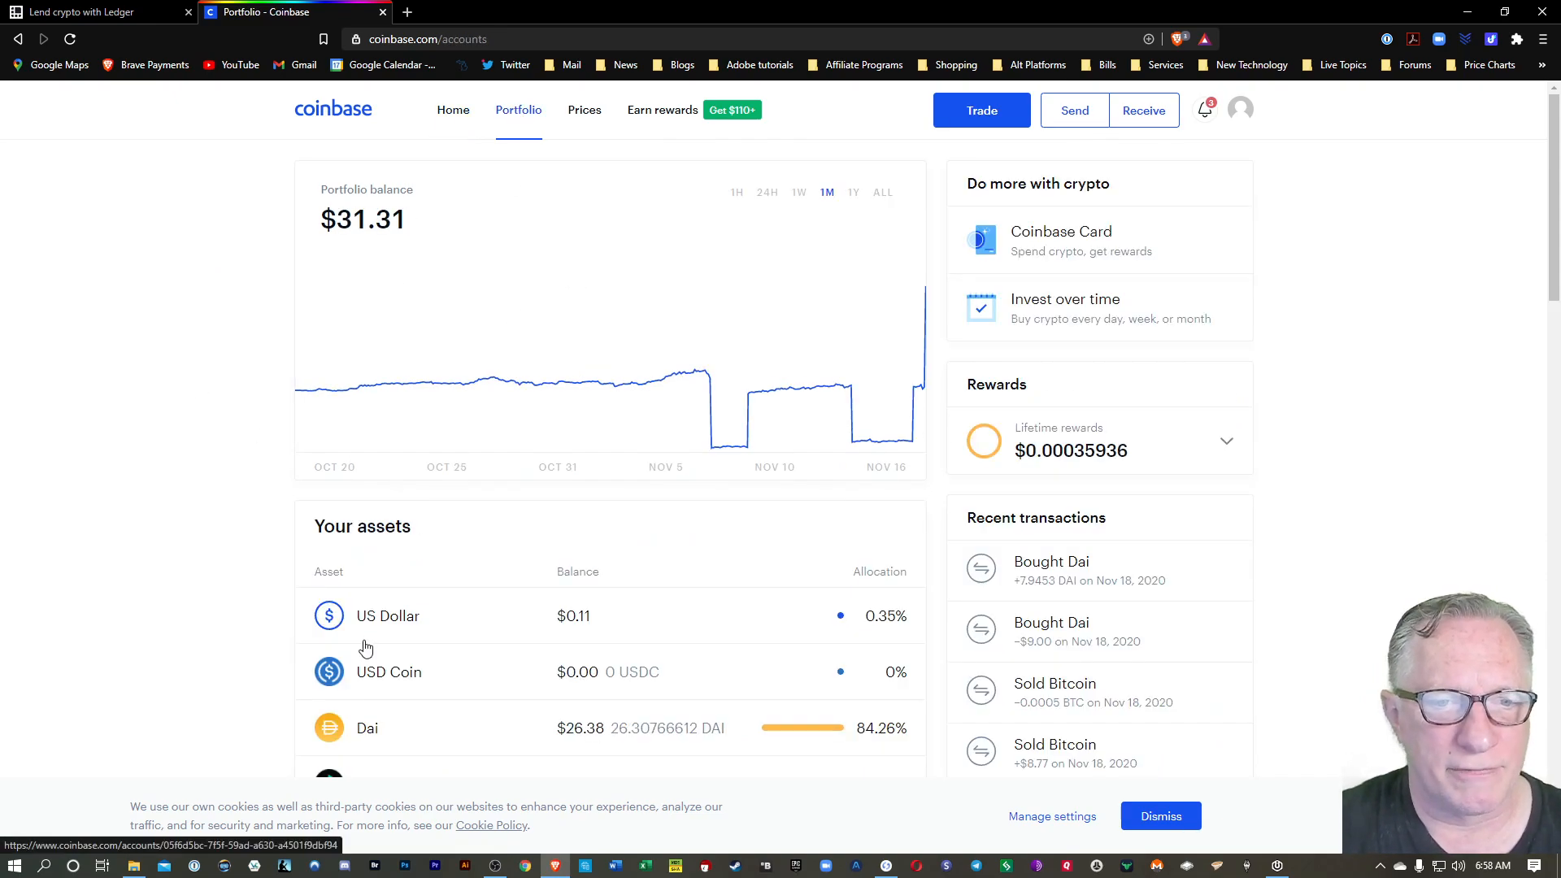
pyautogui.click(366, 728)
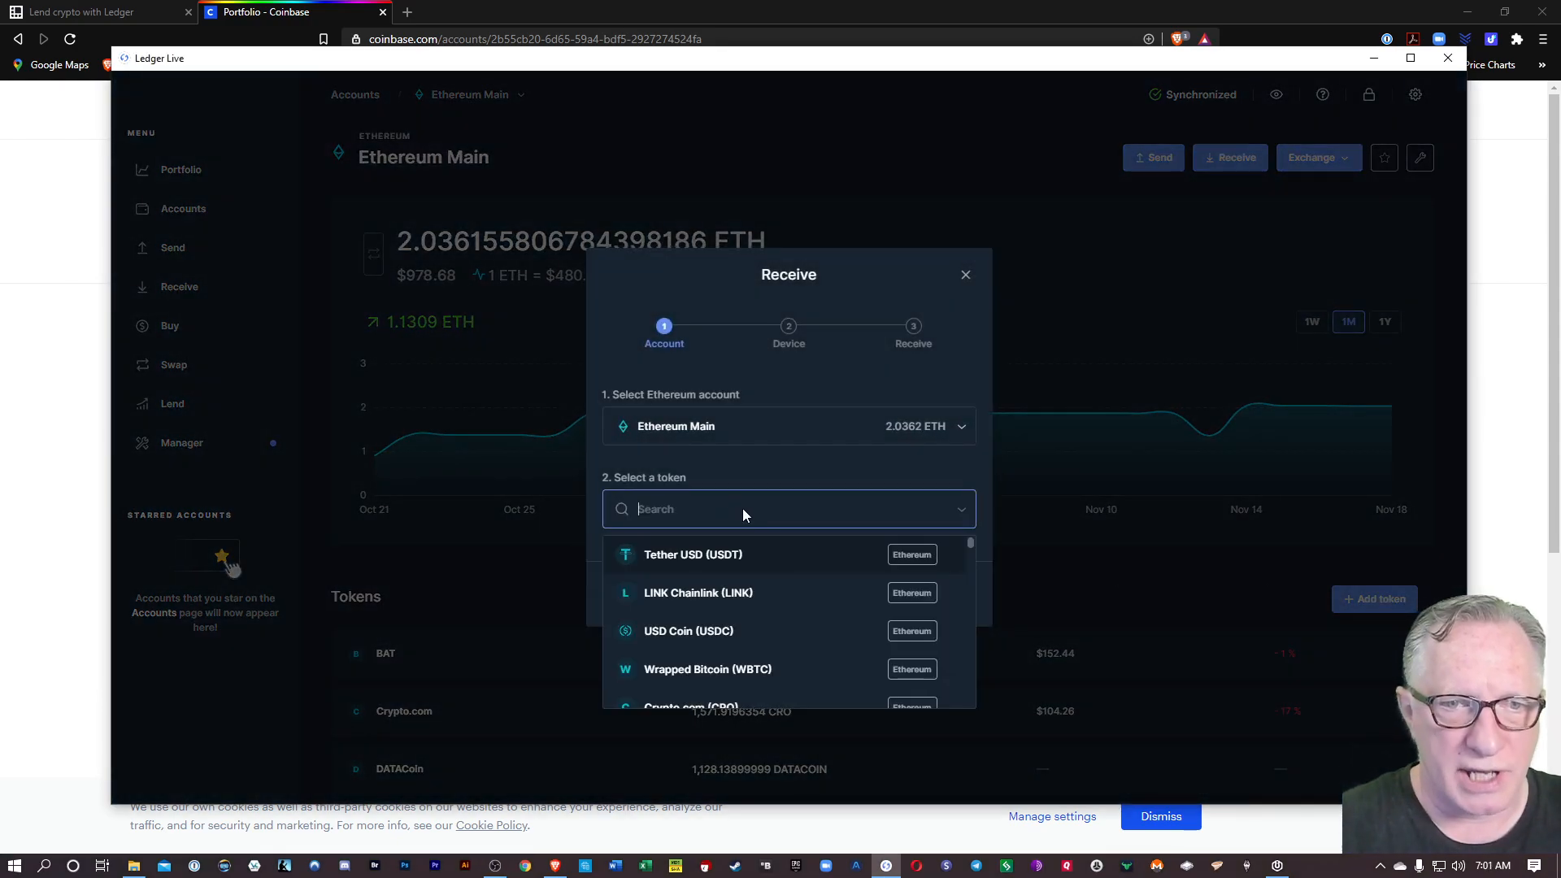
# Step: Choose Dai Stablecoin v2.0 as the token, verify the Ethereum Main address on the device, and finish
pyautogui.write('dai')
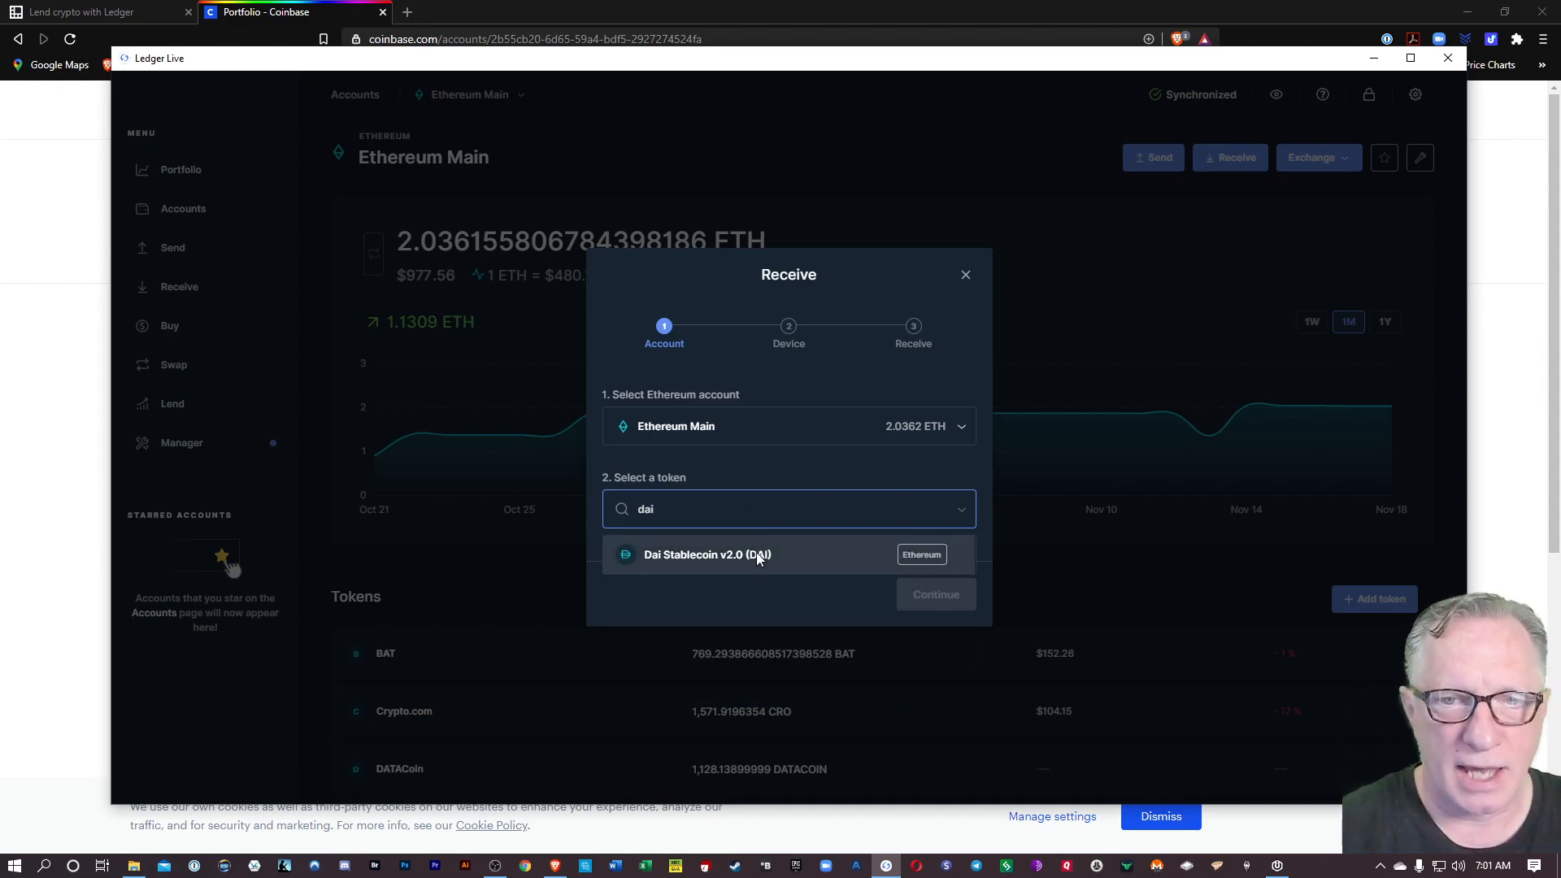
pyautogui.click(753, 555)
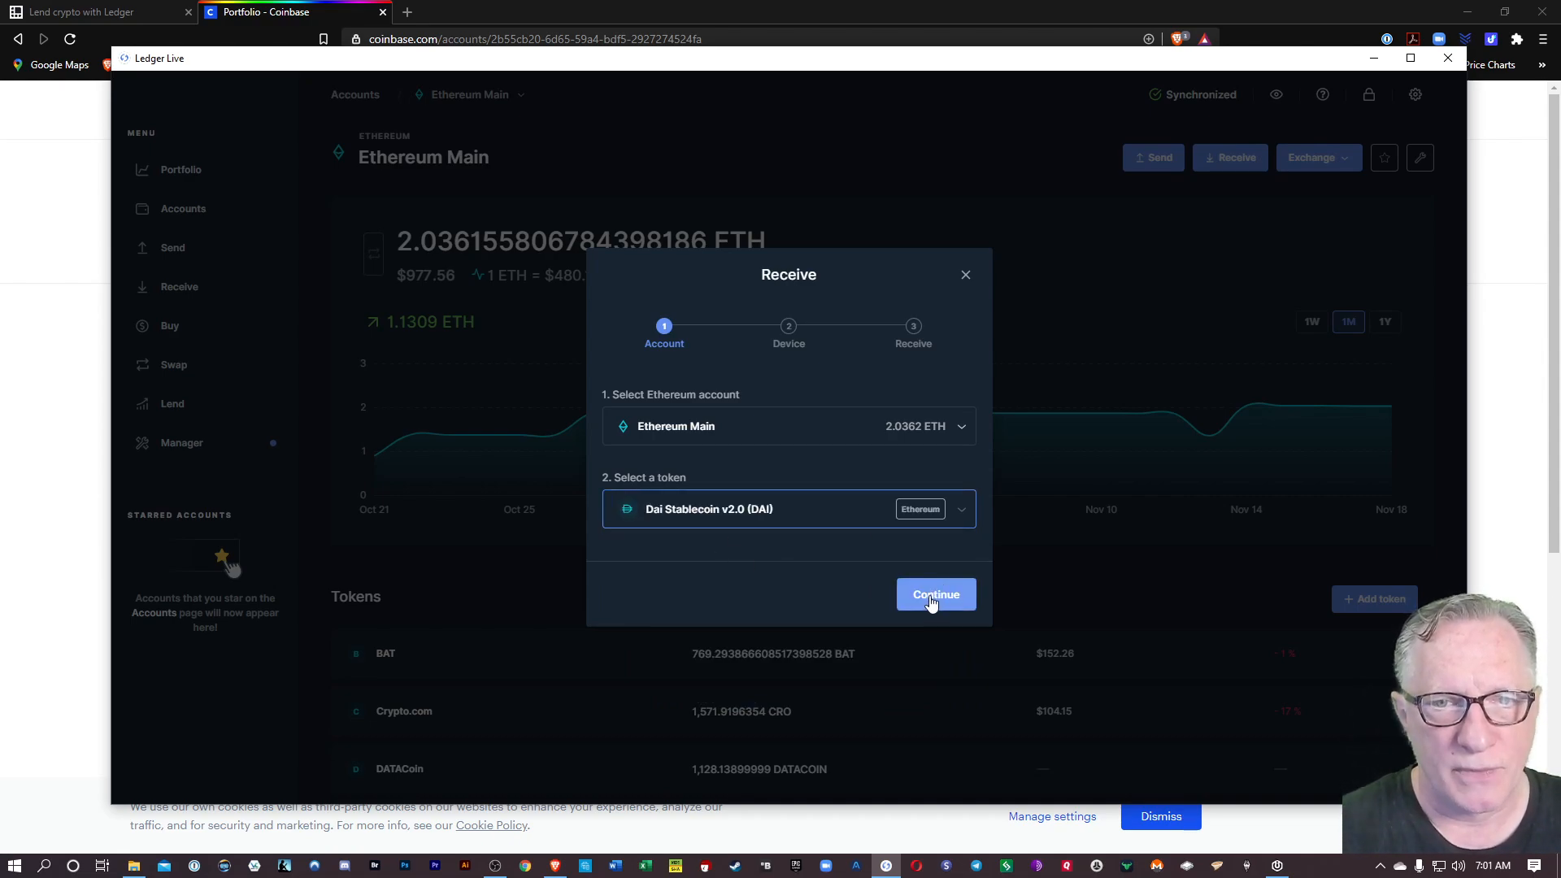
pyautogui.click(933, 595)
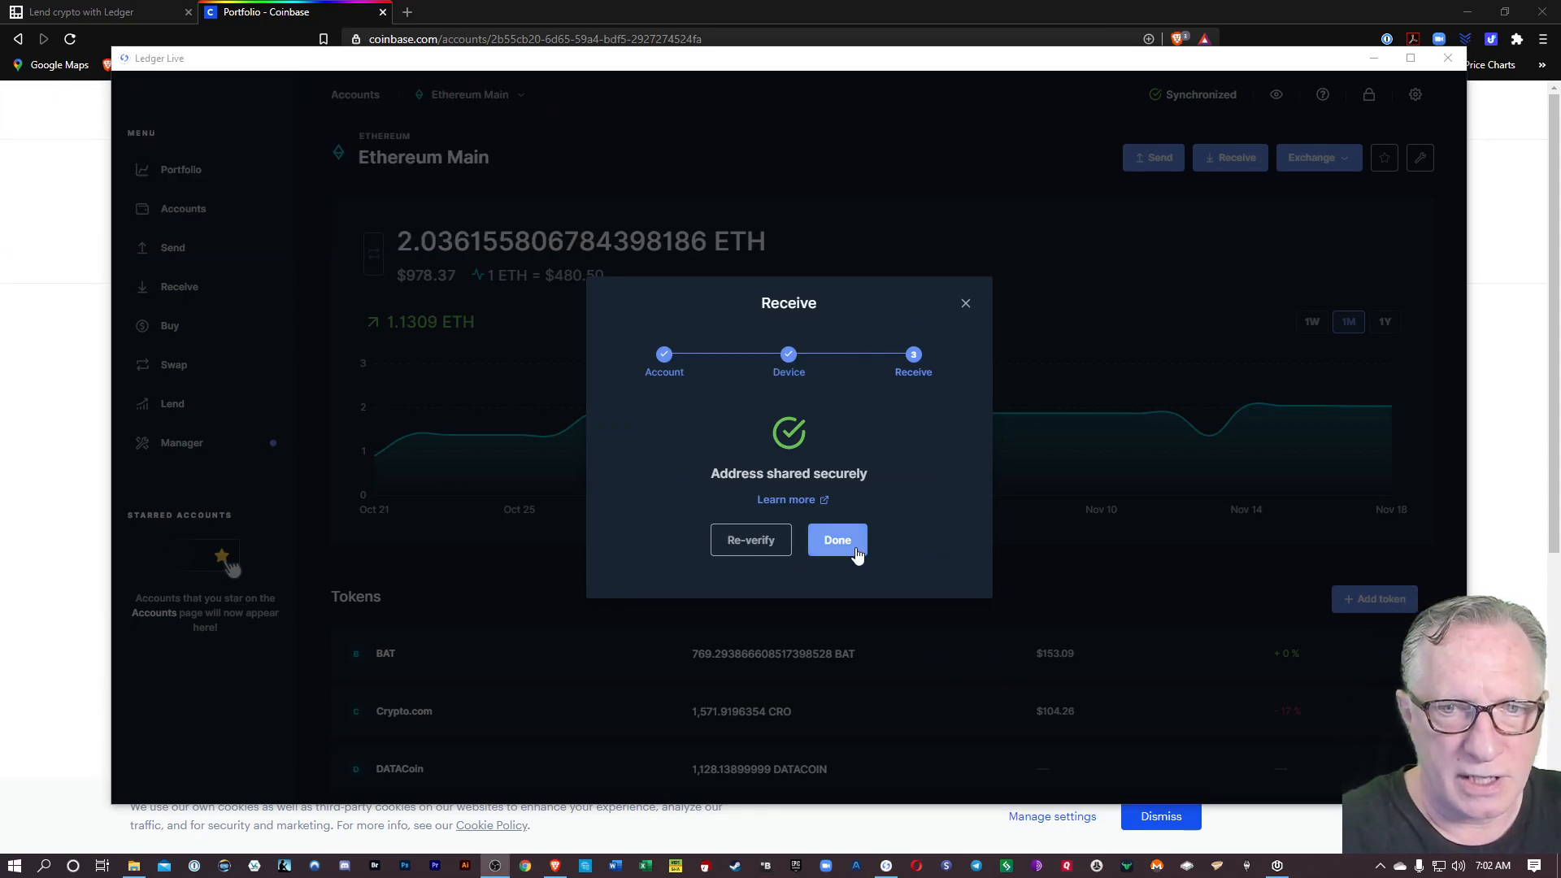
pyautogui.click(838, 540)
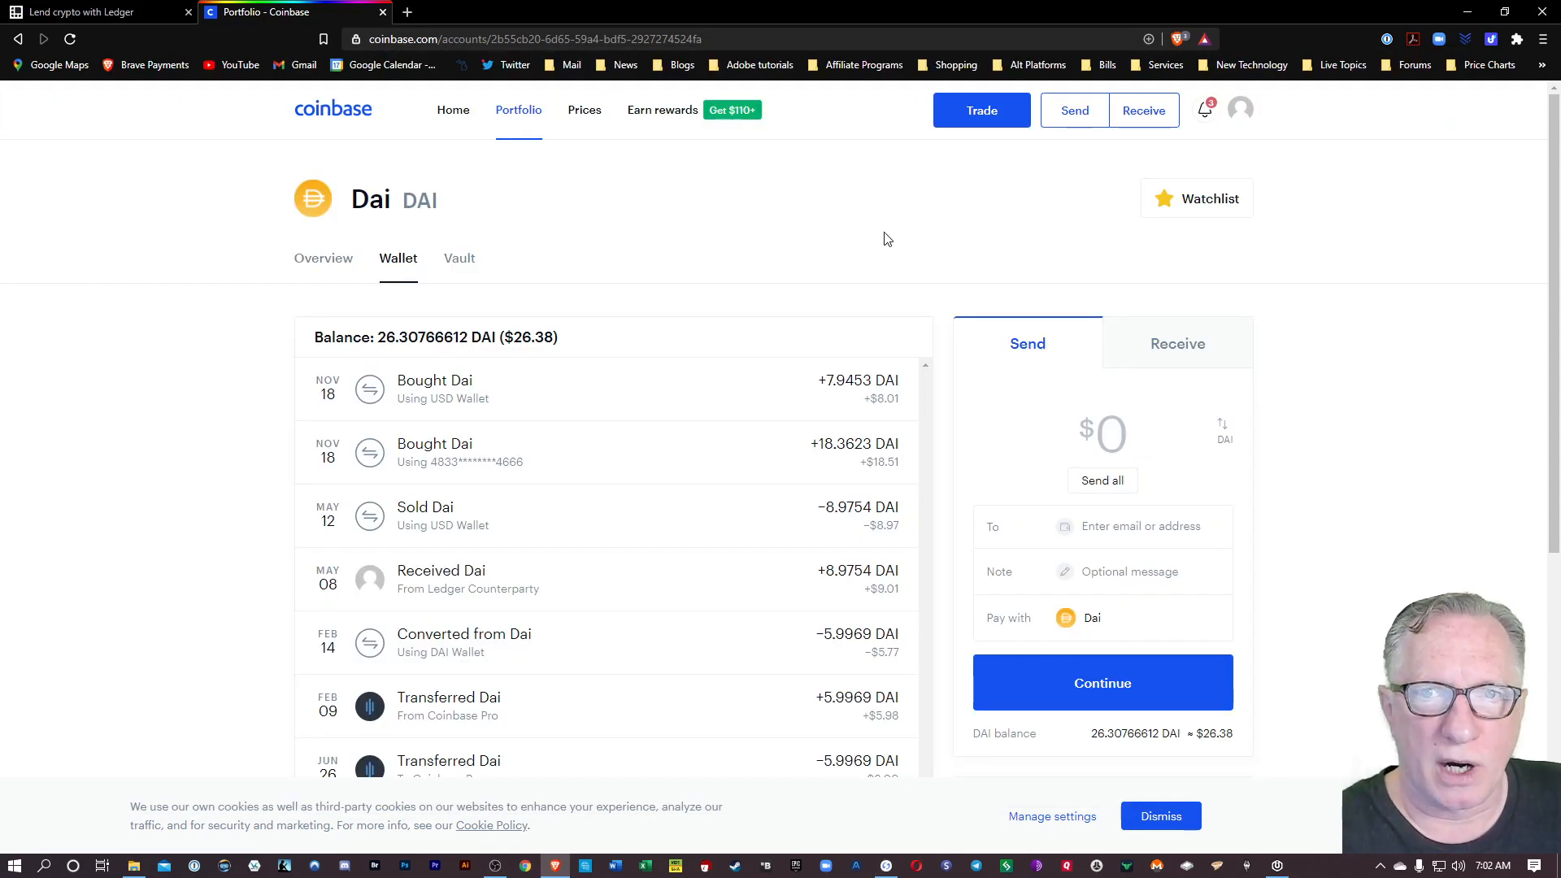
pyautogui.scroll(-3)
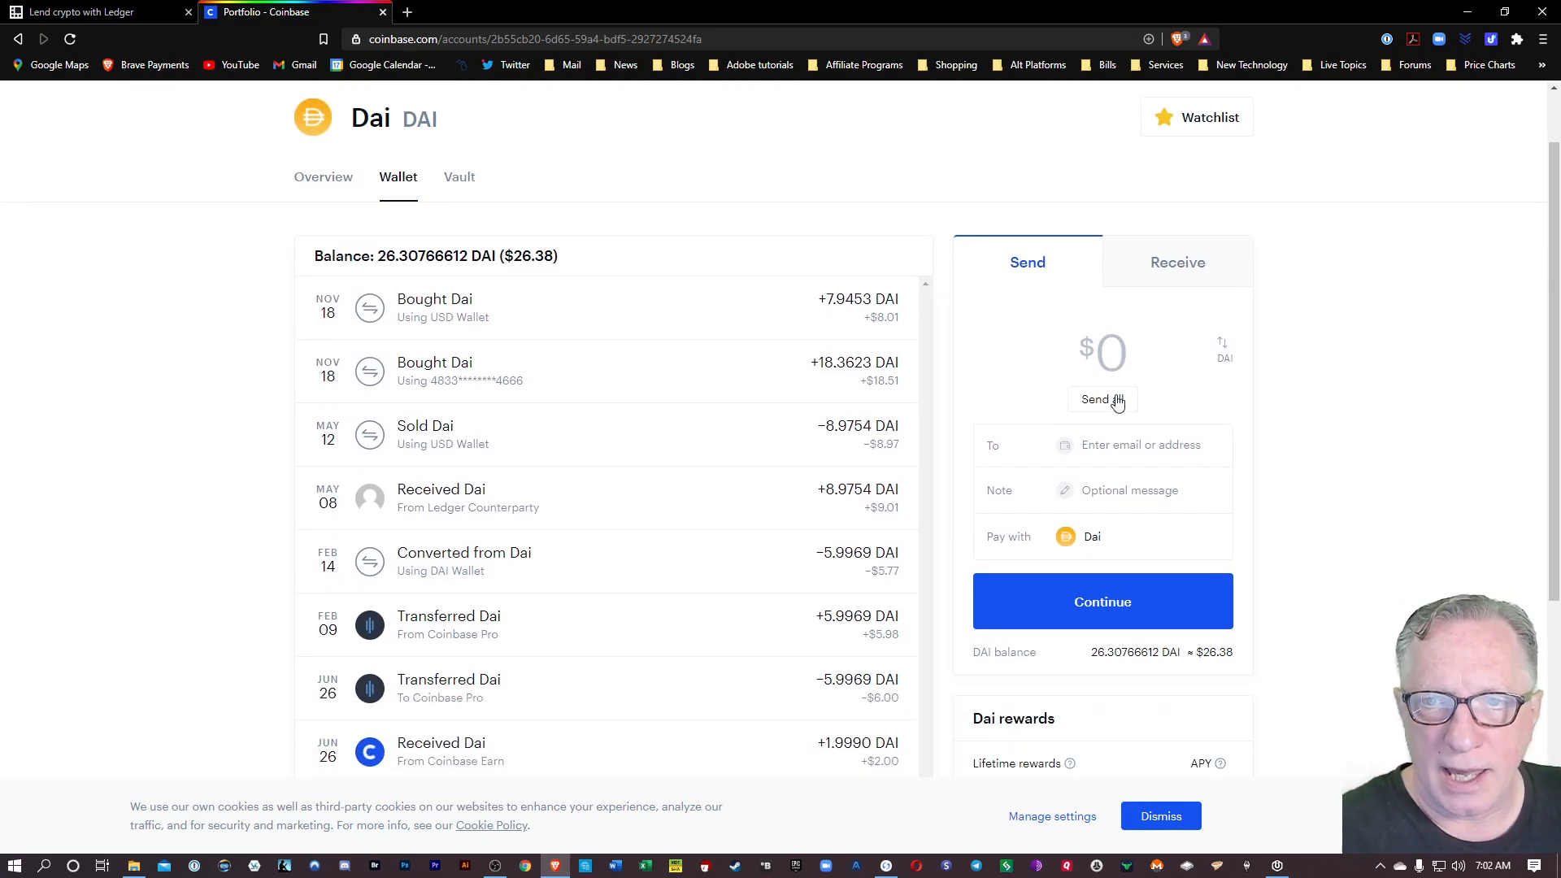
pyautogui.click(1103, 400)
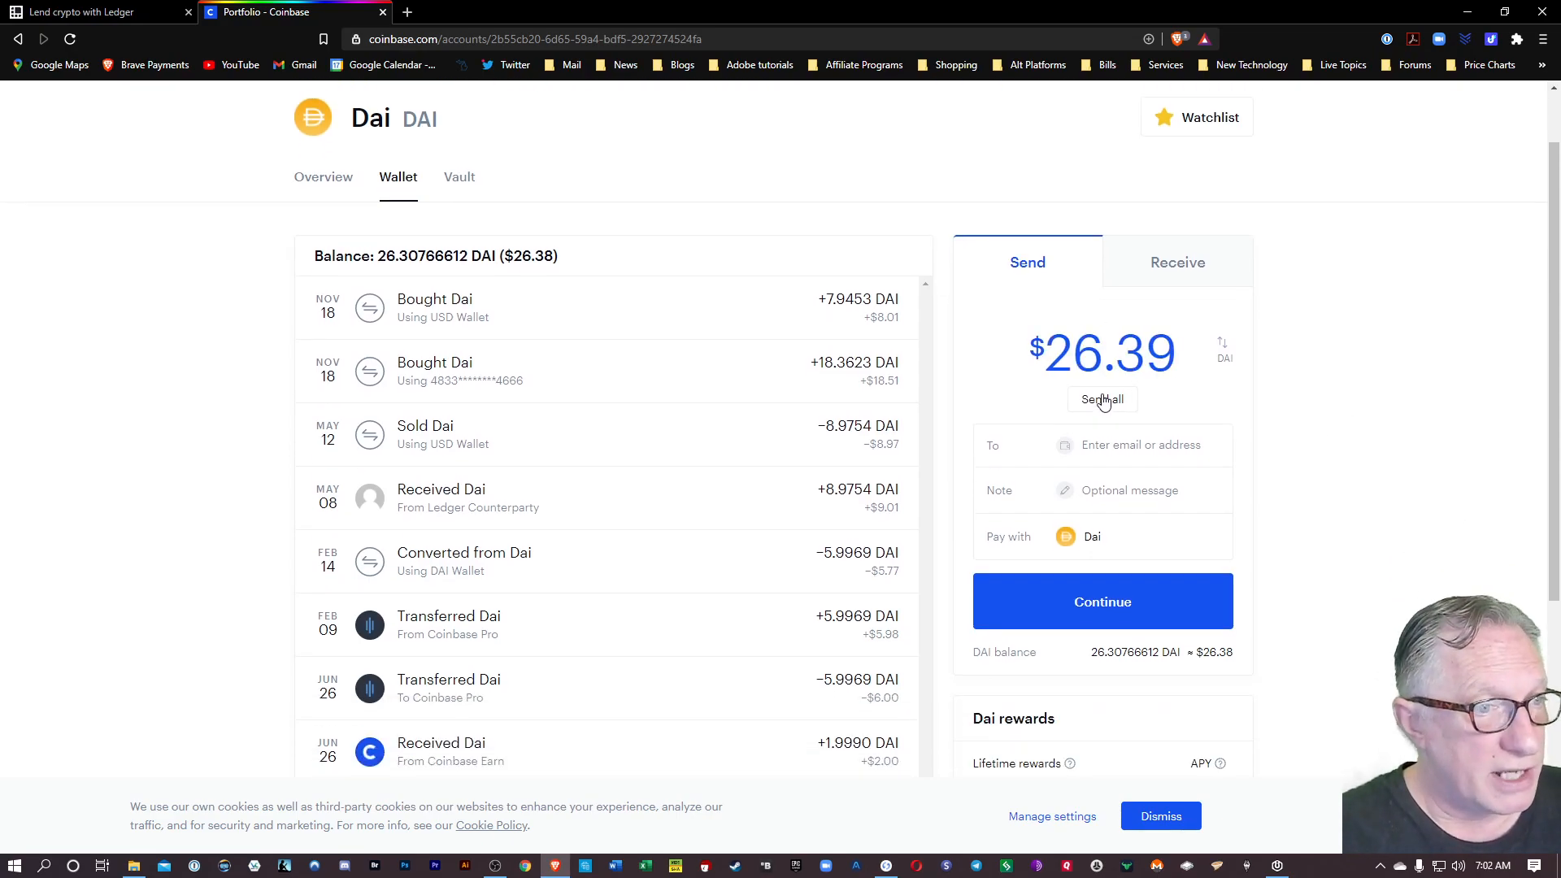
pyautogui.click(1140, 446)
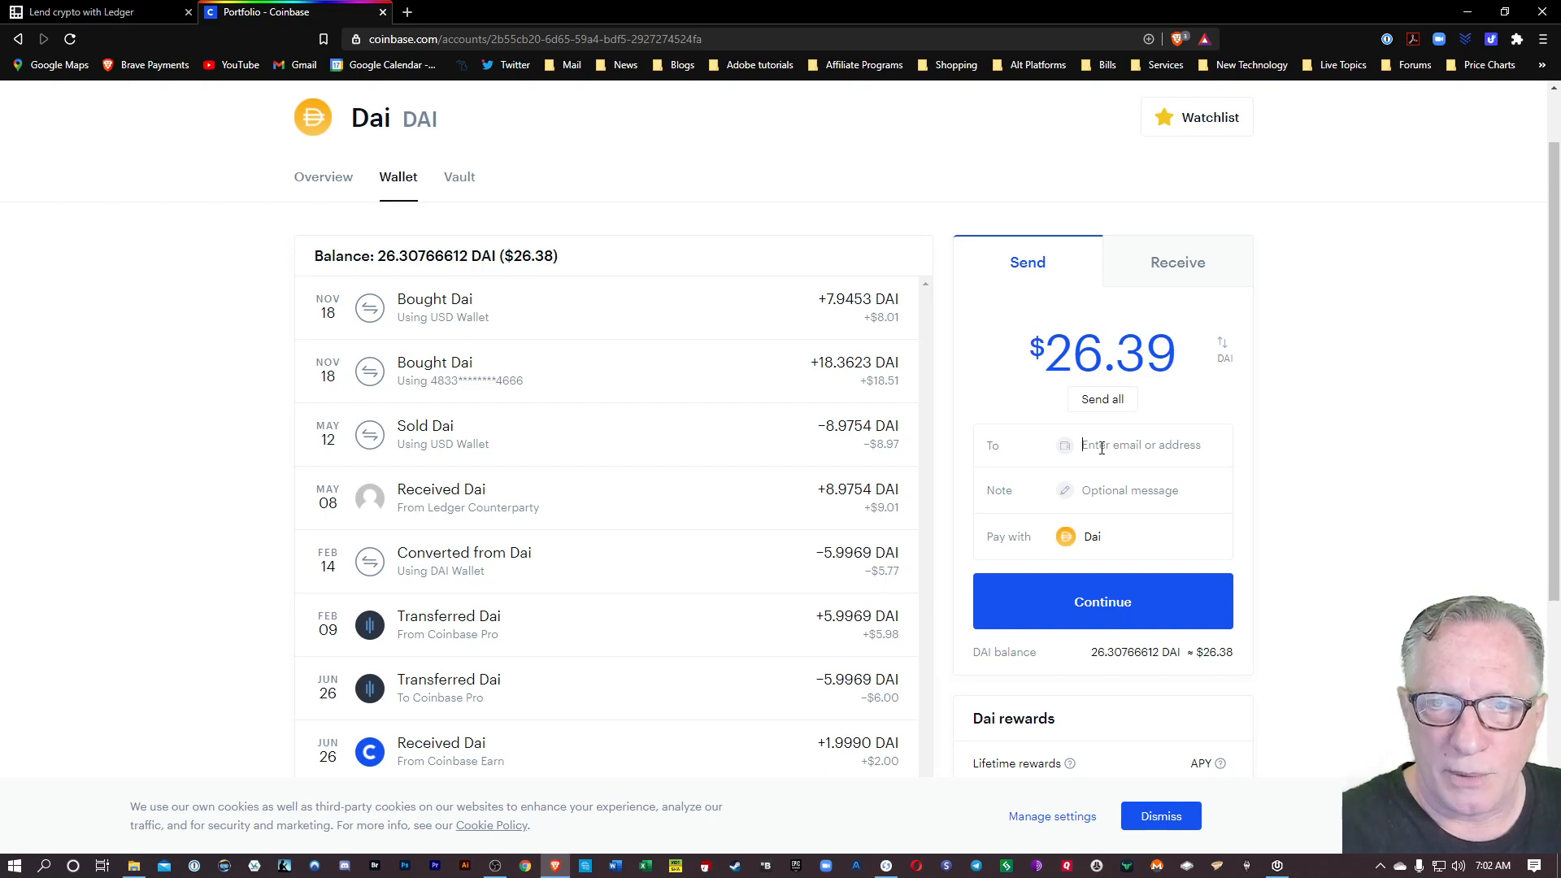
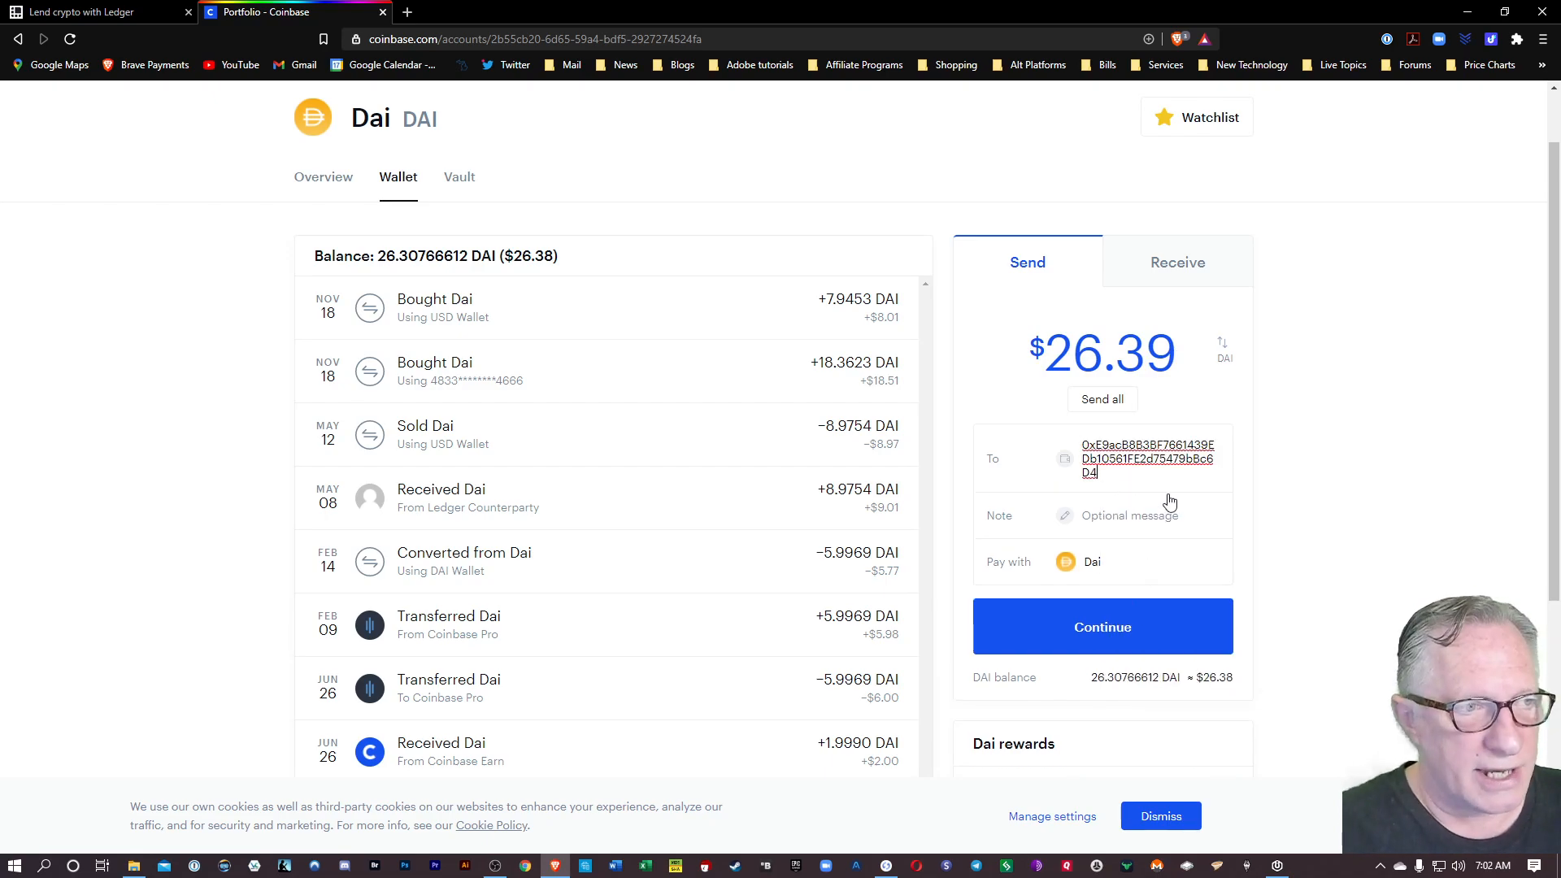
pyautogui.moveTo(1147, 493)
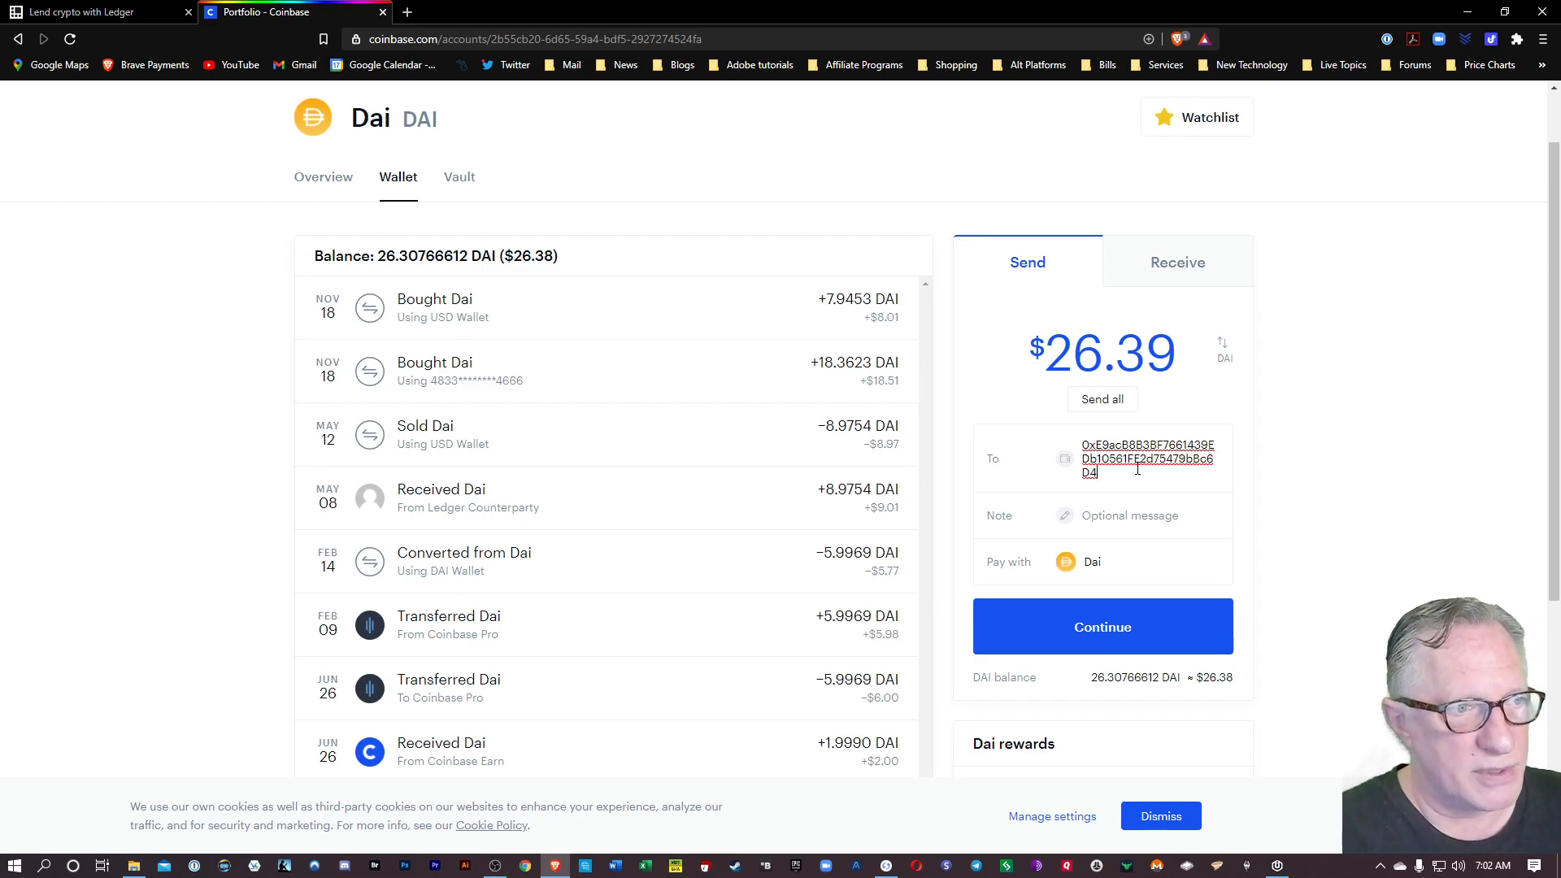
pyautogui.click(1103, 626)
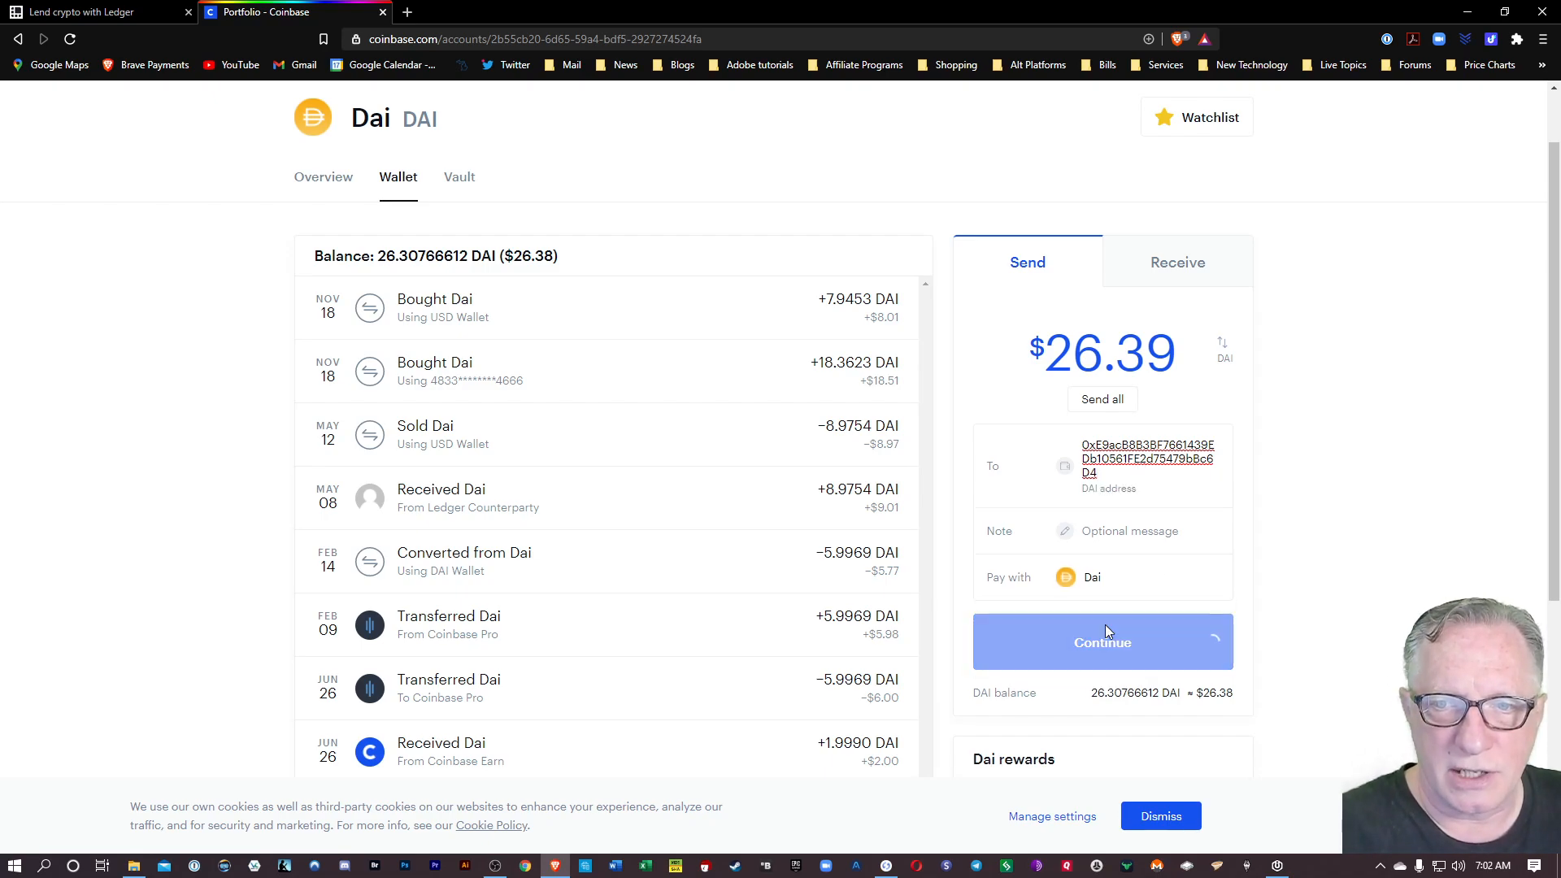
pyautogui.click(1103, 641)
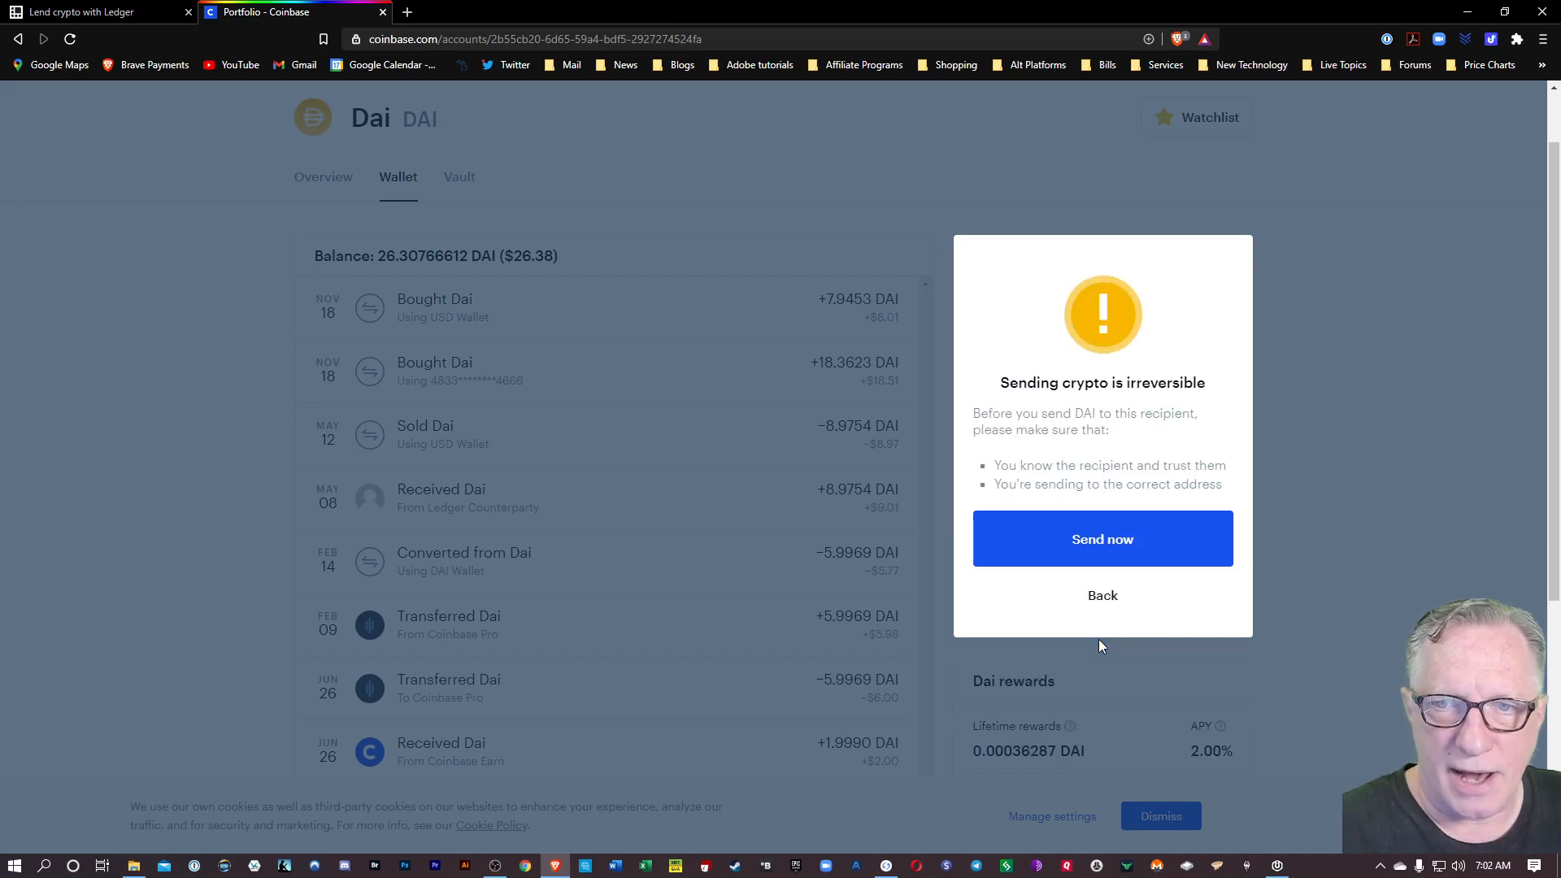
pyautogui.moveTo(1195, 481)
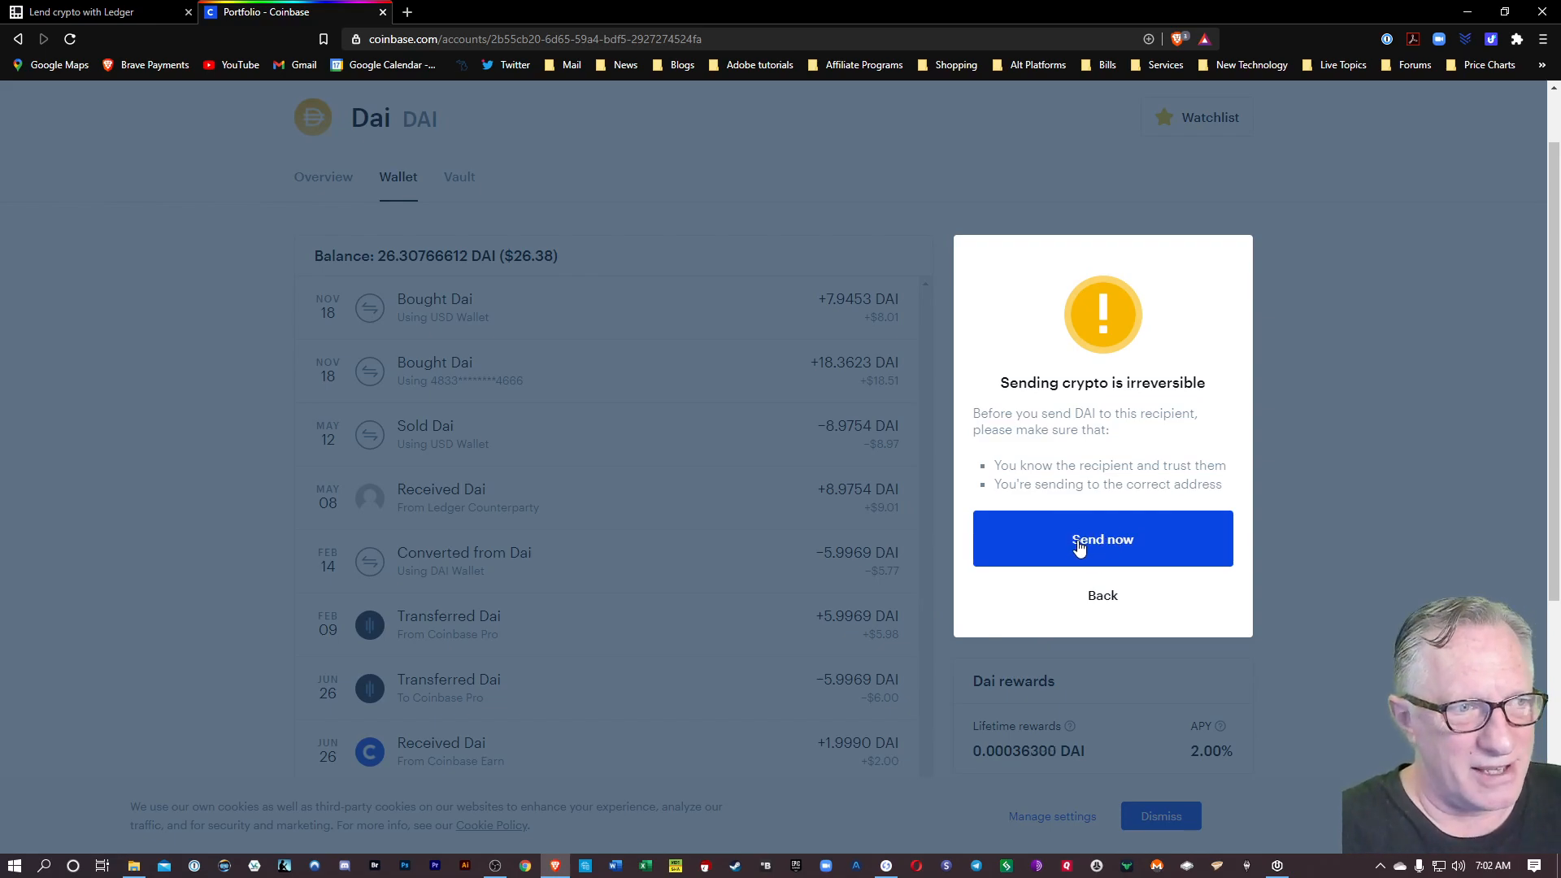
pyautogui.click(1103, 538)
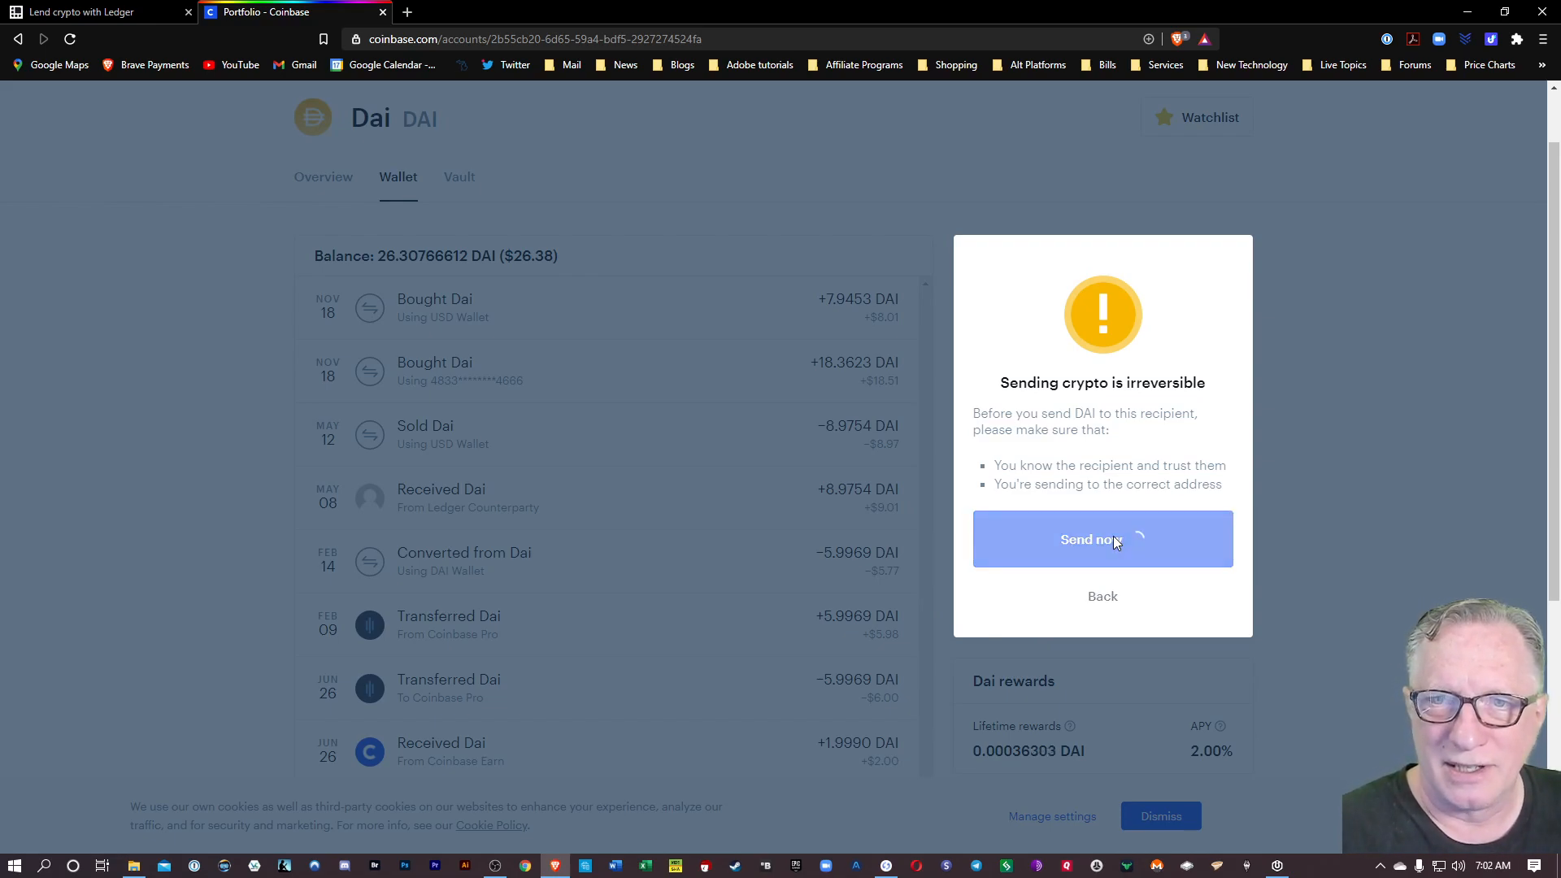
pyautogui.click(1102, 539)
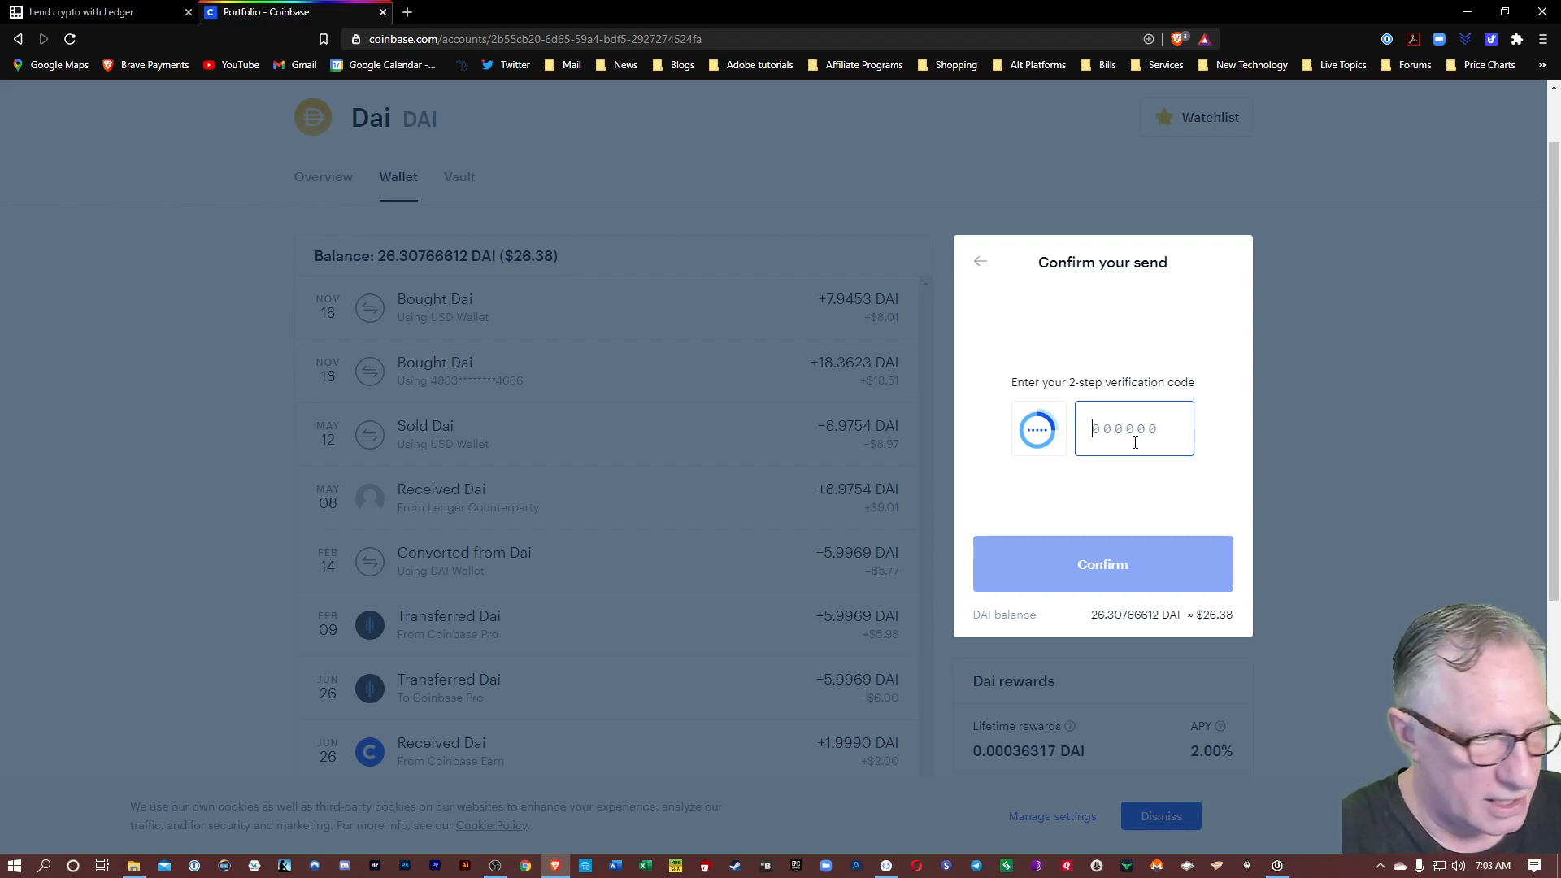
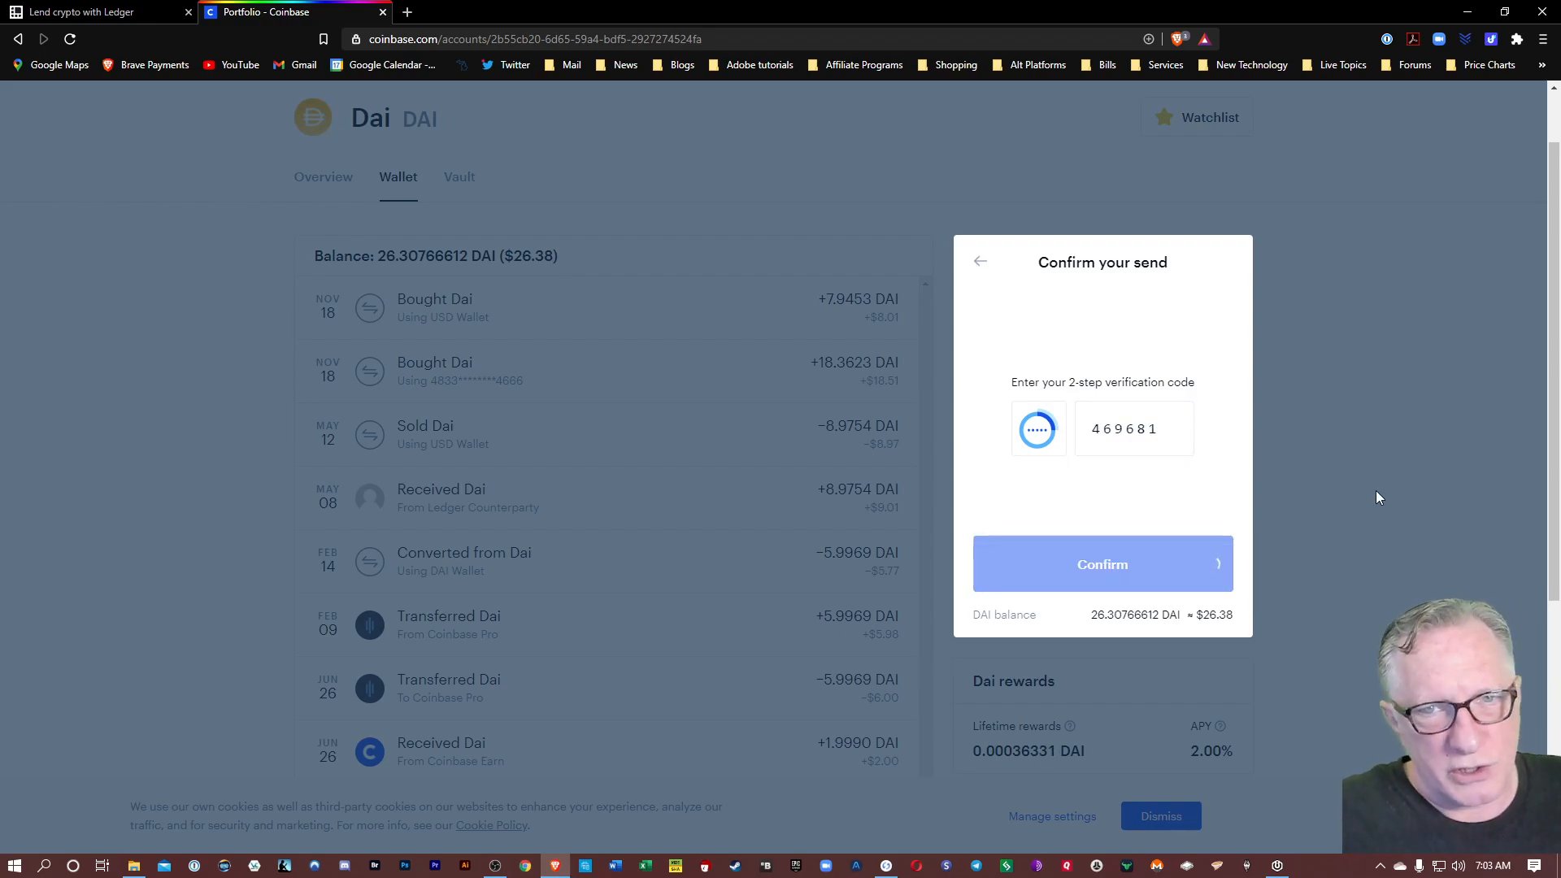
pyautogui.click(1103, 564)
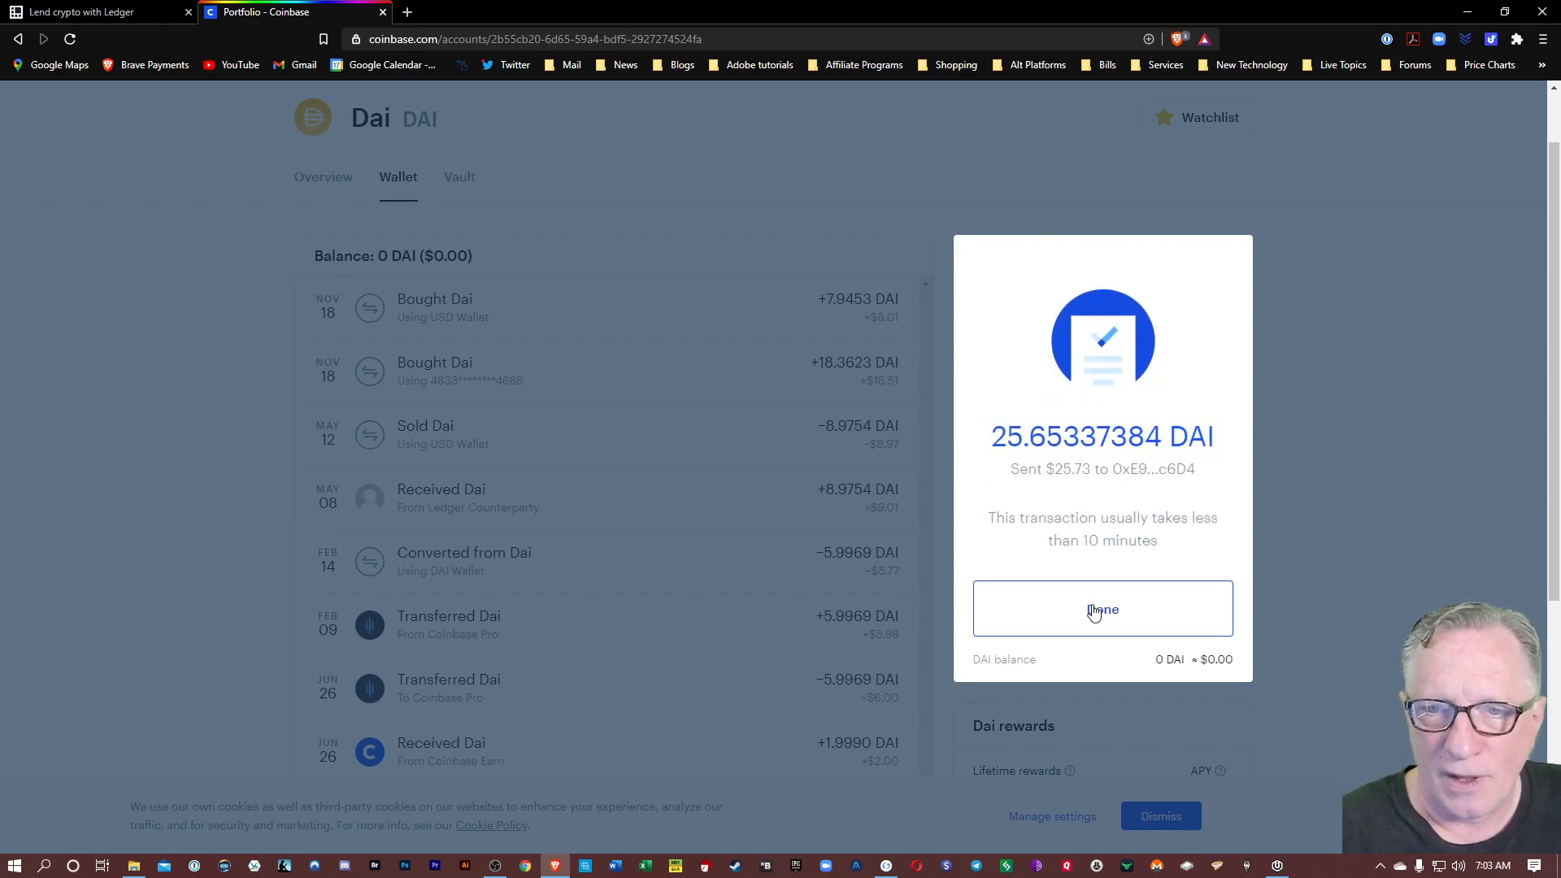
# Step: Dismiss the send summary and view the pending 26.31 DAI send, then Ledger Live's Ethereum Main
pyautogui.click(1103, 608)
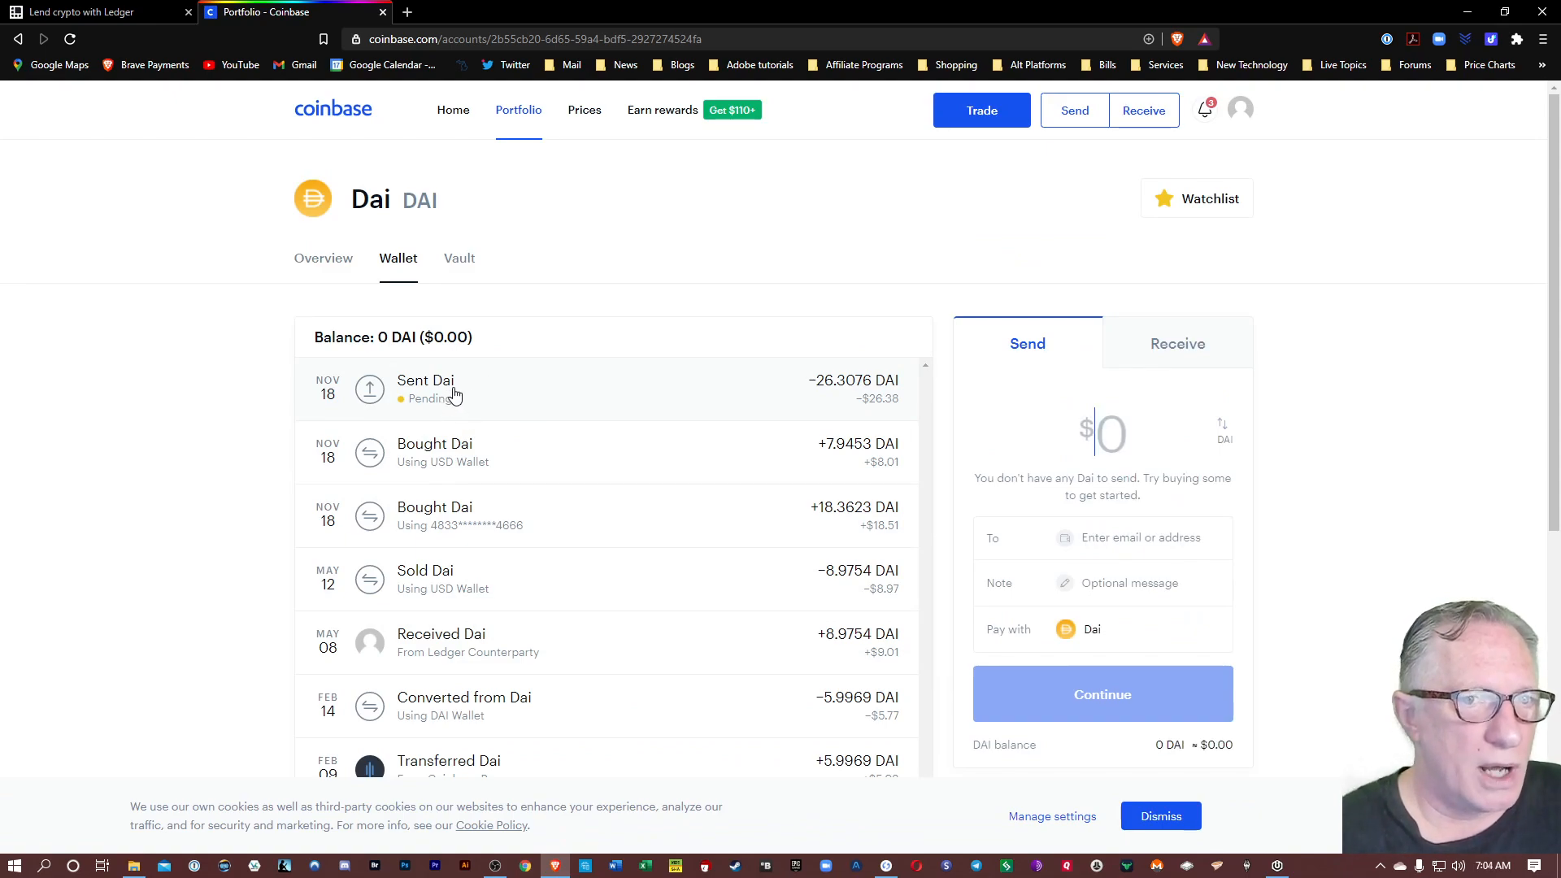
pyautogui.moveTo(502, 400)
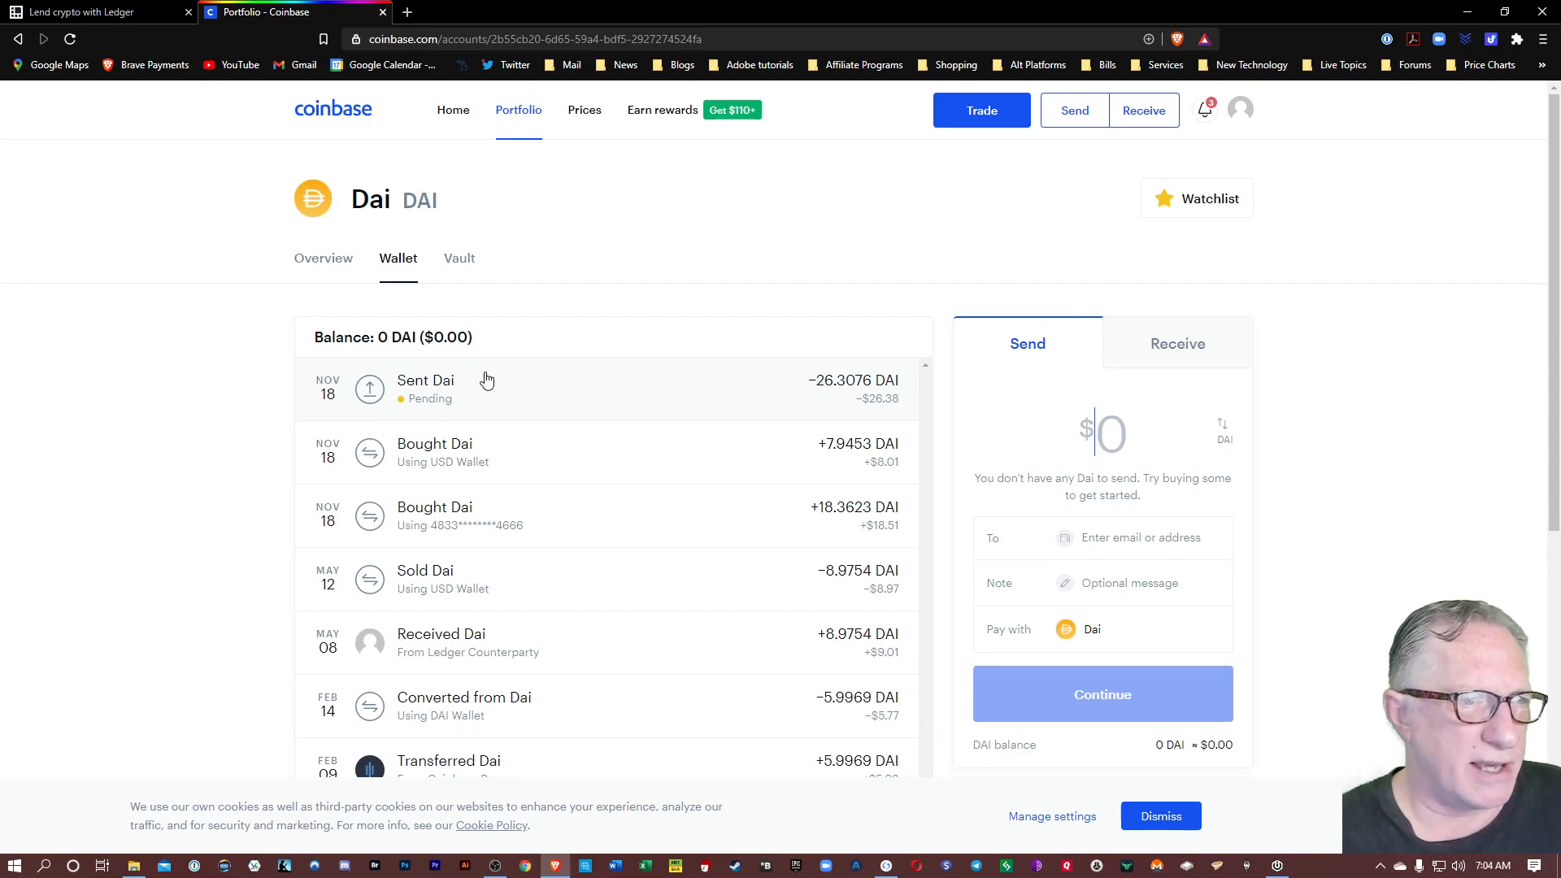
pyautogui.moveTo(456, 387)
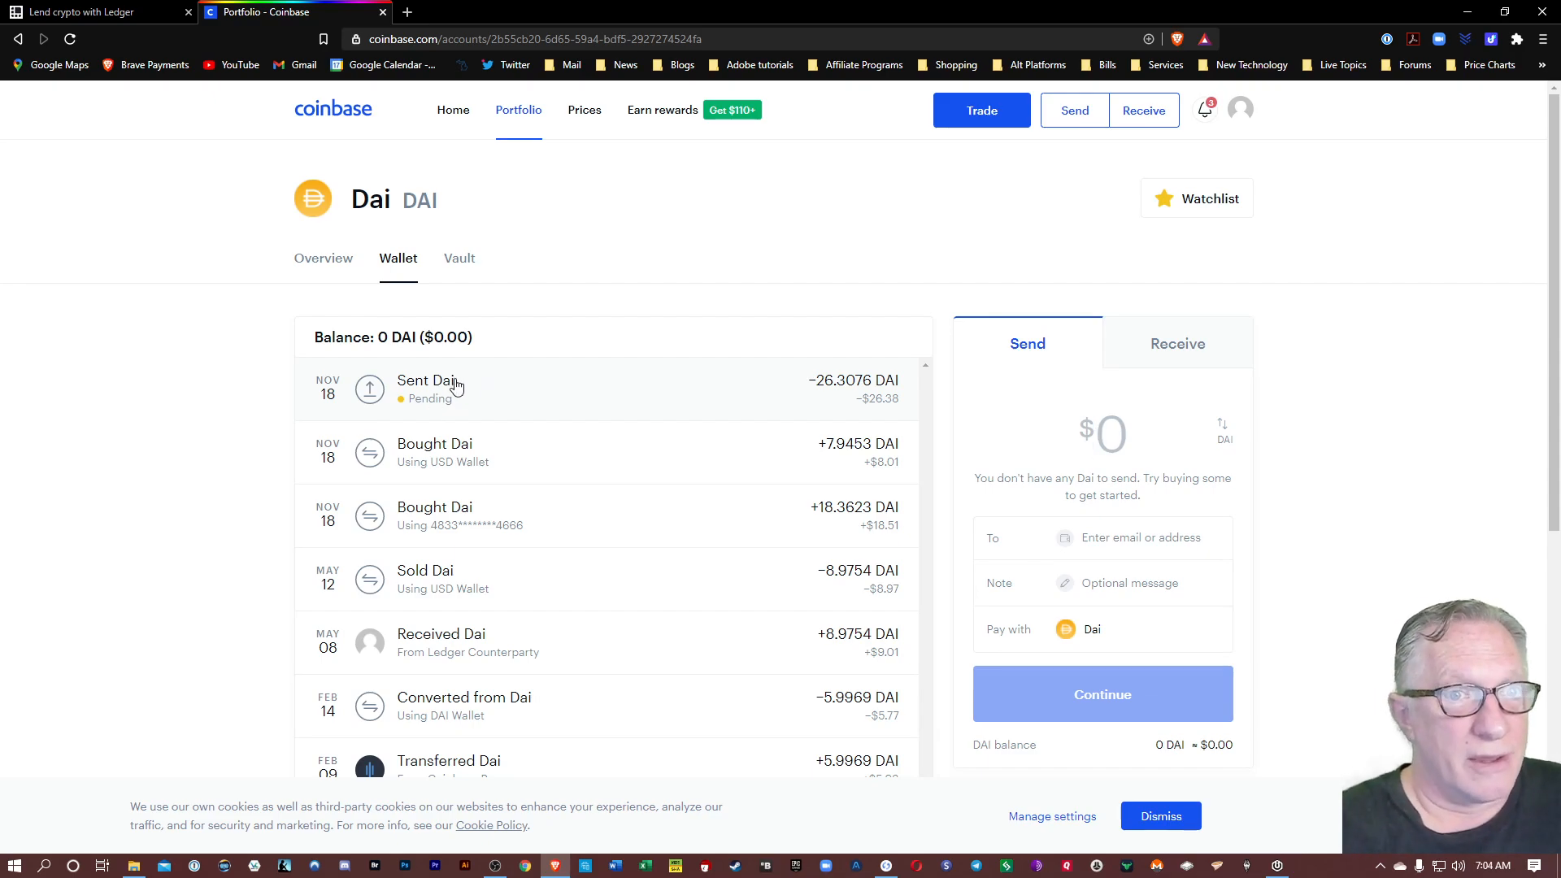
pyautogui.moveTo(477, 390)
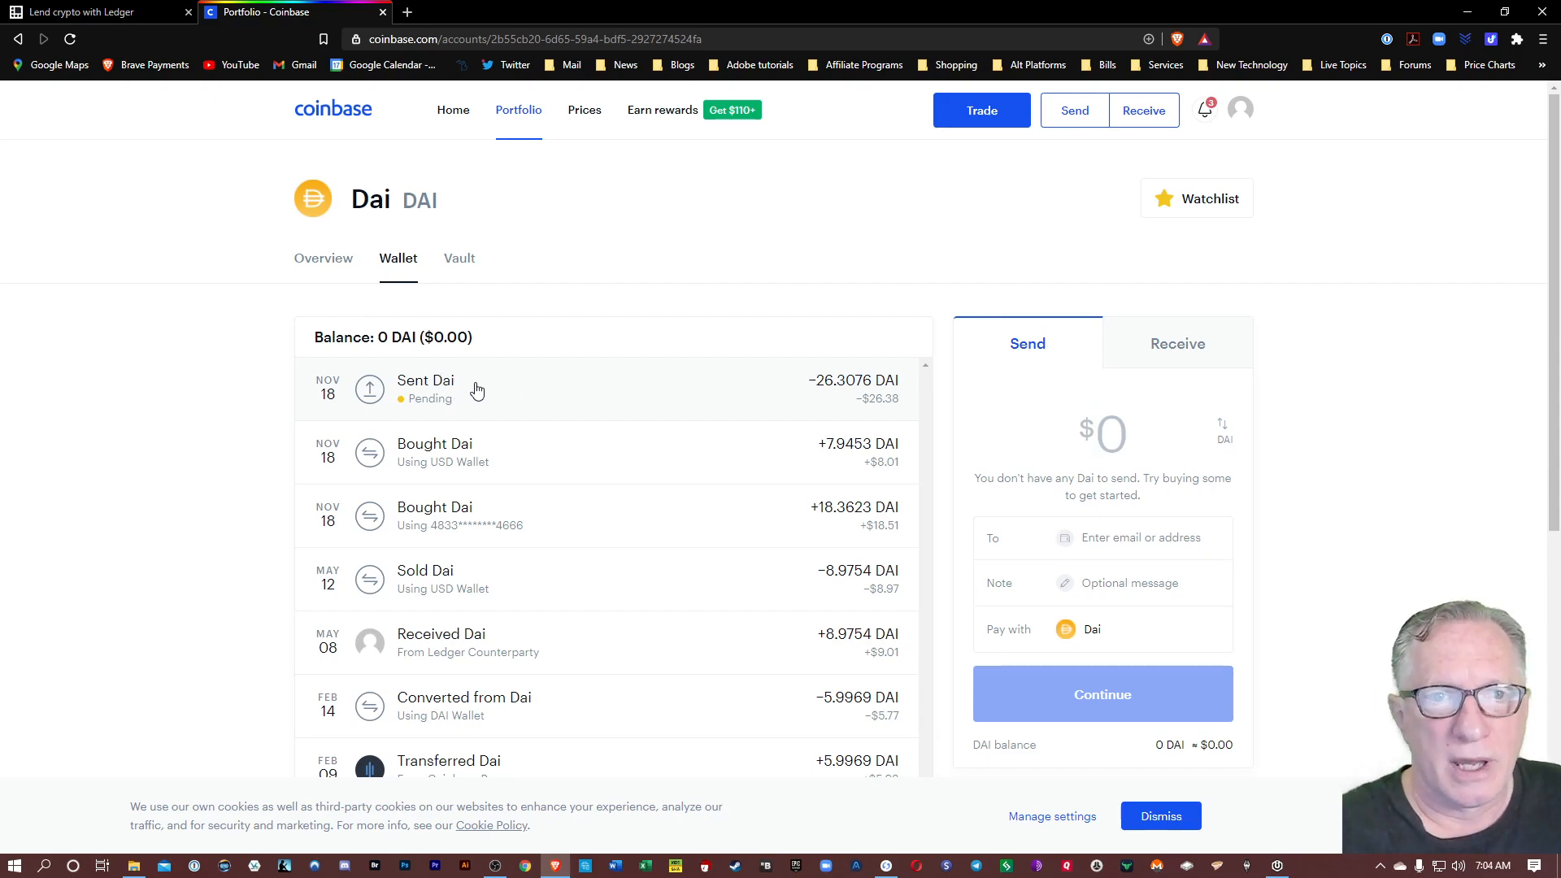
pyautogui.click(424, 389)
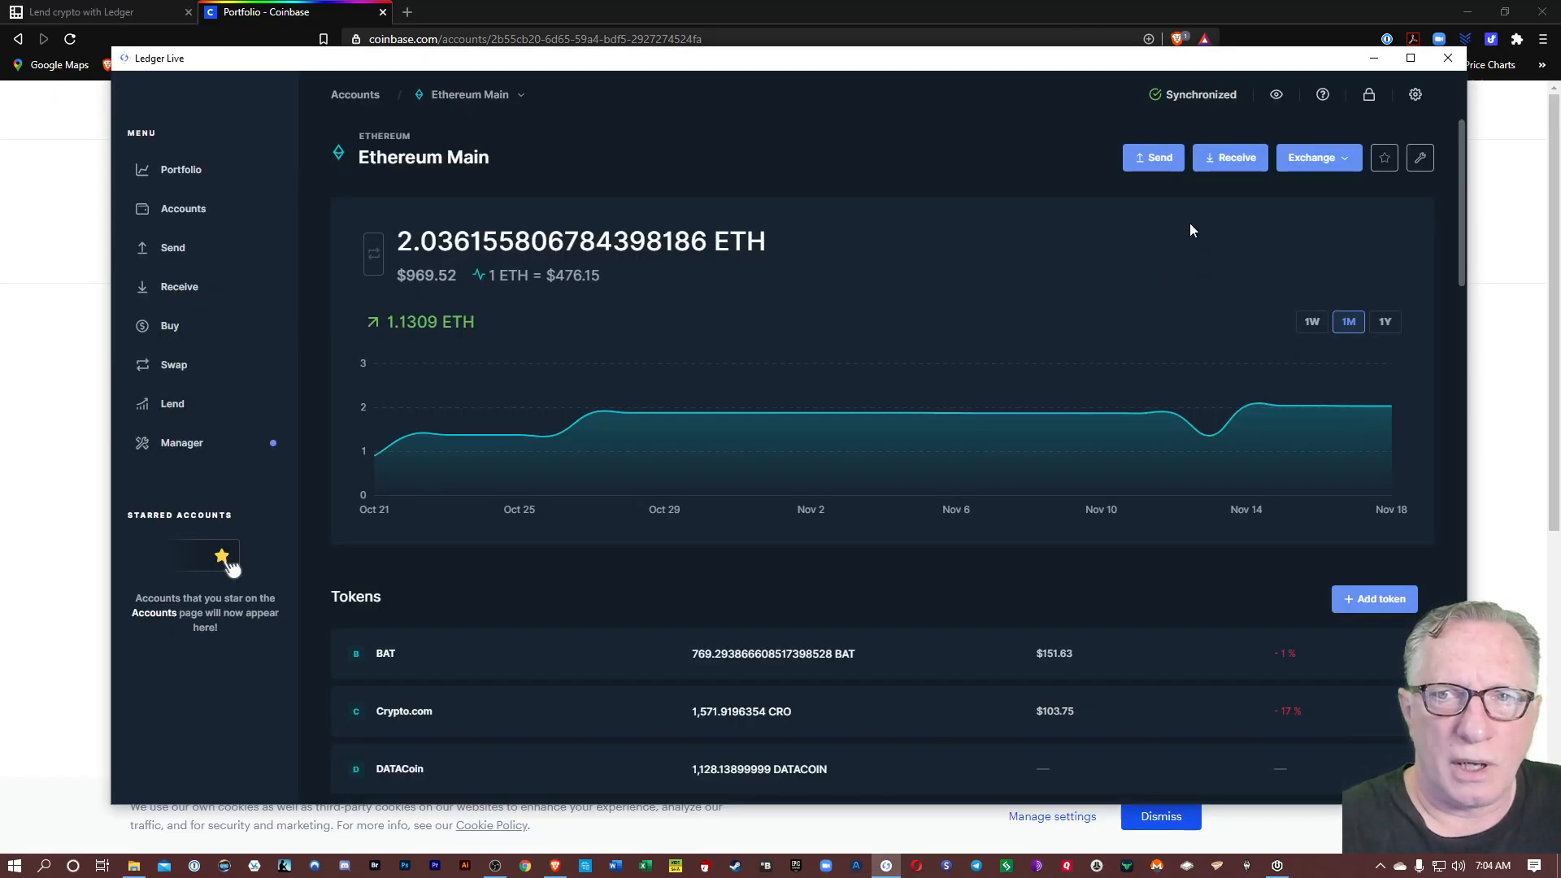
pyautogui.moveTo(1099, 307)
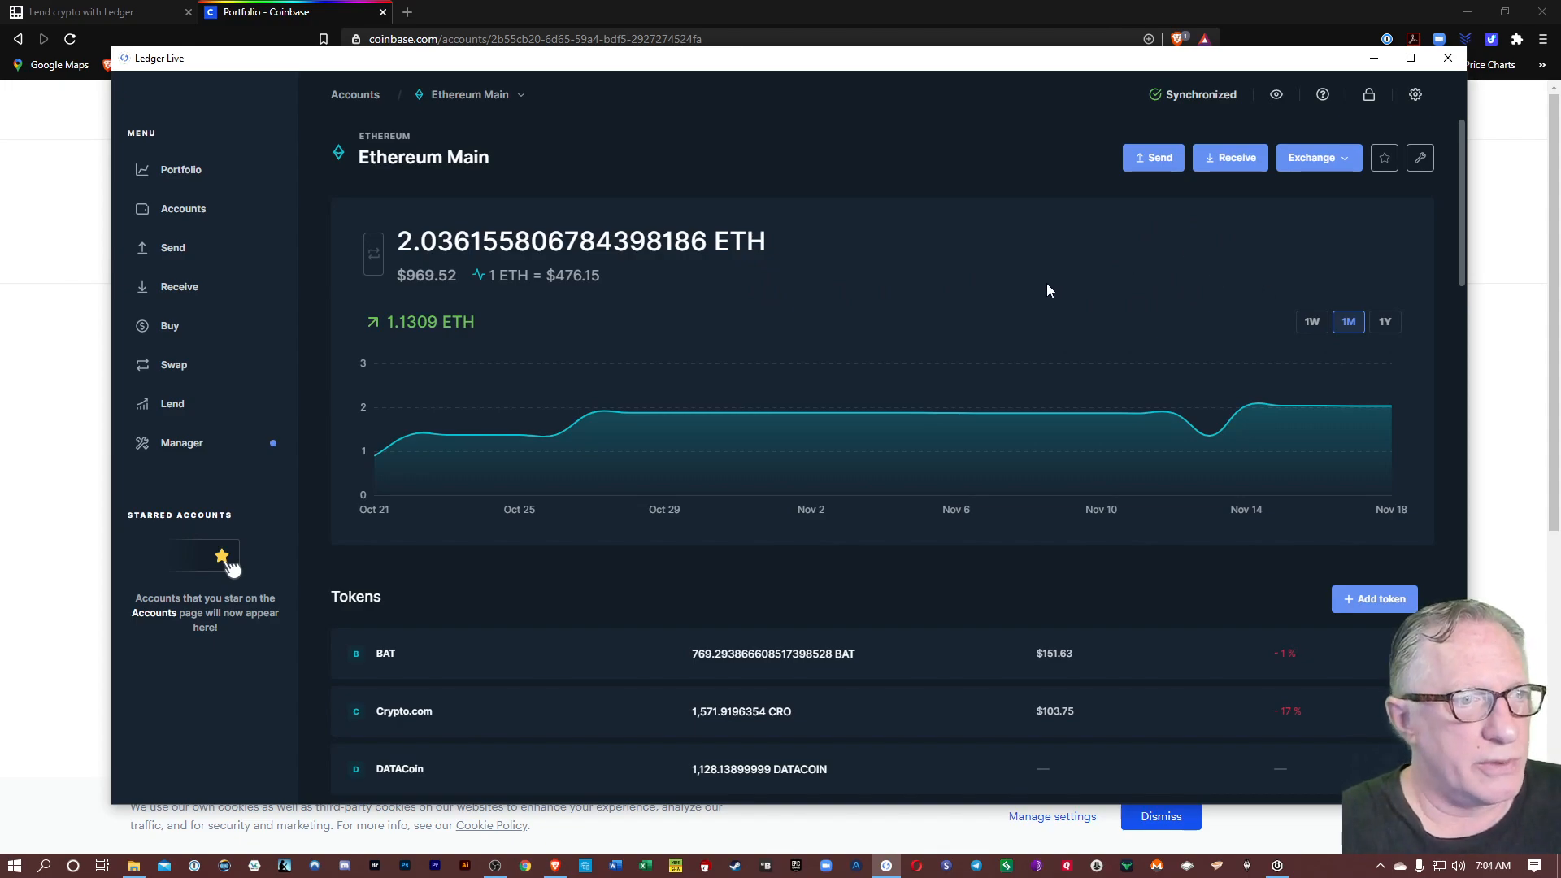
pyautogui.moveTo(651, 290)
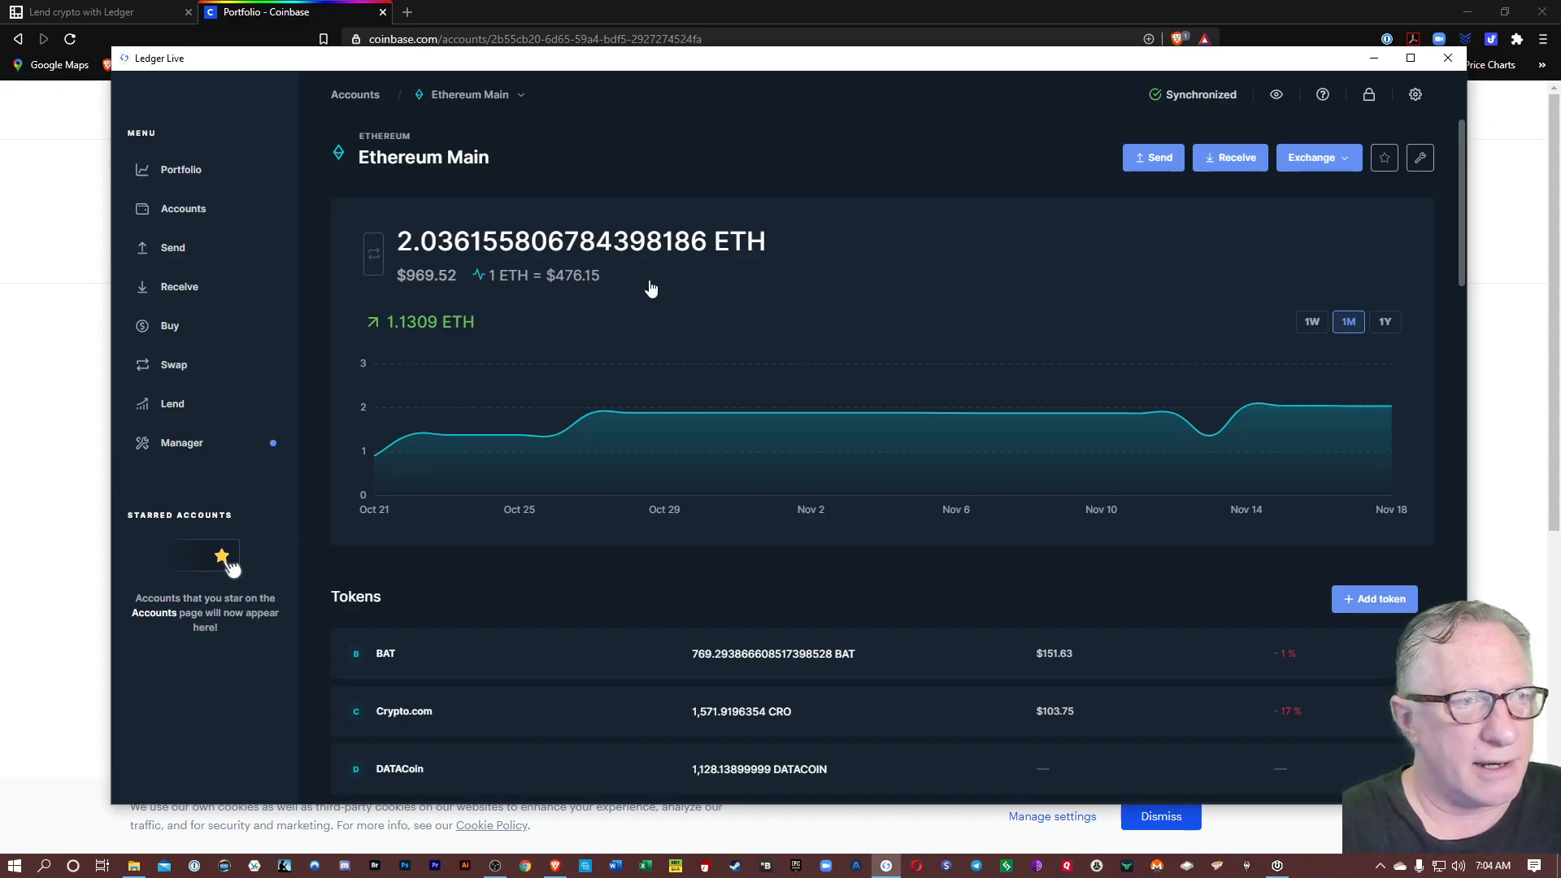
pyautogui.moveTo(1070, 215)
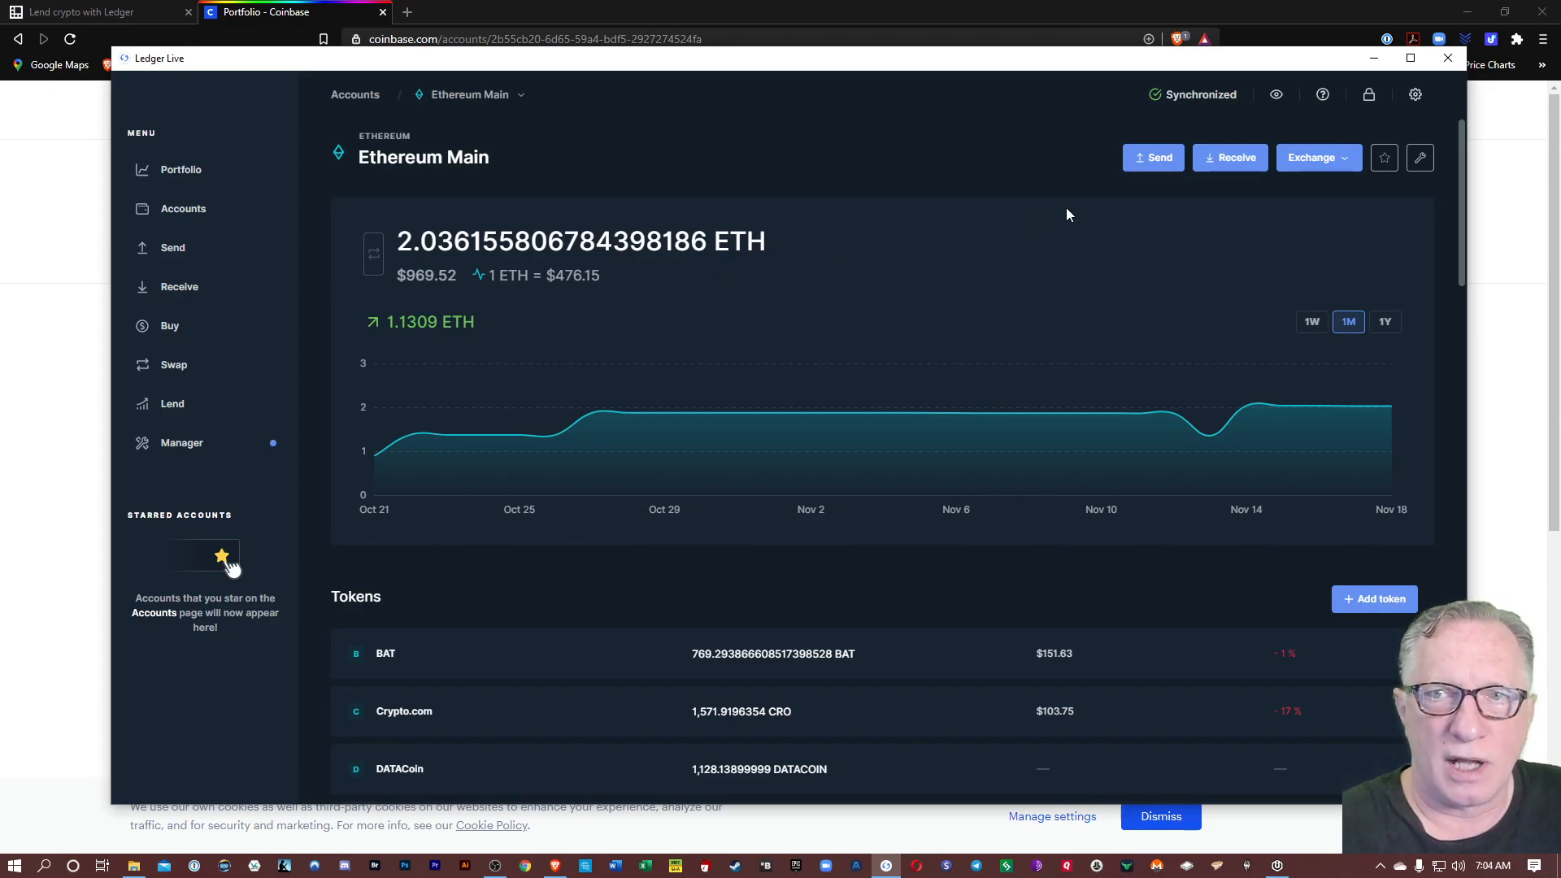
pyautogui.click(1230, 157)
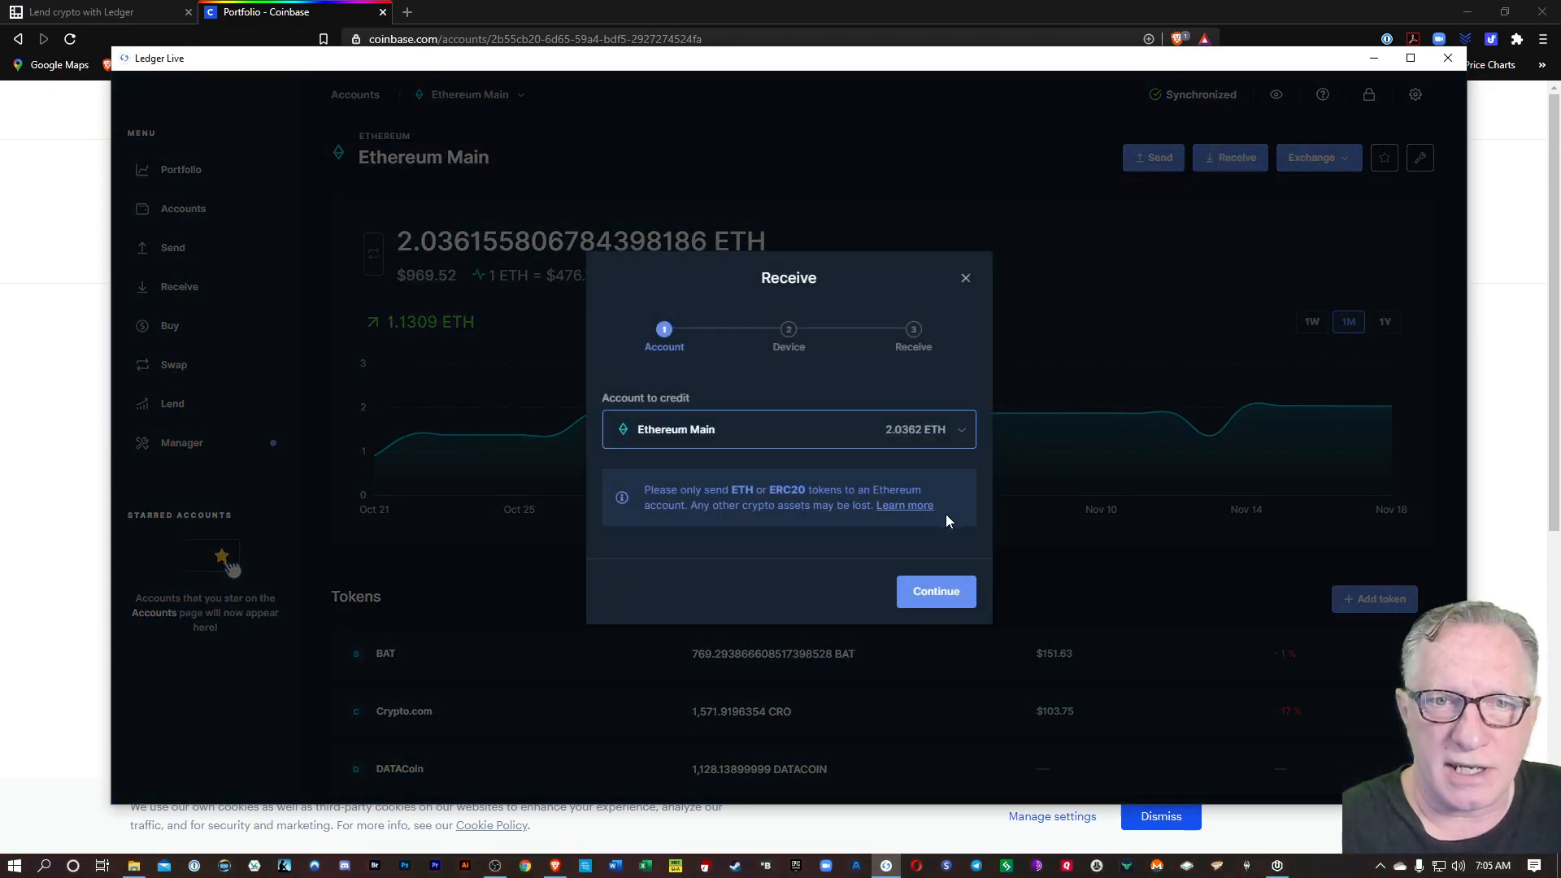
pyautogui.click(936, 590)
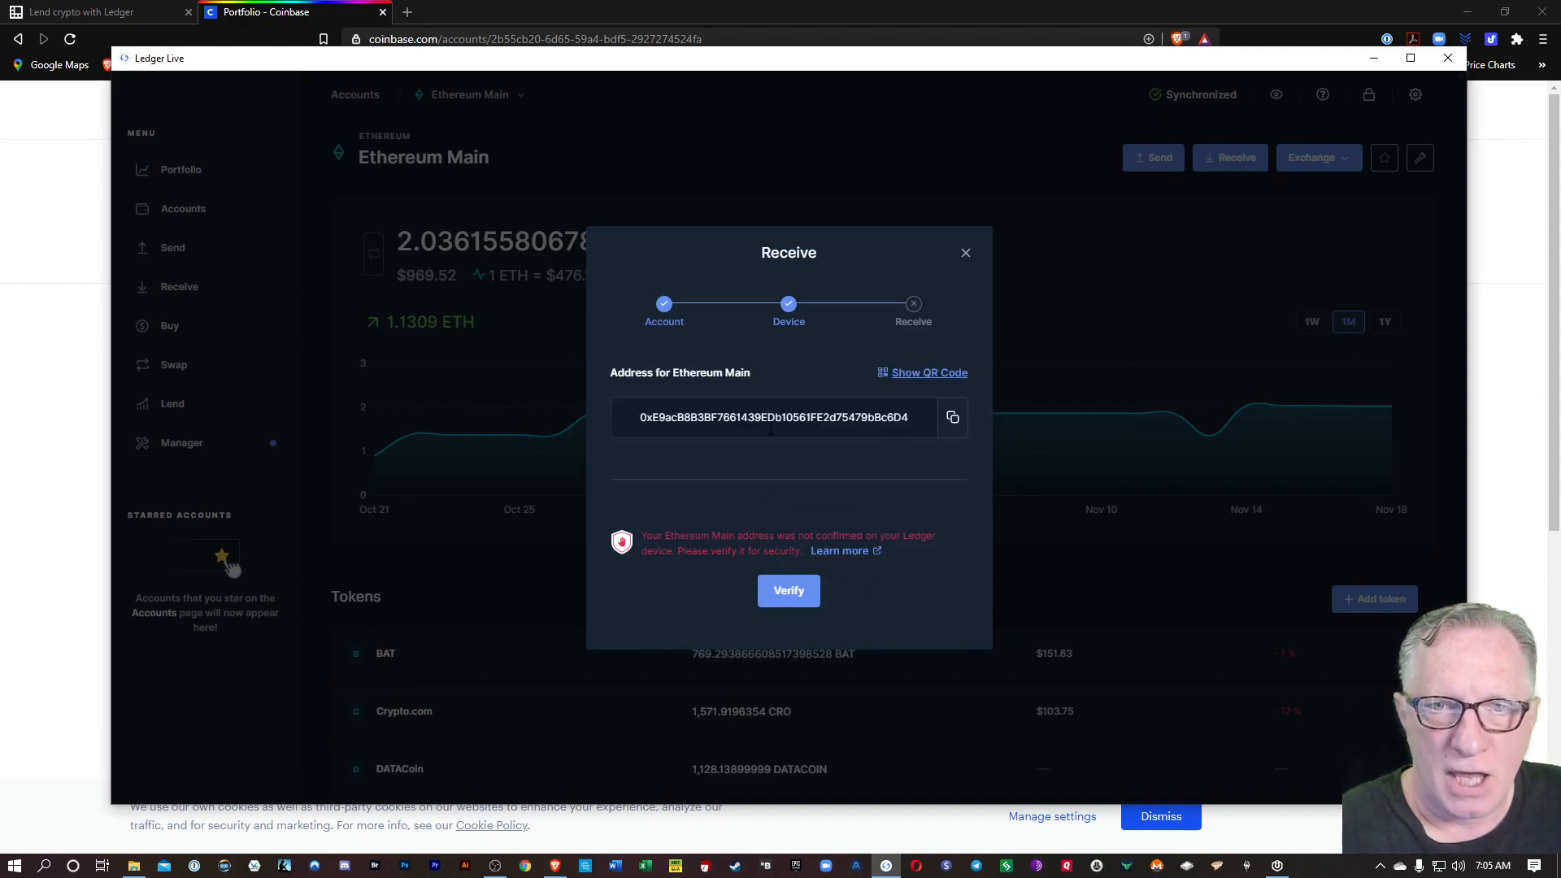
pyautogui.moveTo(805, 473)
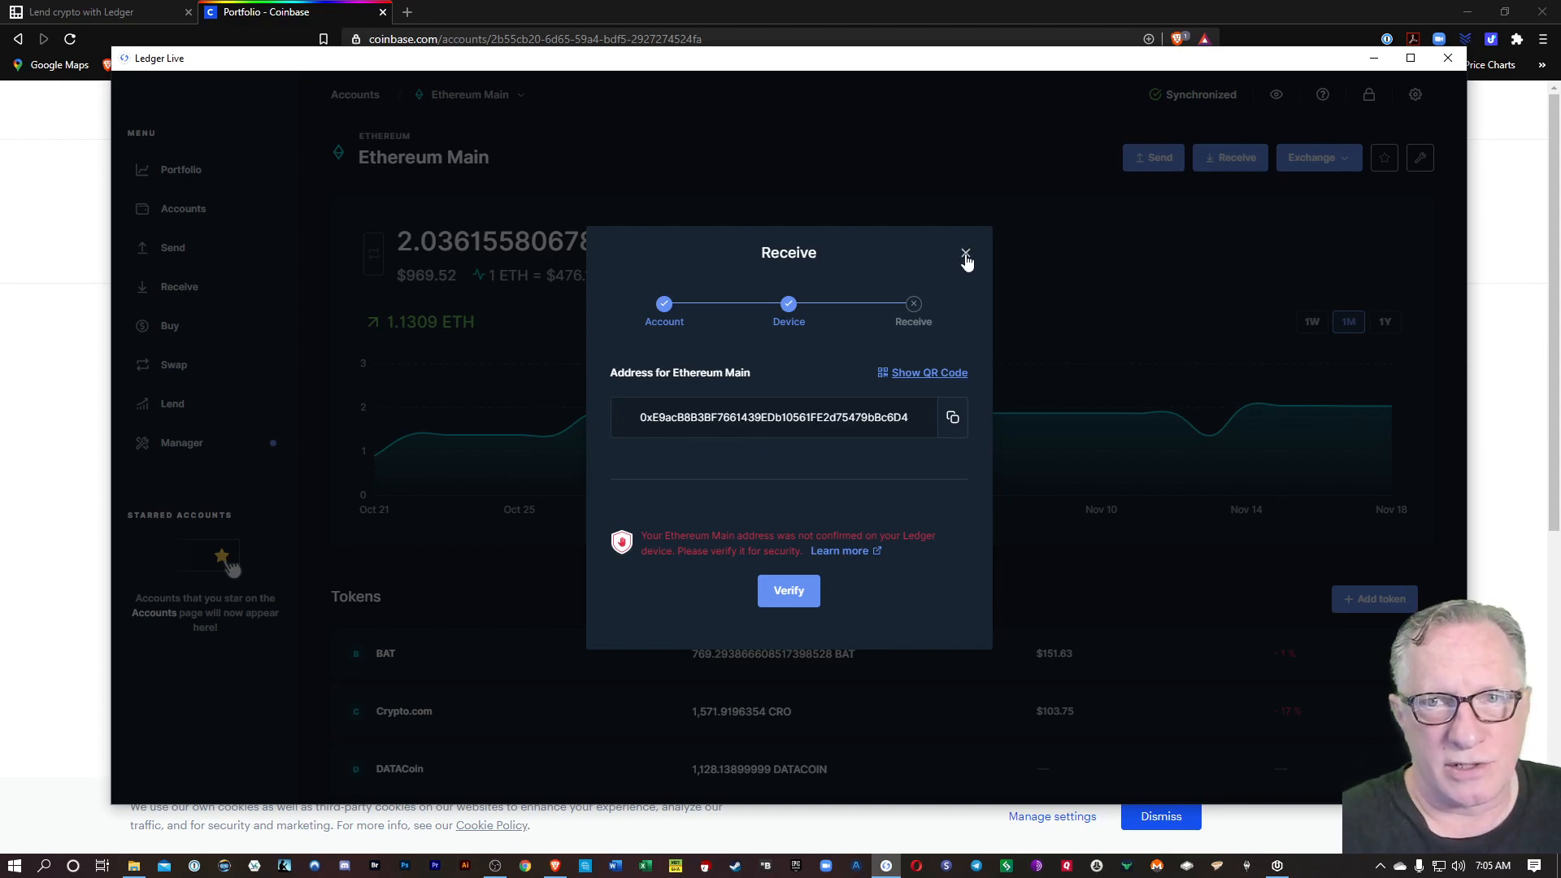
pyautogui.click(965, 255)
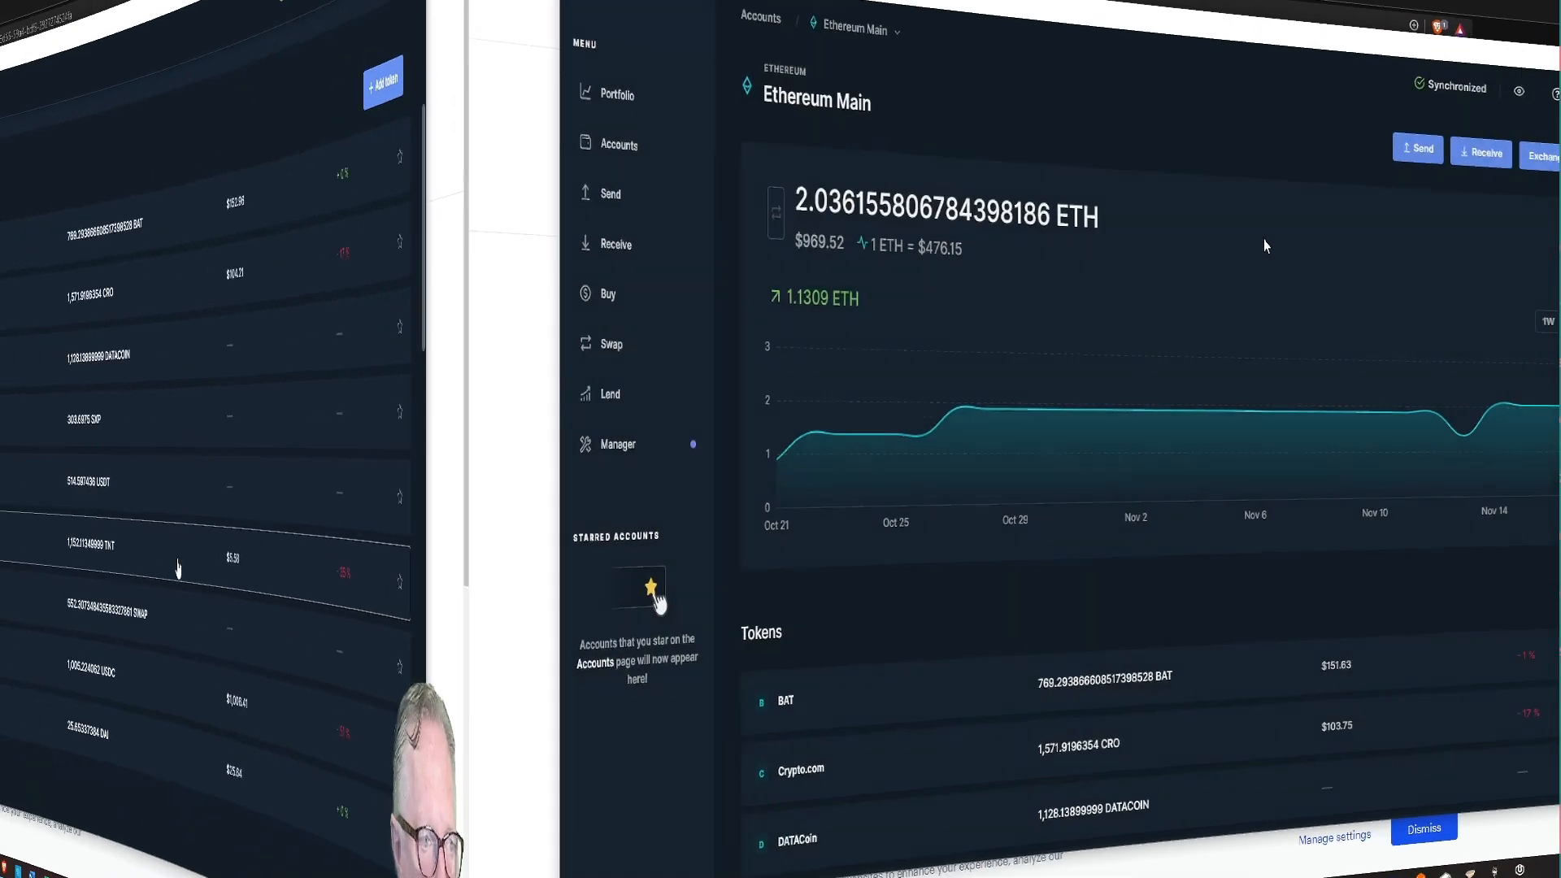
# Step: Scroll to the Tokens list showing Dai Stablecoin v2.0 at 25.65 DAI worth $25.64
pyautogui.scroll(-3)
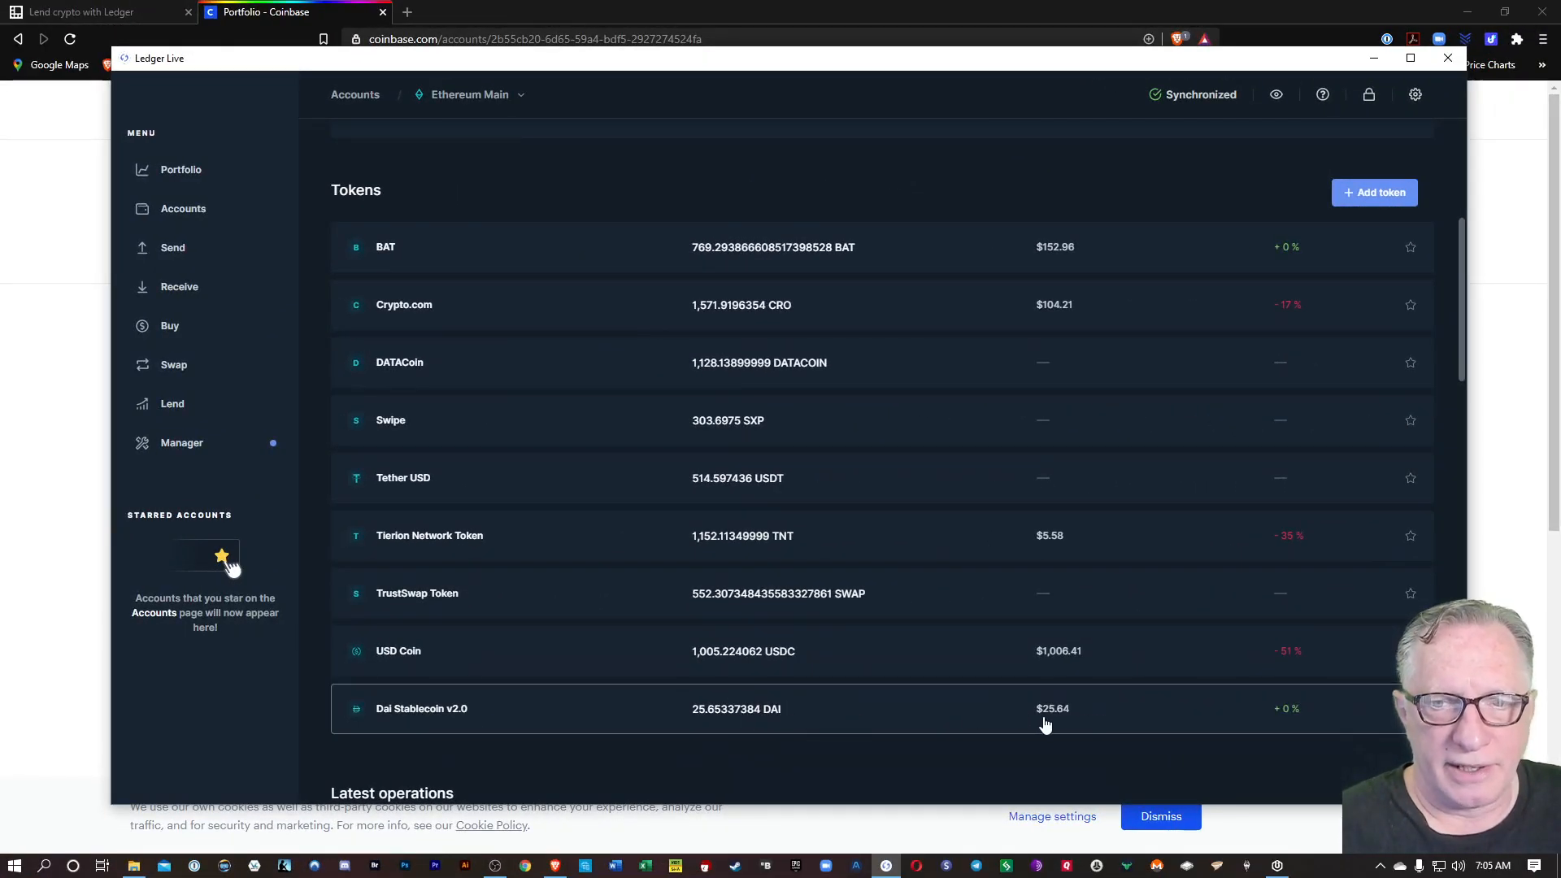
pyautogui.moveTo(685, 715)
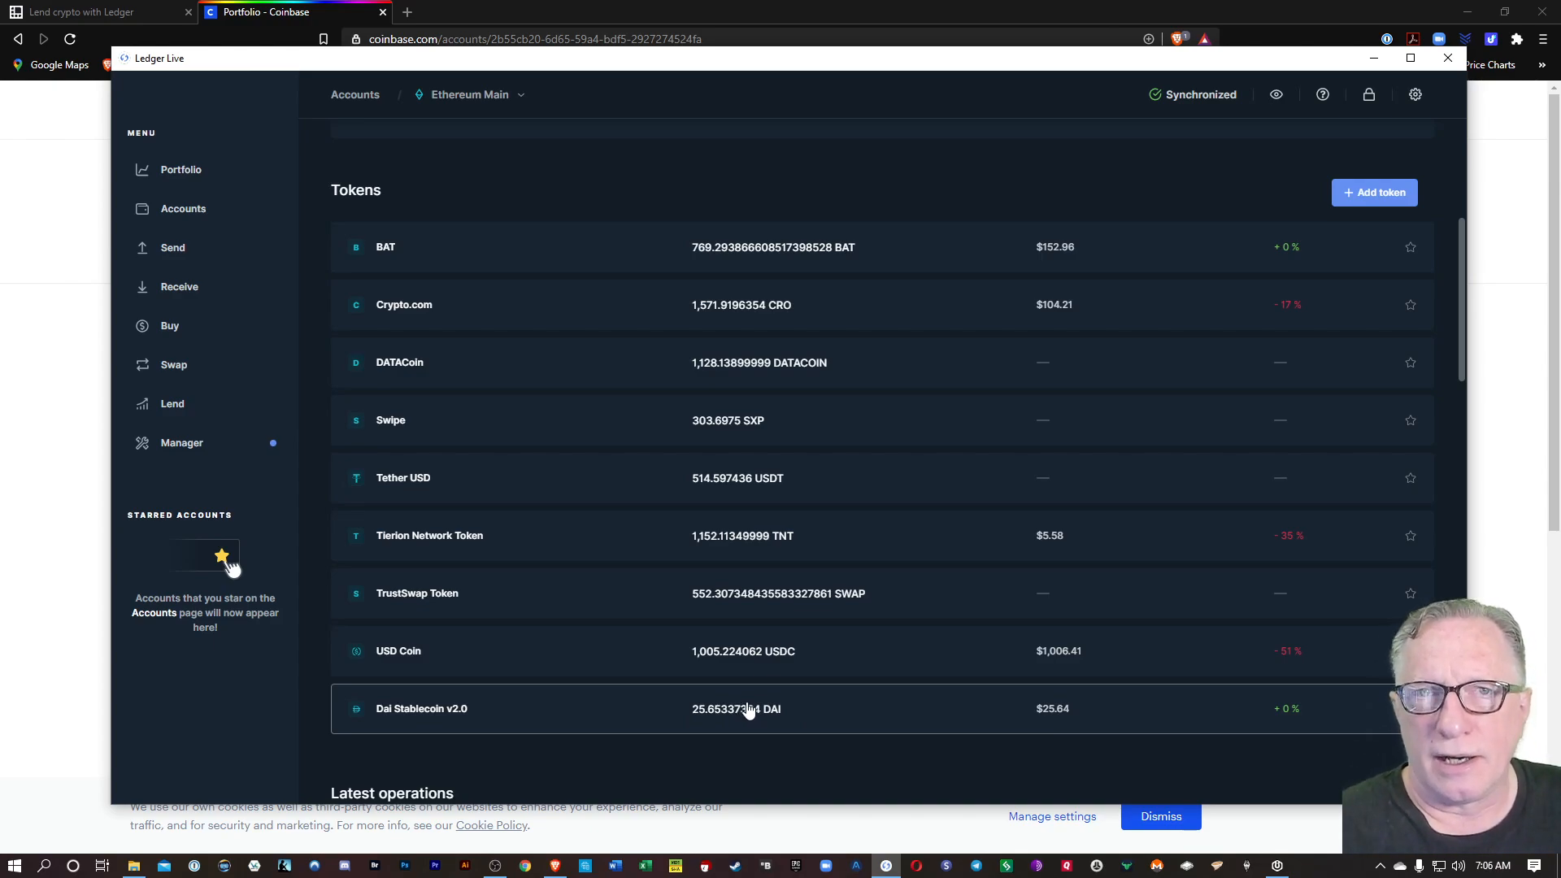
pyautogui.moveTo(903, 565)
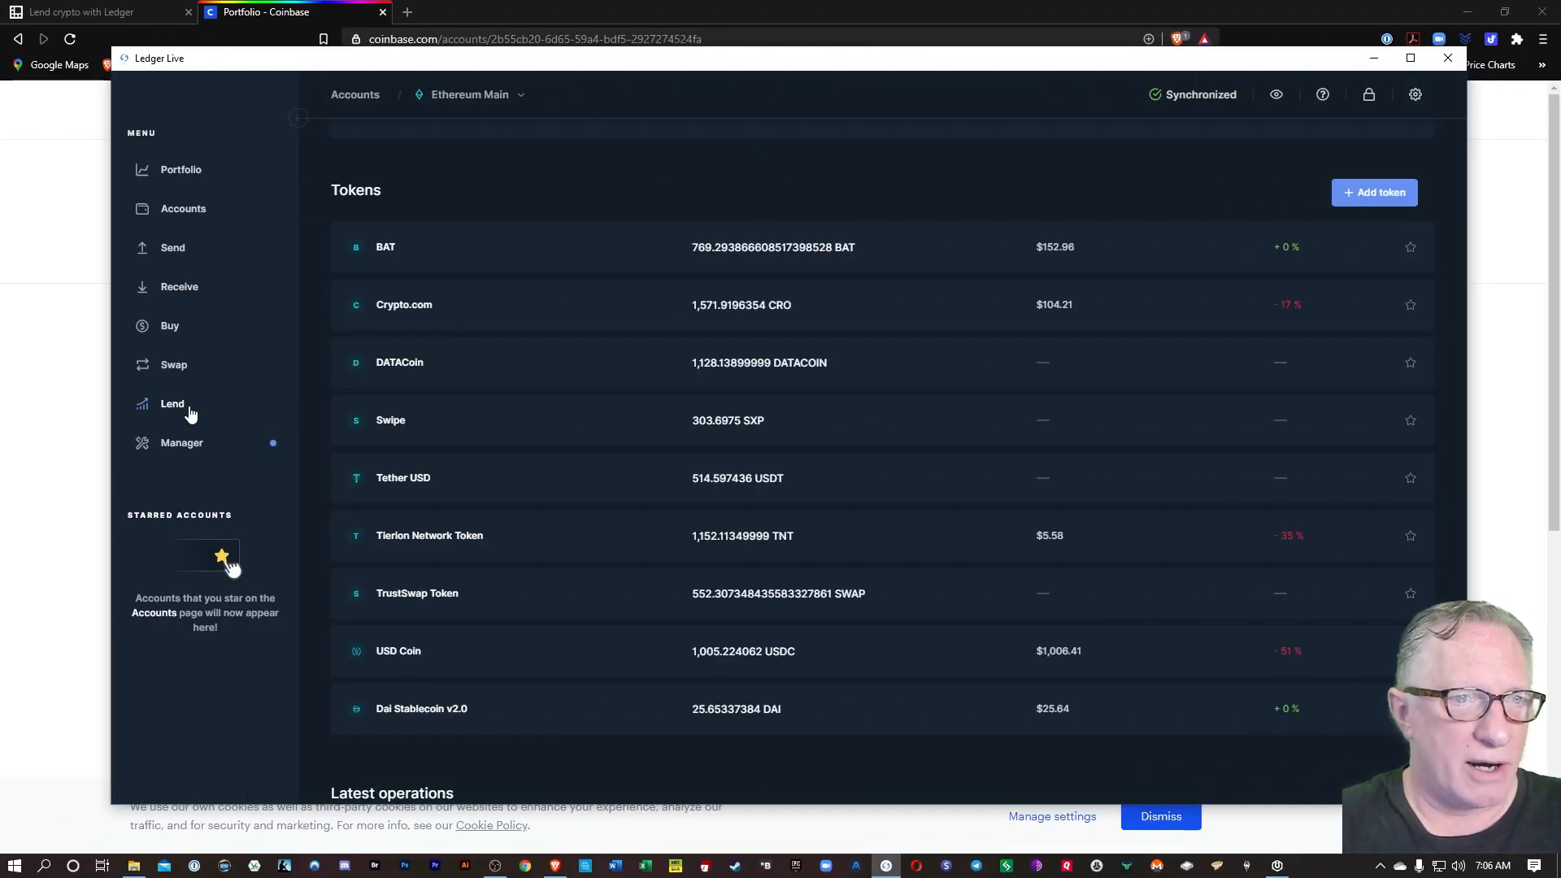
# Step: Start a Tether USD deposit from Ethereum Main on the Lend dashboard, reaching the Compound approval step
pyautogui.click(171, 403)
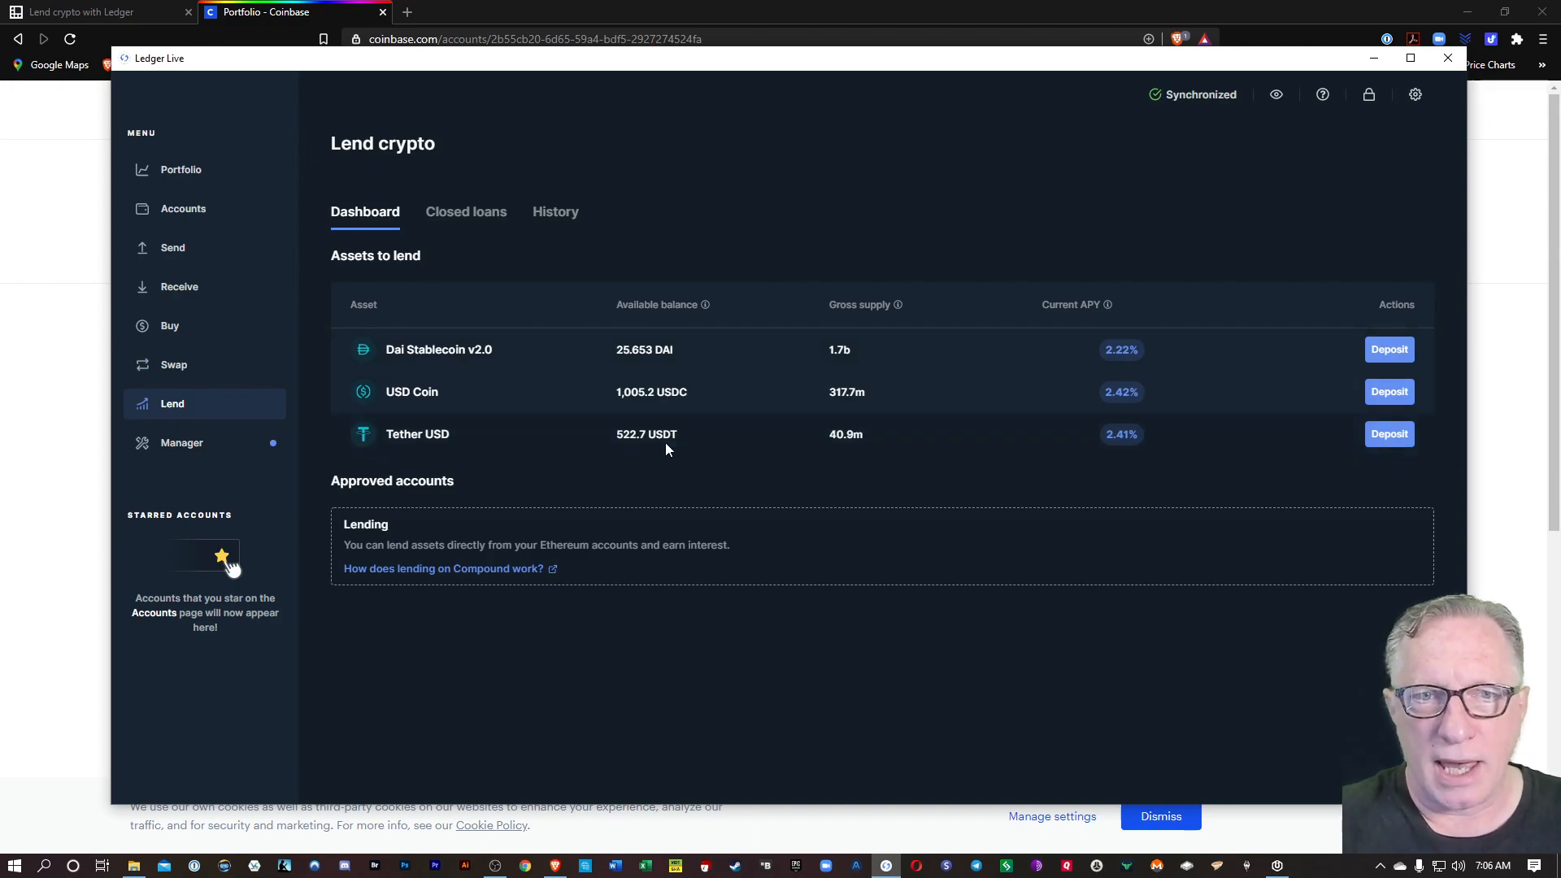
pyautogui.moveTo(636, 455)
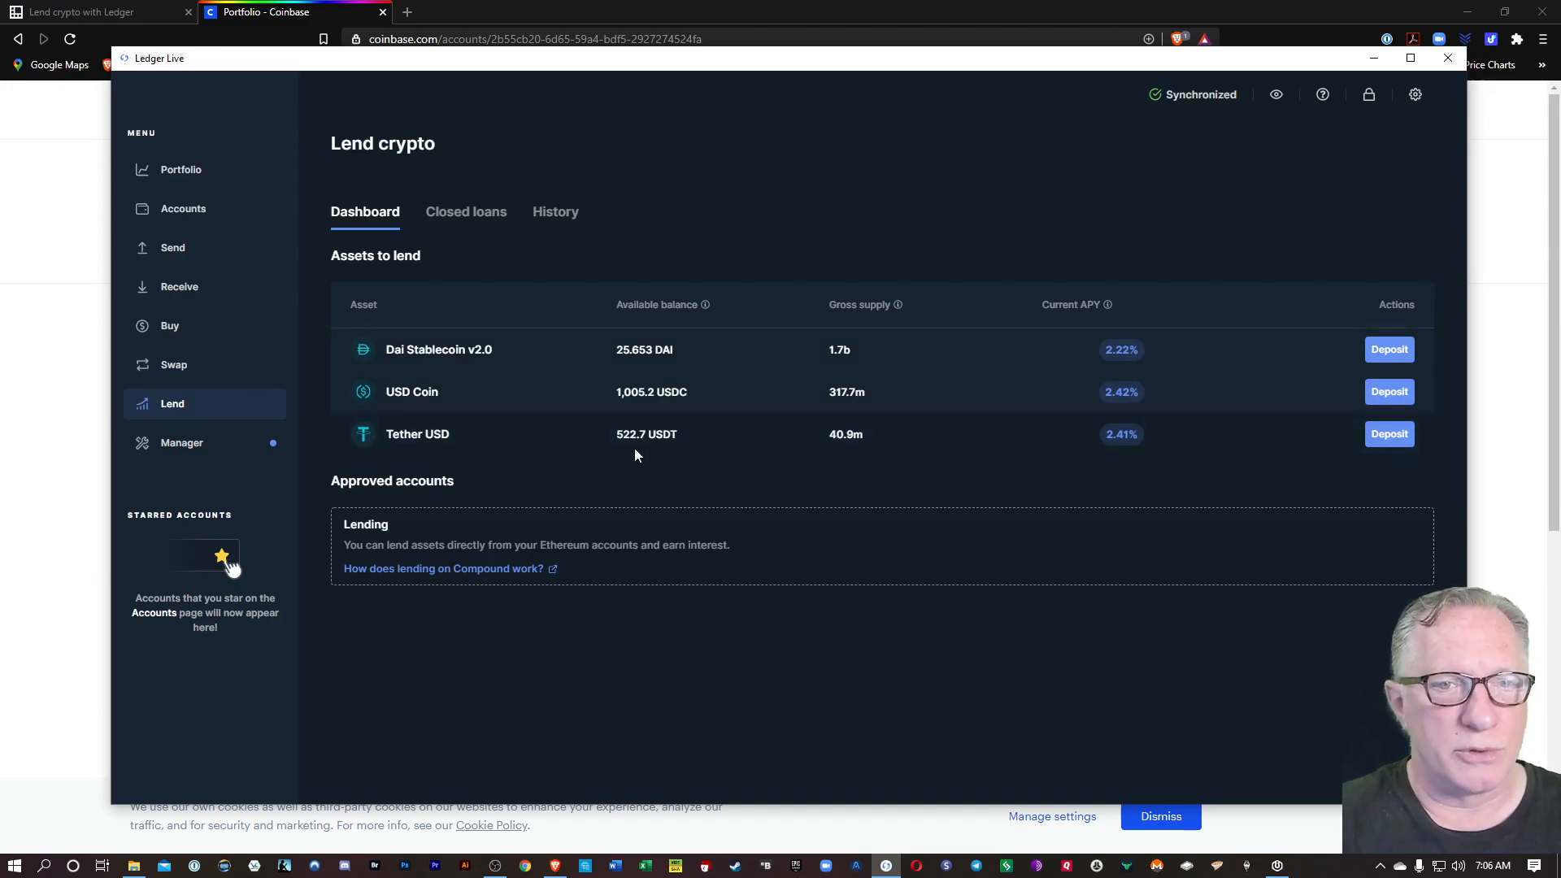
pyautogui.moveTo(944, 488)
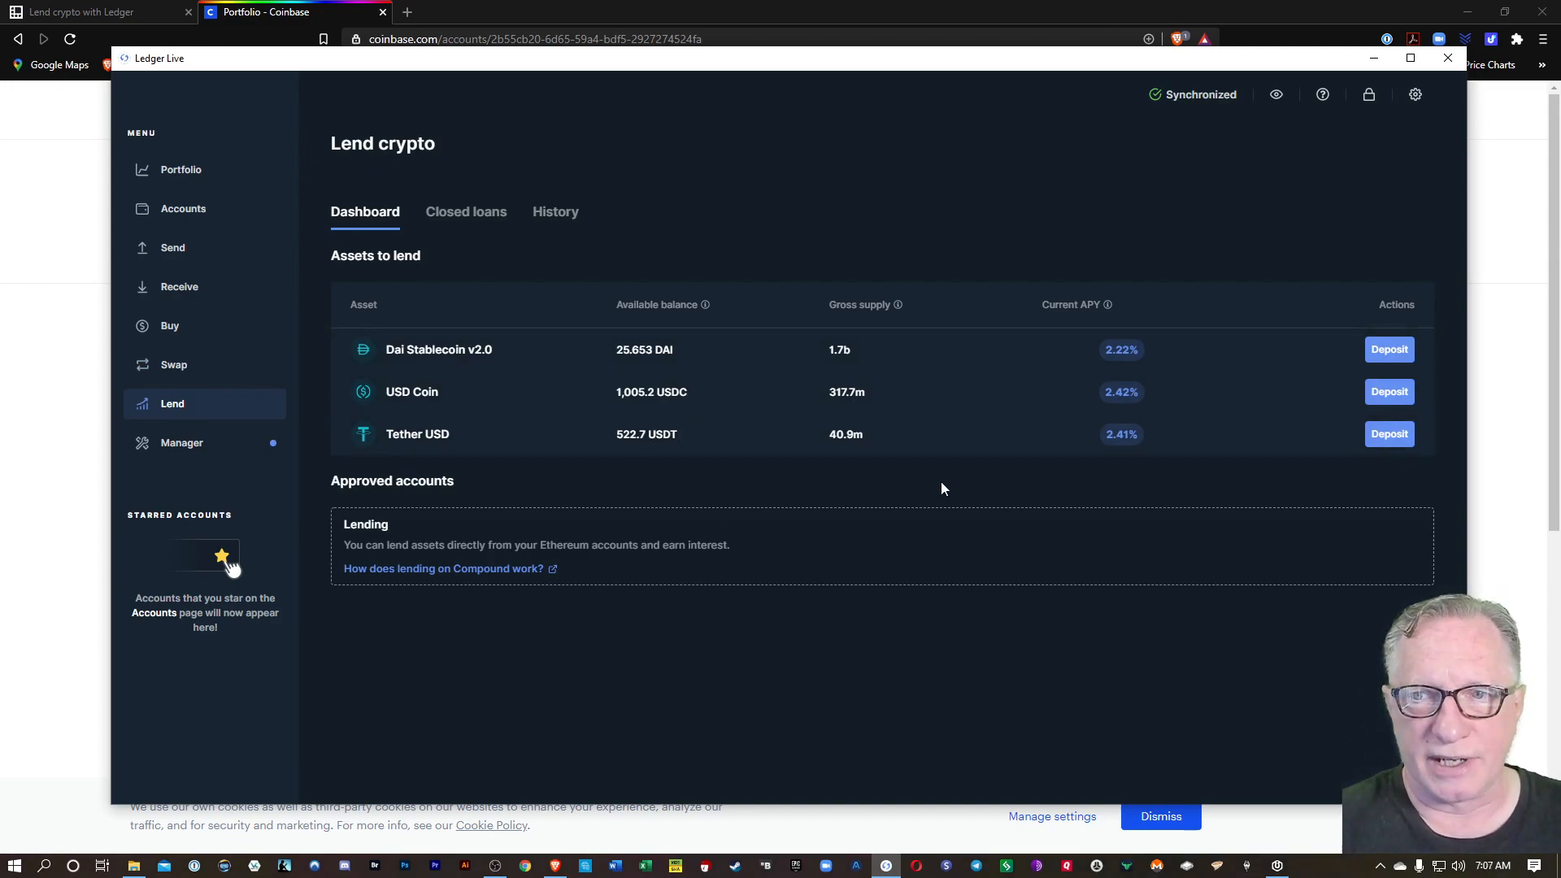
pyautogui.click(1389, 433)
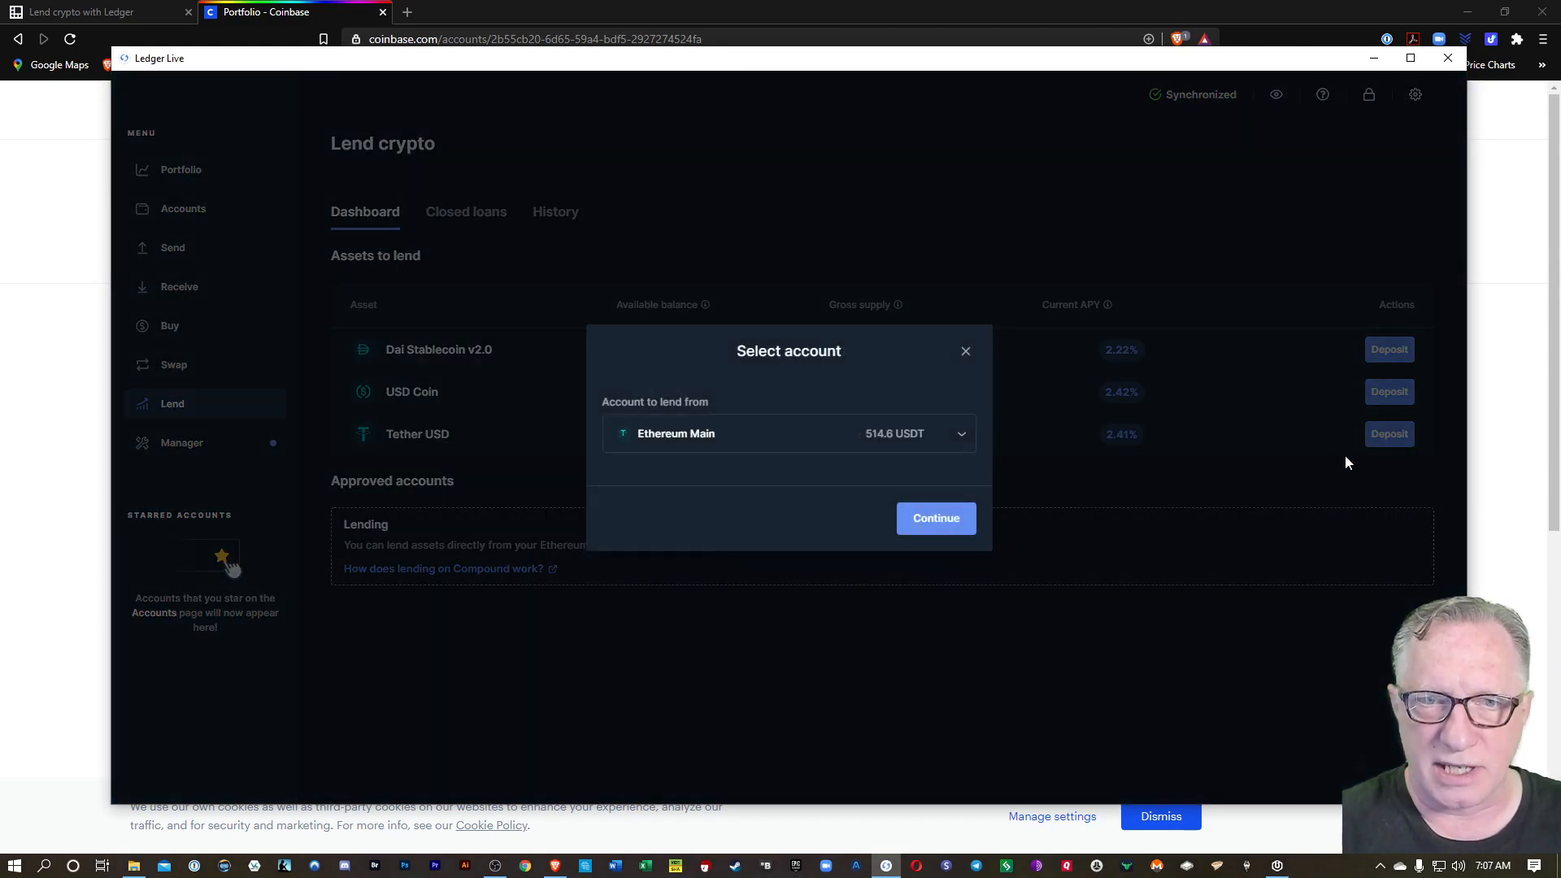
pyautogui.moveTo(810, 444)
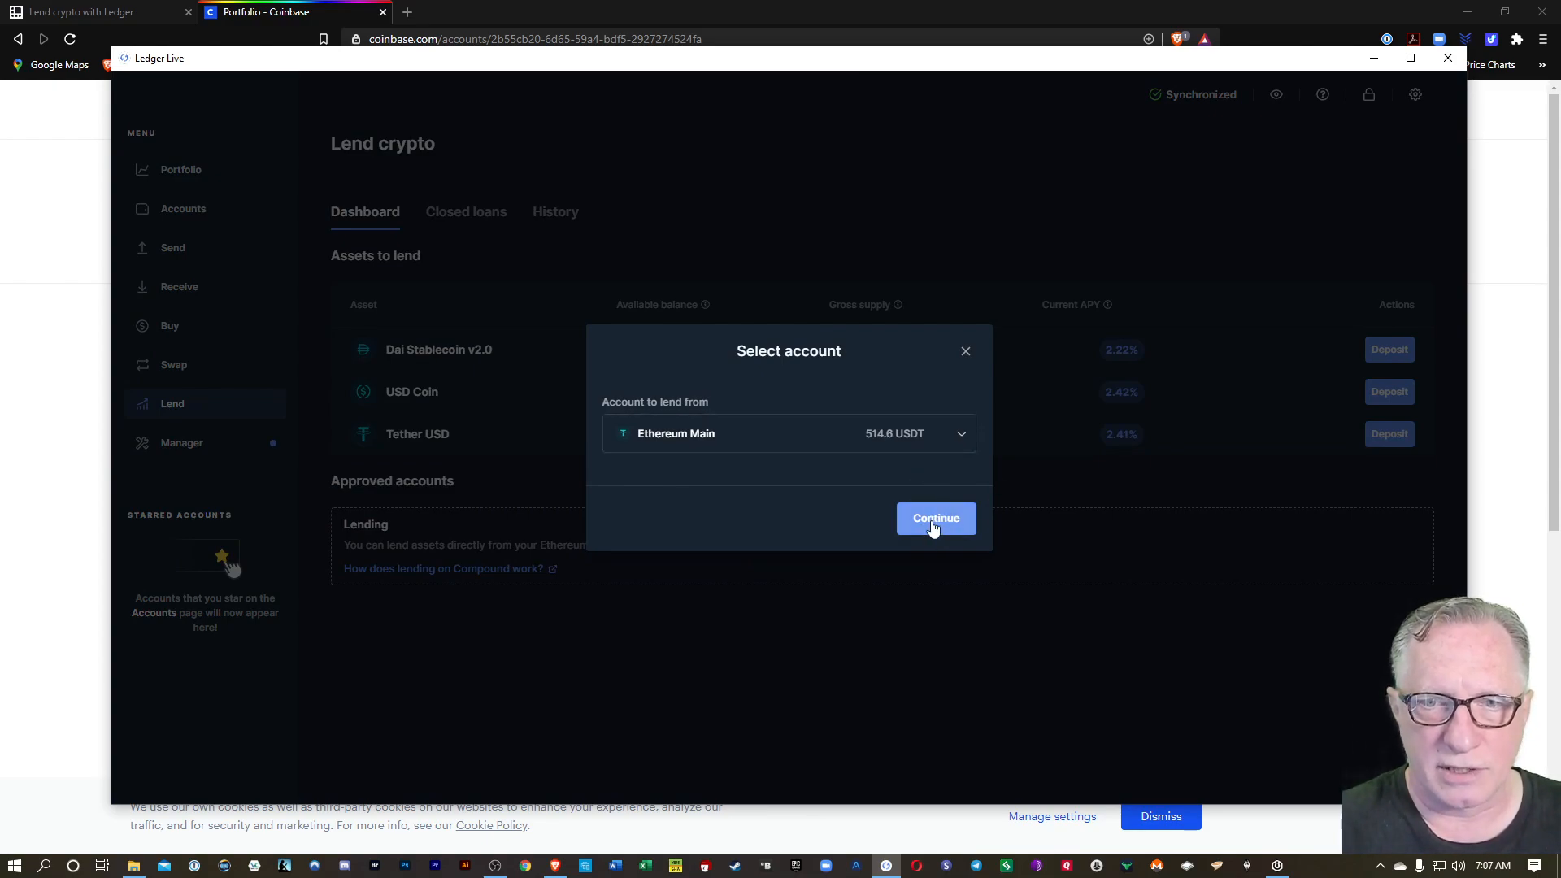
pyautogui.click(936, 517)
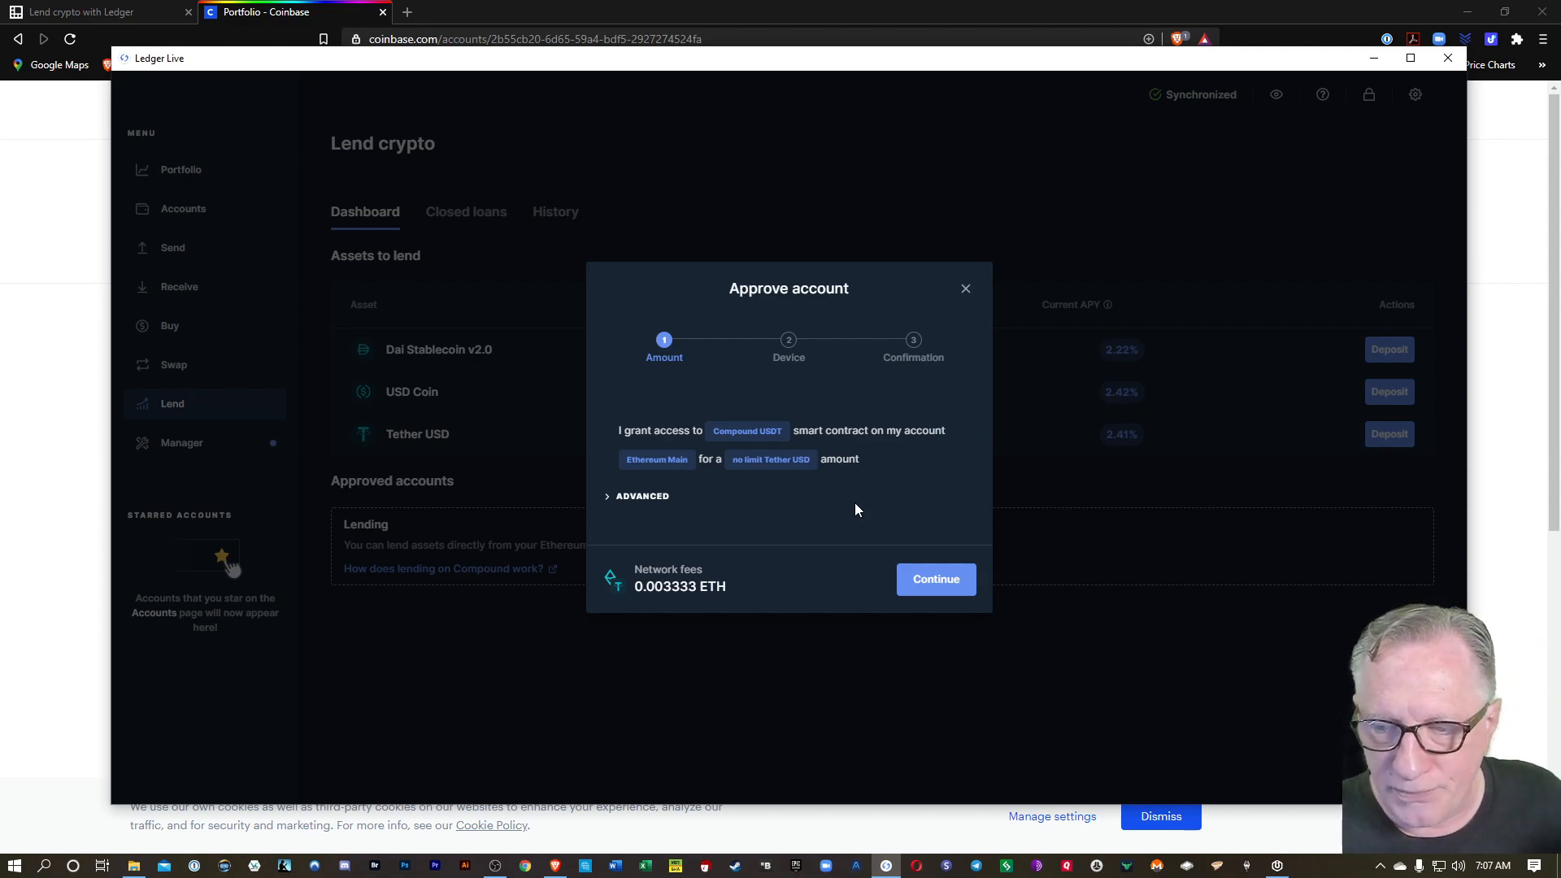
pyautogui.moveTo(1205, 38)
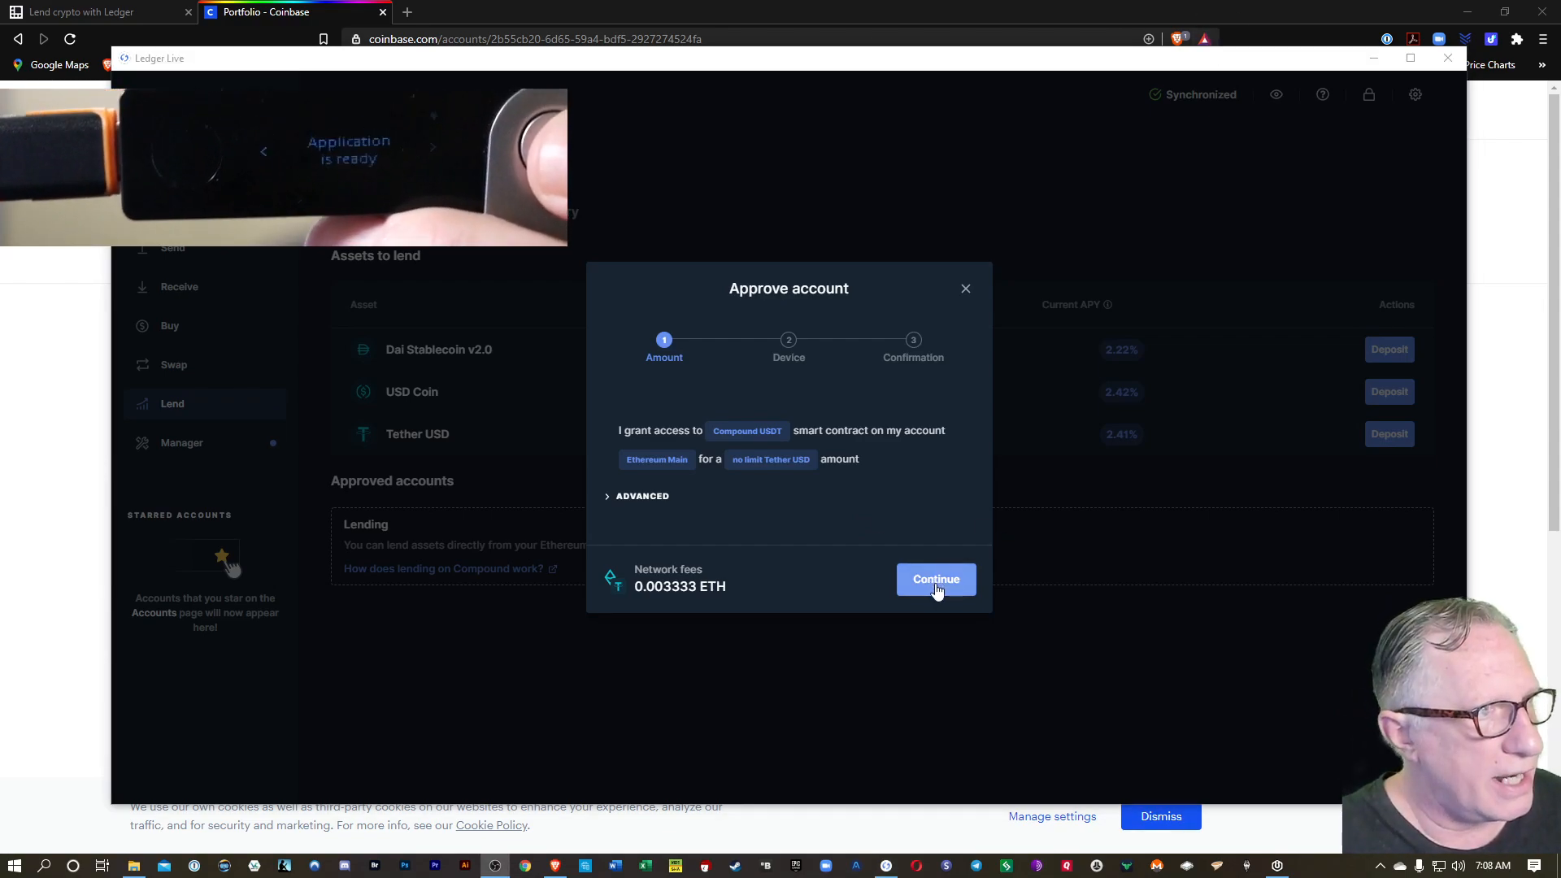
# Step: Approve unlimited Compound USDT access on the device so Ethereum Main Tether USD is listed as approved
pyautogui.click(933, 579)
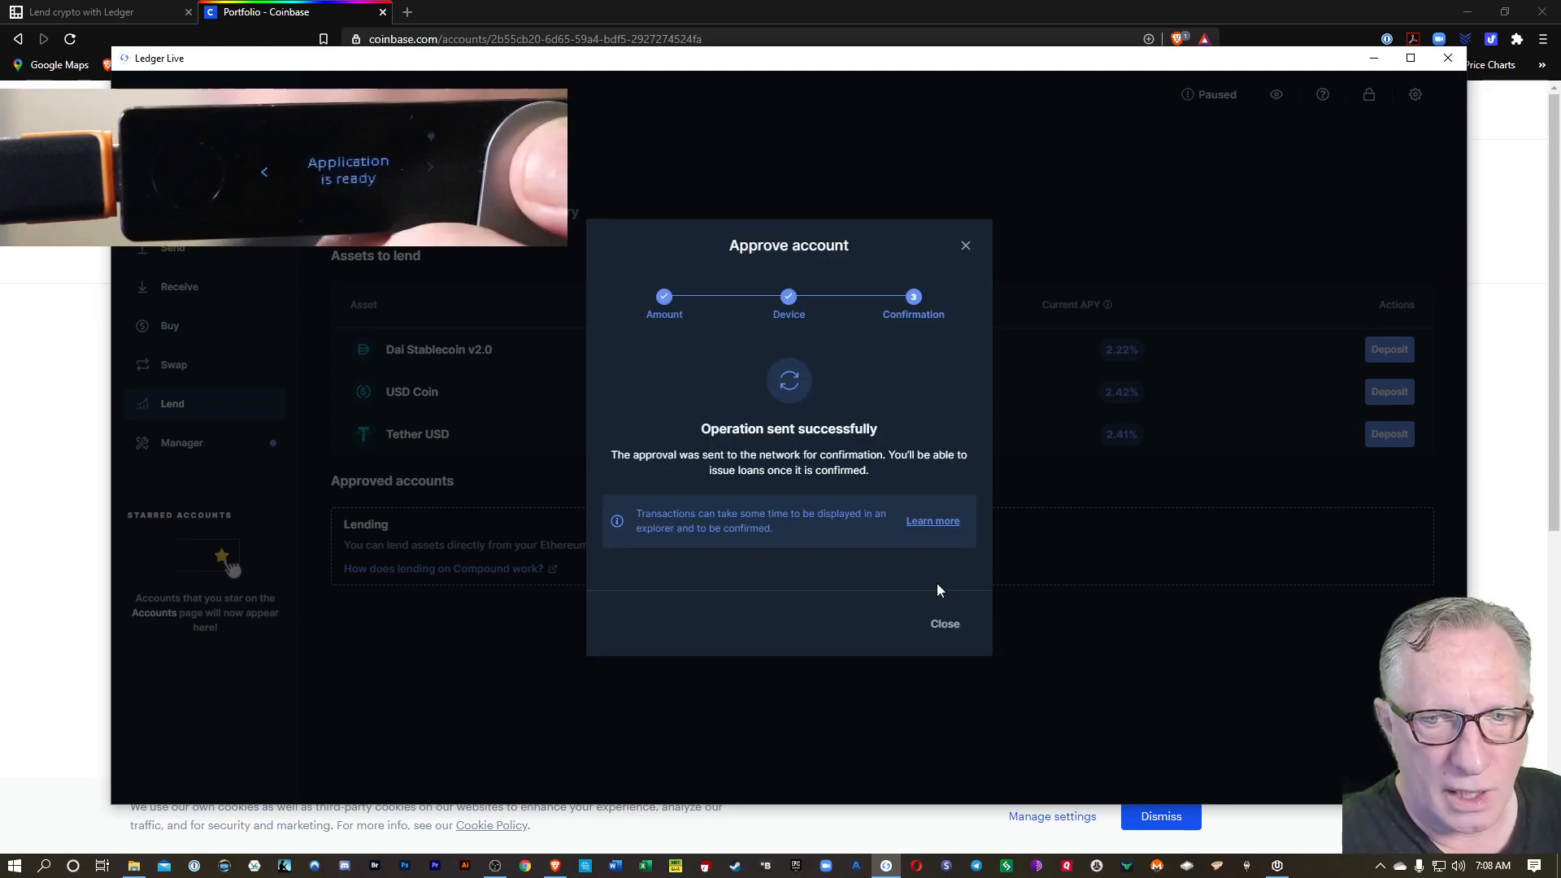
pyautogui.moveTo(854, 543)
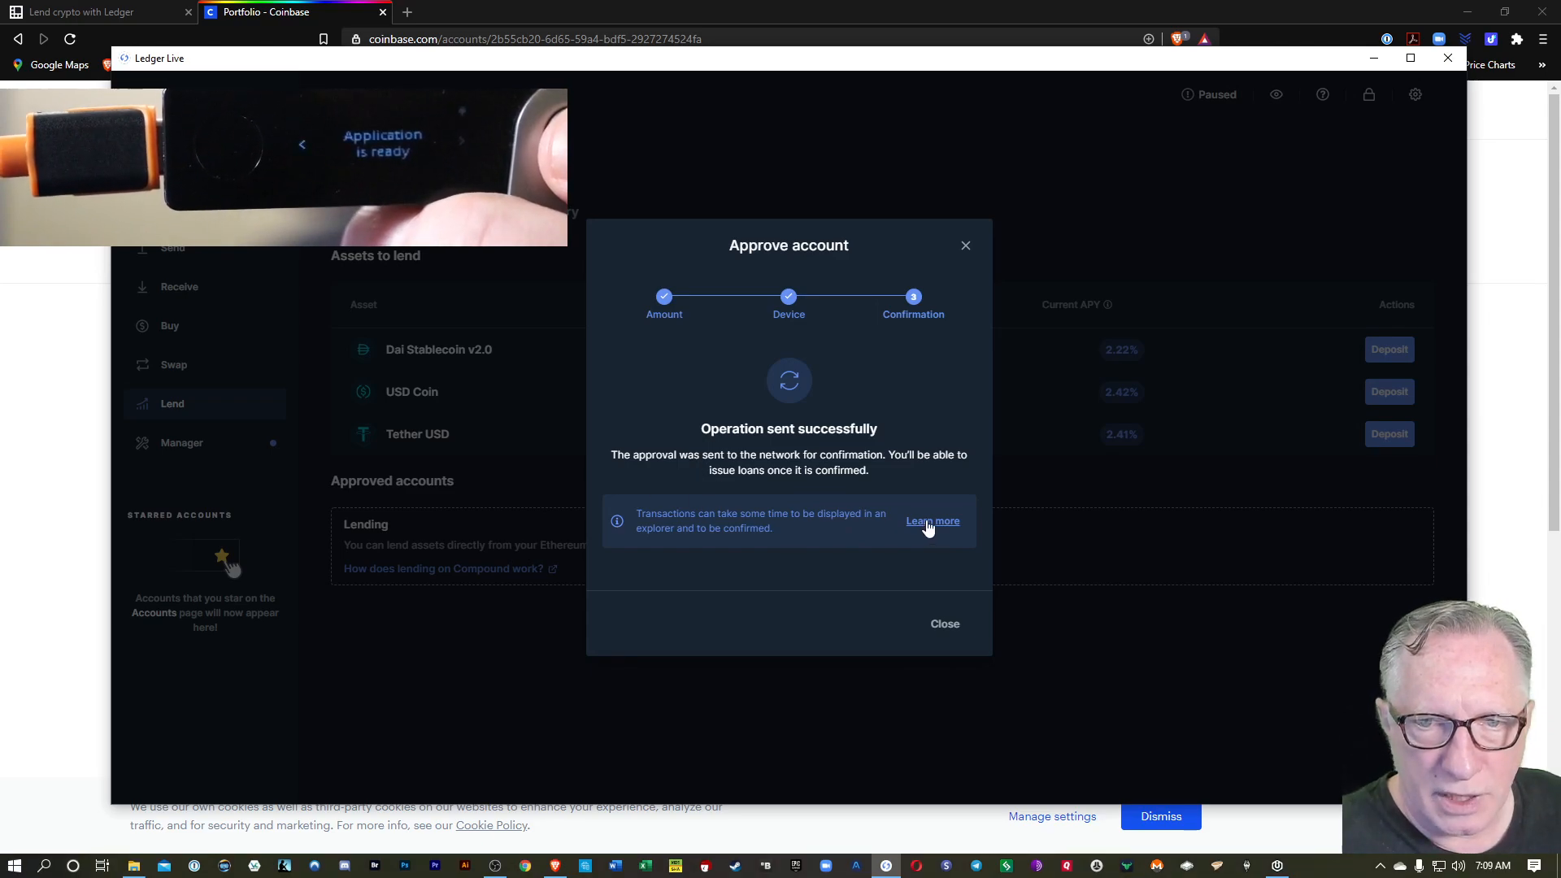
pyautogui.click(932, 520)
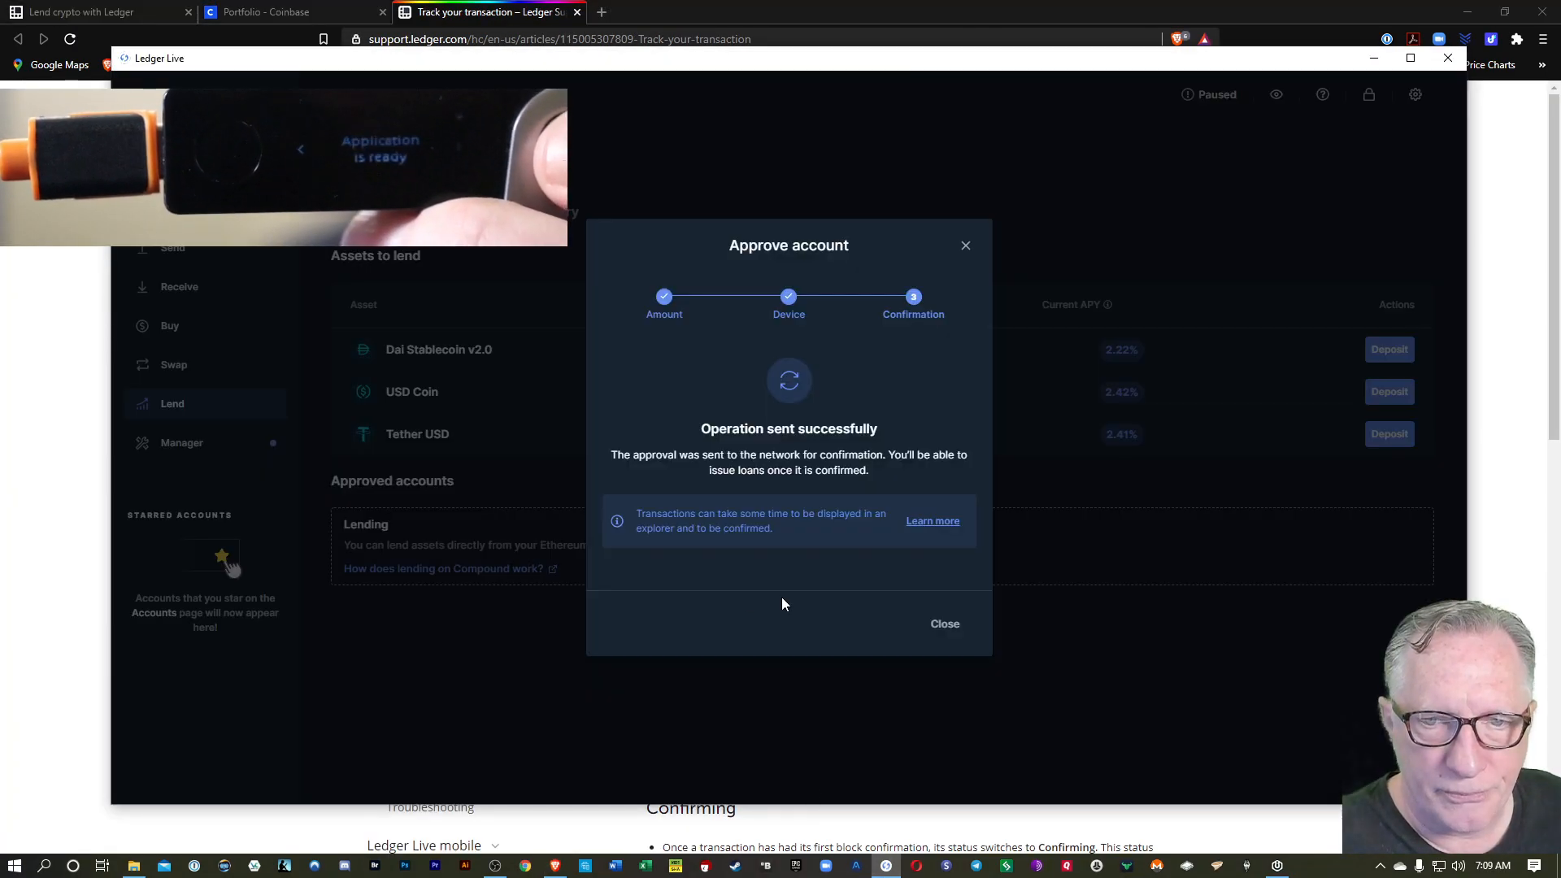
pyautogui.click(944, 623)
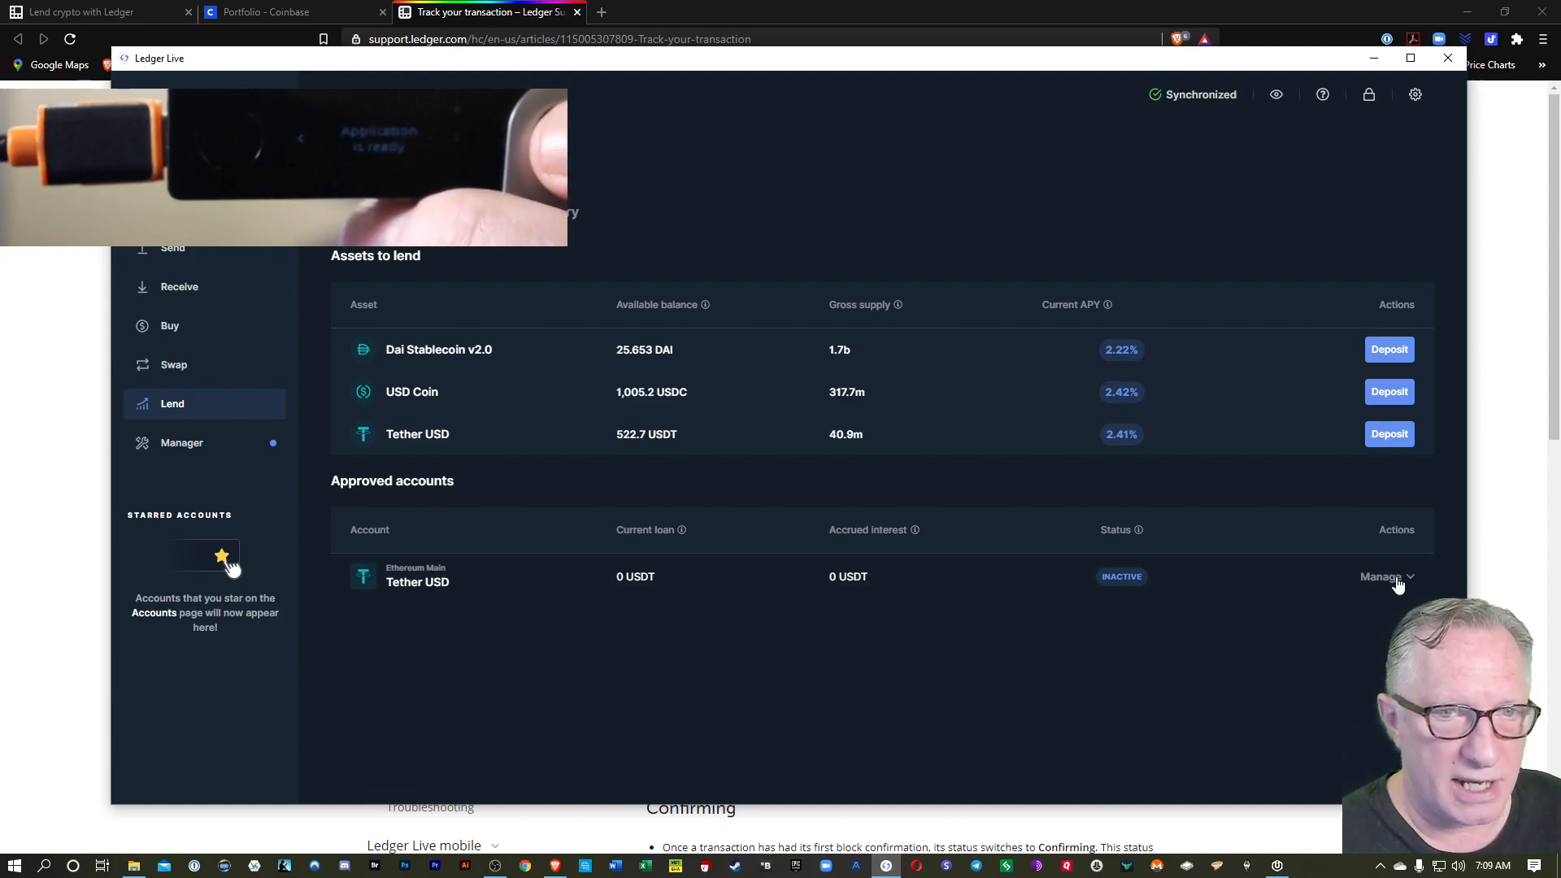
pyautogui.click(1382, 576)
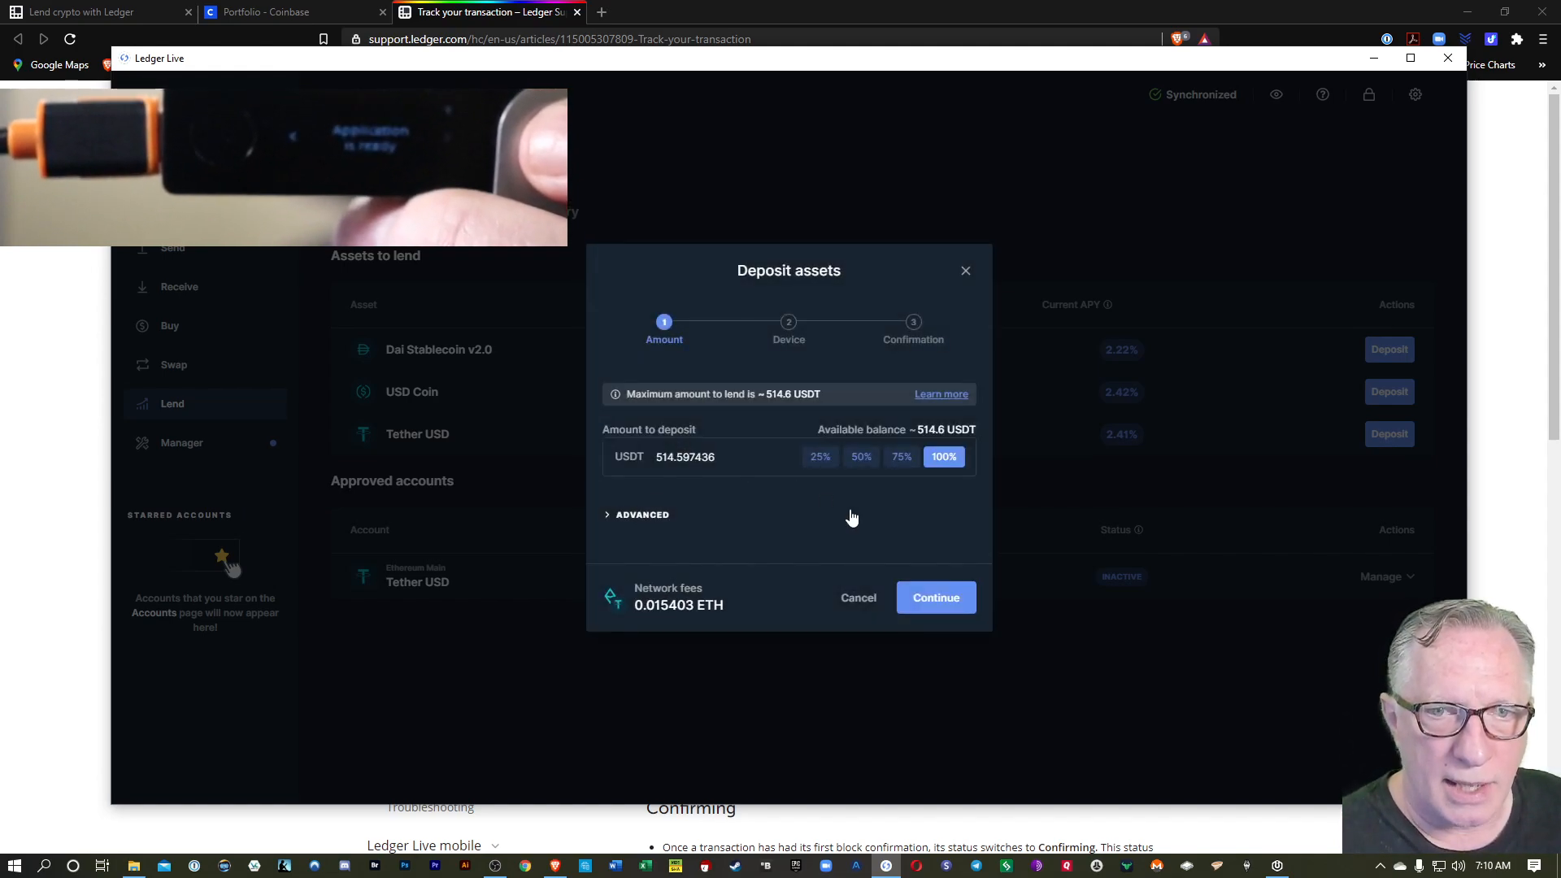
pyautogui.moveTo(889, 470)
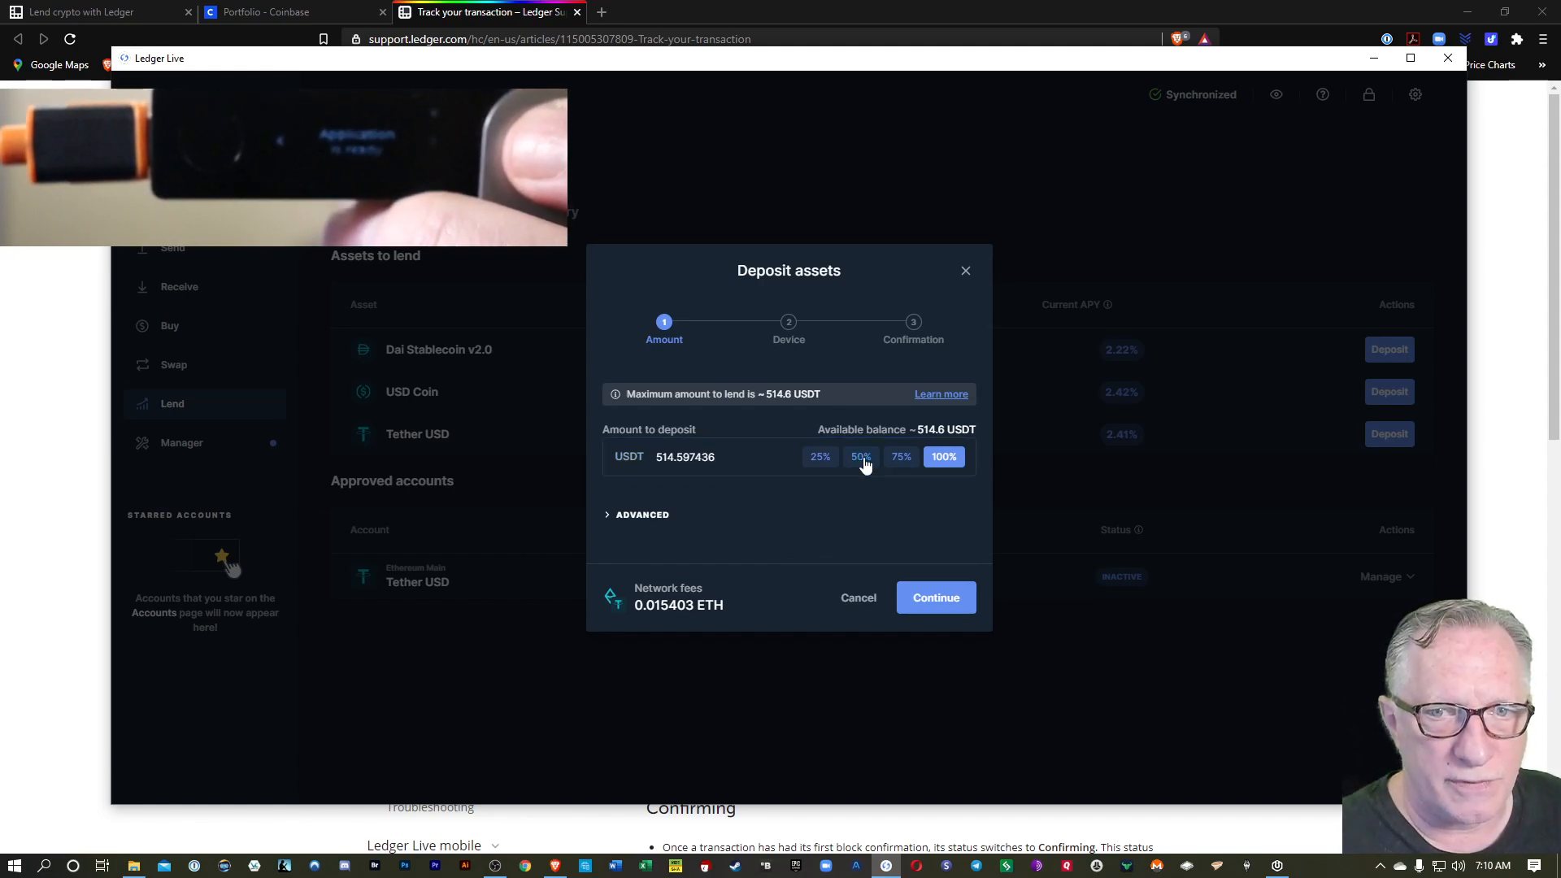
pyautogui.click(861, 455)
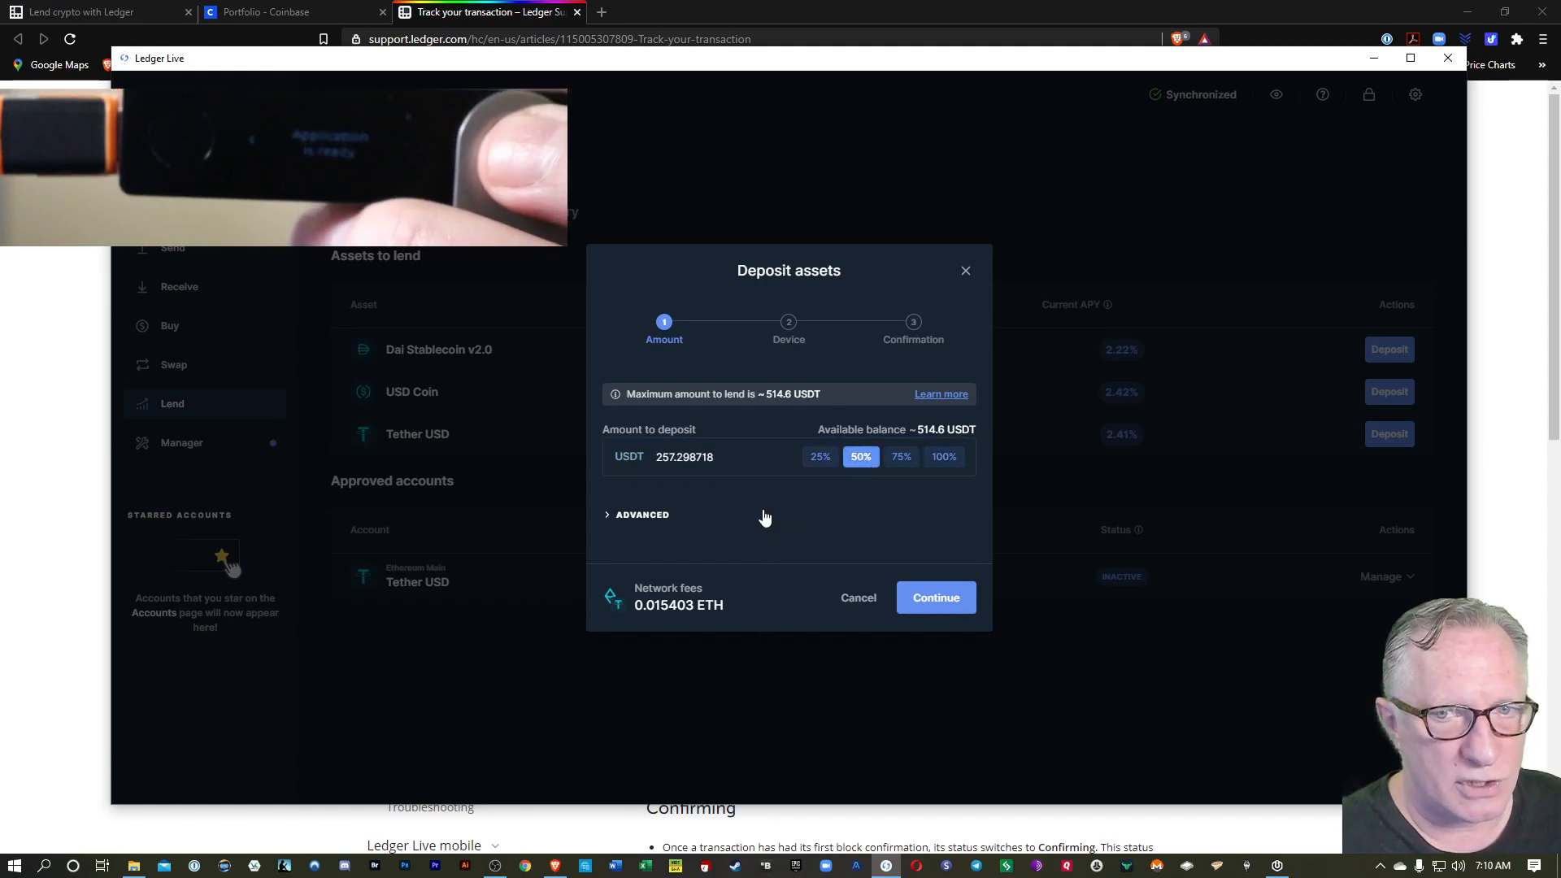
pyautogui.moveTo(960, 546)
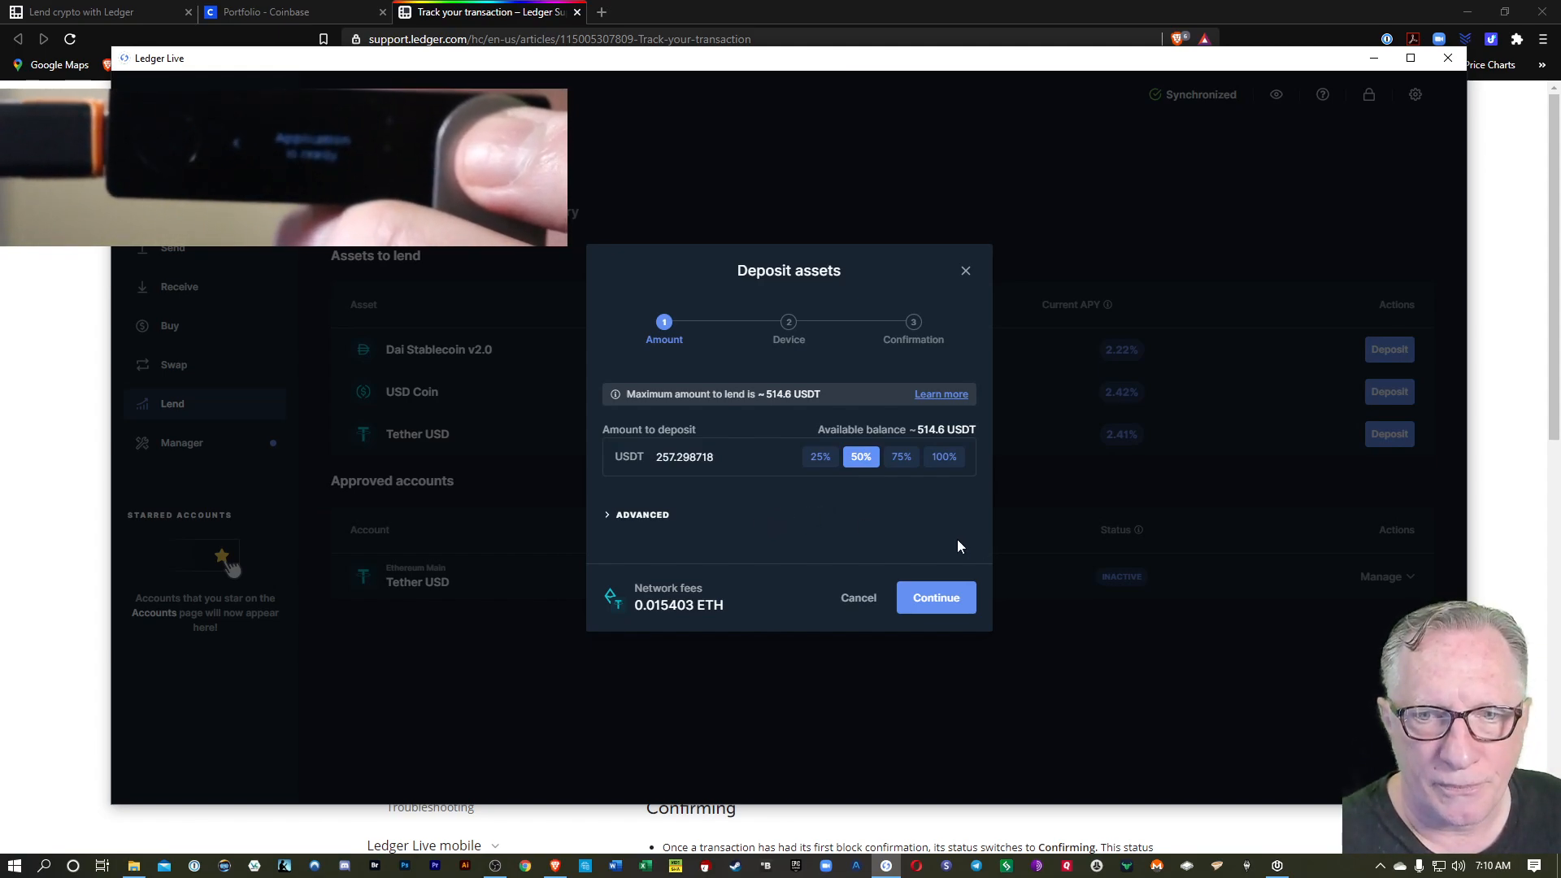
pyautogui.click(641, 514)
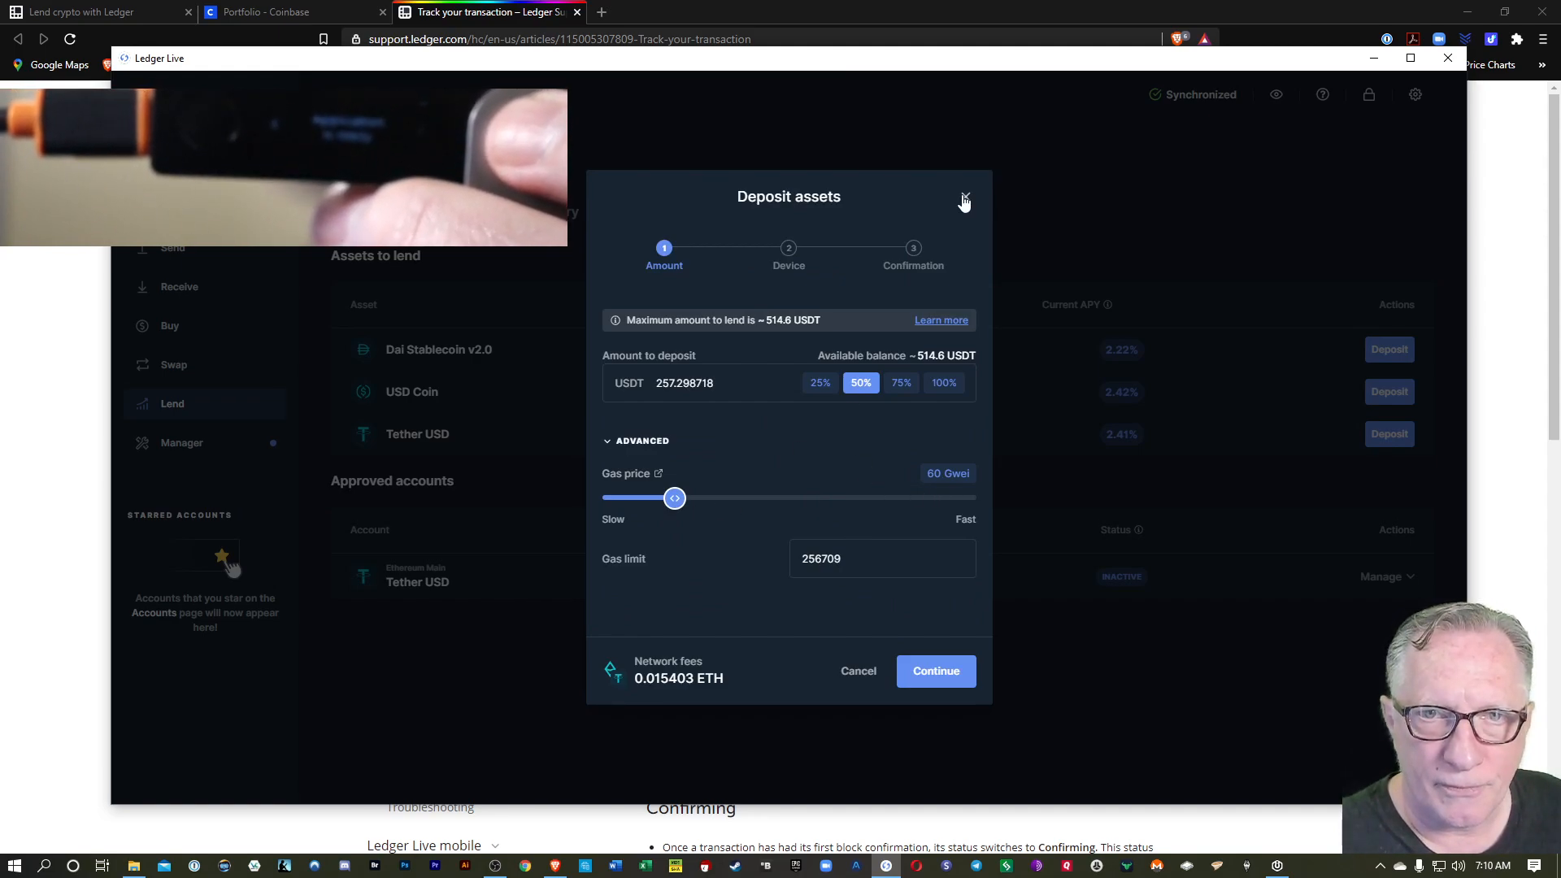
pyautogui.click(963, 199)
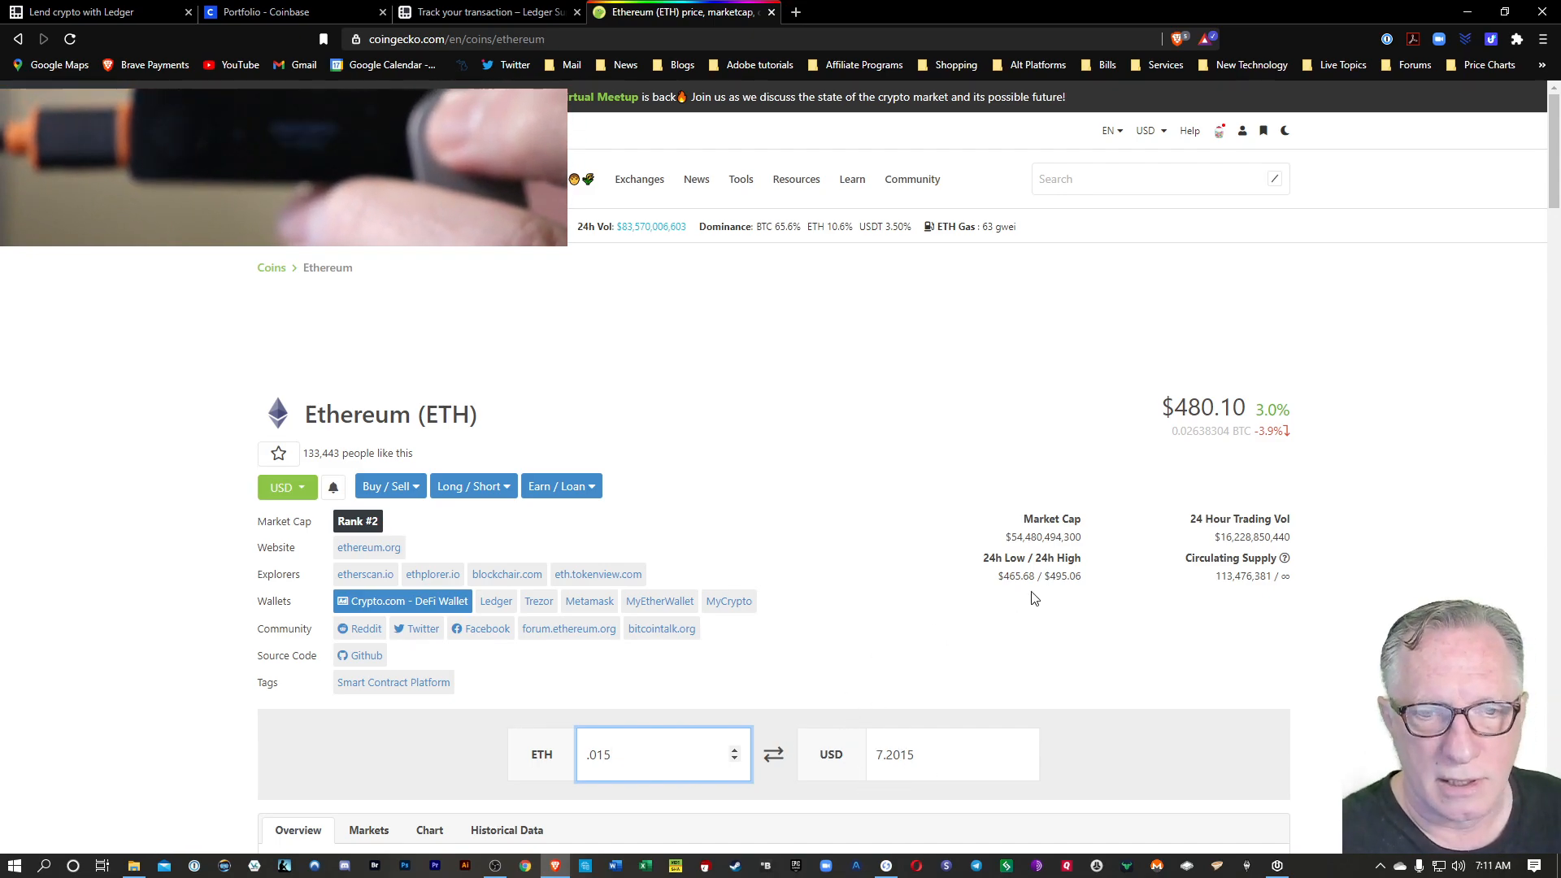
pyautogui.moveTo(845, 567)
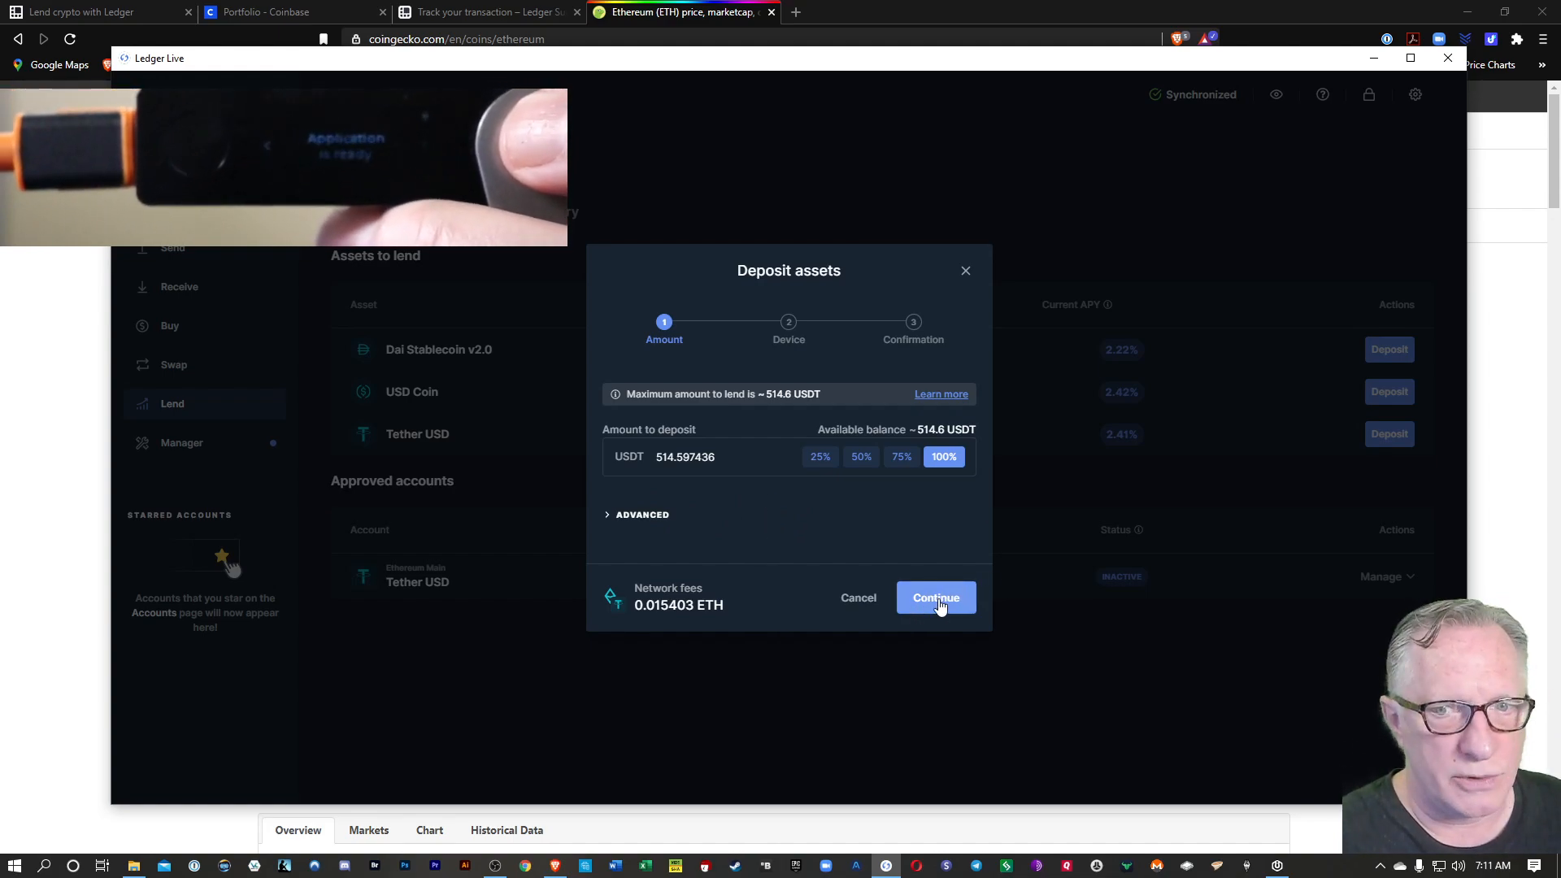
# Step: Deposit the full 514.6 USDT into Compound, confirming on device, so the account shows earning
pyautogui.click(935, 597)
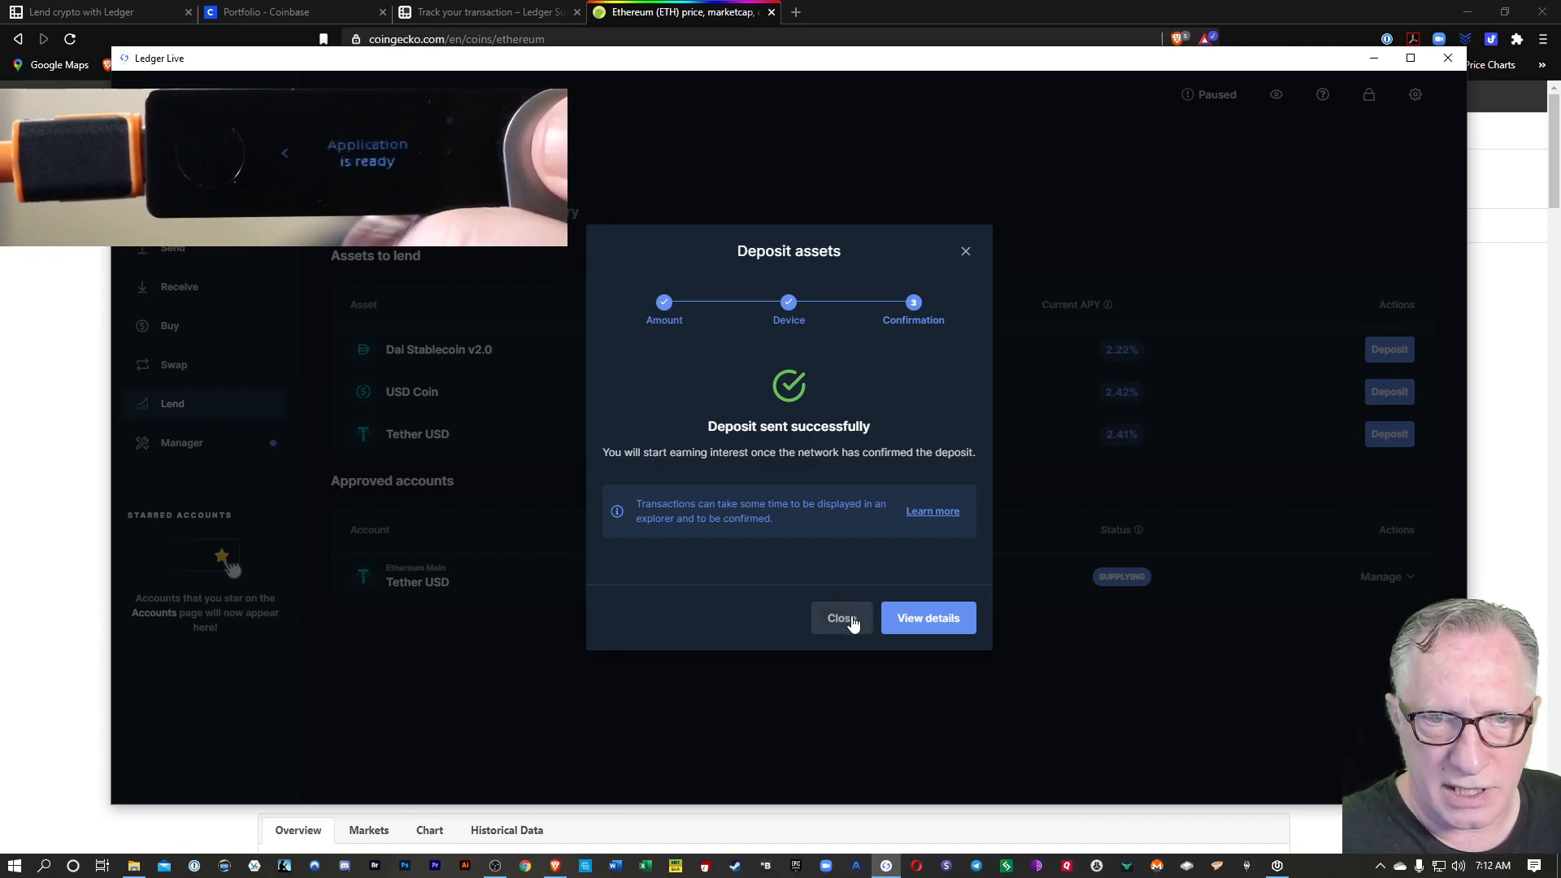
pyautogui.click(841, 618)
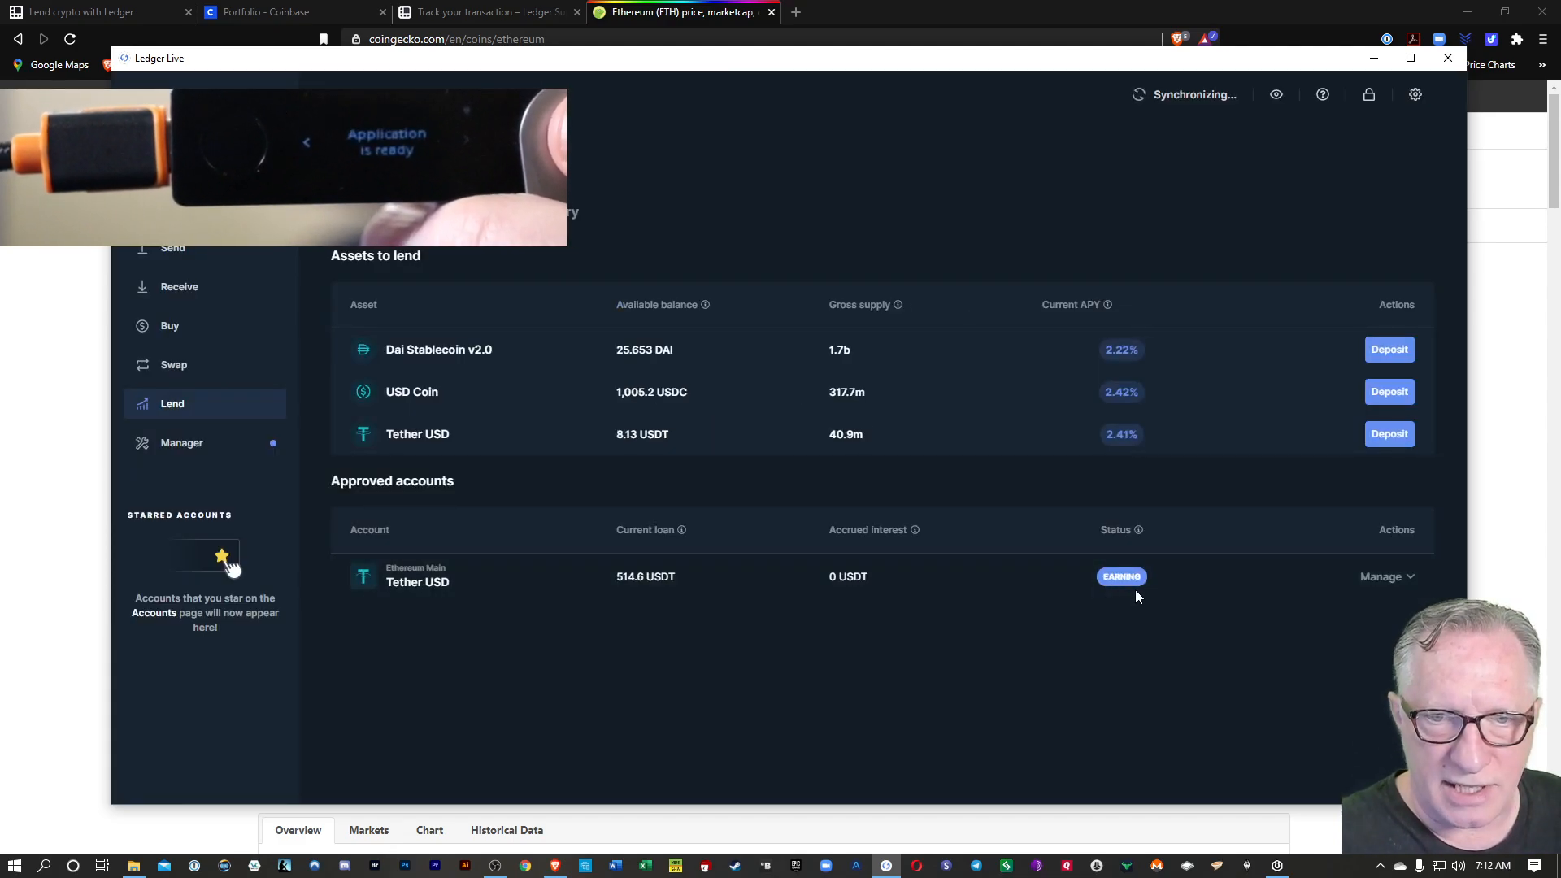
pyautogui.moveTo(1057, 598)
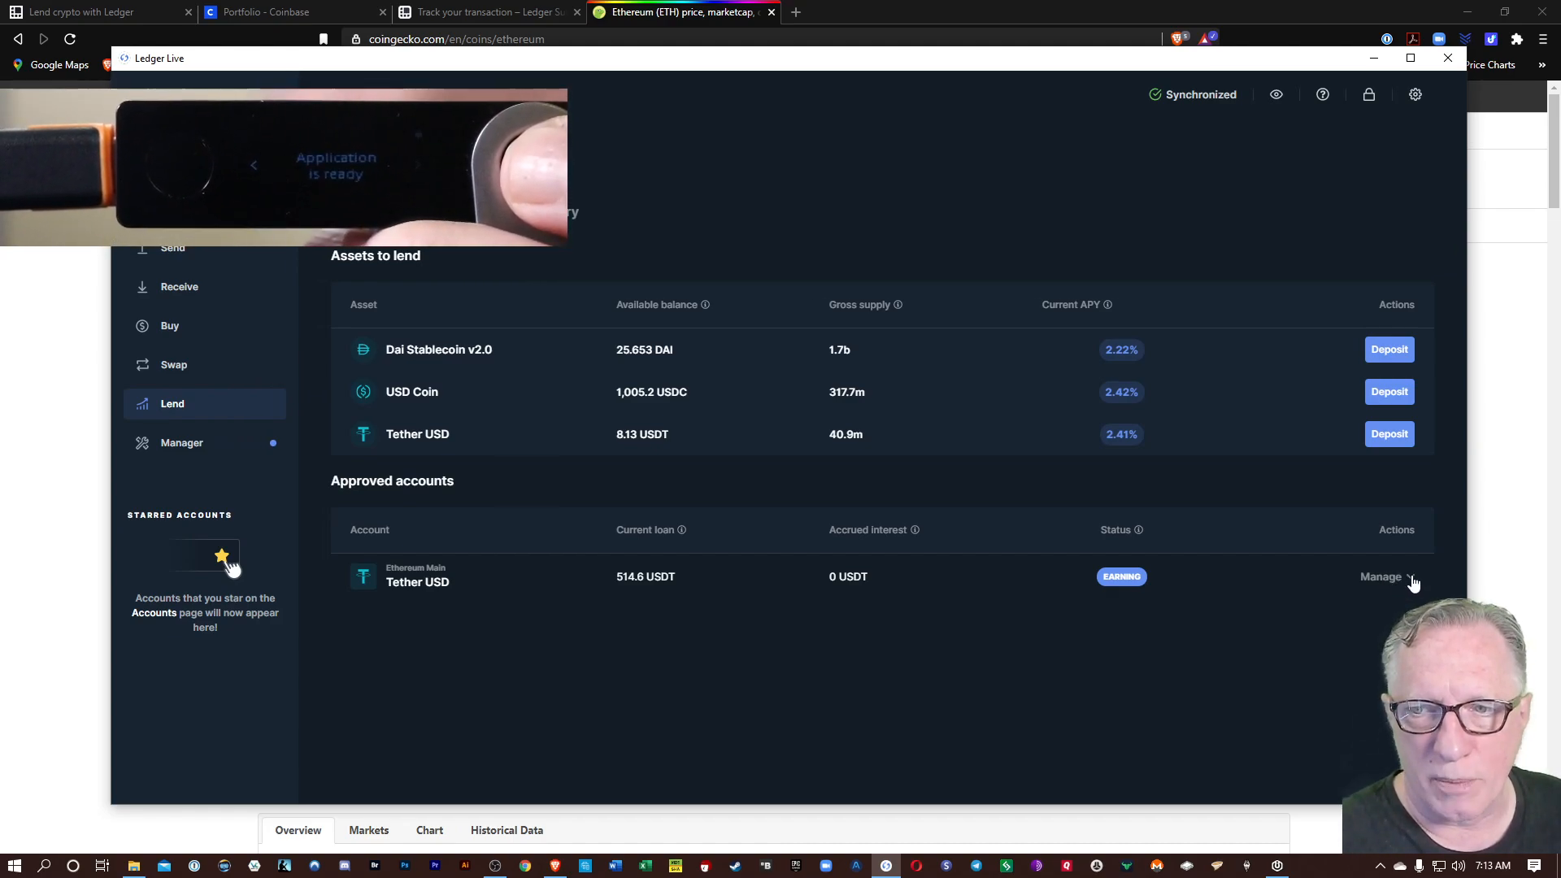
# Step: Withdraw the full Tether loan via Manage > Withdraw, returning 522.7 USDT to available balance
pyautogui.click(1381, 576)
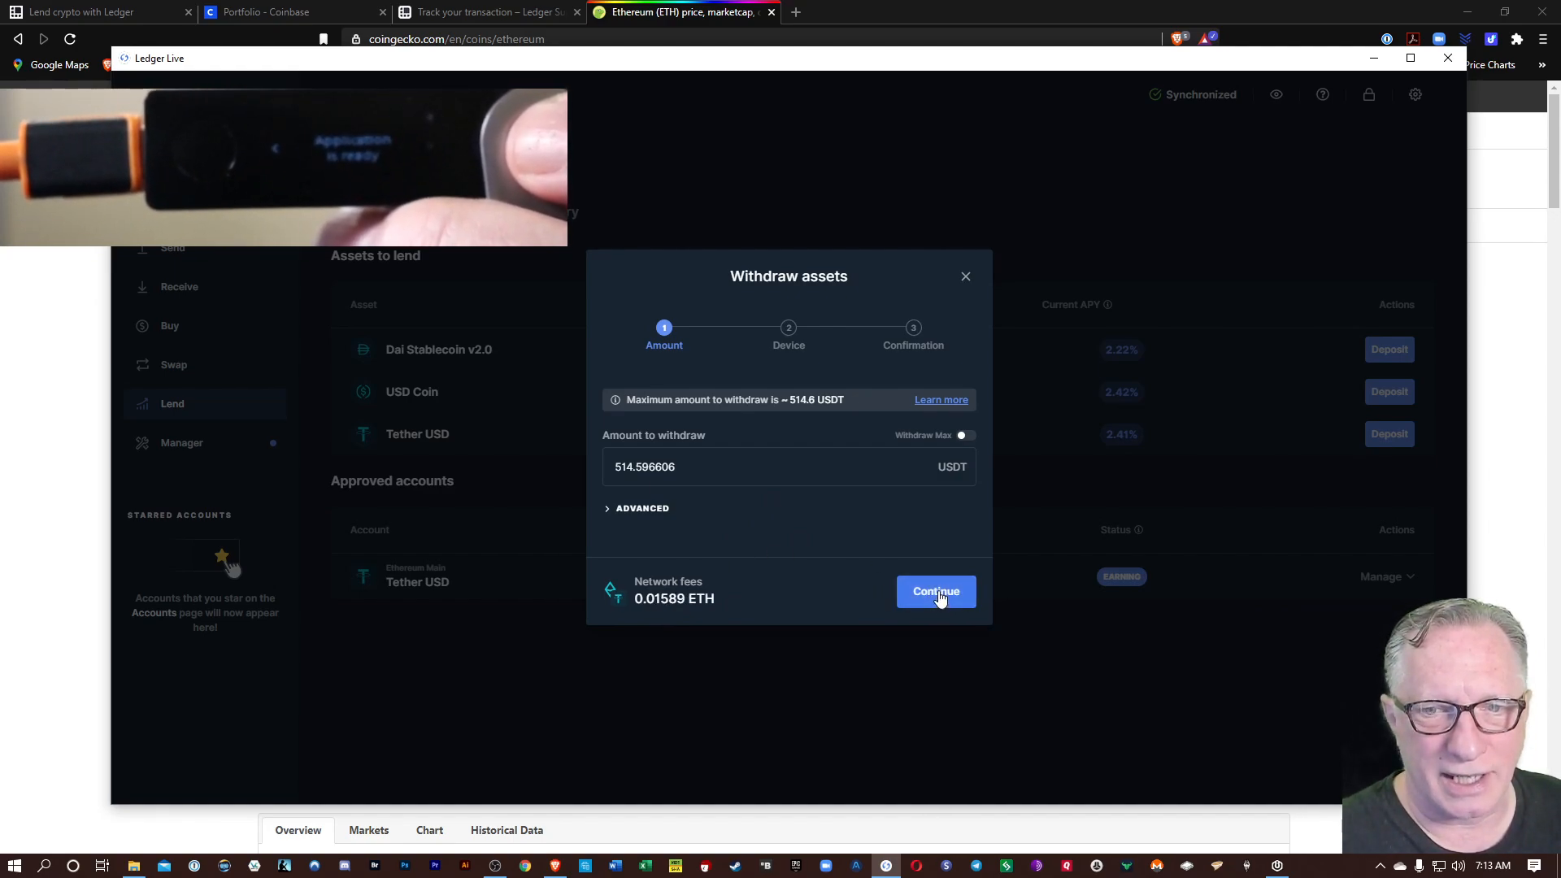
pyautogui.click(935, 592)
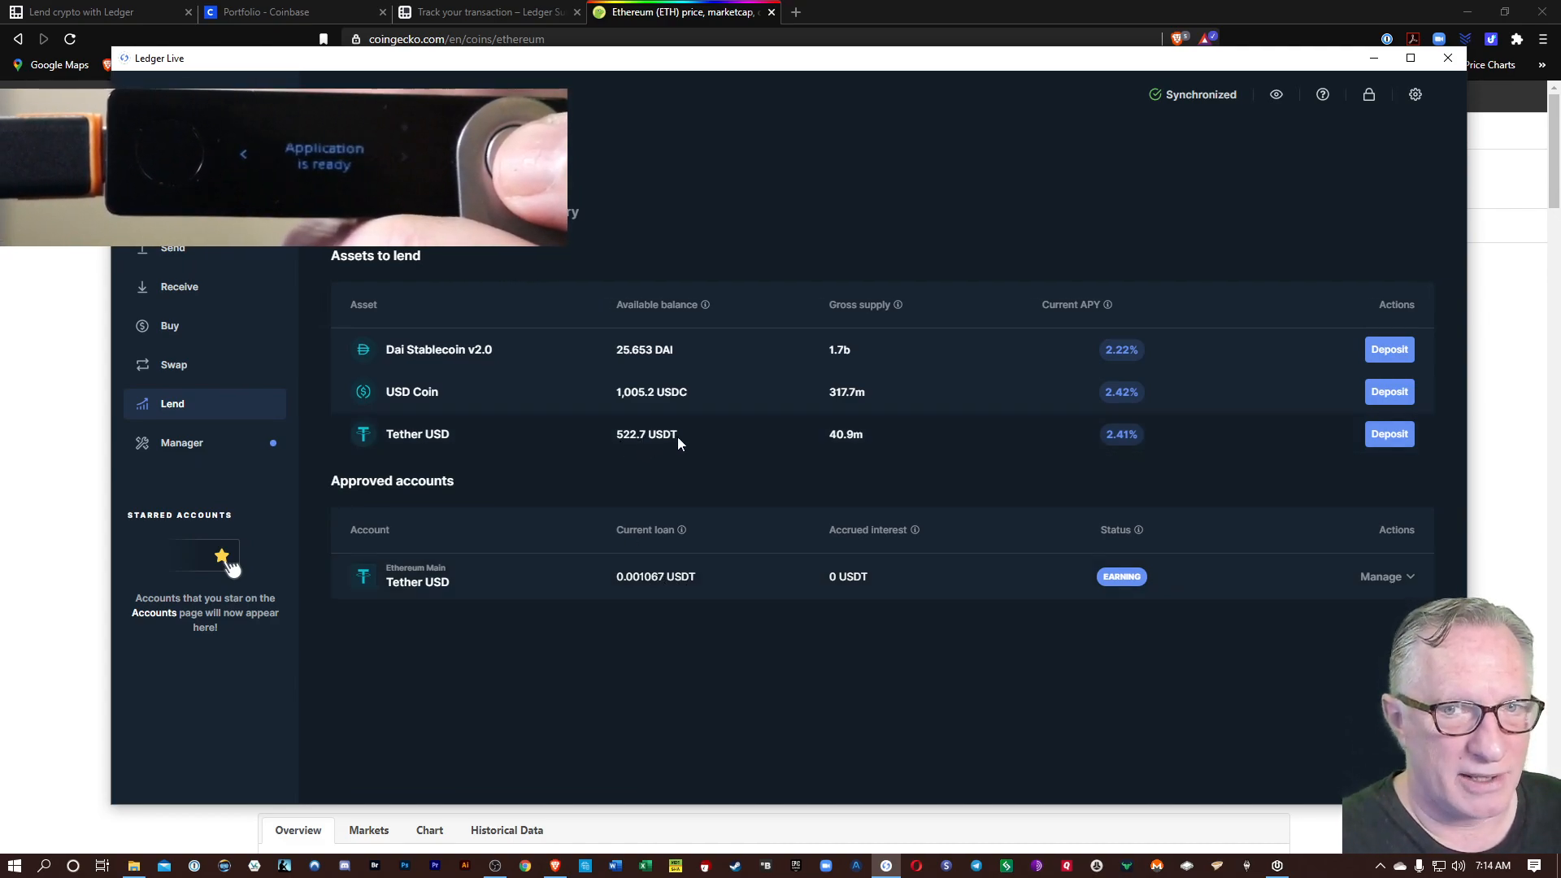
pyautogui.moveTo(1271, 402)
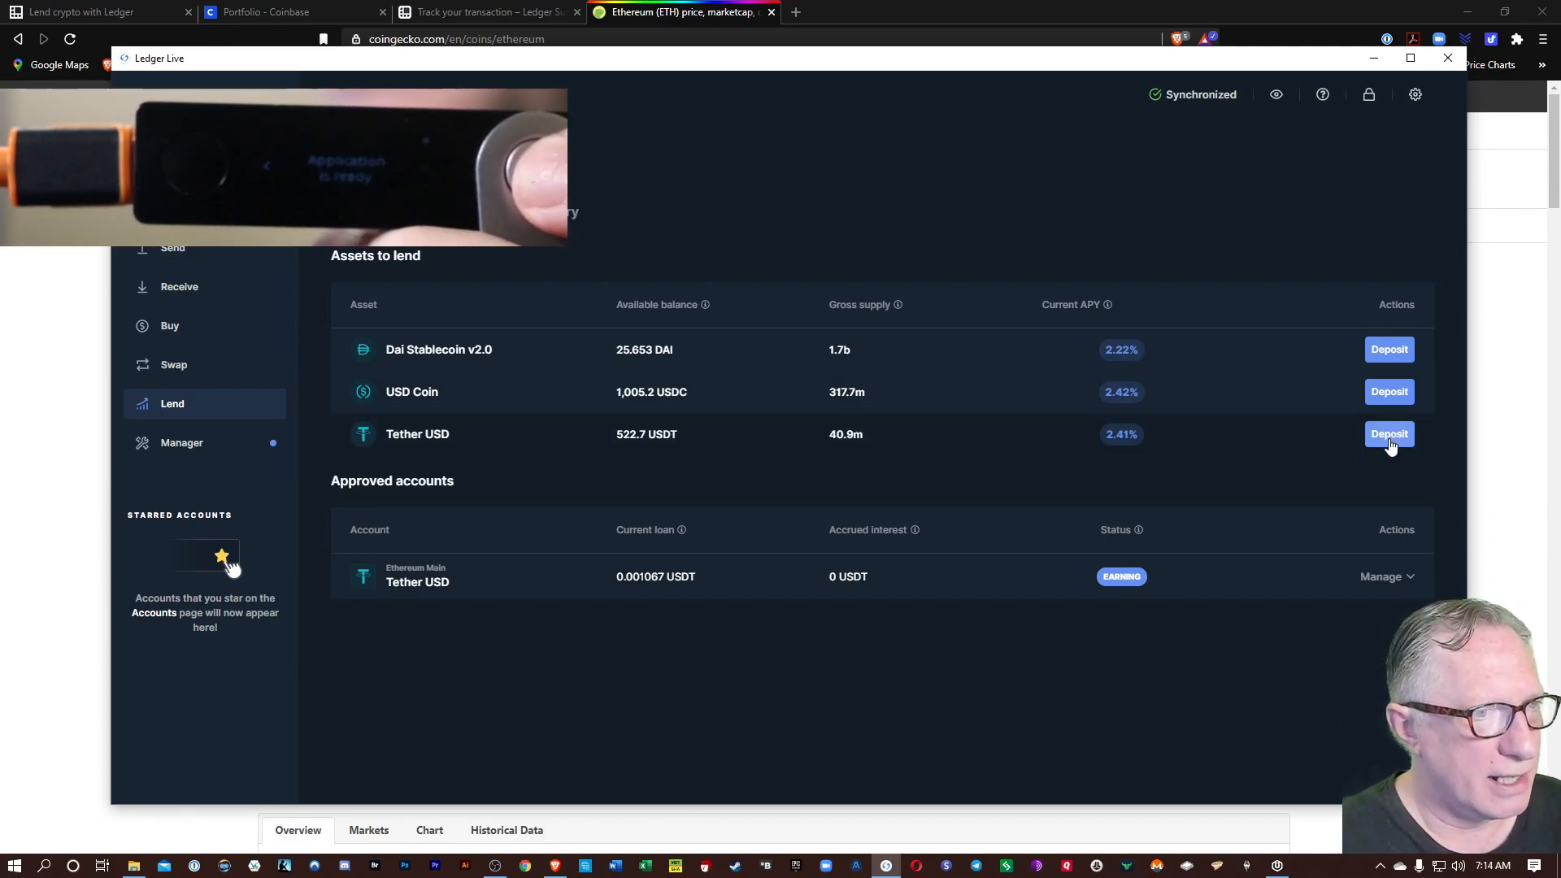
# Step: Deposit 50% of the Tether balance, about 257.3 USDT, from Ethereum Main into Compound lending
pyautogui.click(1389, 433)
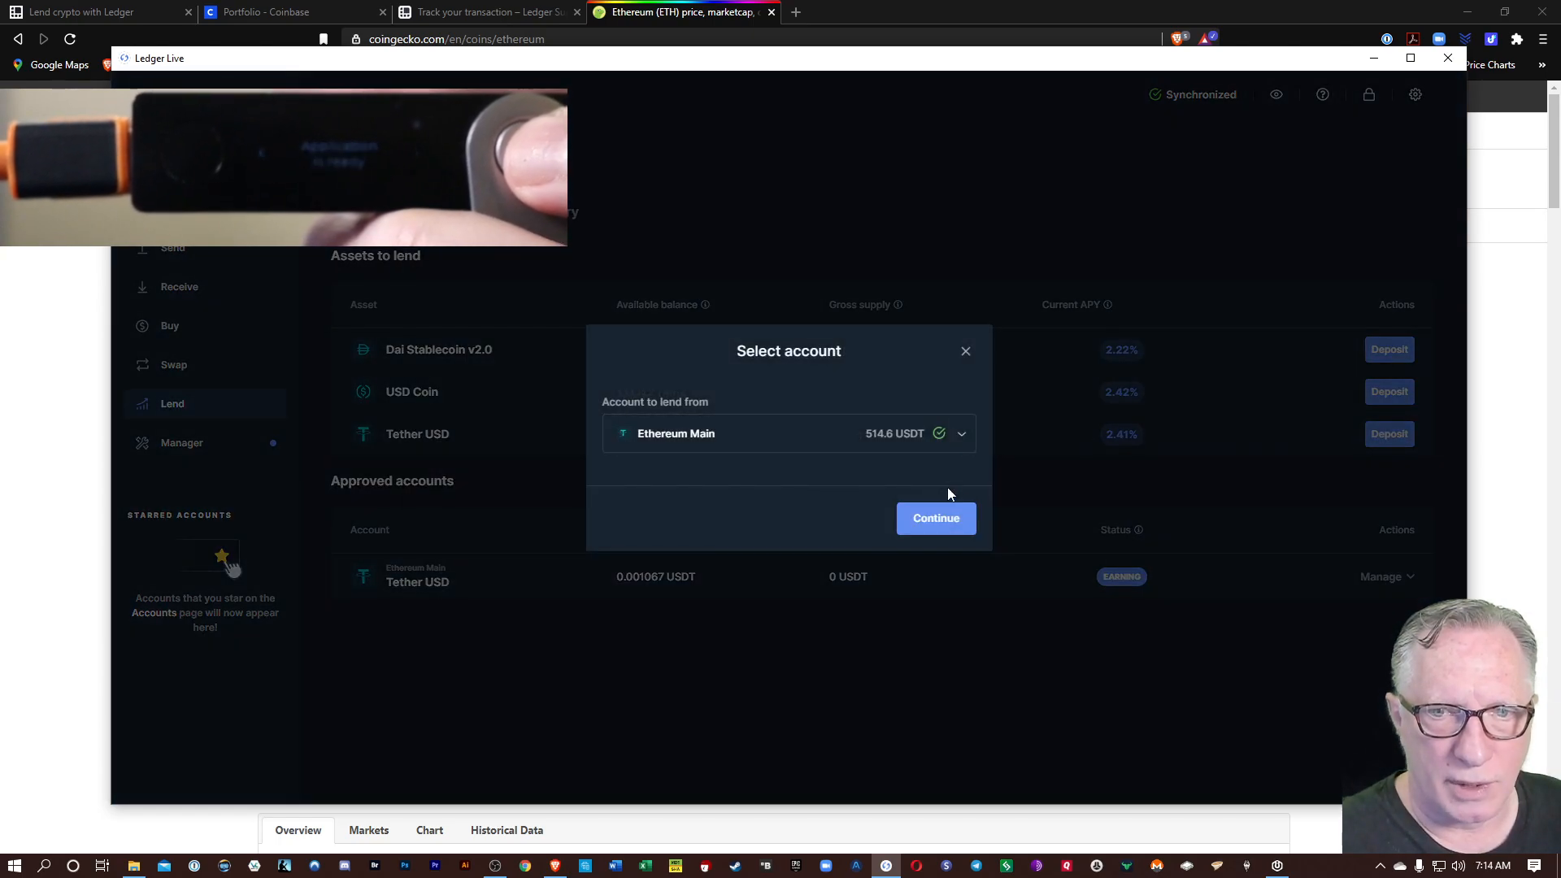
pyautogui.click(933, 517)
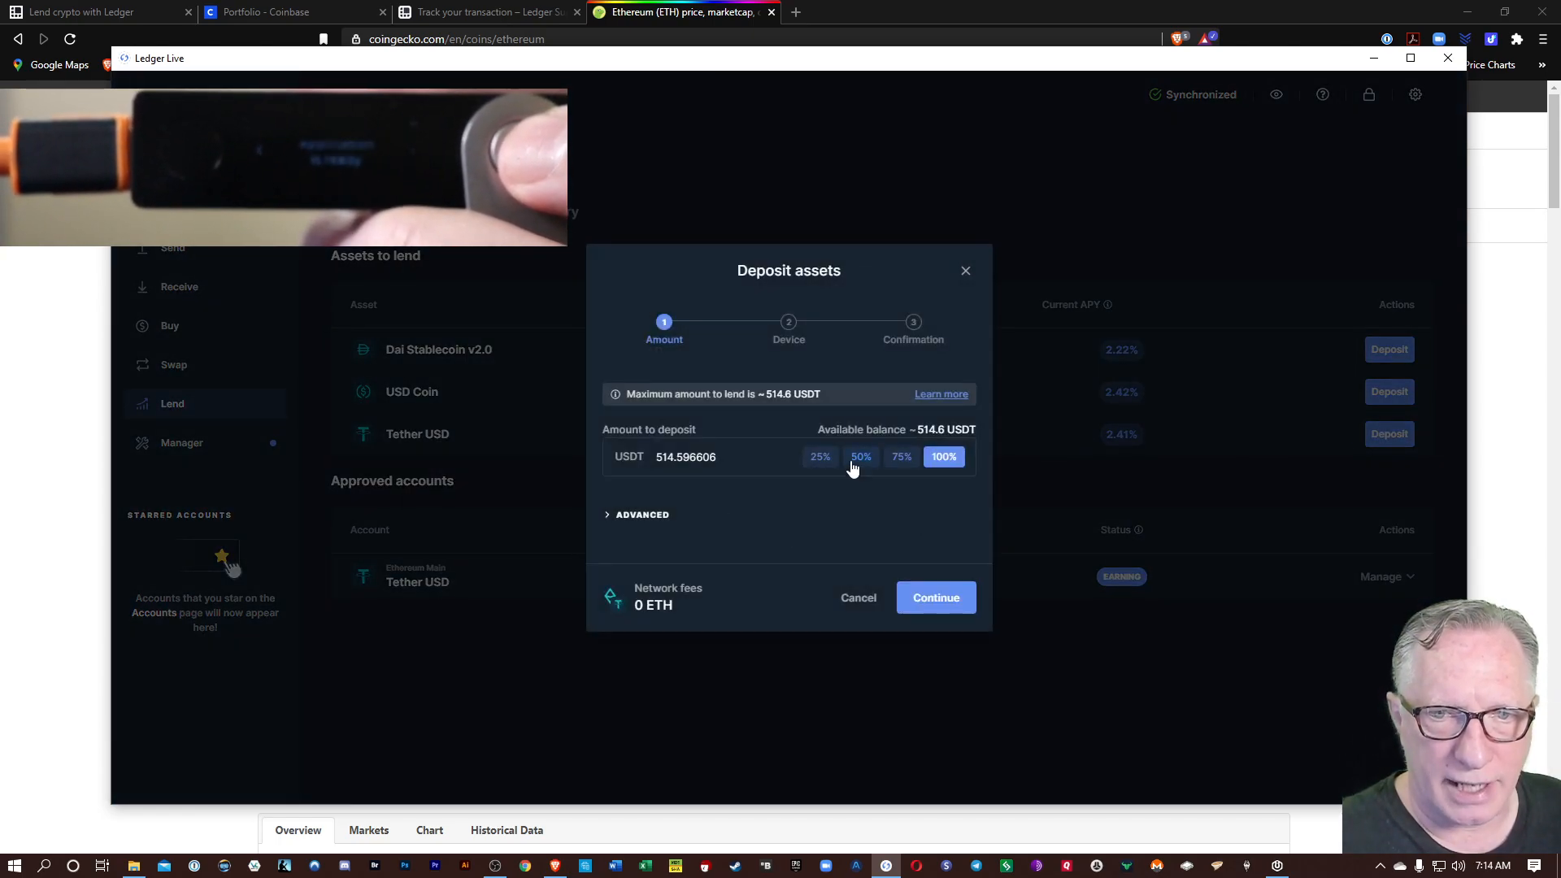
pyautogui.click(861, 455)
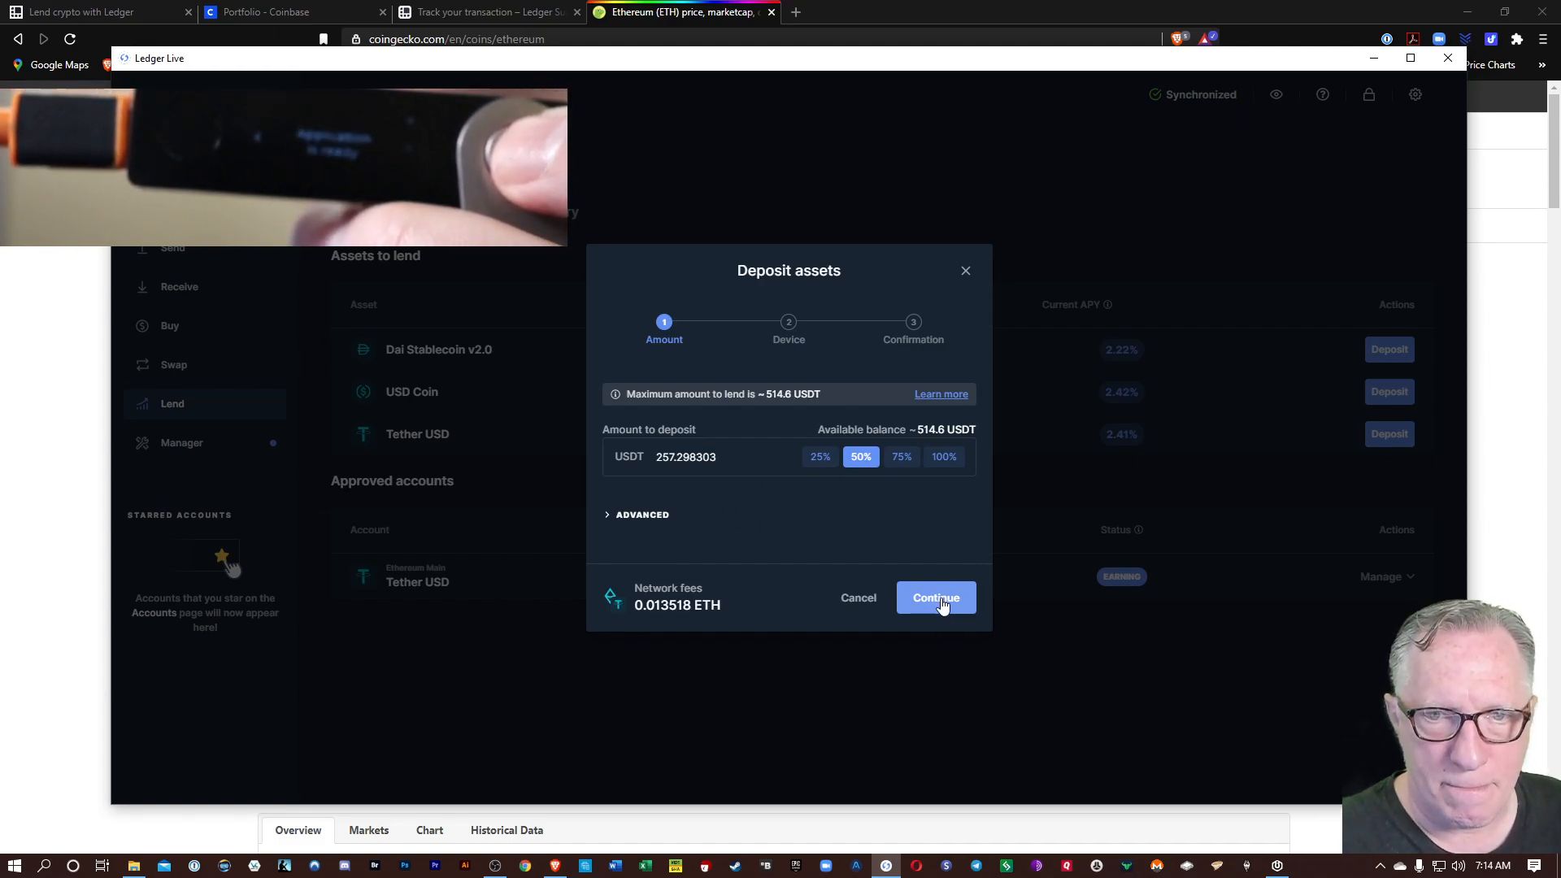
pyautogui.click(933, 597)
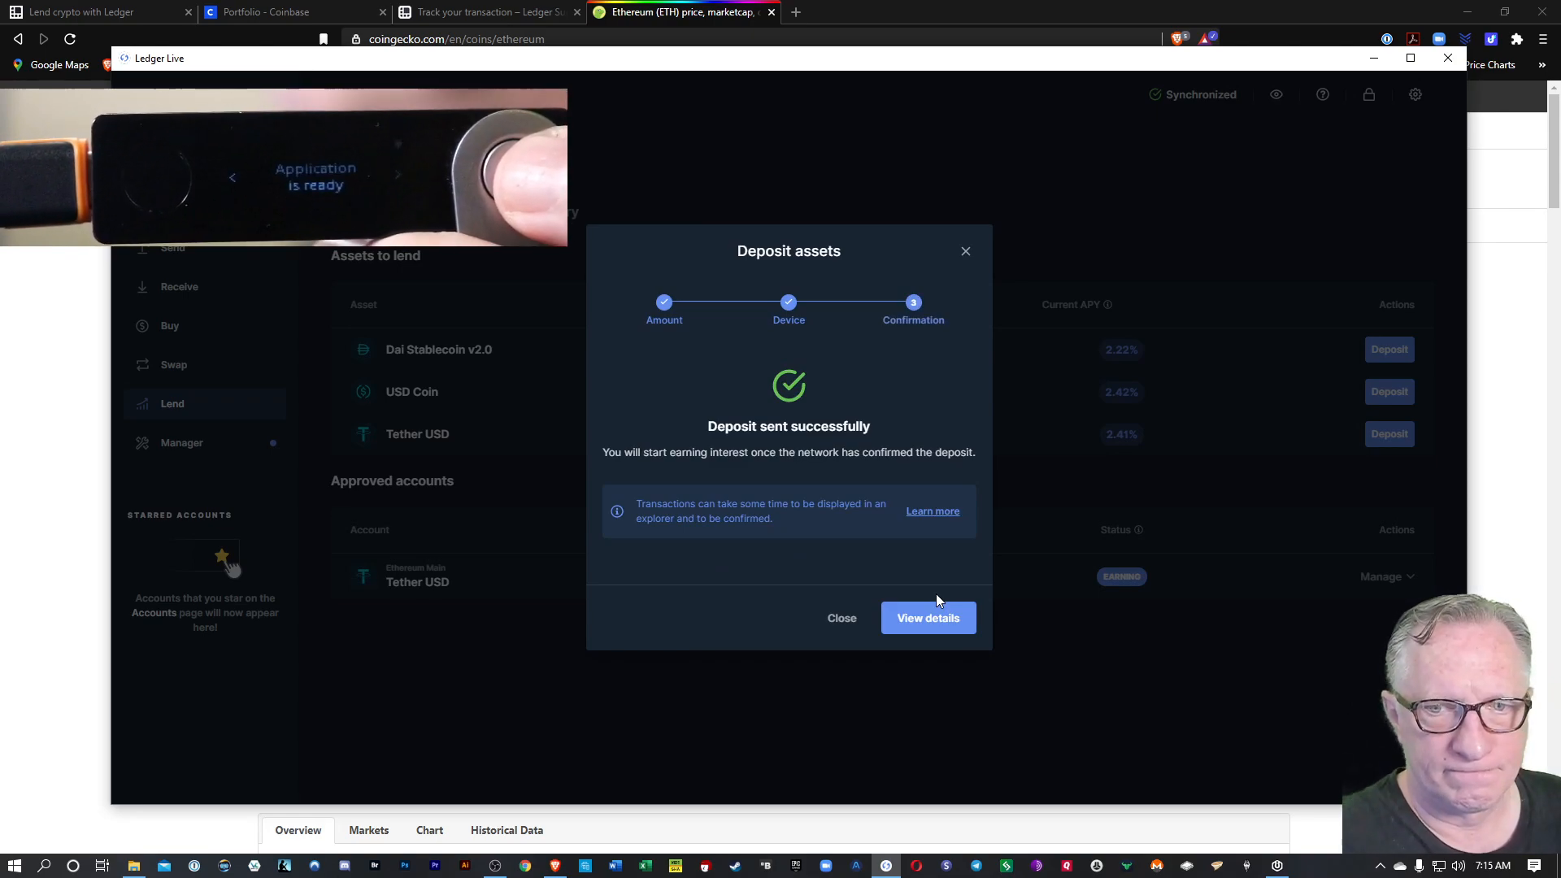
pyautogui.click(841, 618)
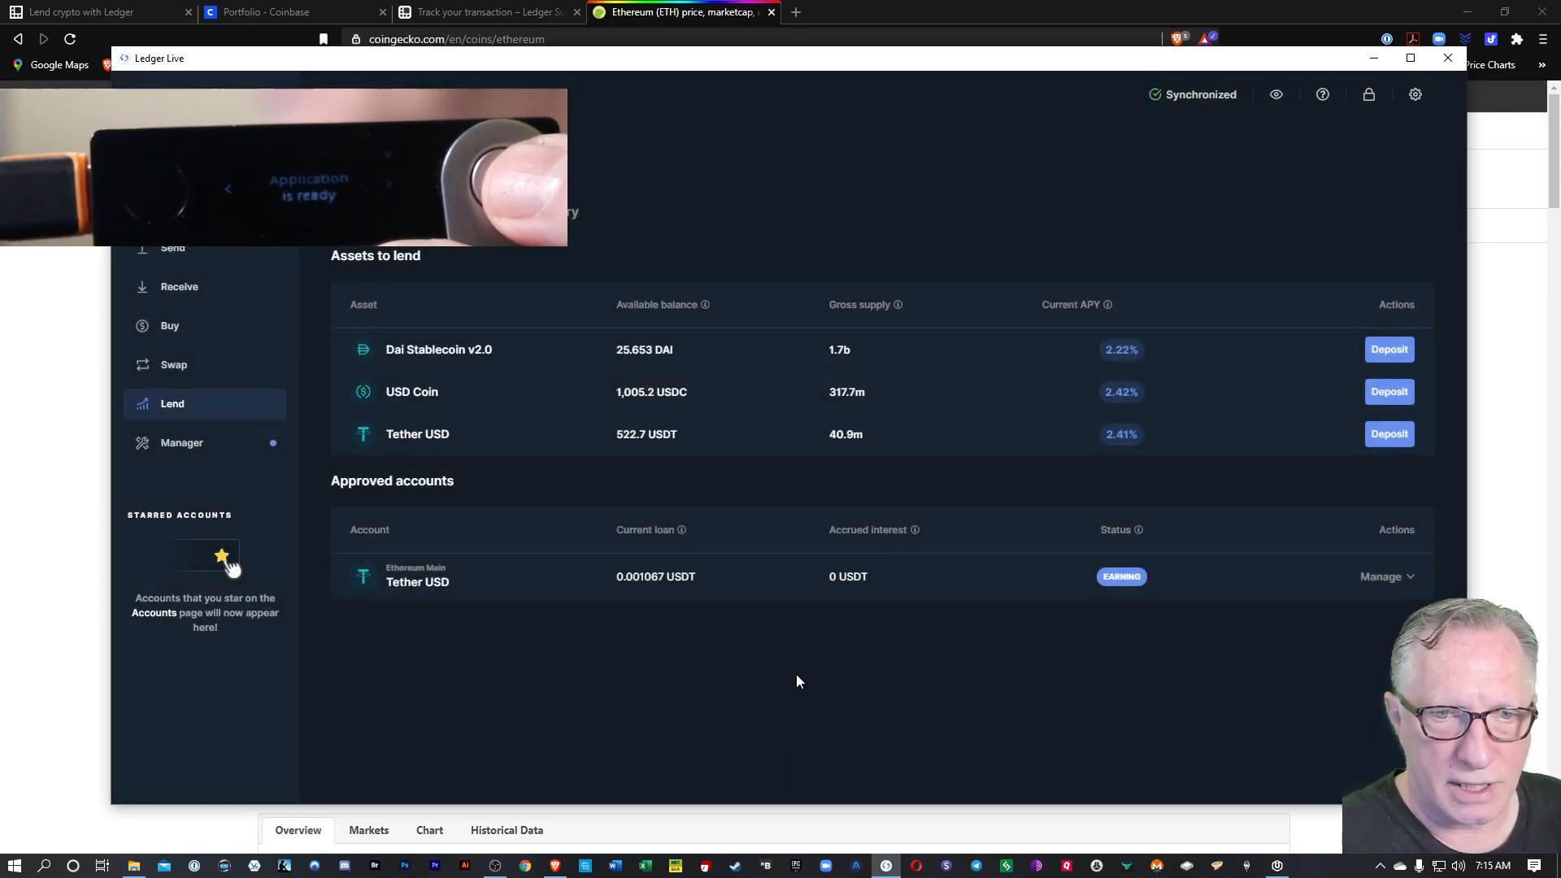